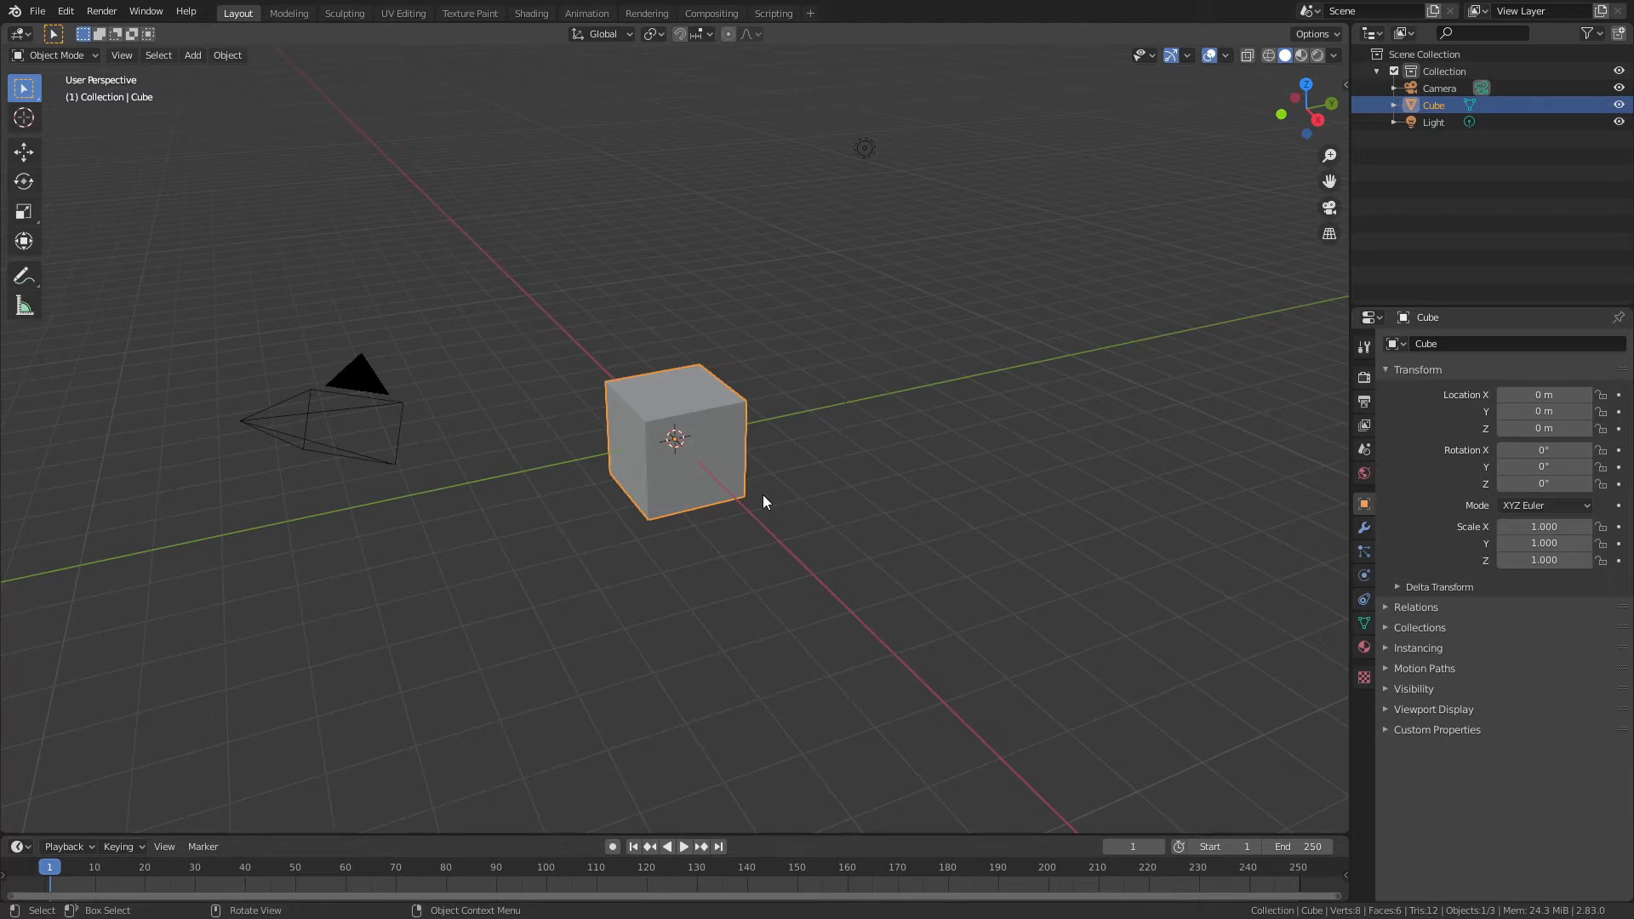
mouse_move(746, 481)
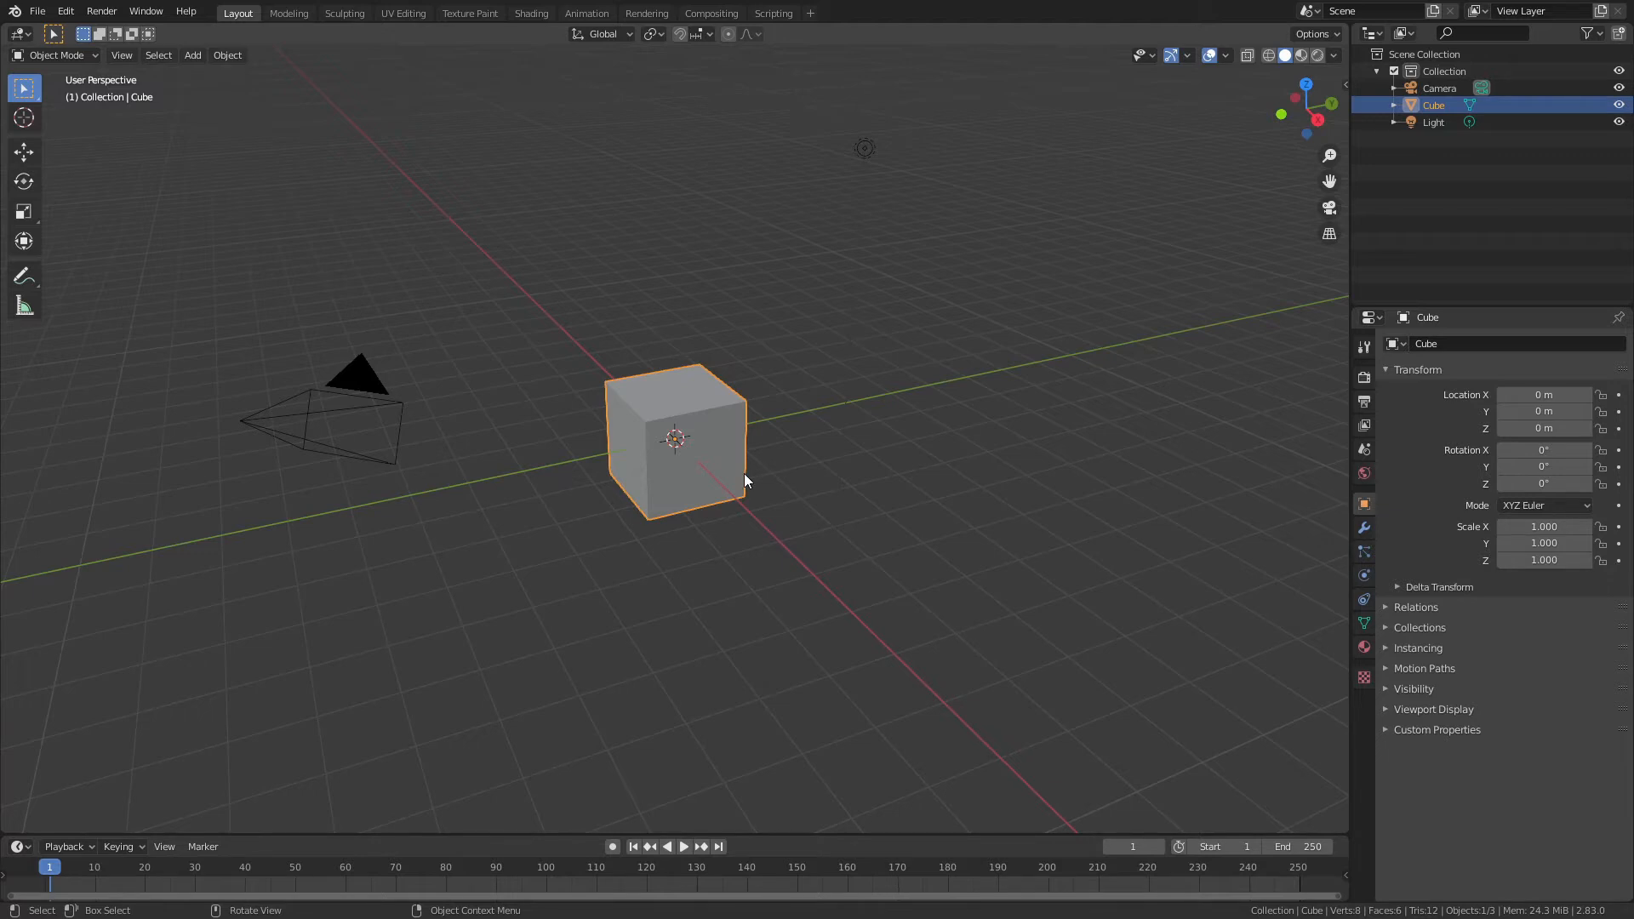
mouse_move(717, 486)
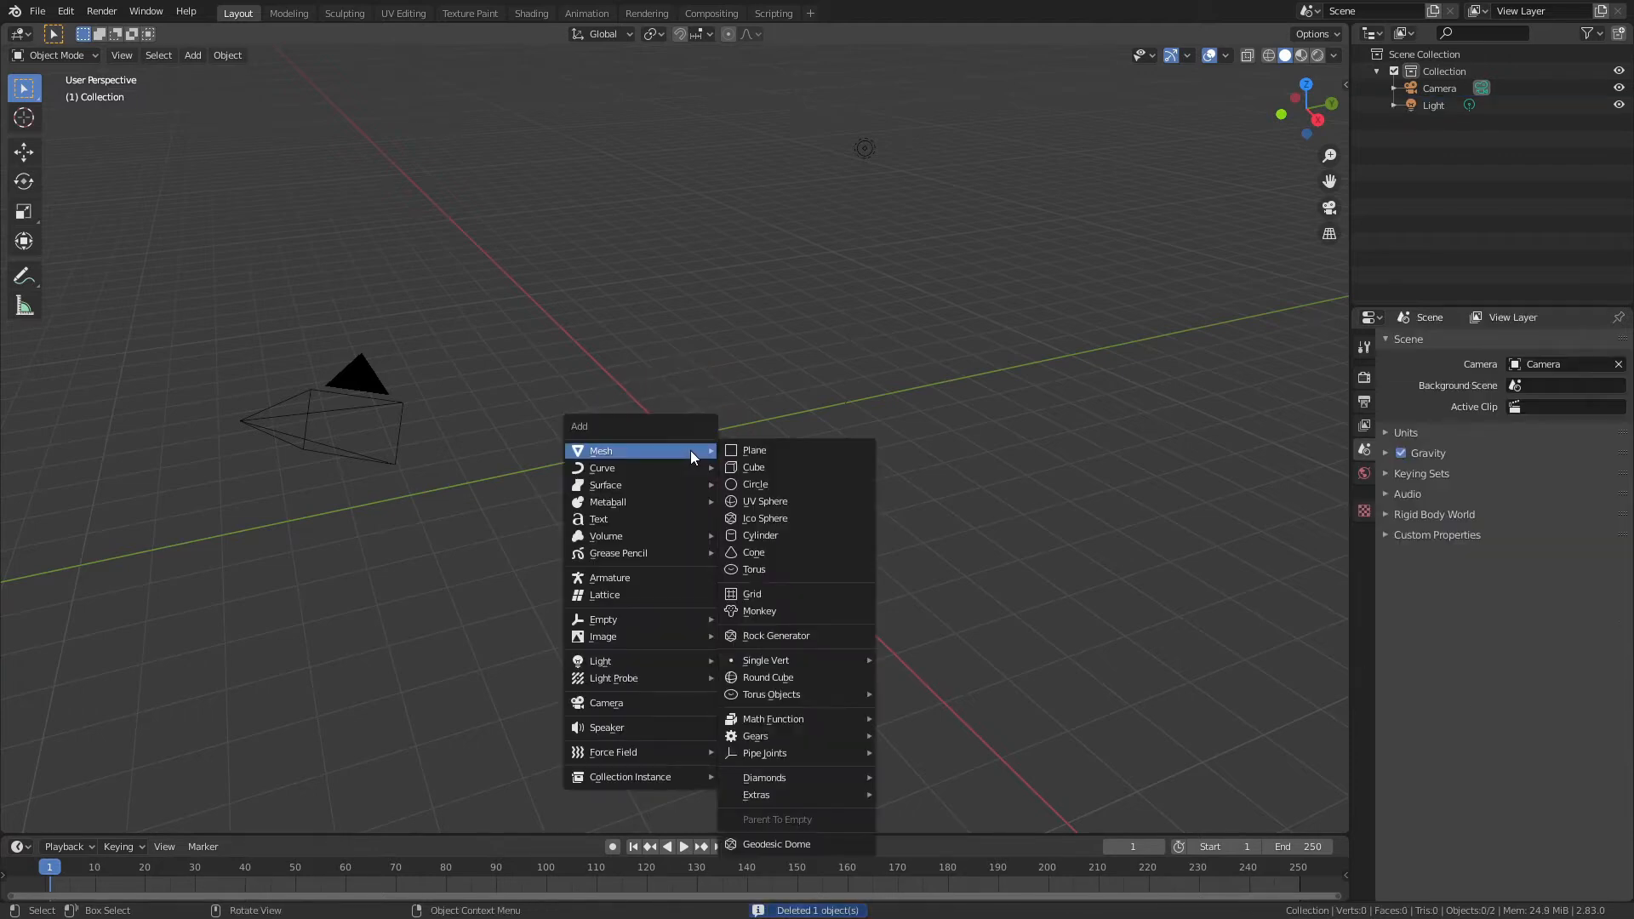
Step: Add a plane to the scene in place of the cube and tilt it
left_click(753, 449)
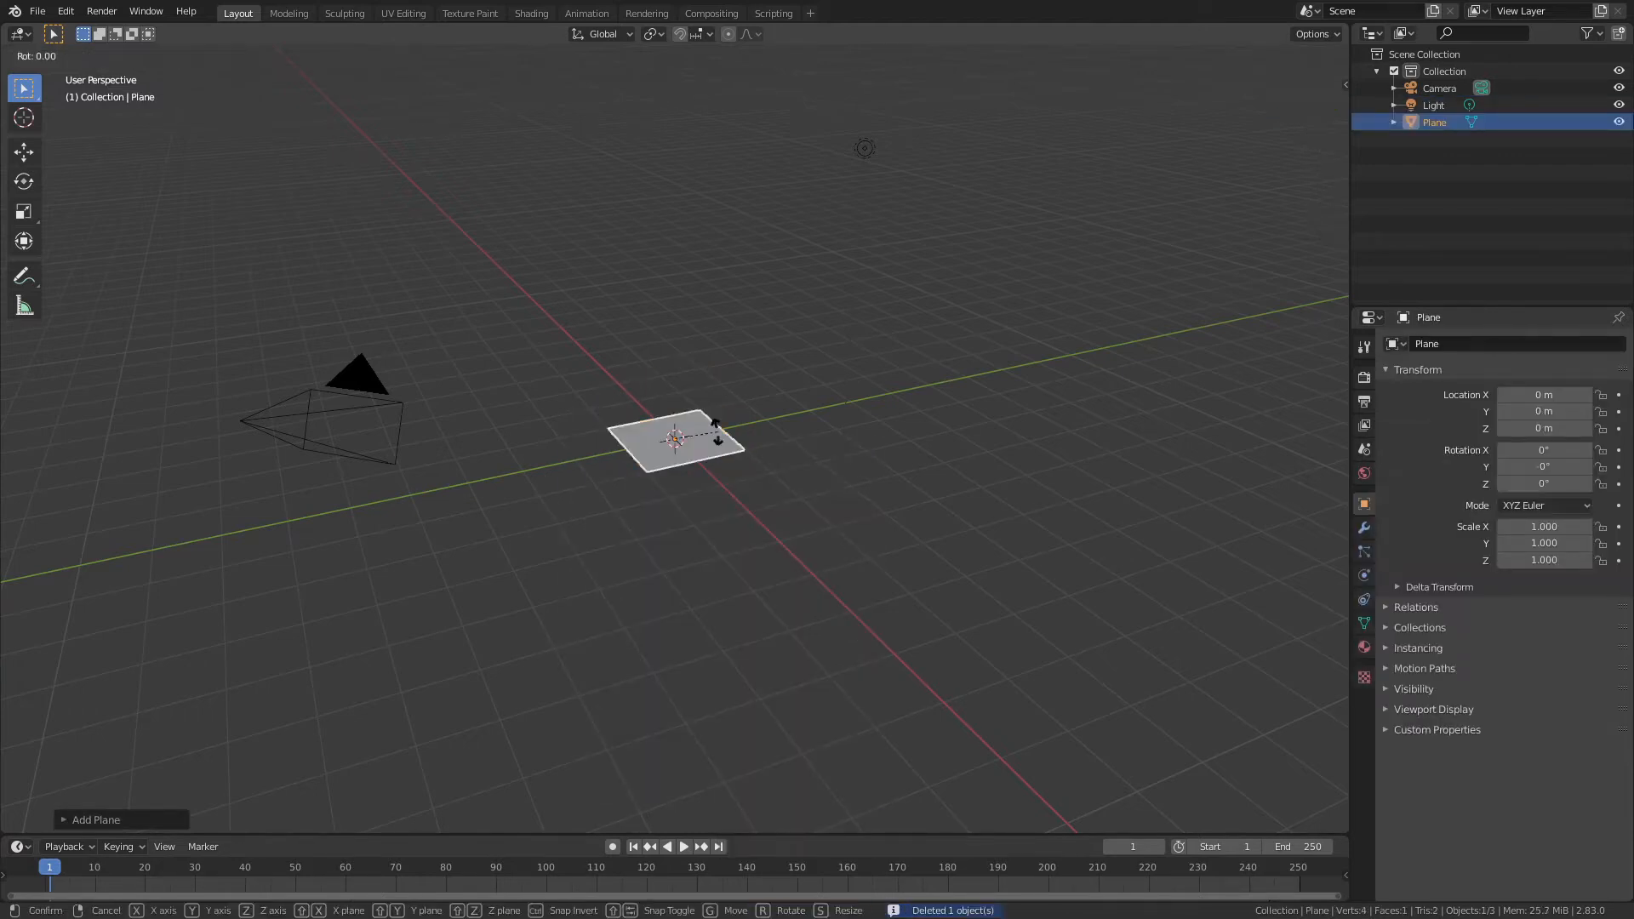
left_click_drag(717, 428, 825, 542)
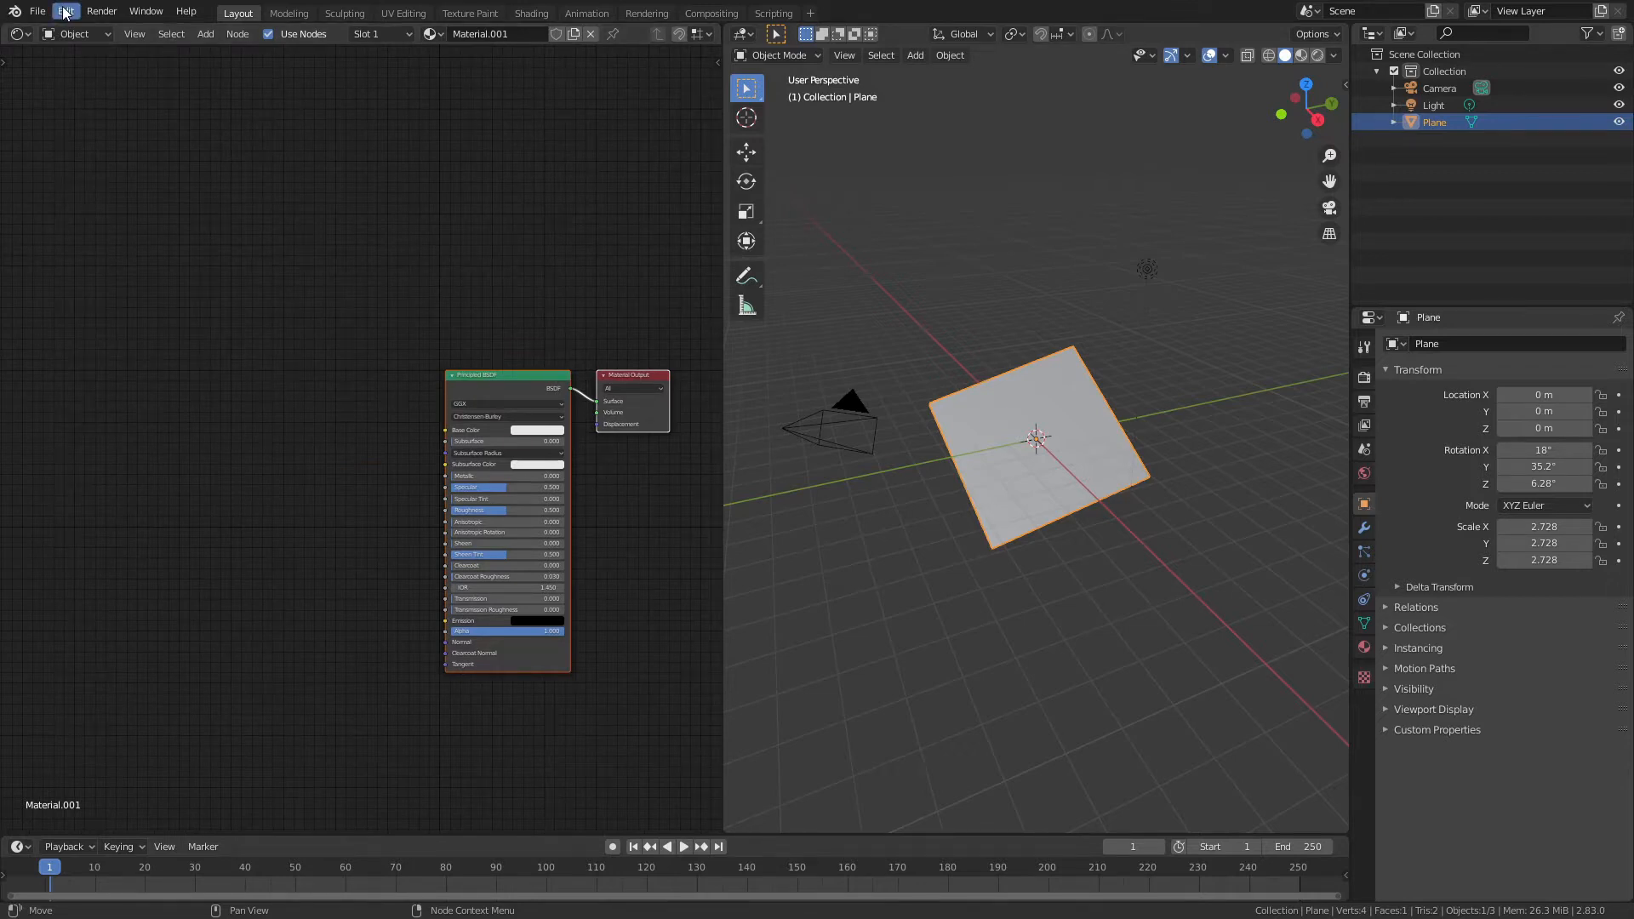
Step: Turn on the Node Wrangler add-on from the application preferences
left_click(65, 11)
type("no")
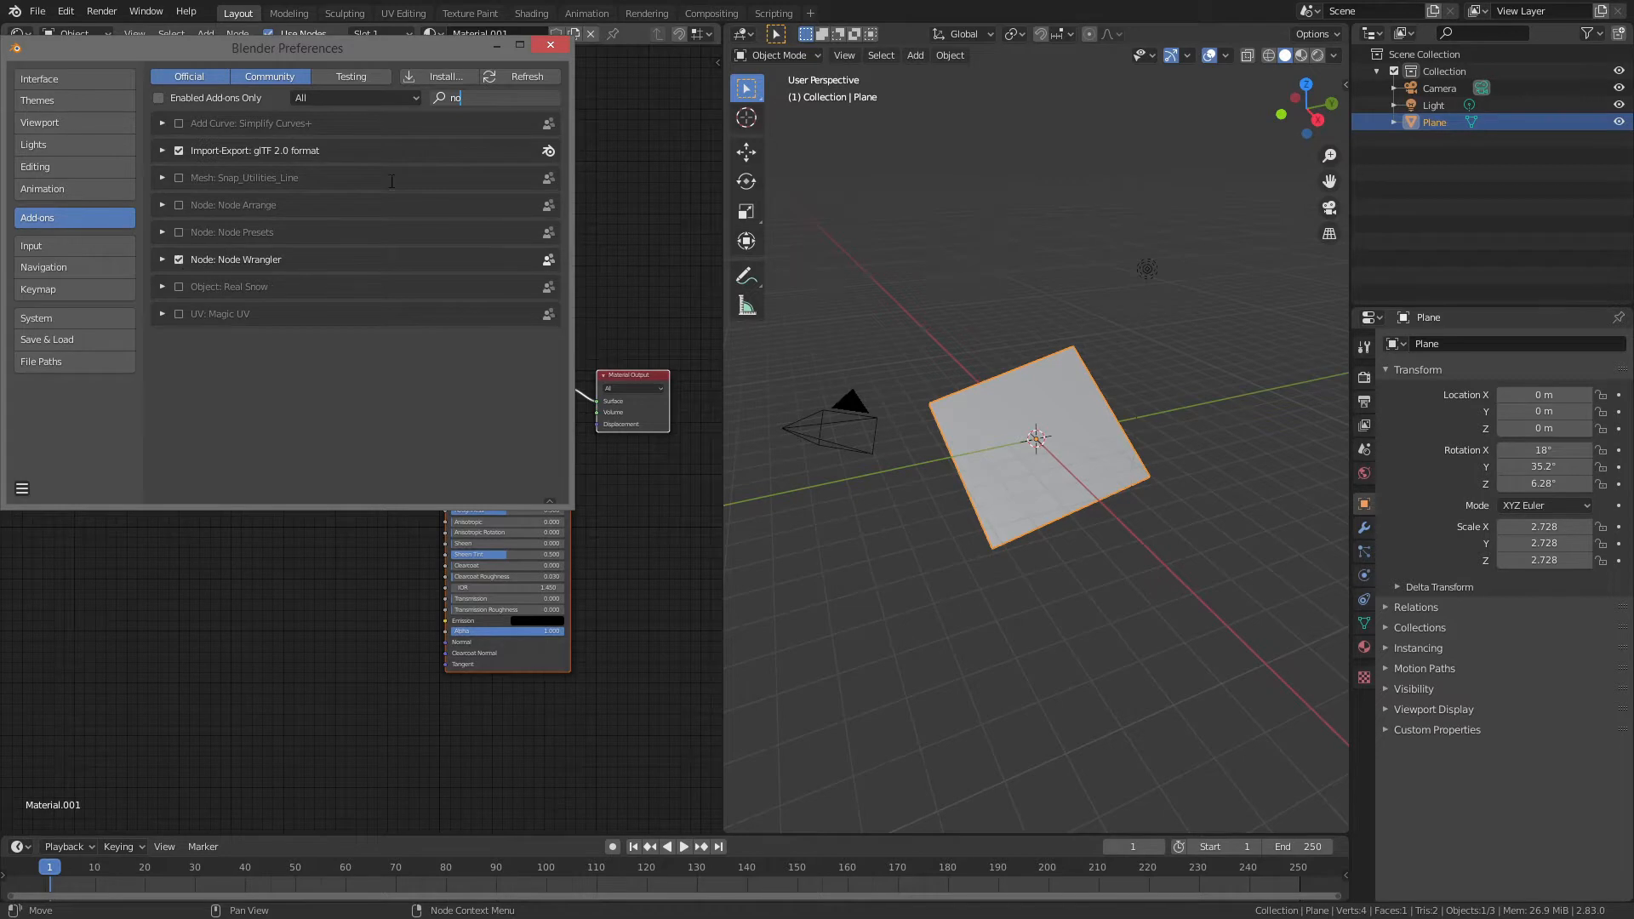
left_click(550, 44)
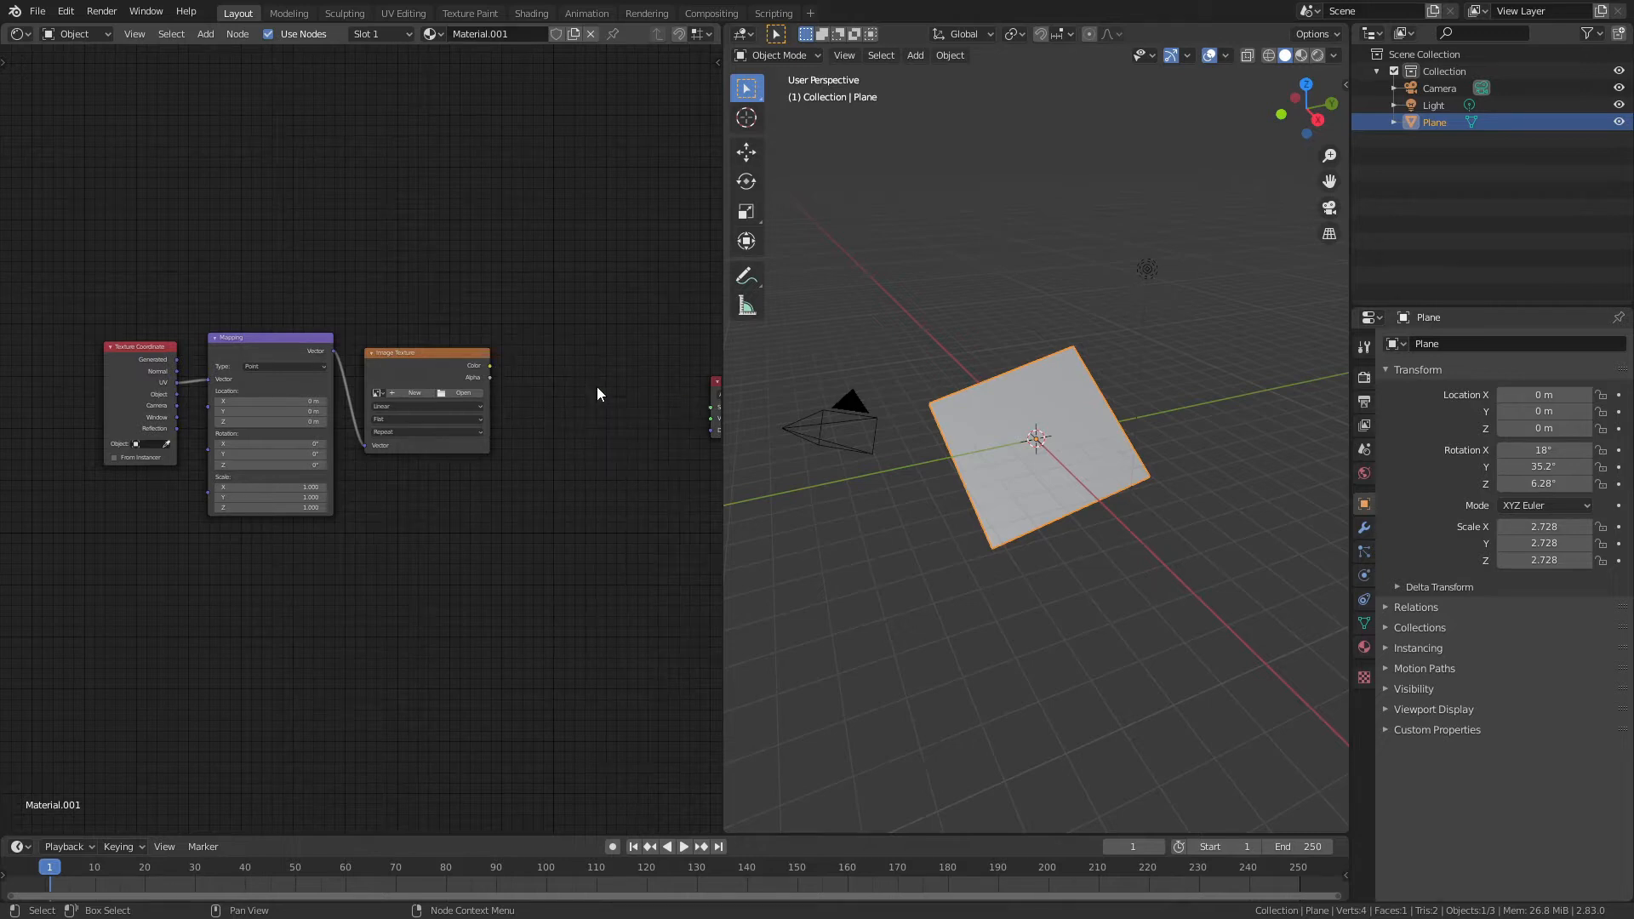
Step: Remove the Image Texture node and add a Voronoi Texture node instead
left_click(400, 353)
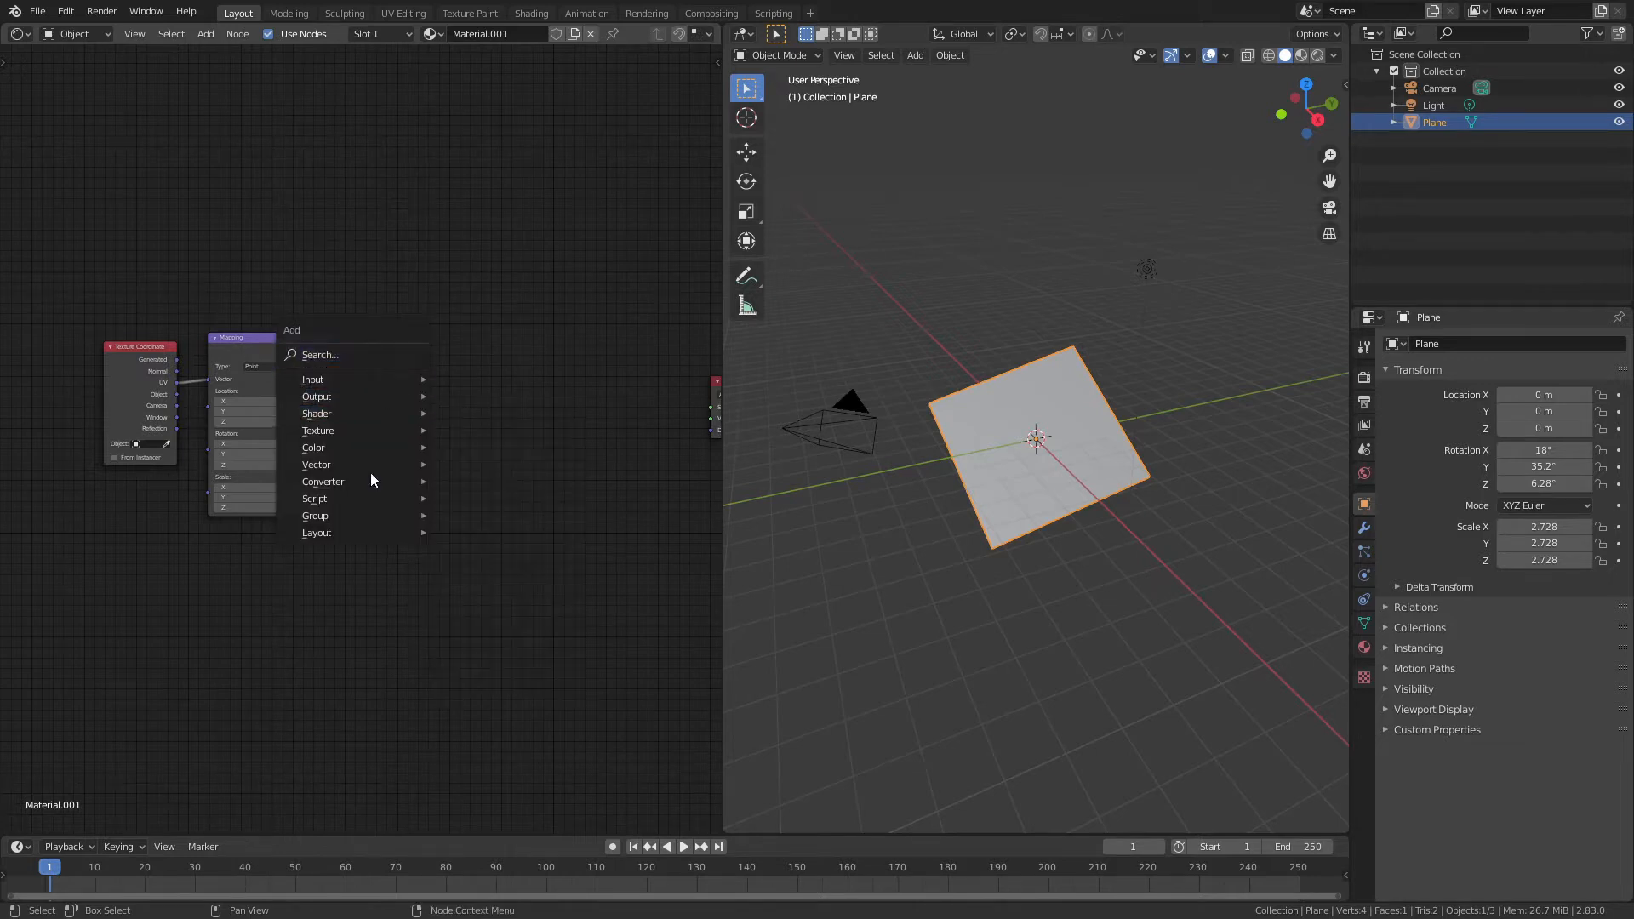
mouse_move(318, 431)
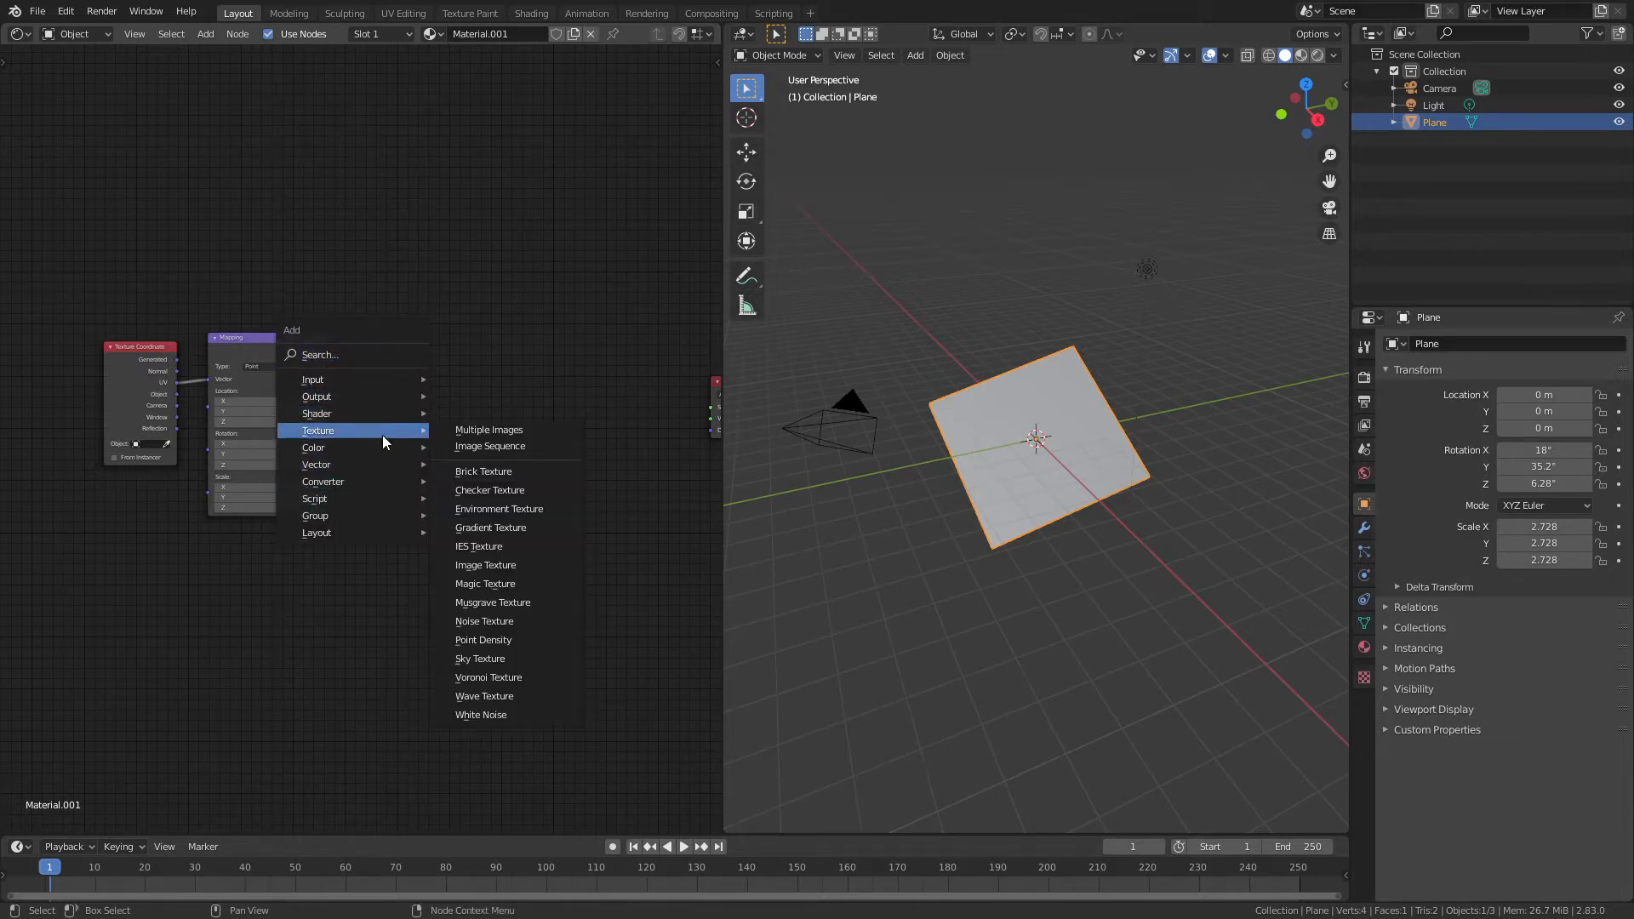
left_click(488, 676)
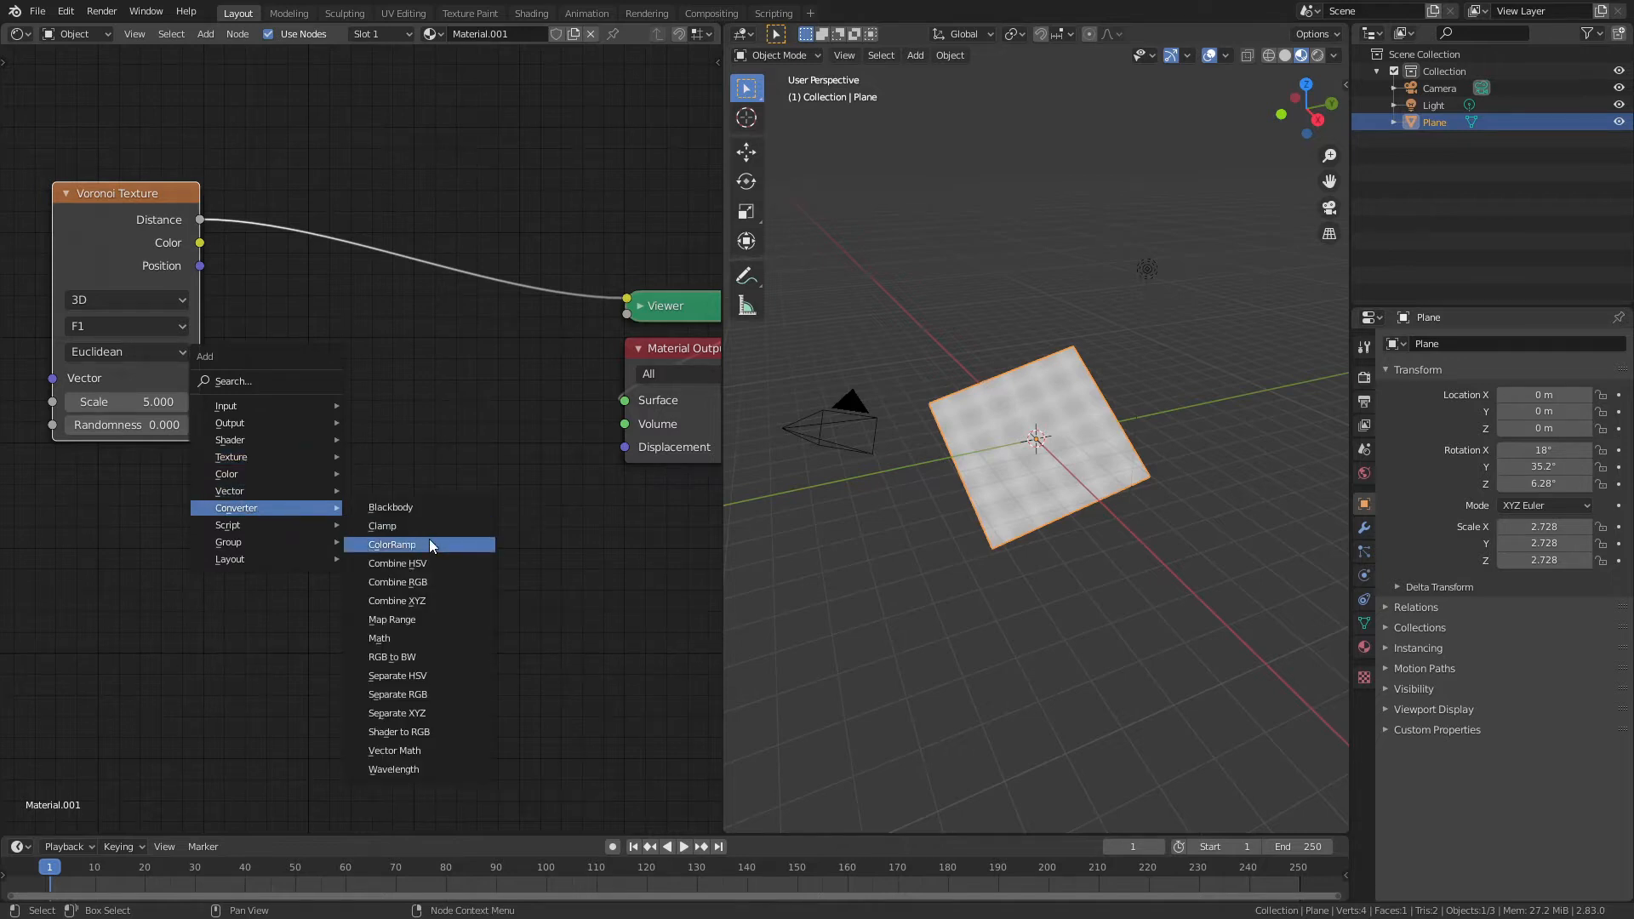
Step: Add a ColorRamp after the Voronoi with Constant interpolation and a stop at 0.62
left_click(392, 544)
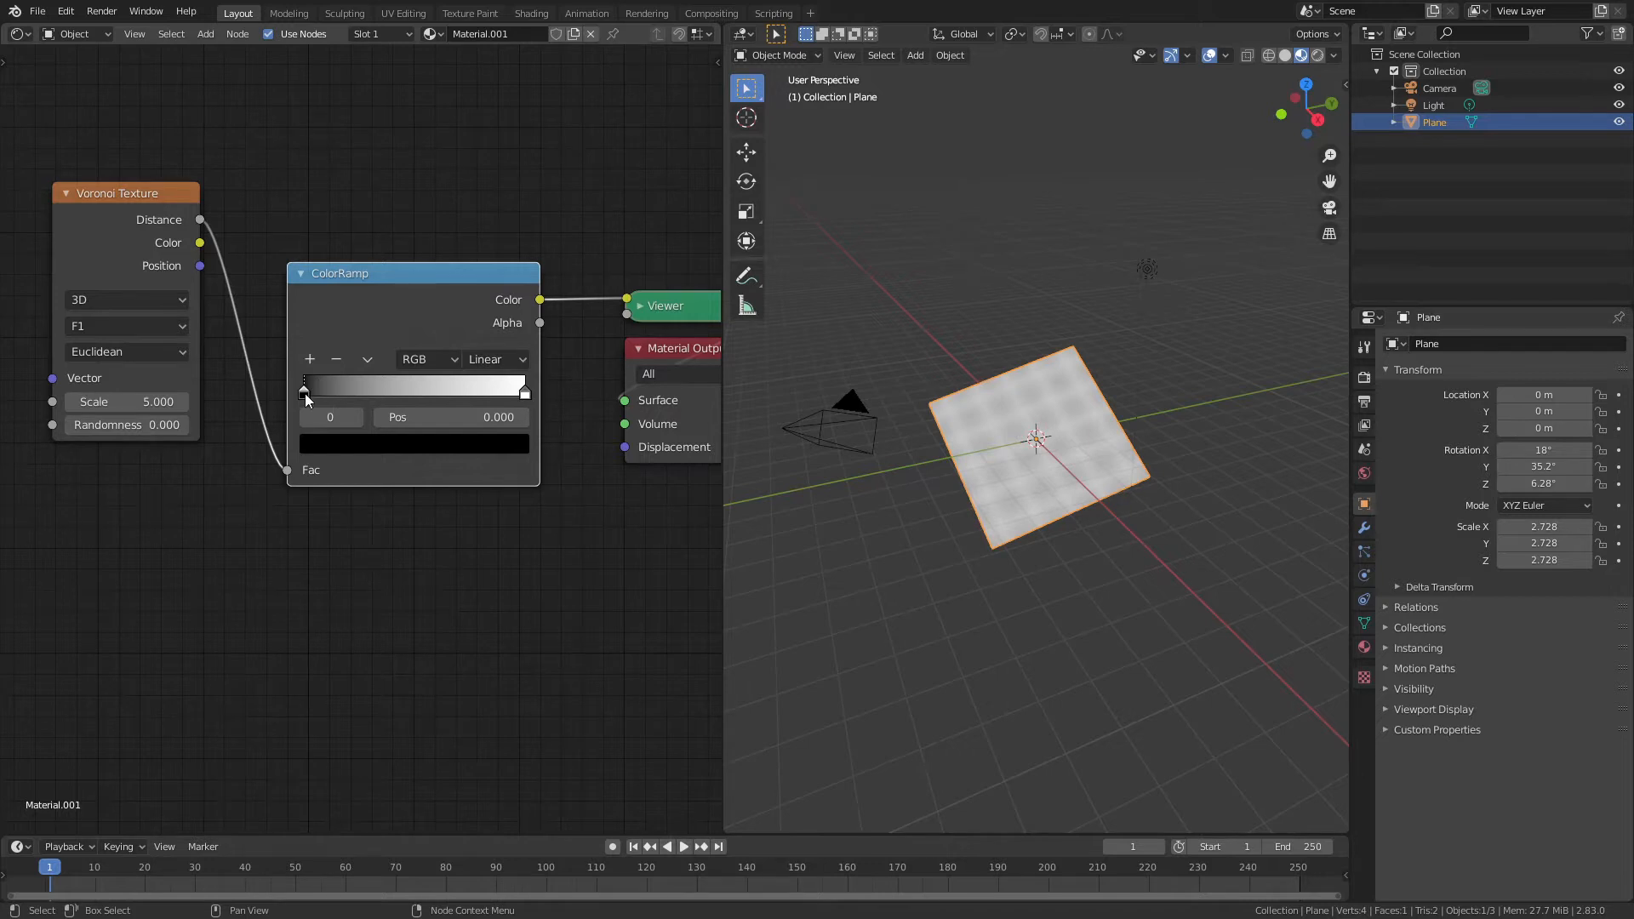
left_click_drag(304, 389, 427, 389)
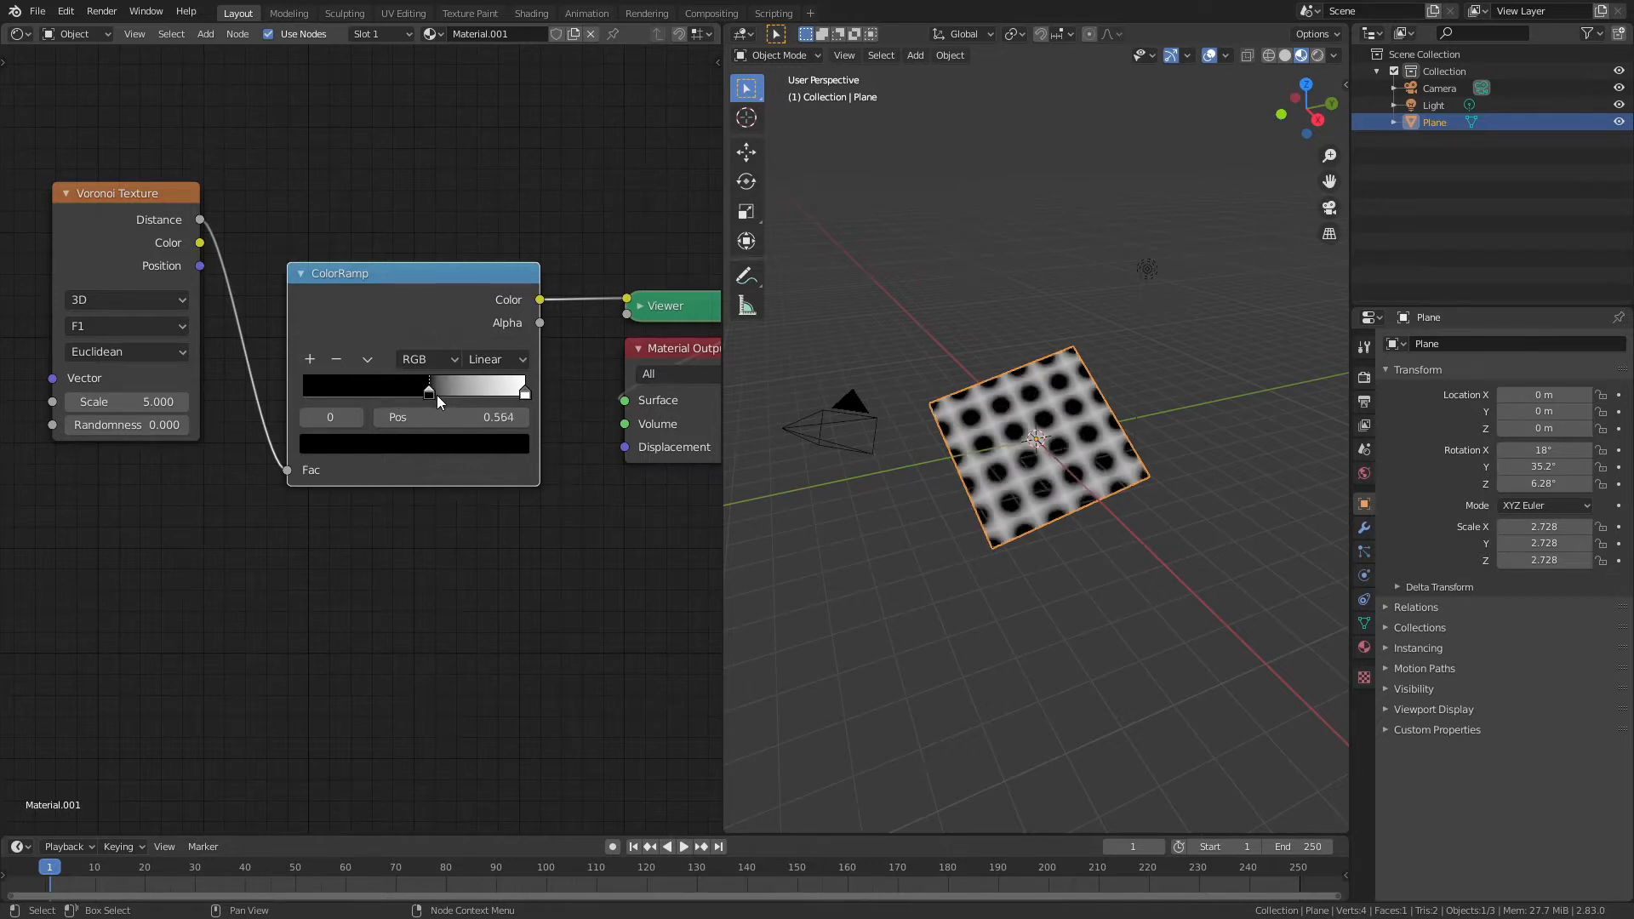
left_click_drag(427, 390, 302, 390)
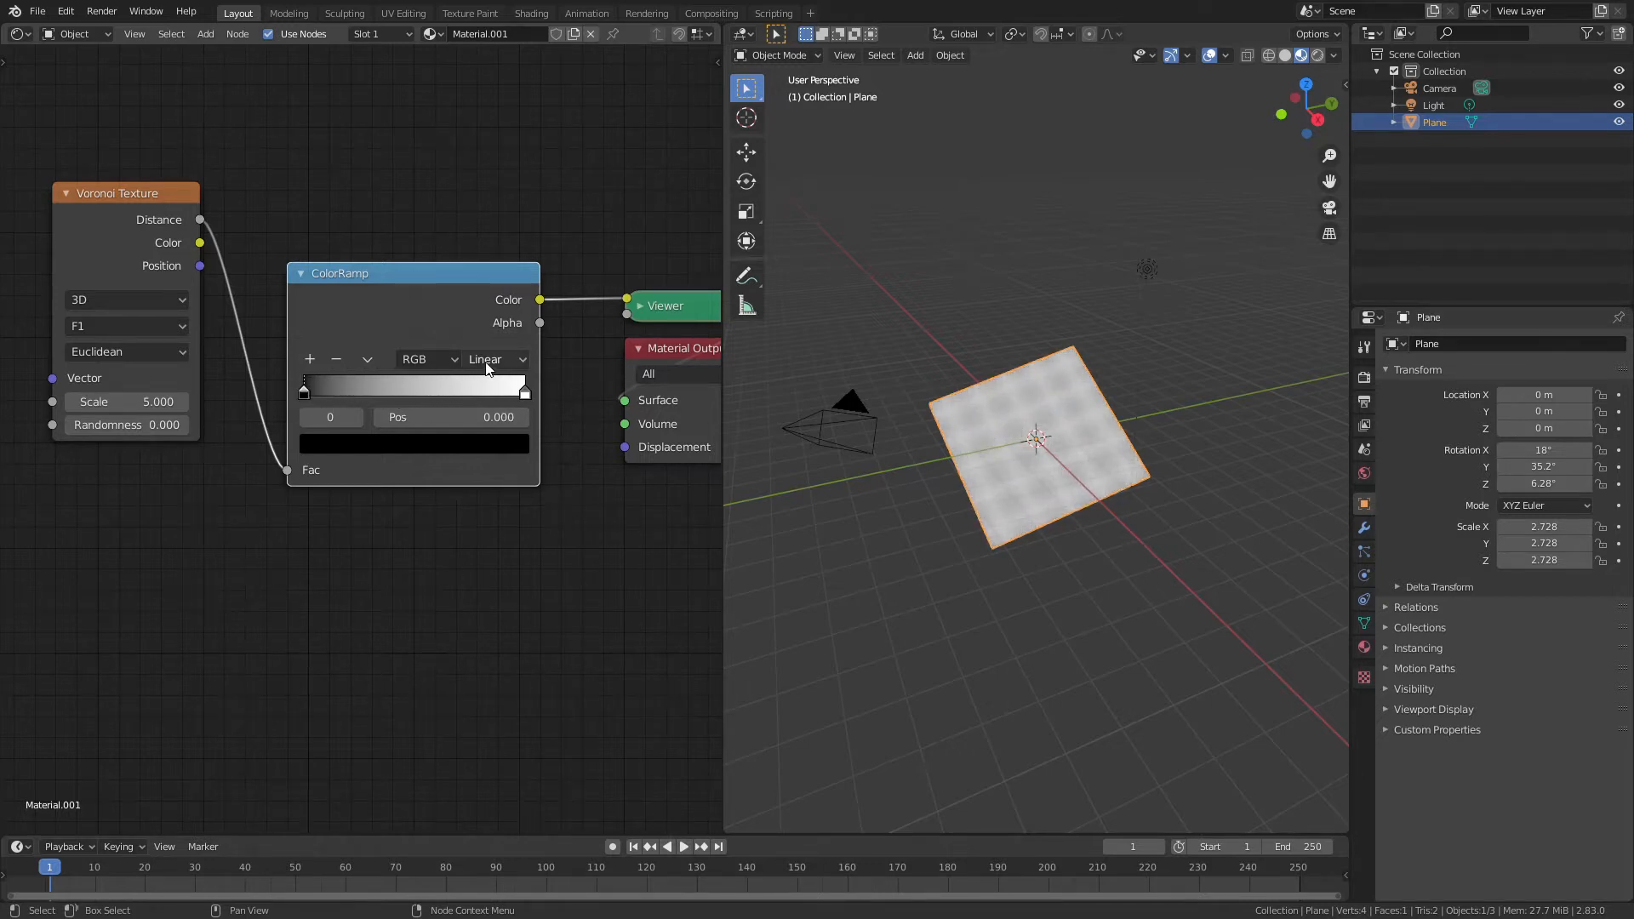
mouse_move(487, 359)
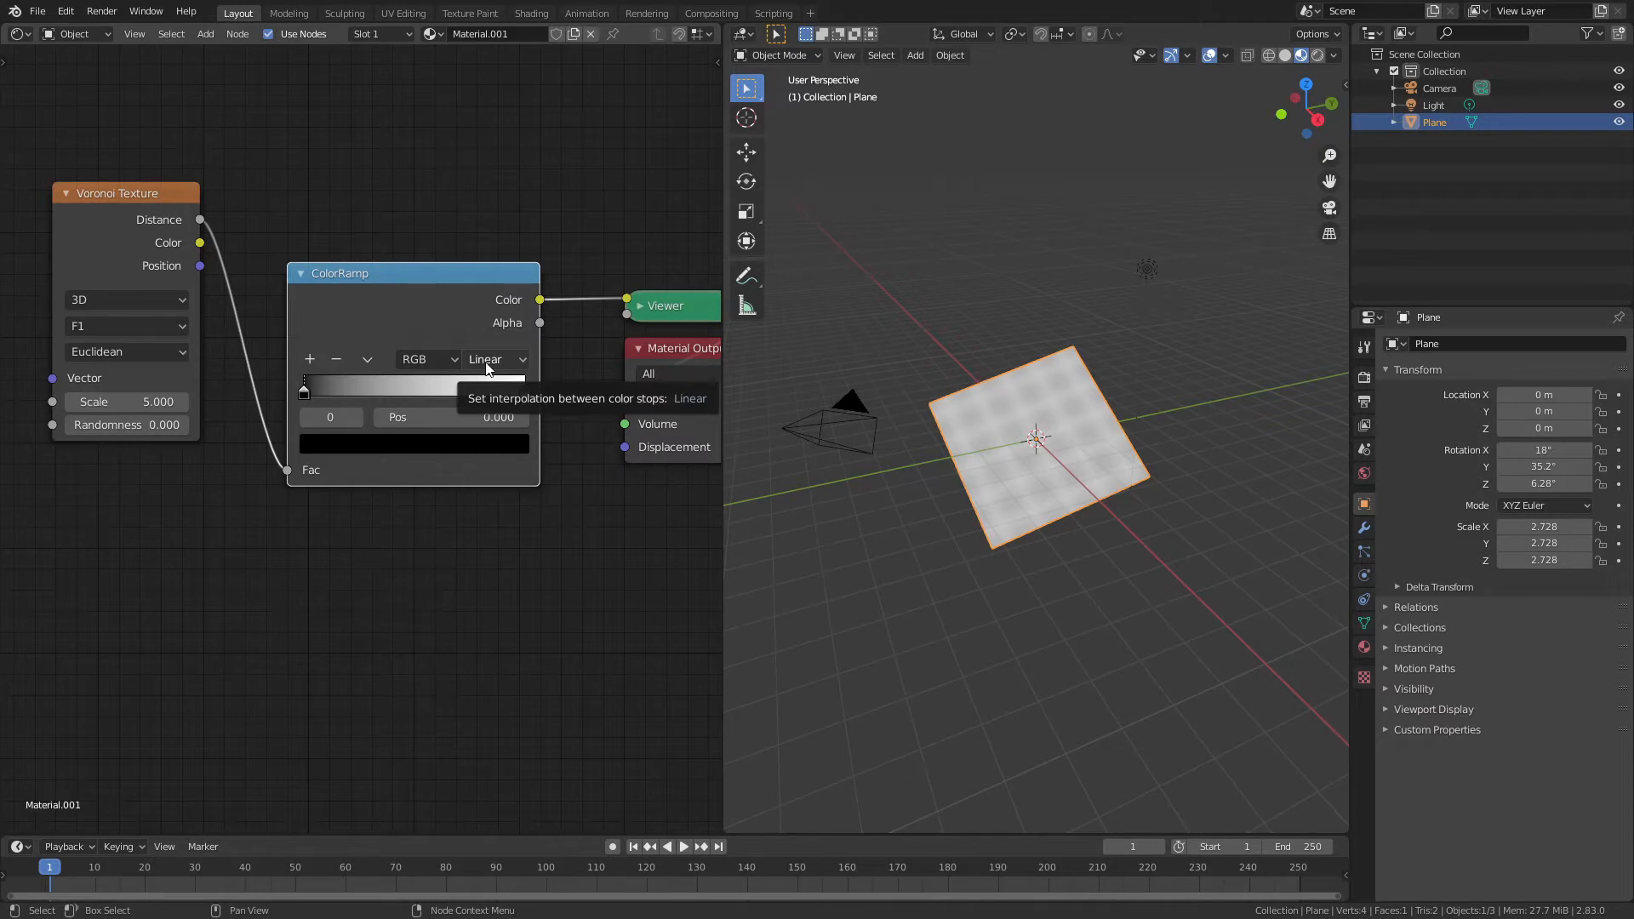
left_click(495, 358)
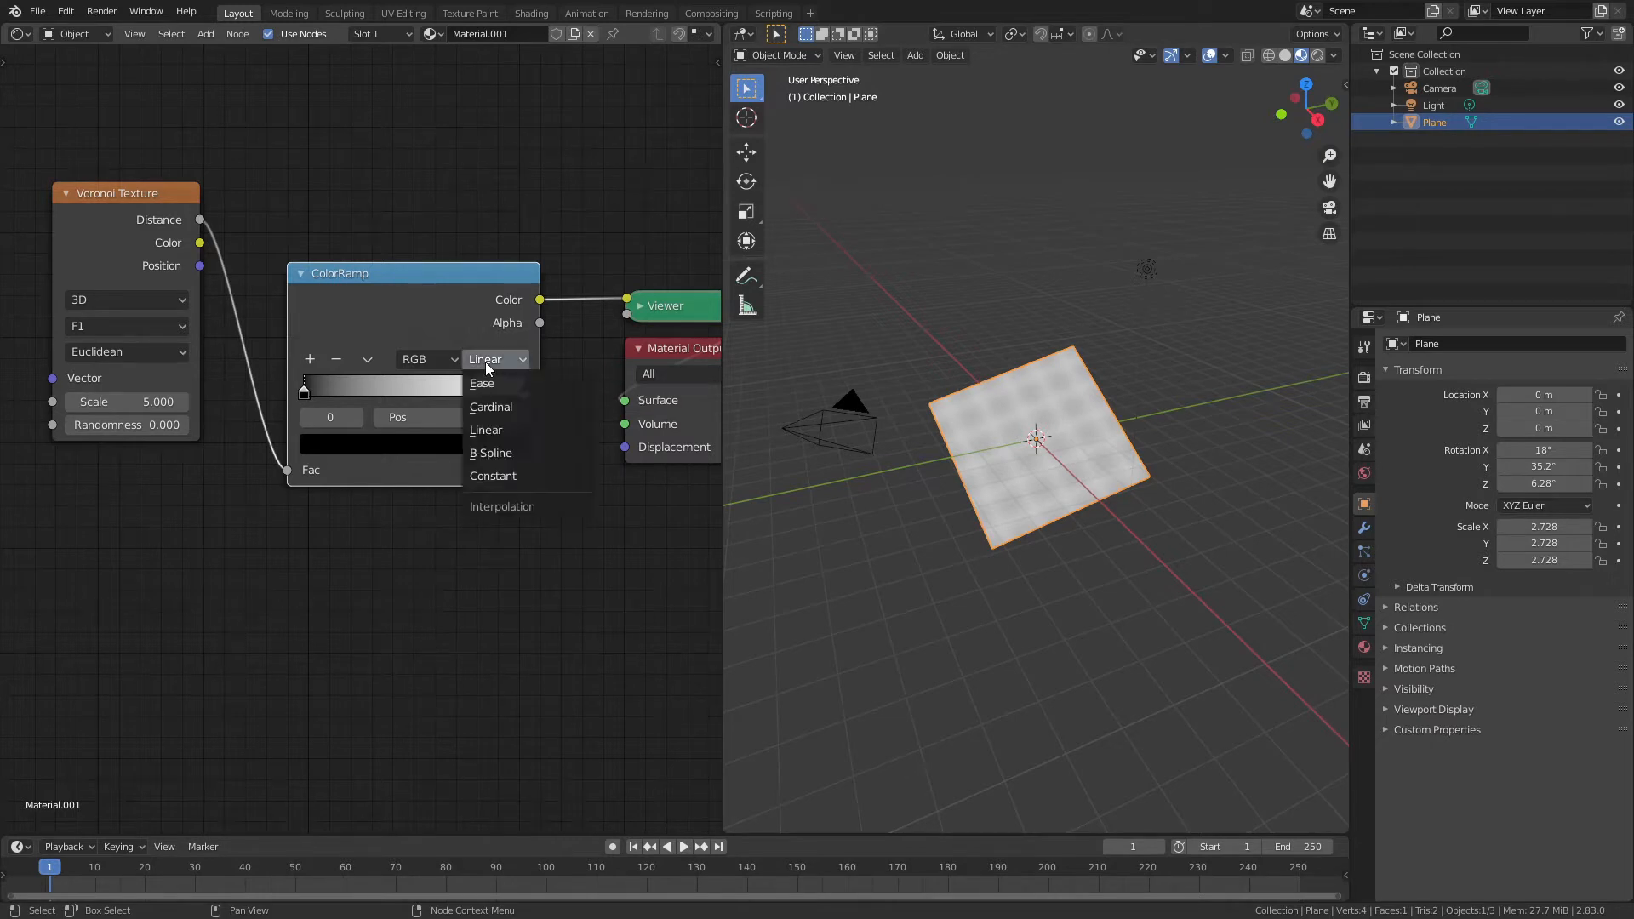
left_click(492, 475)
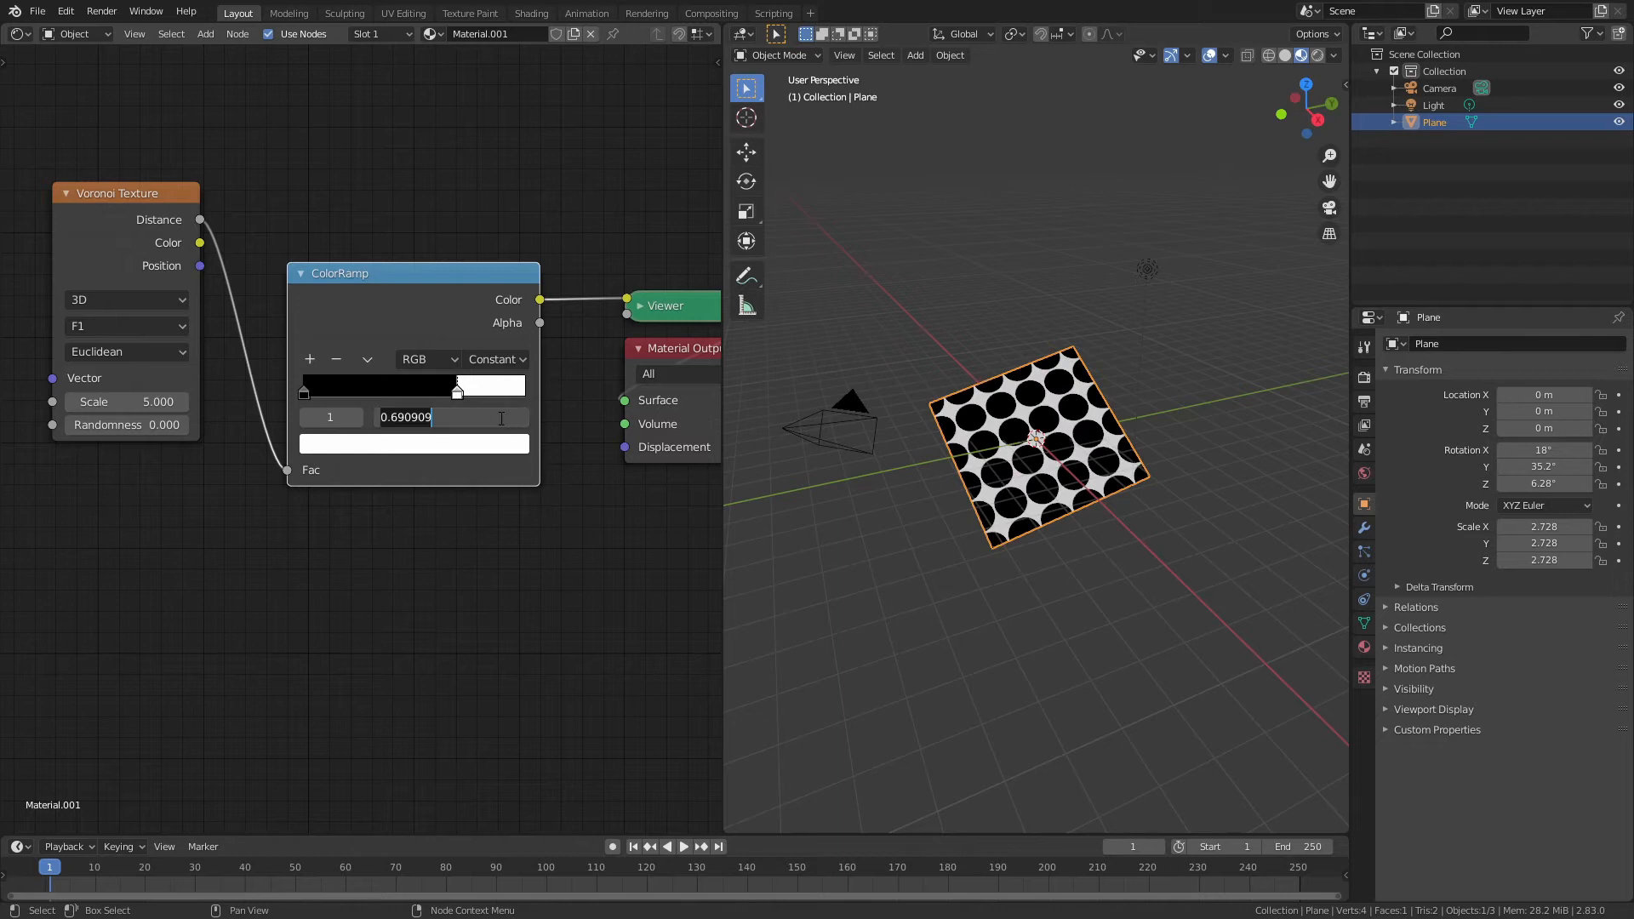
type(".62")
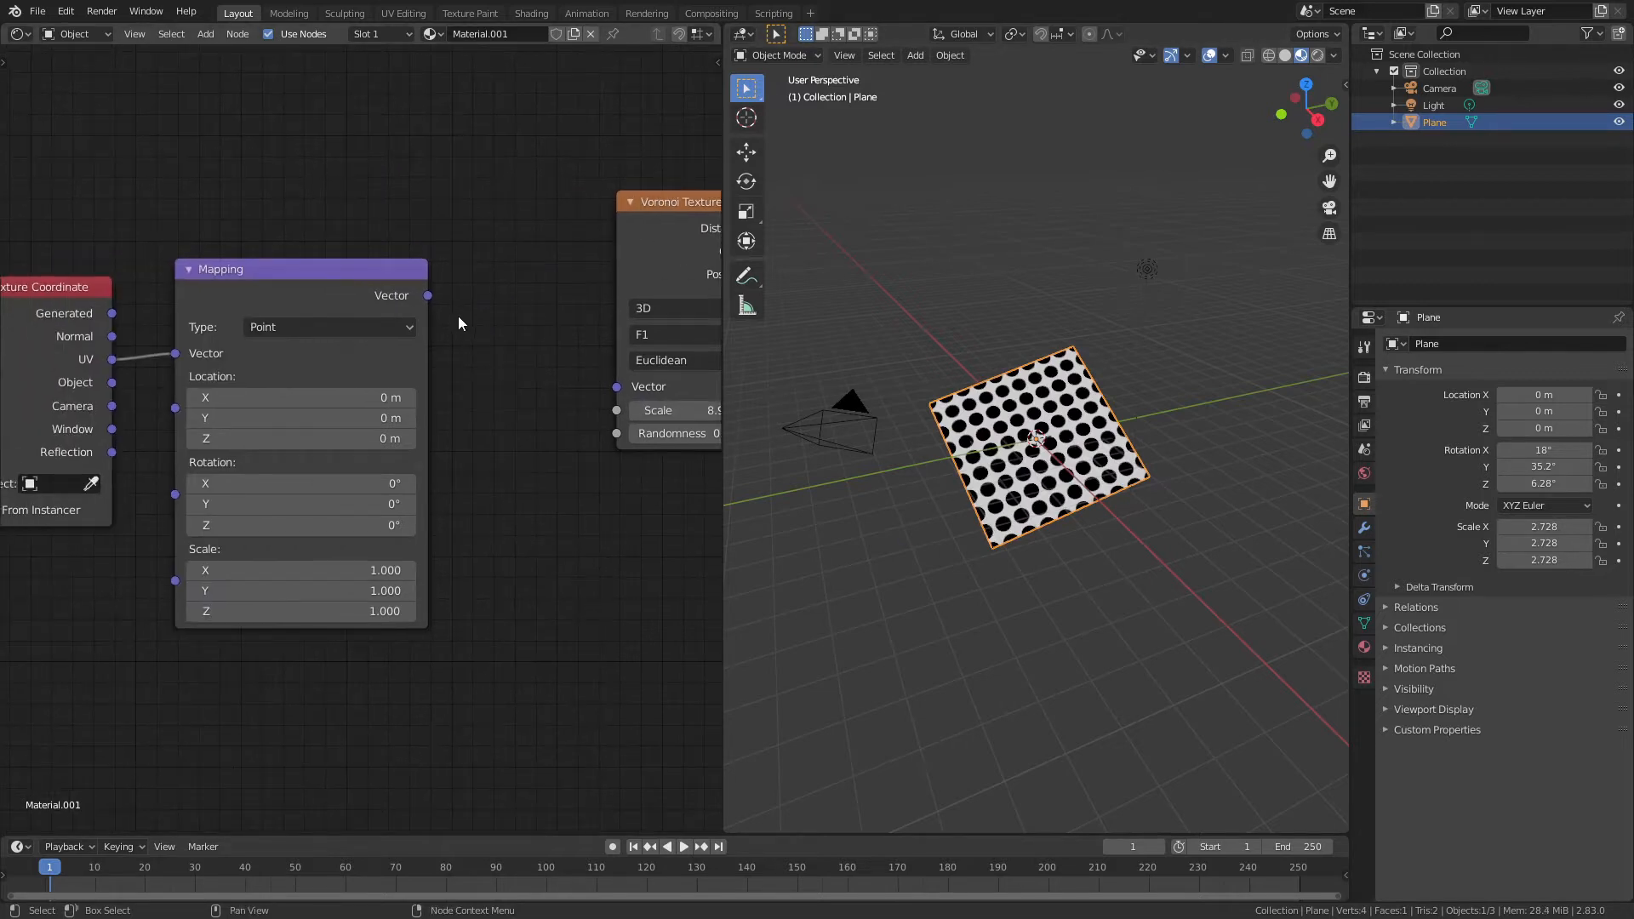
Step: Link the Mapping node's Vector output into the Voronoi Texture's Vector input
left_click_drag(426, 296, 616, 385)
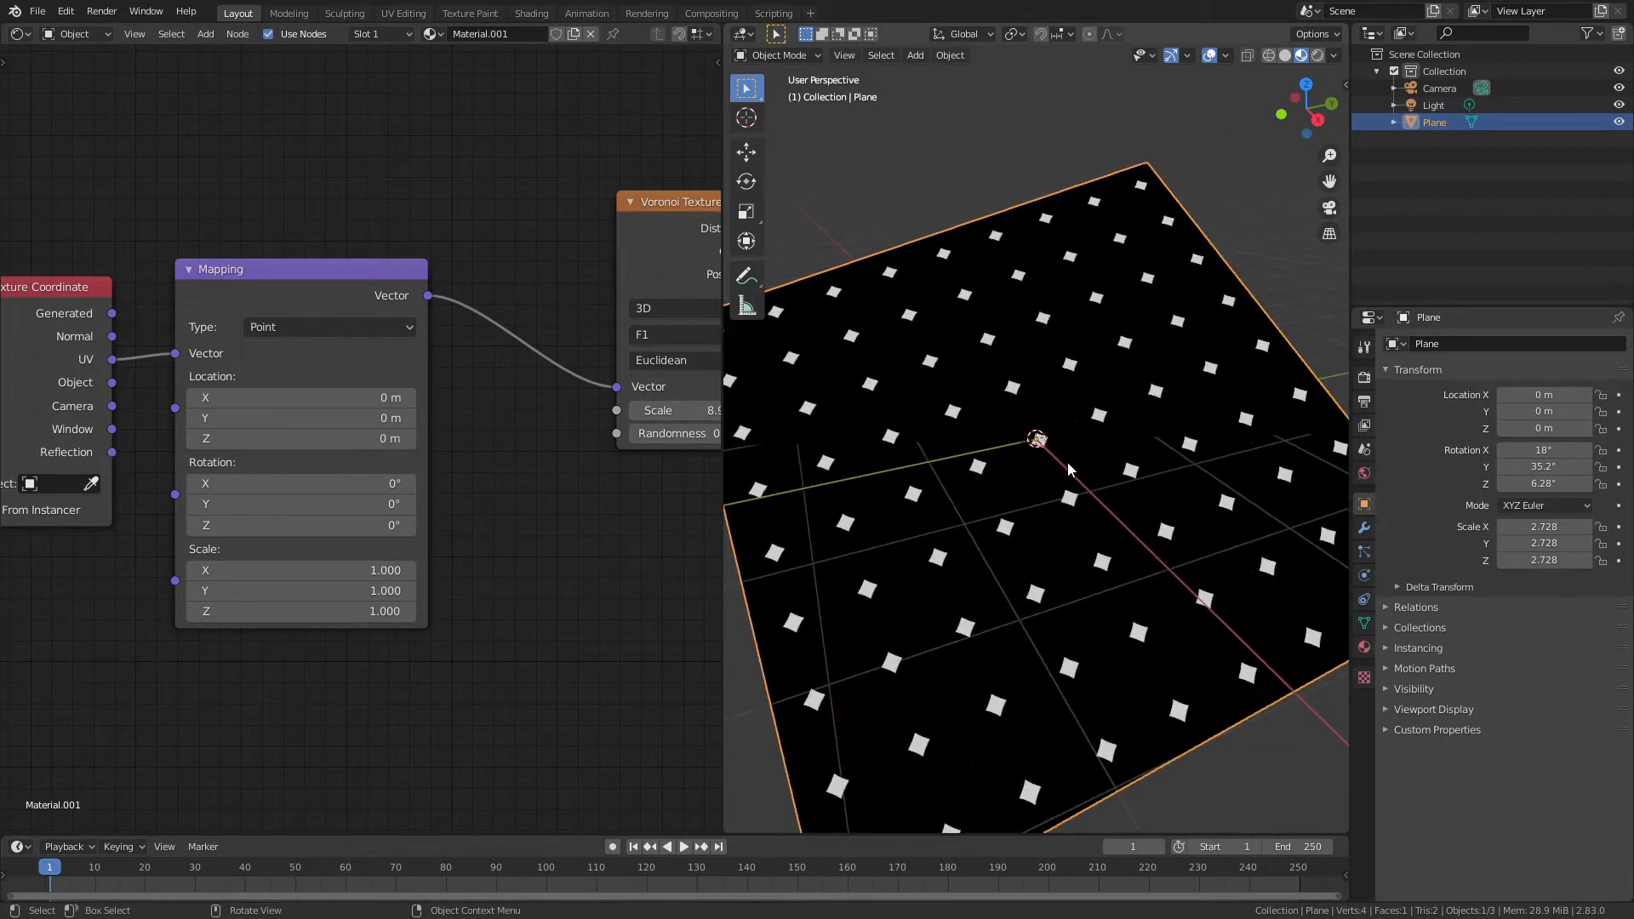
mouse_move(933, 367)
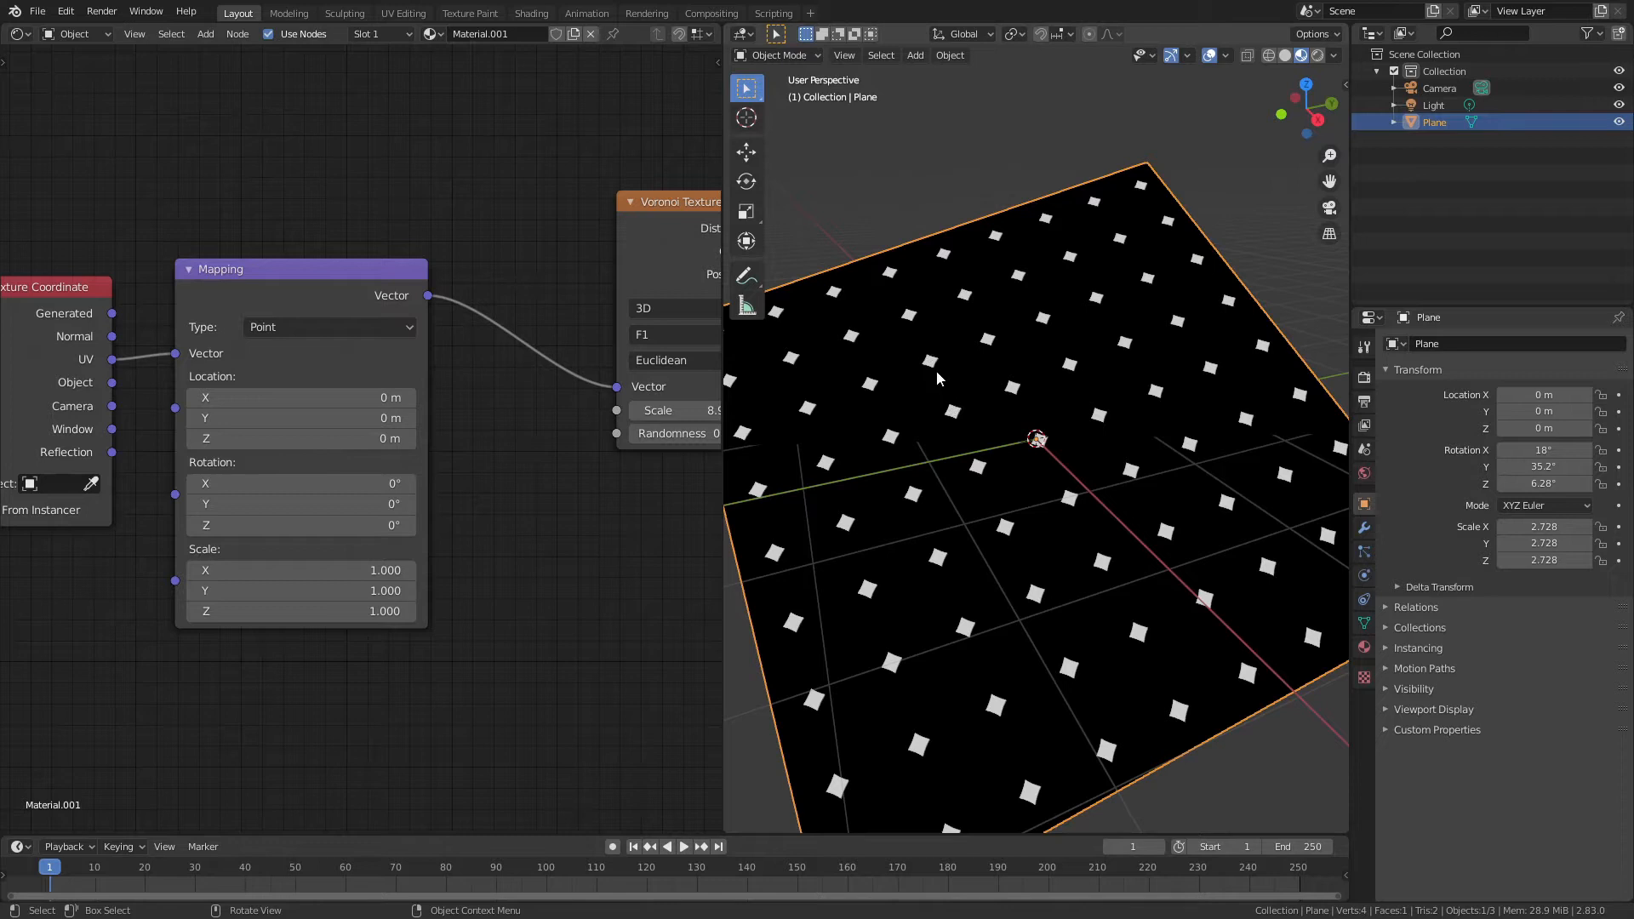
mouse_move(872, 393)
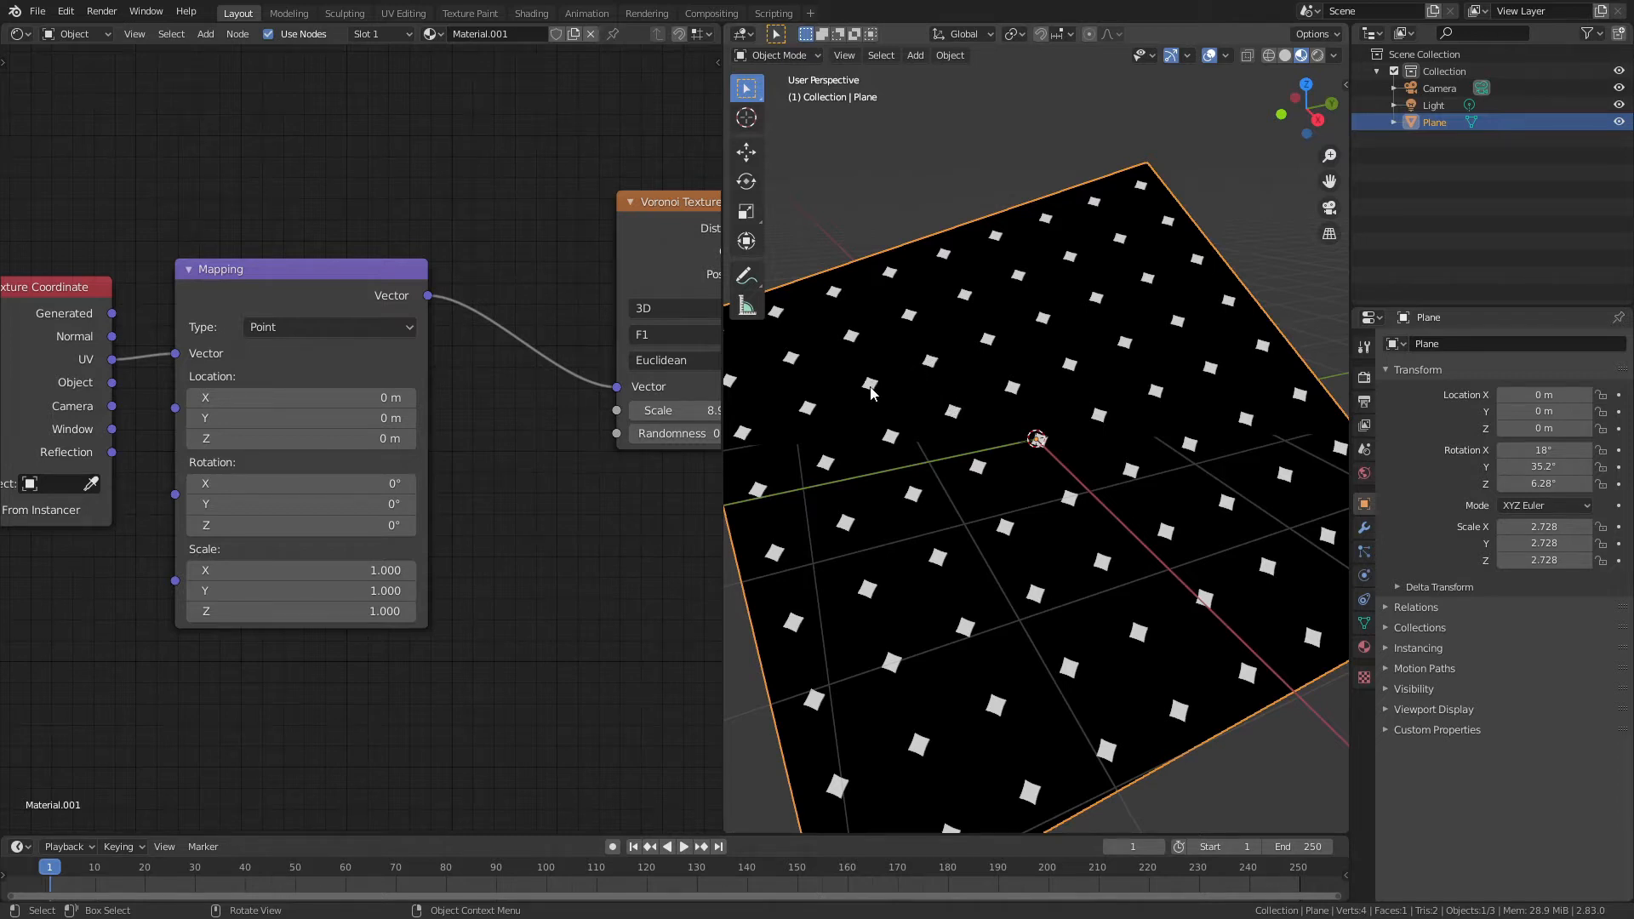
mouse_move(584, 549)
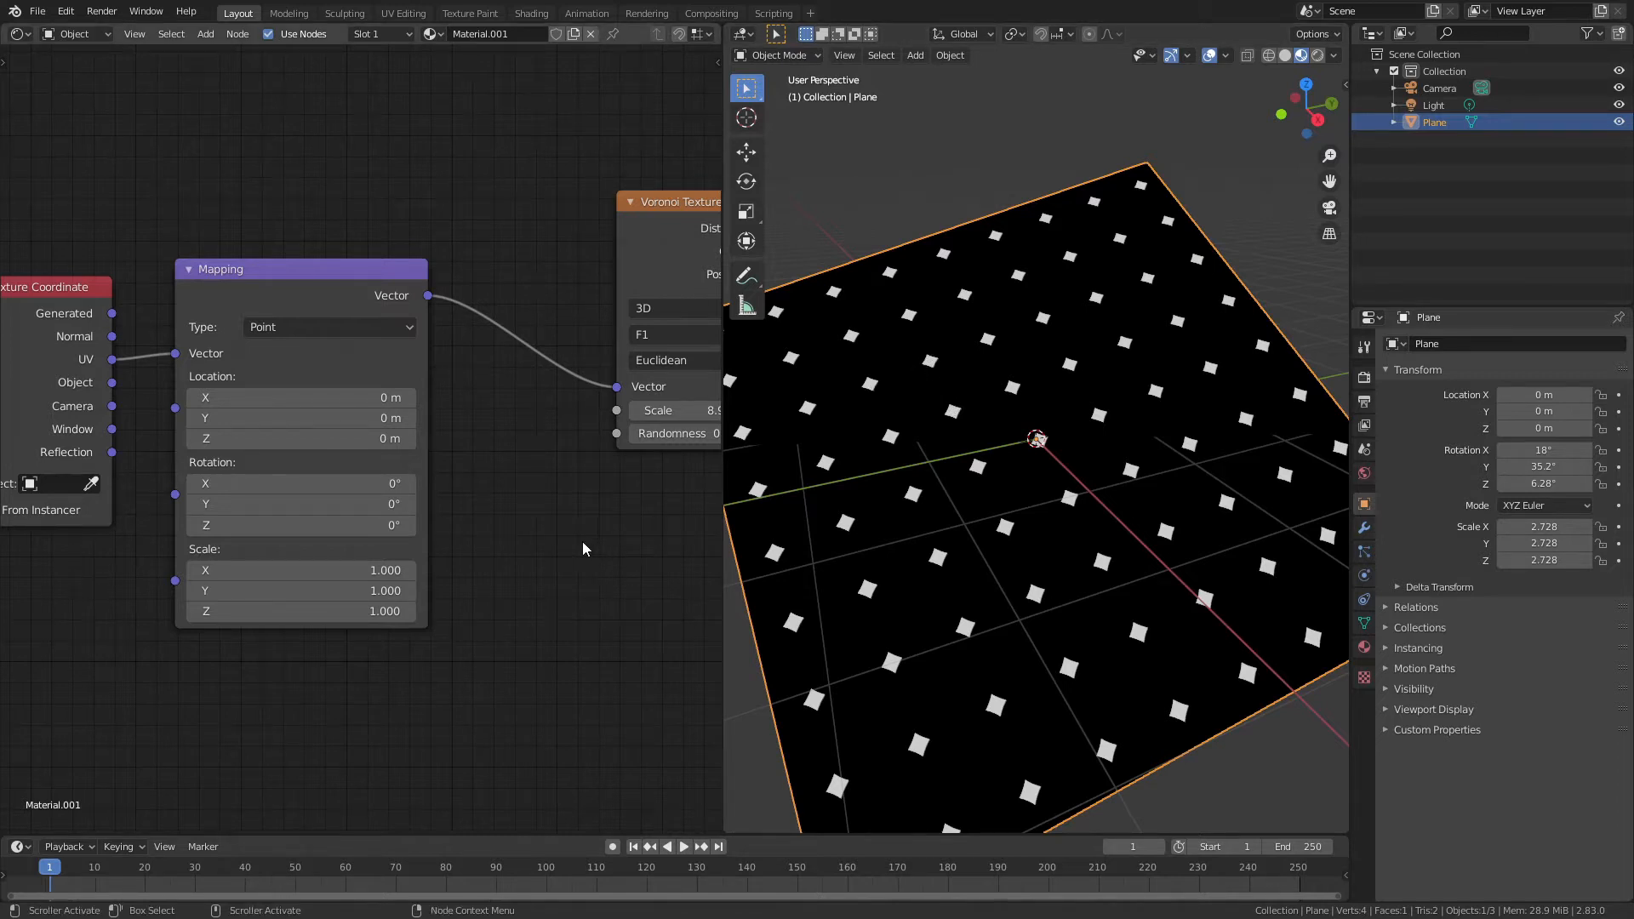
mouse_move(794, 399)
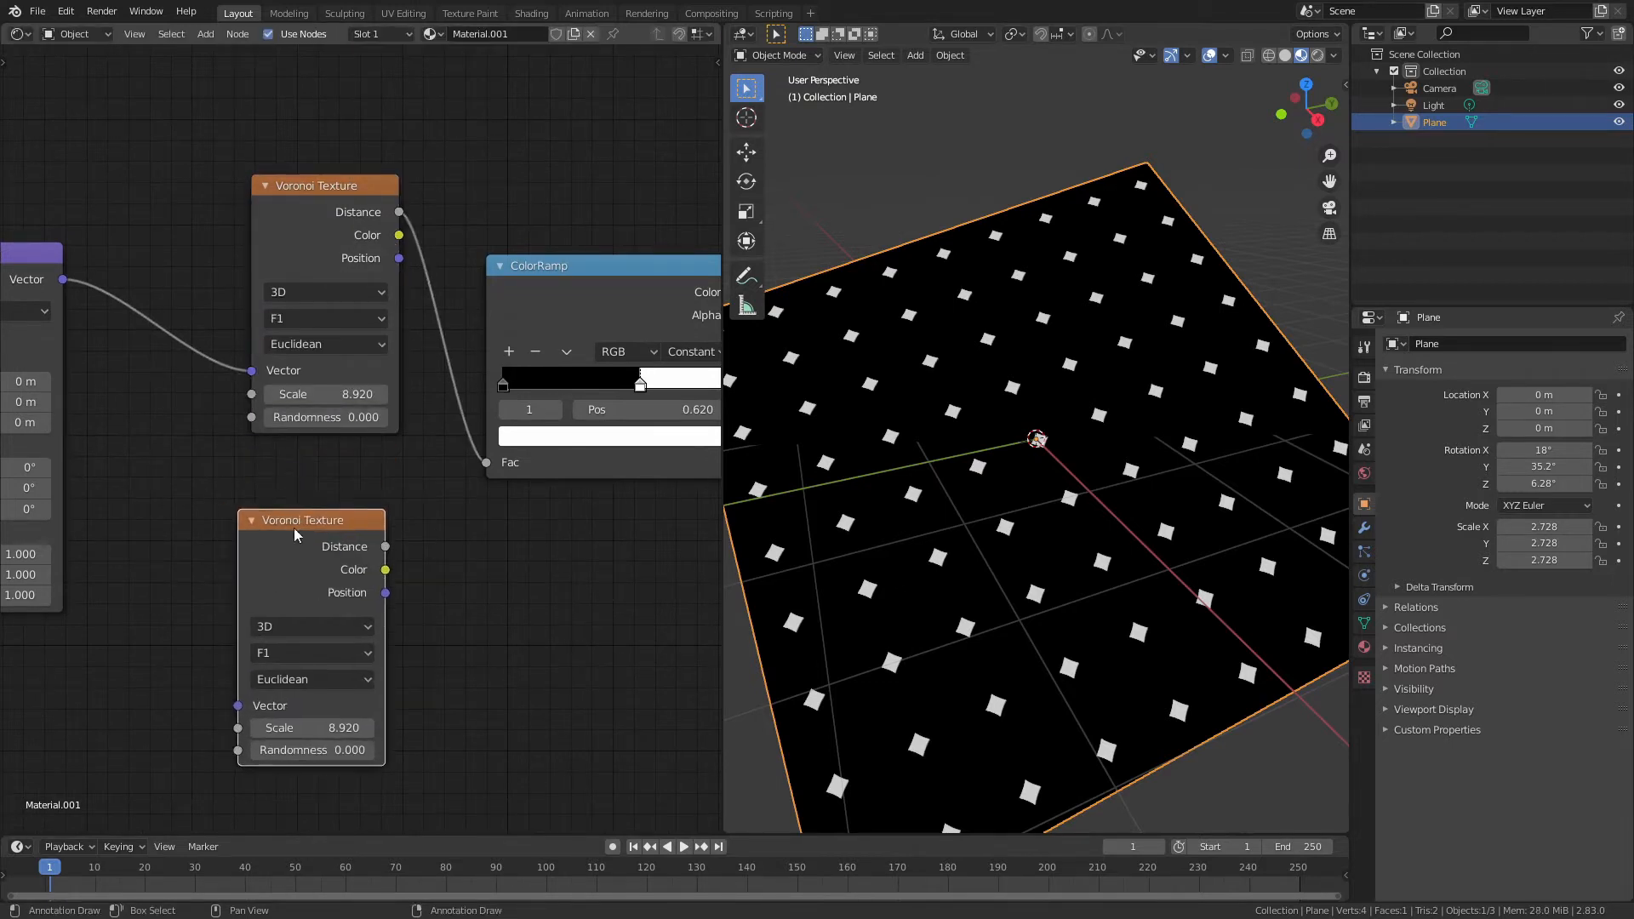
Step: Feed Mapping coordinates into the second Voronoi and switch it to Distance To Edge
left_click_drag(62, 279, 209, 692)
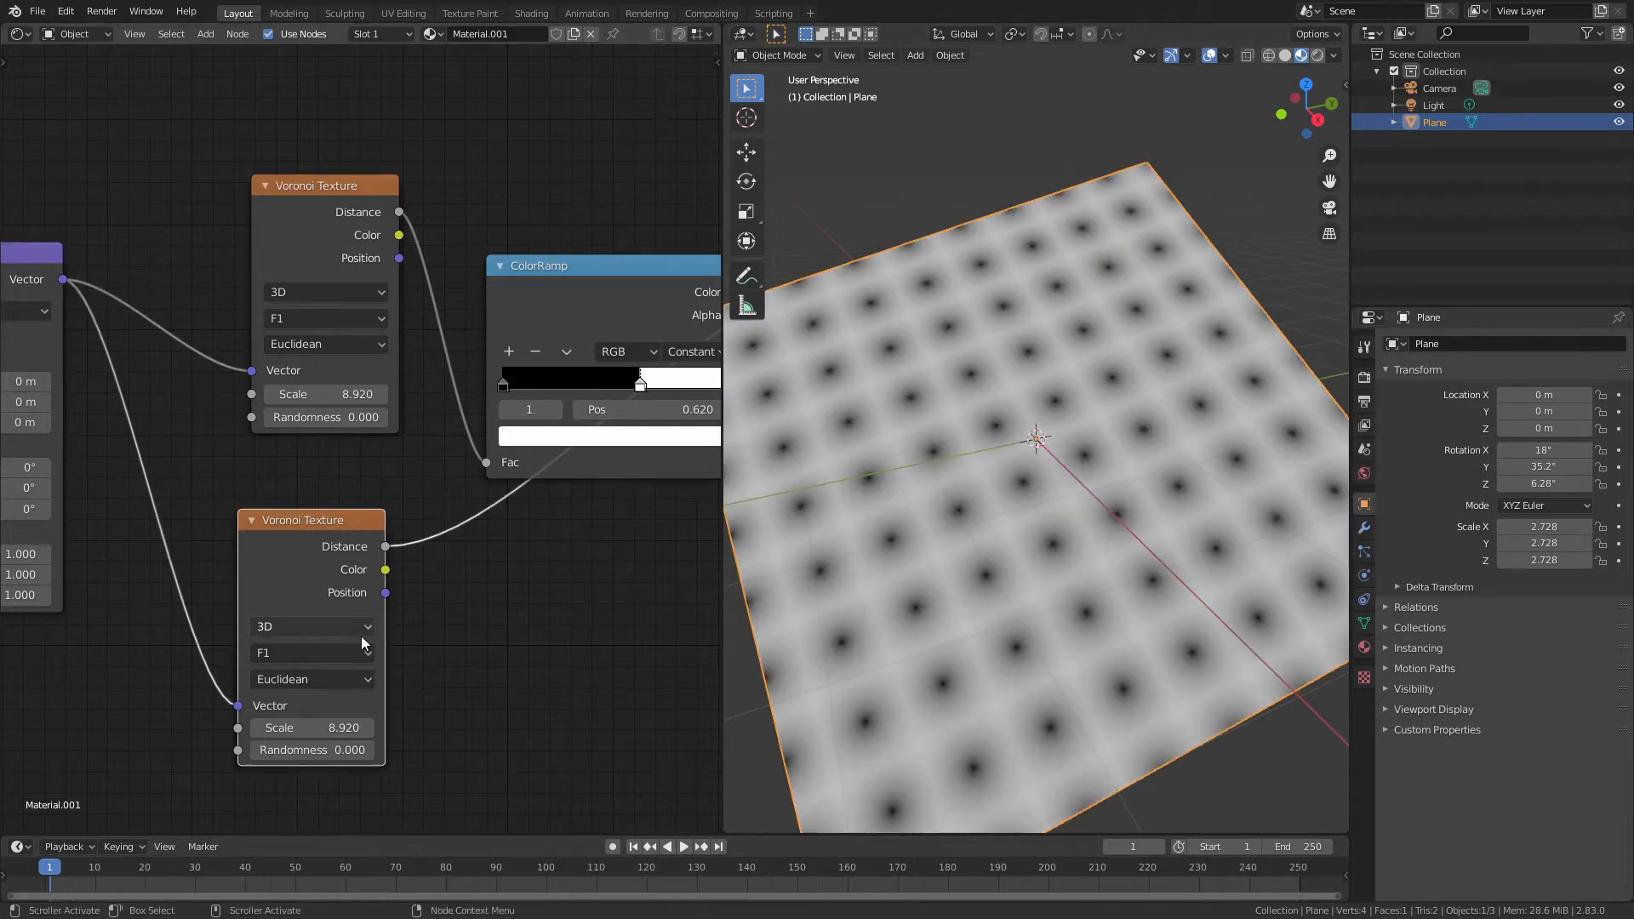
mouse_move(341, 653)
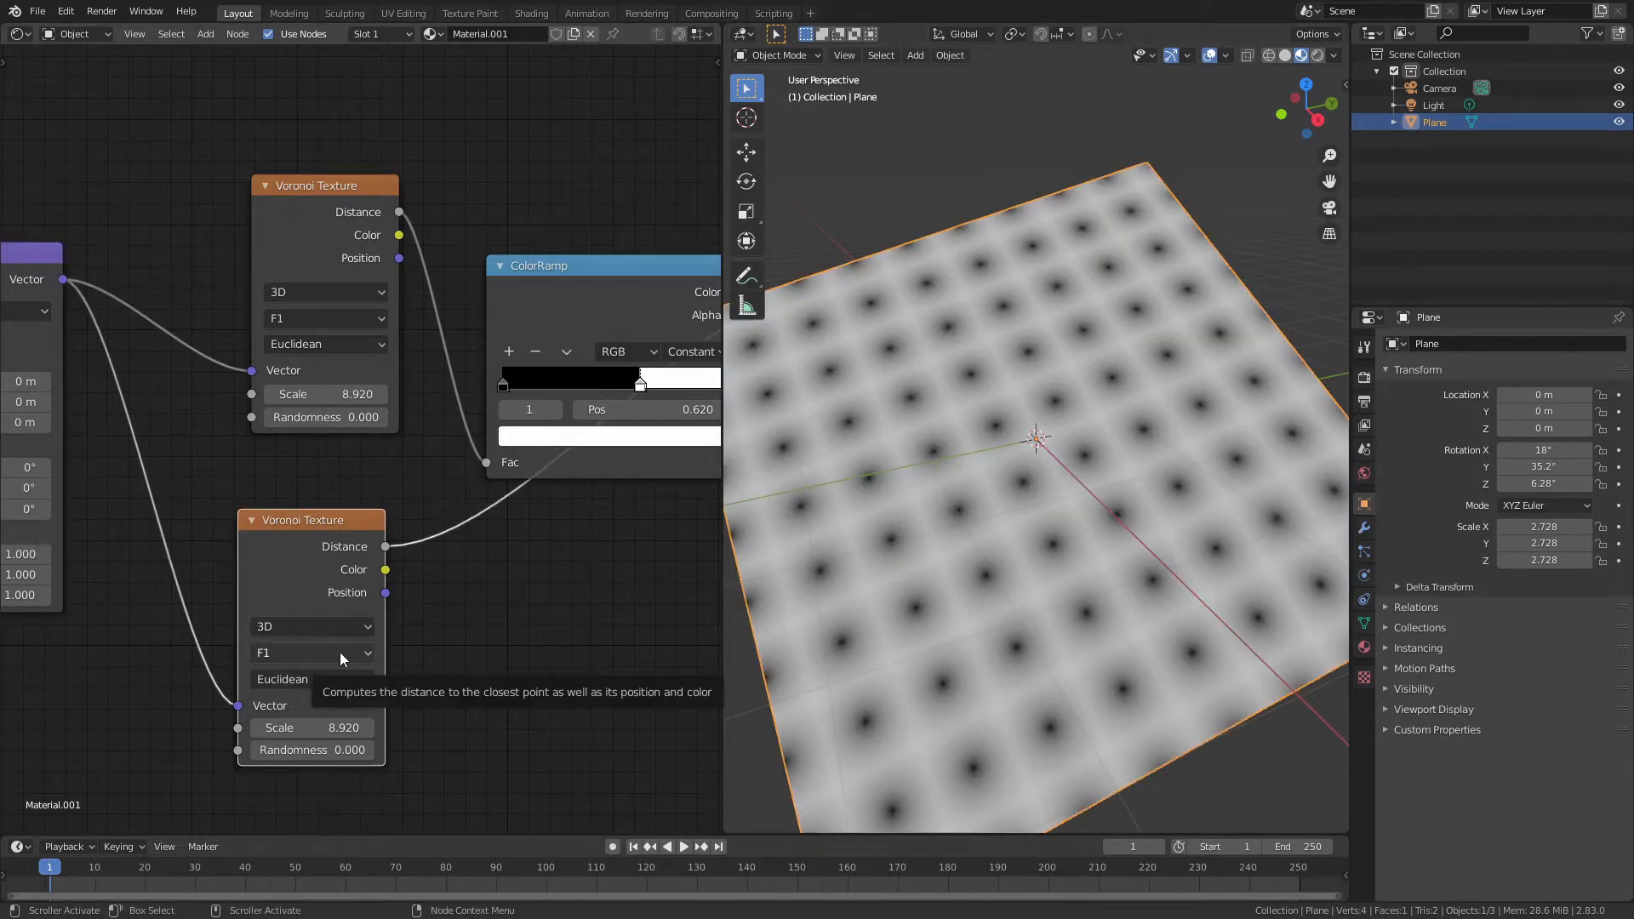
left_click(310, 653)
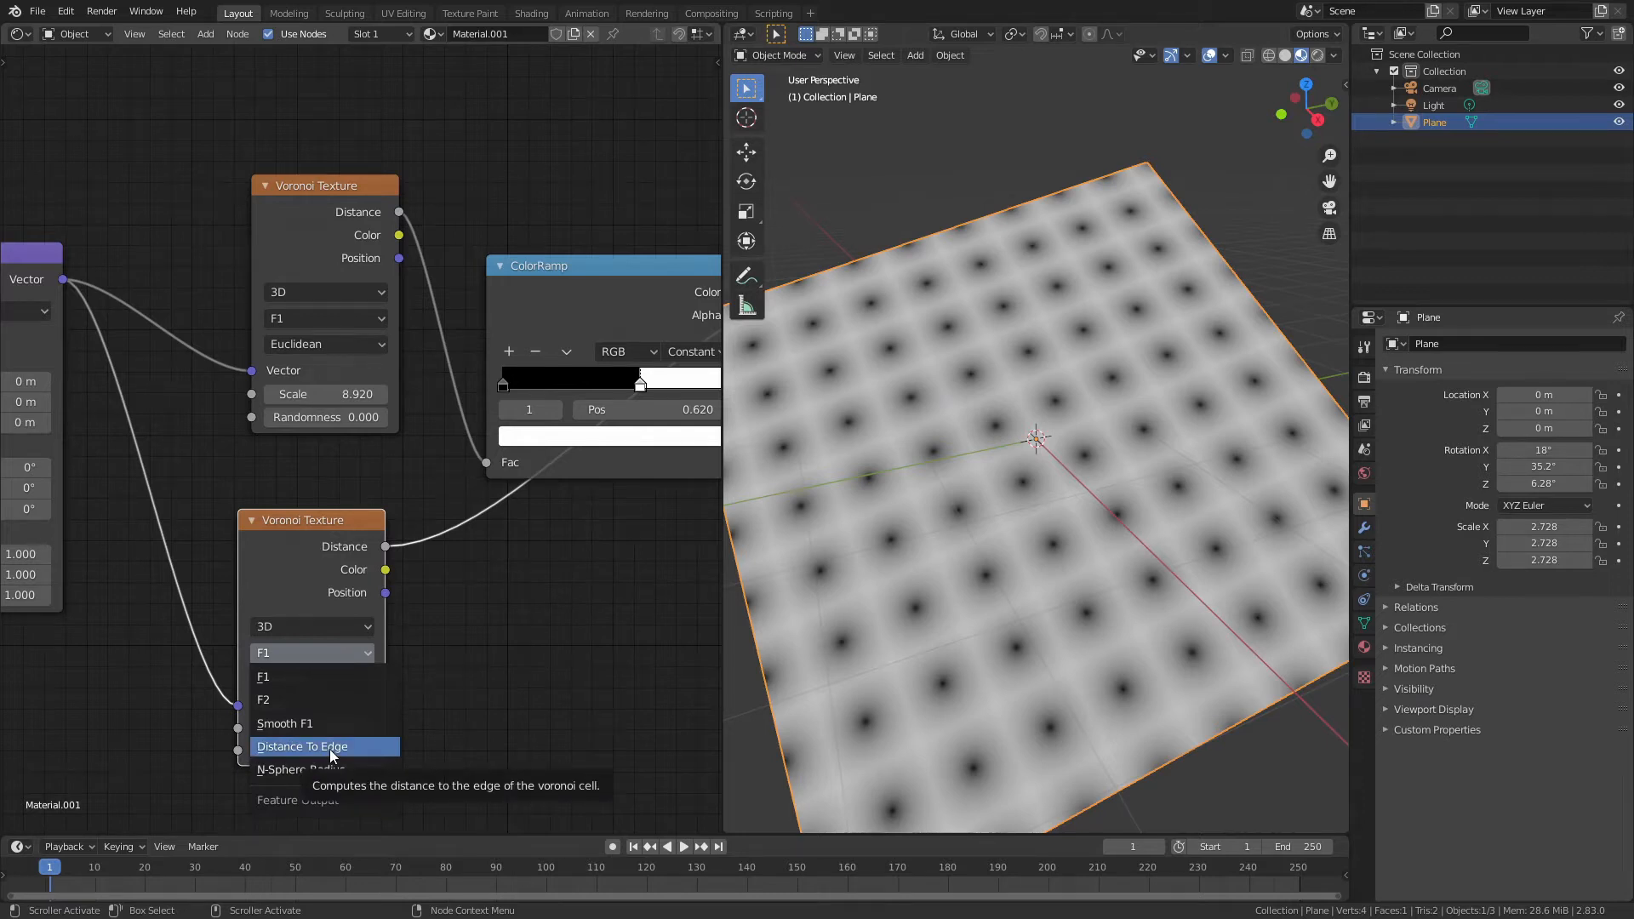
left_click(302, 747)
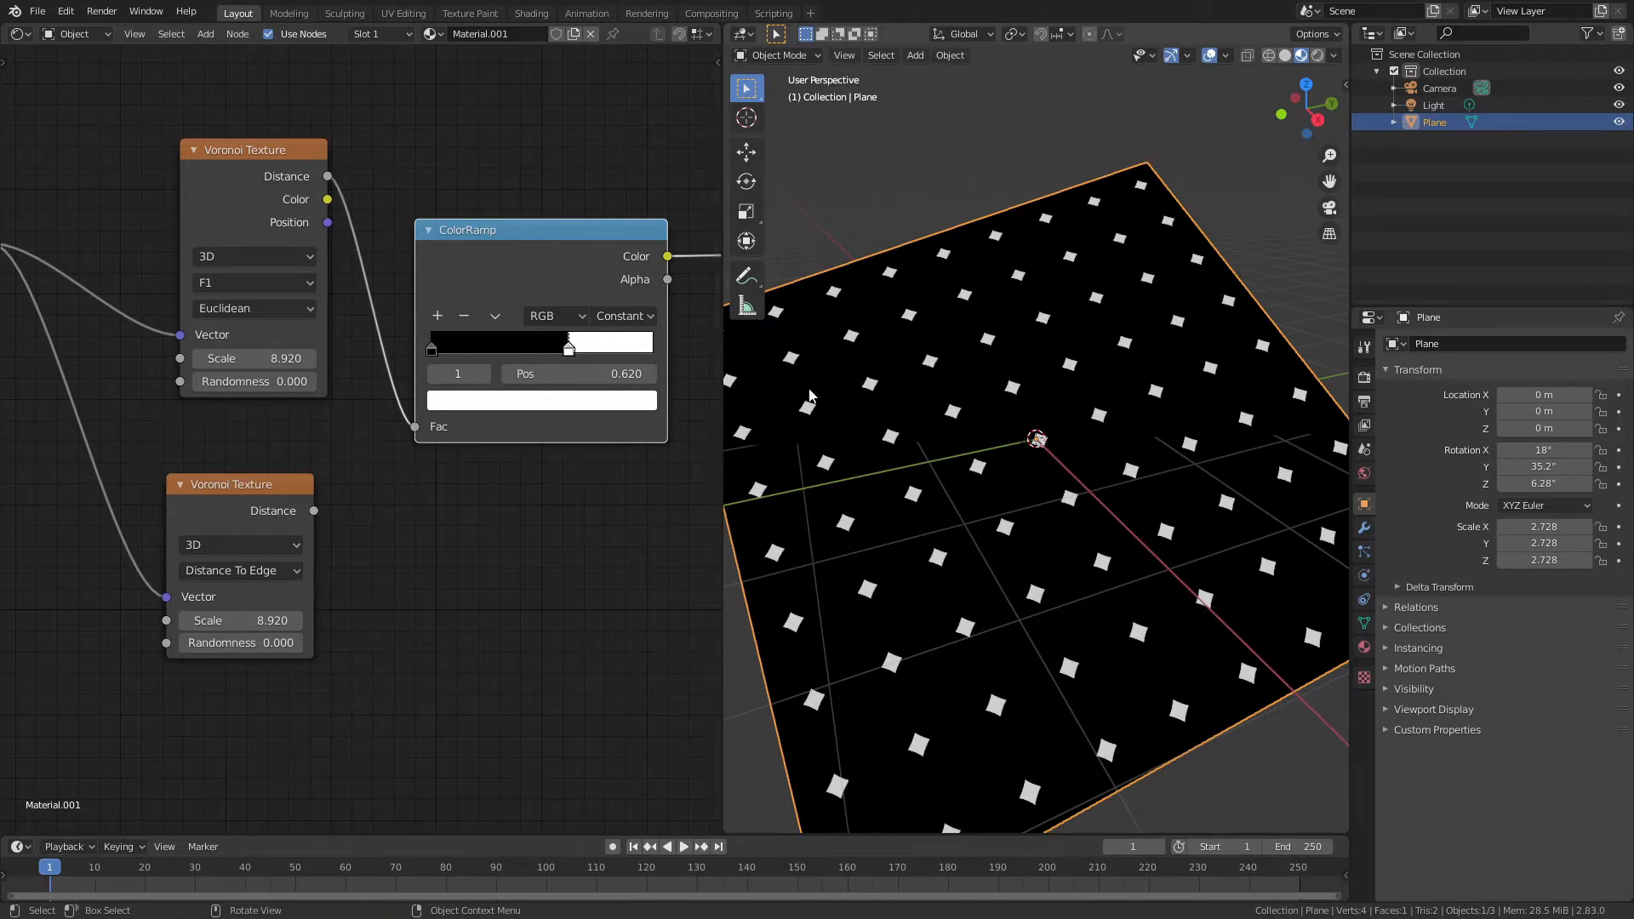
mouse_move(816, 368)
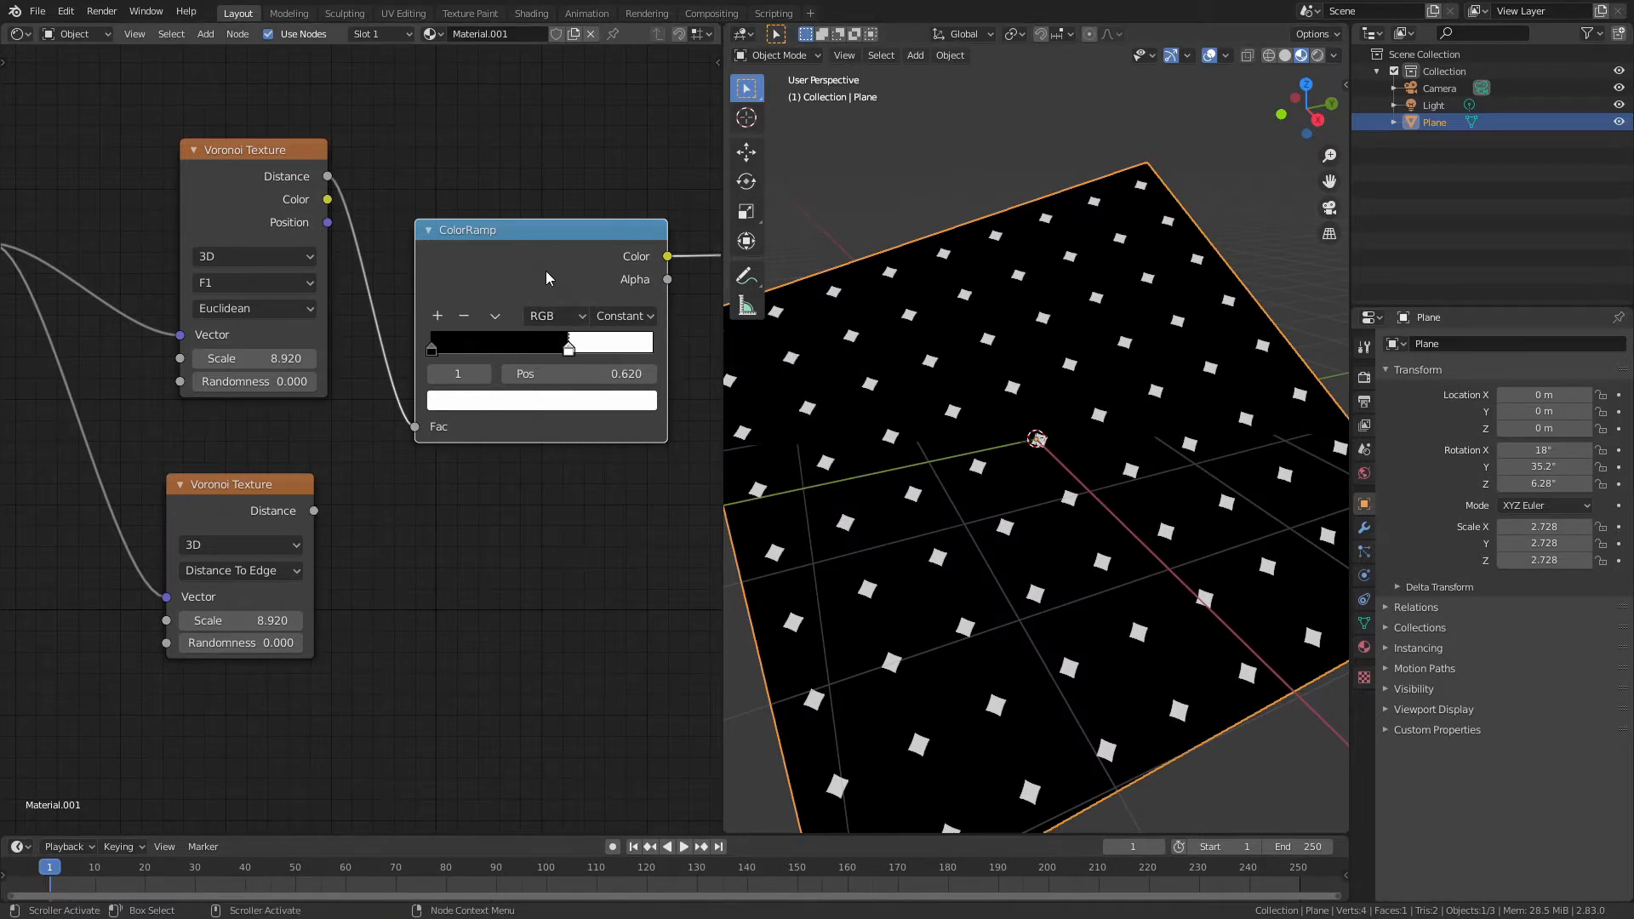
Step: Place the copied ColorRamp below the first and slide its black stop to about 0.018
left_click_drag(548, 229, 557, 175)
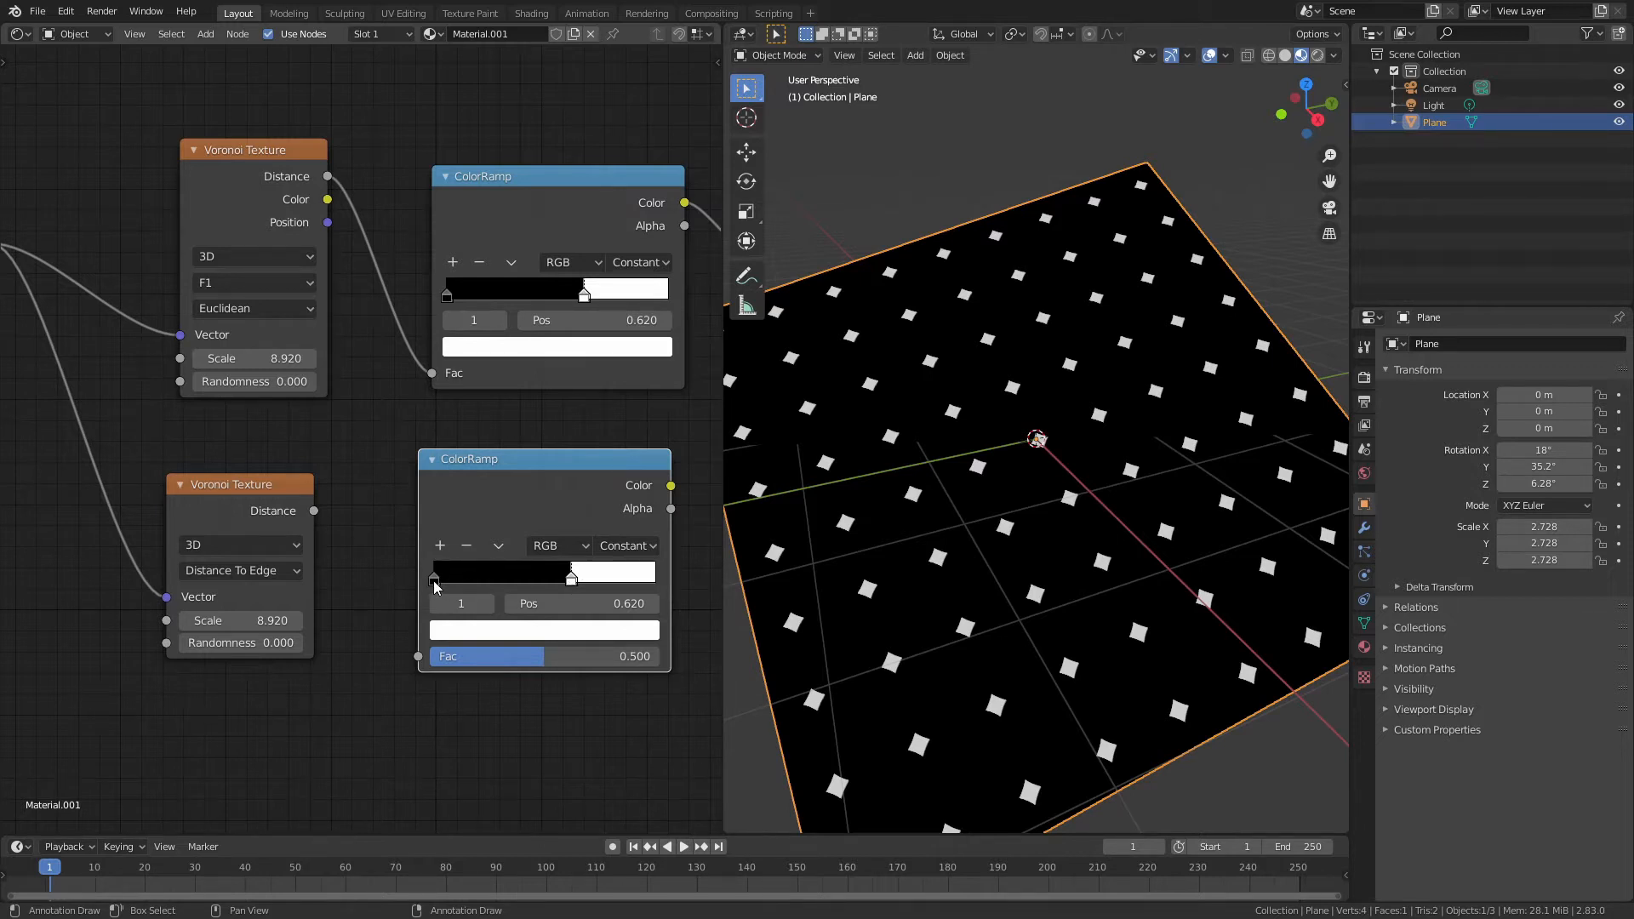
mouse_move(316, 515)
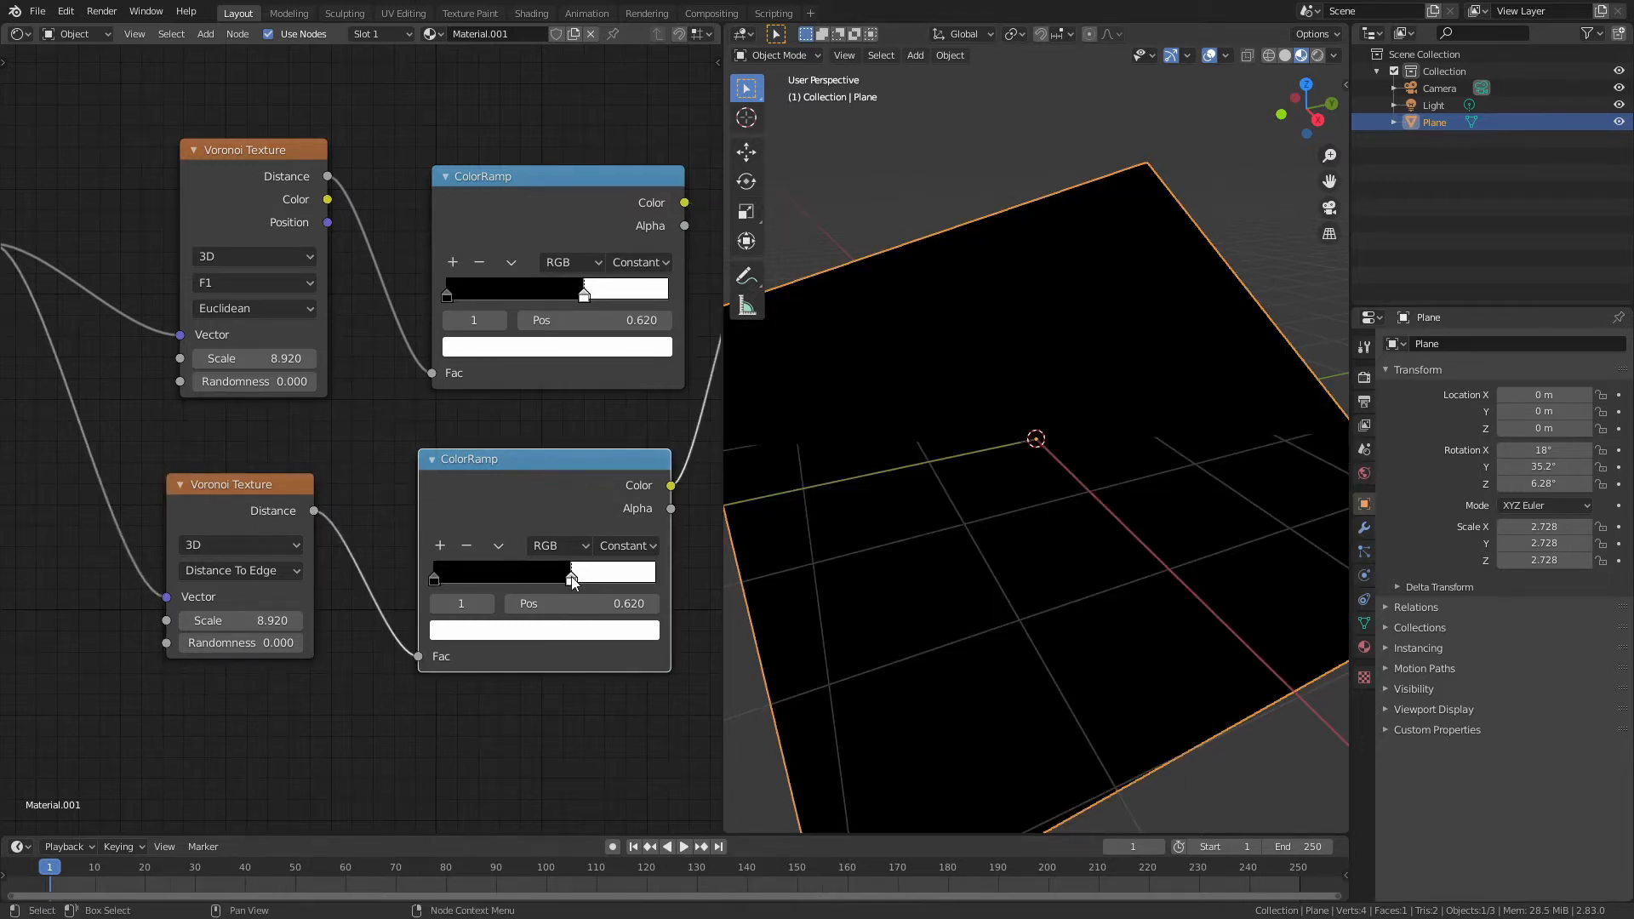
left_click_drag(594, 571, 485, 571)
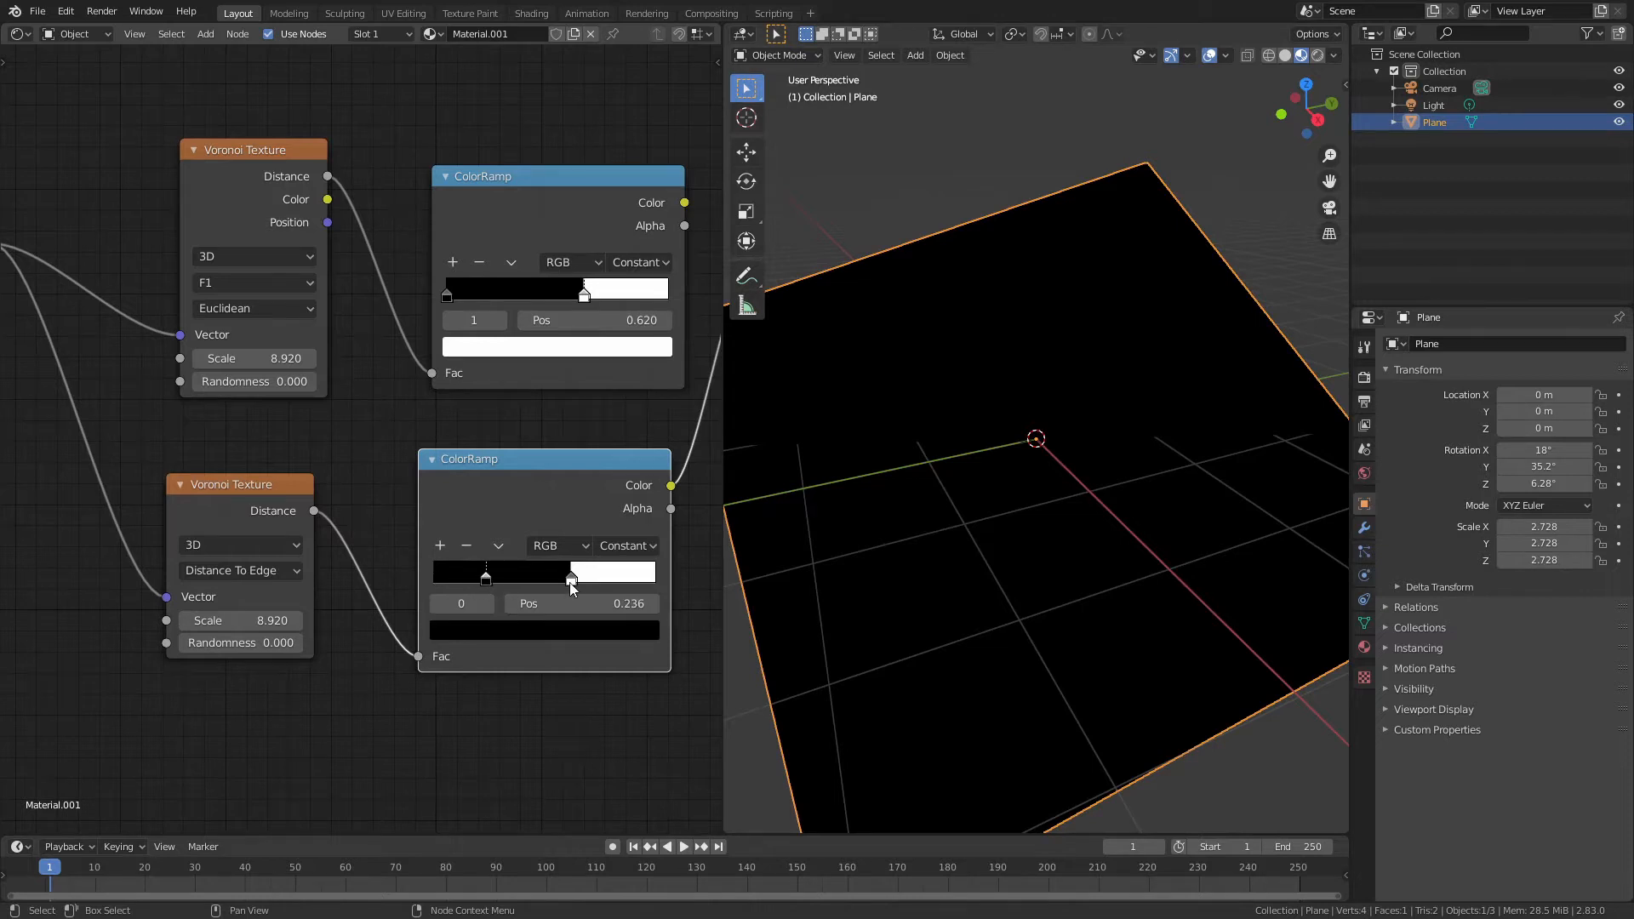
left_click_drag(570, 580, 432, 580)
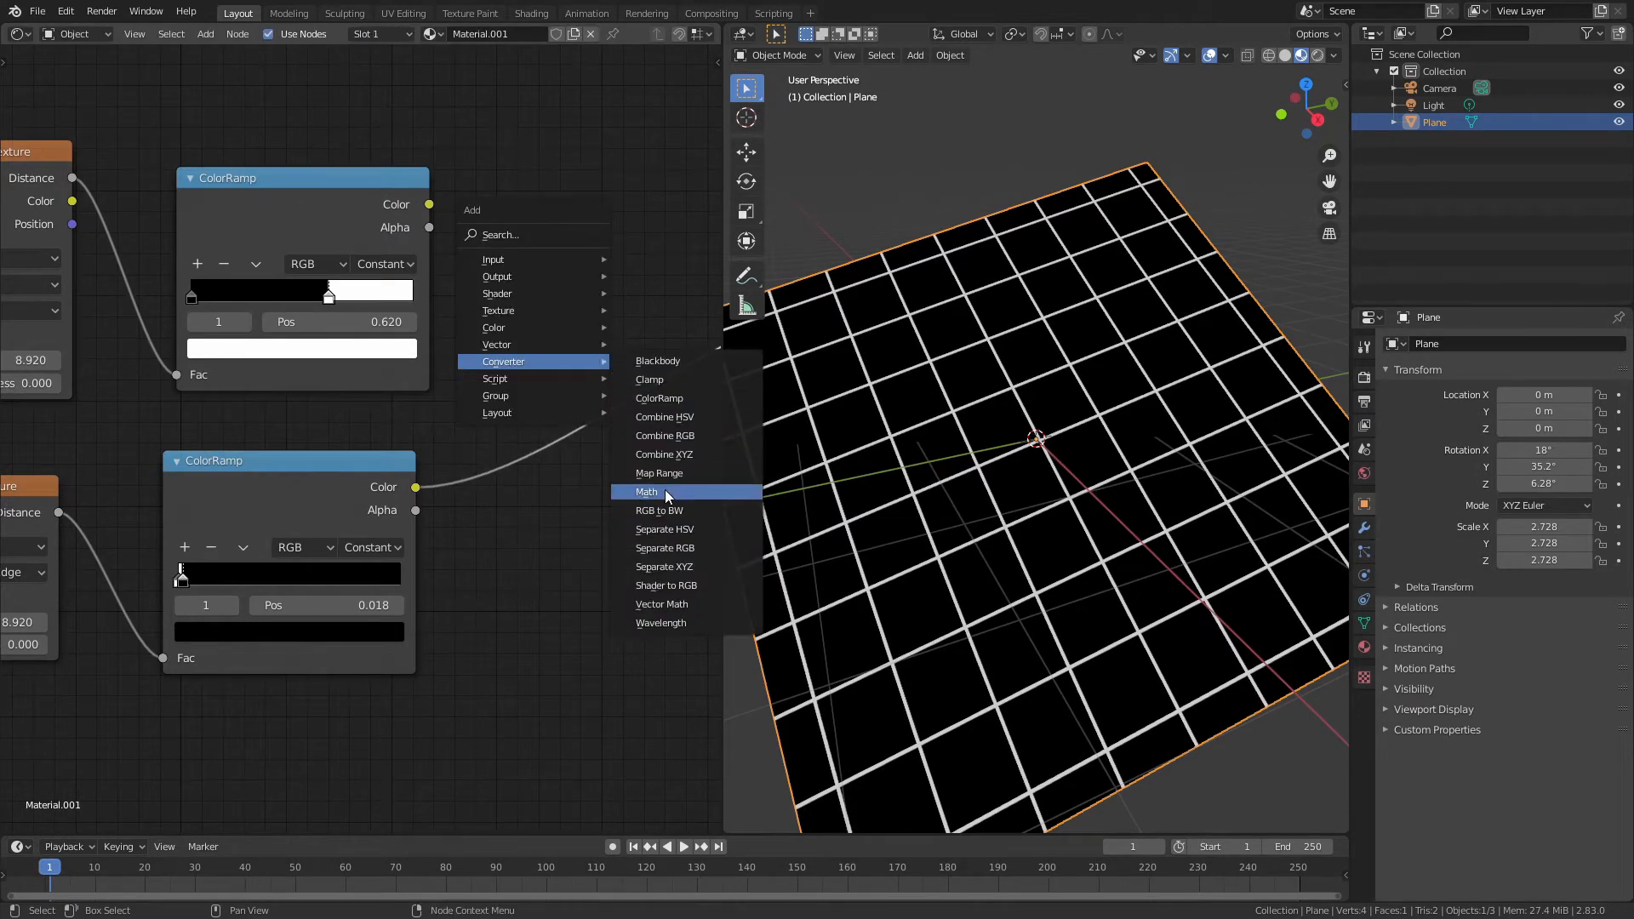
Step: Merge both ramps with a clamped Add Math node and set the first ramp's stop near 0.561
left_click(647, 491)
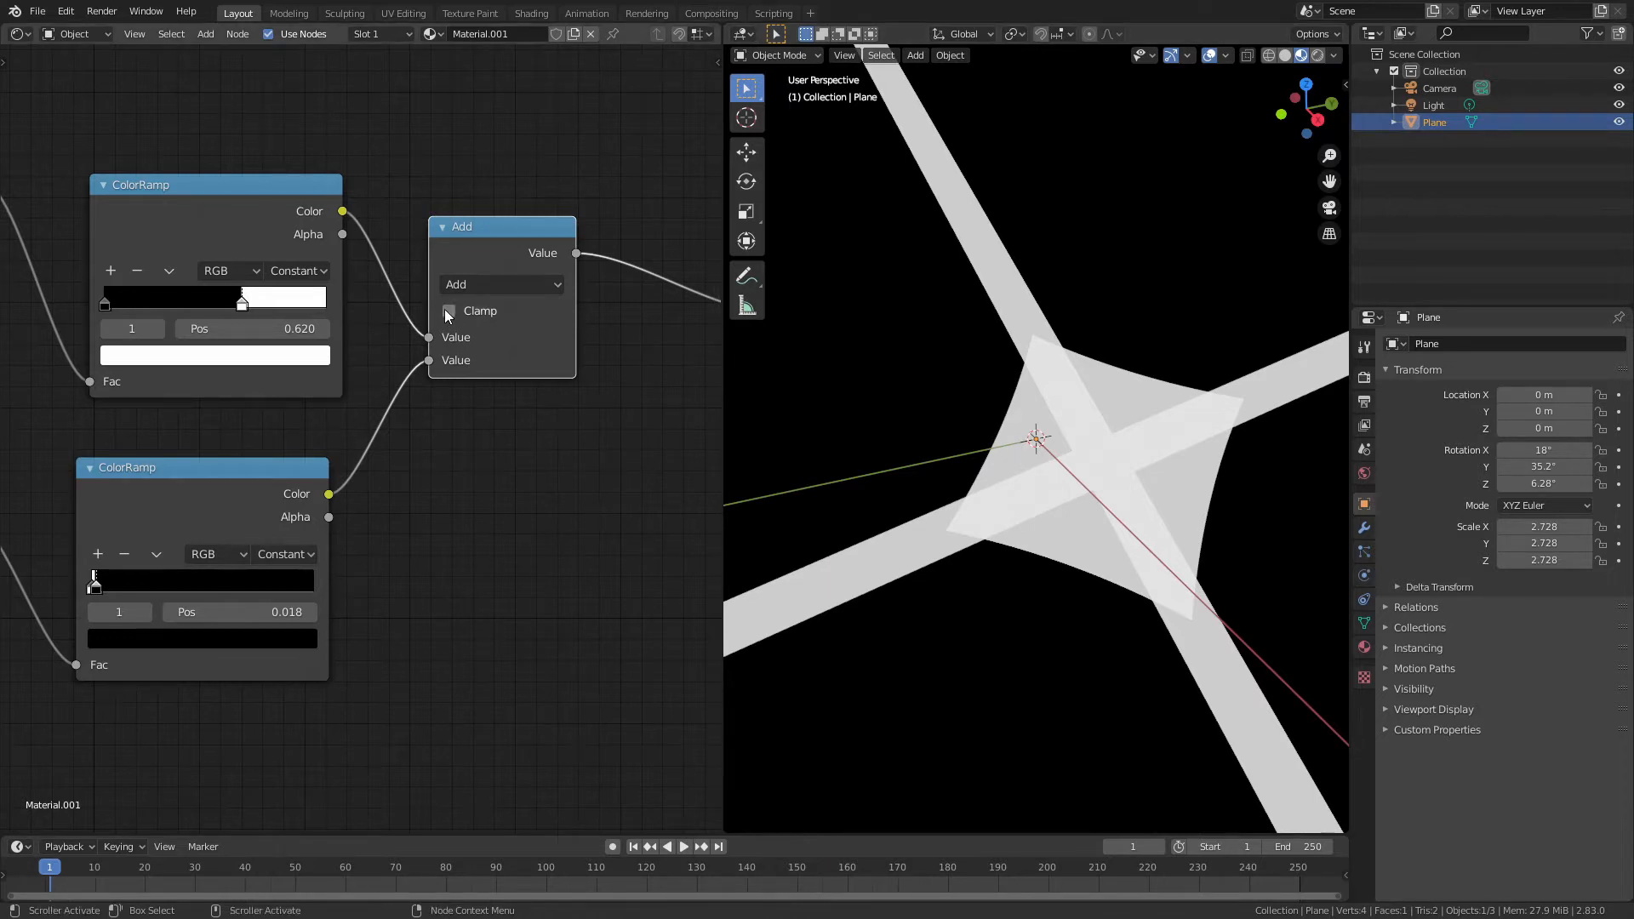
left_click(449, 311)
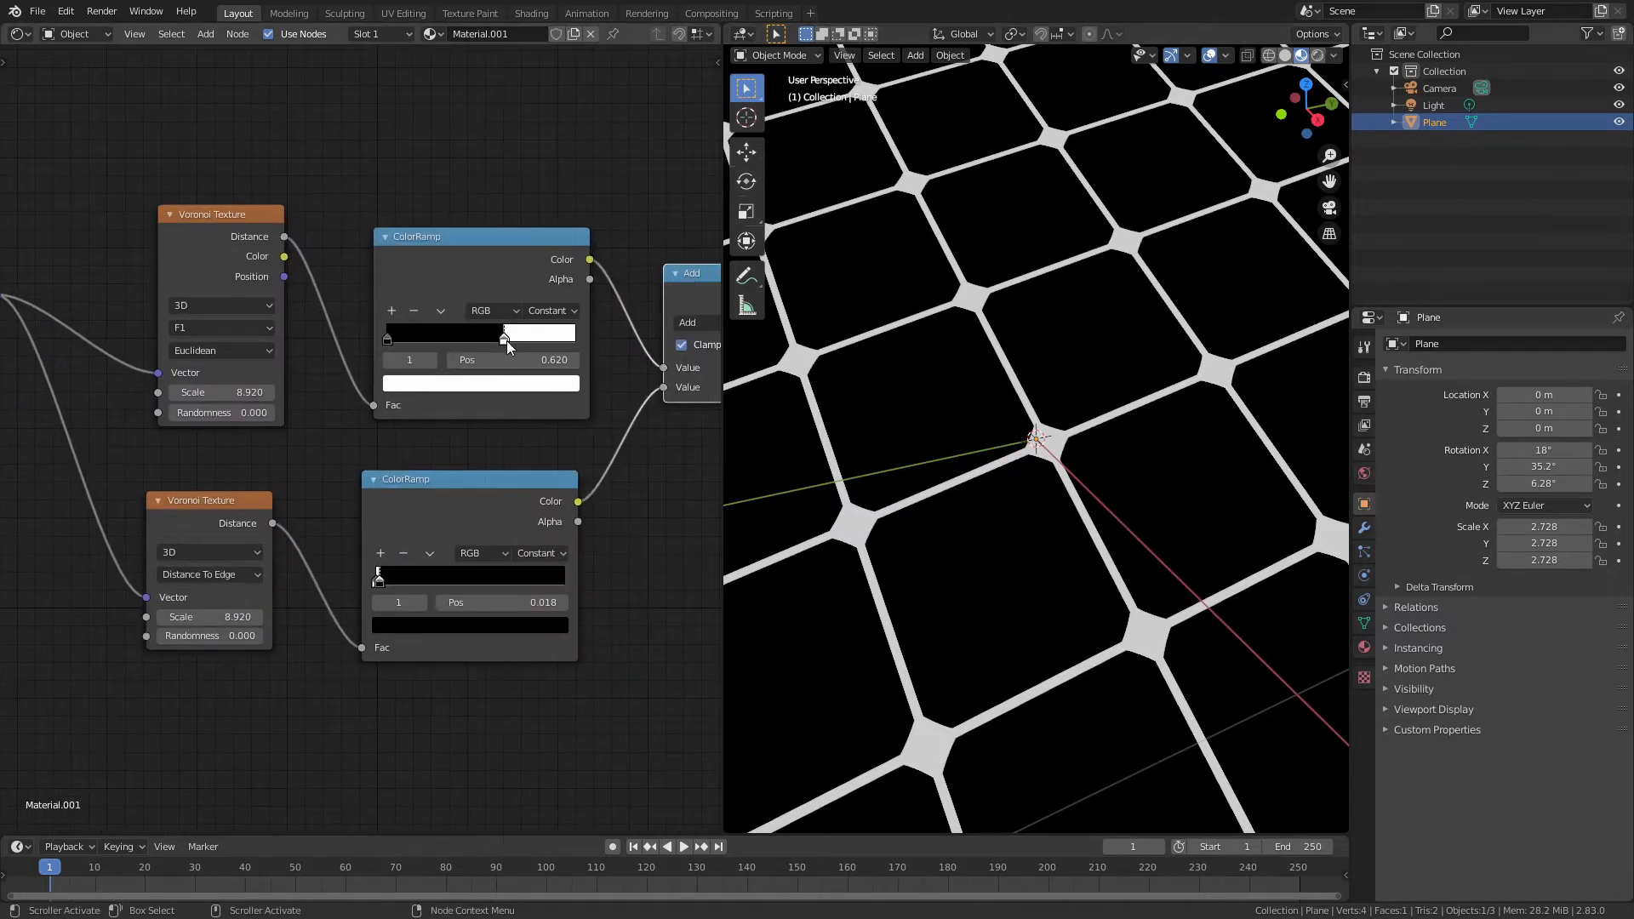
left_click_drag(506, 332, 496, 333)
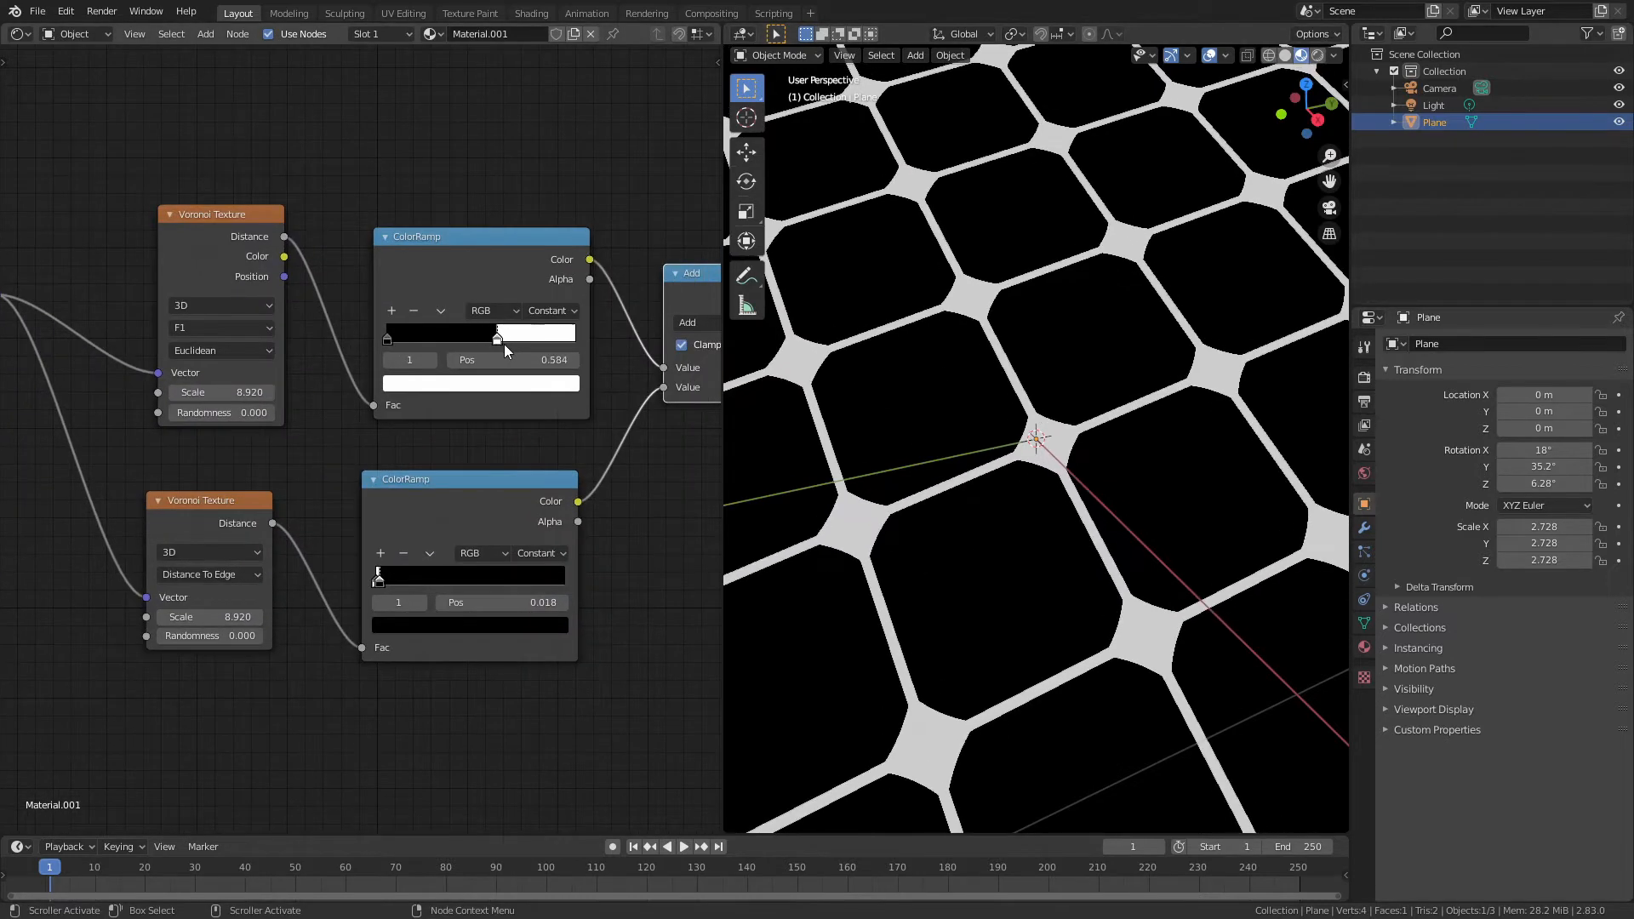
left_click_drag(496, 335, 486, 335)
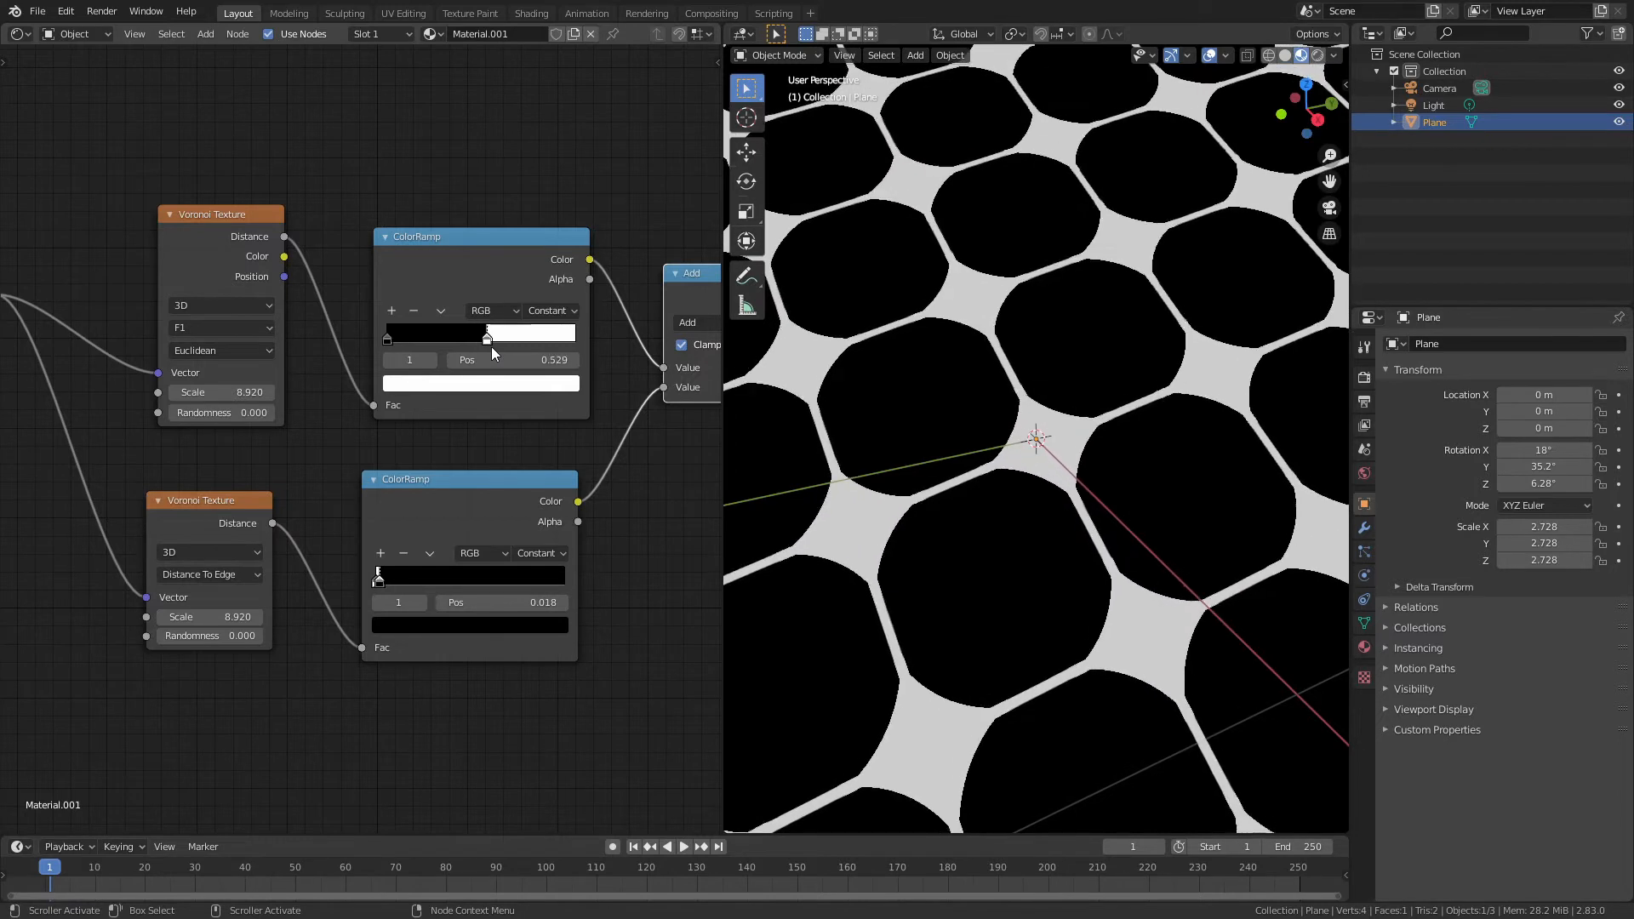
left_click_drag(485, 337, 492, 337)
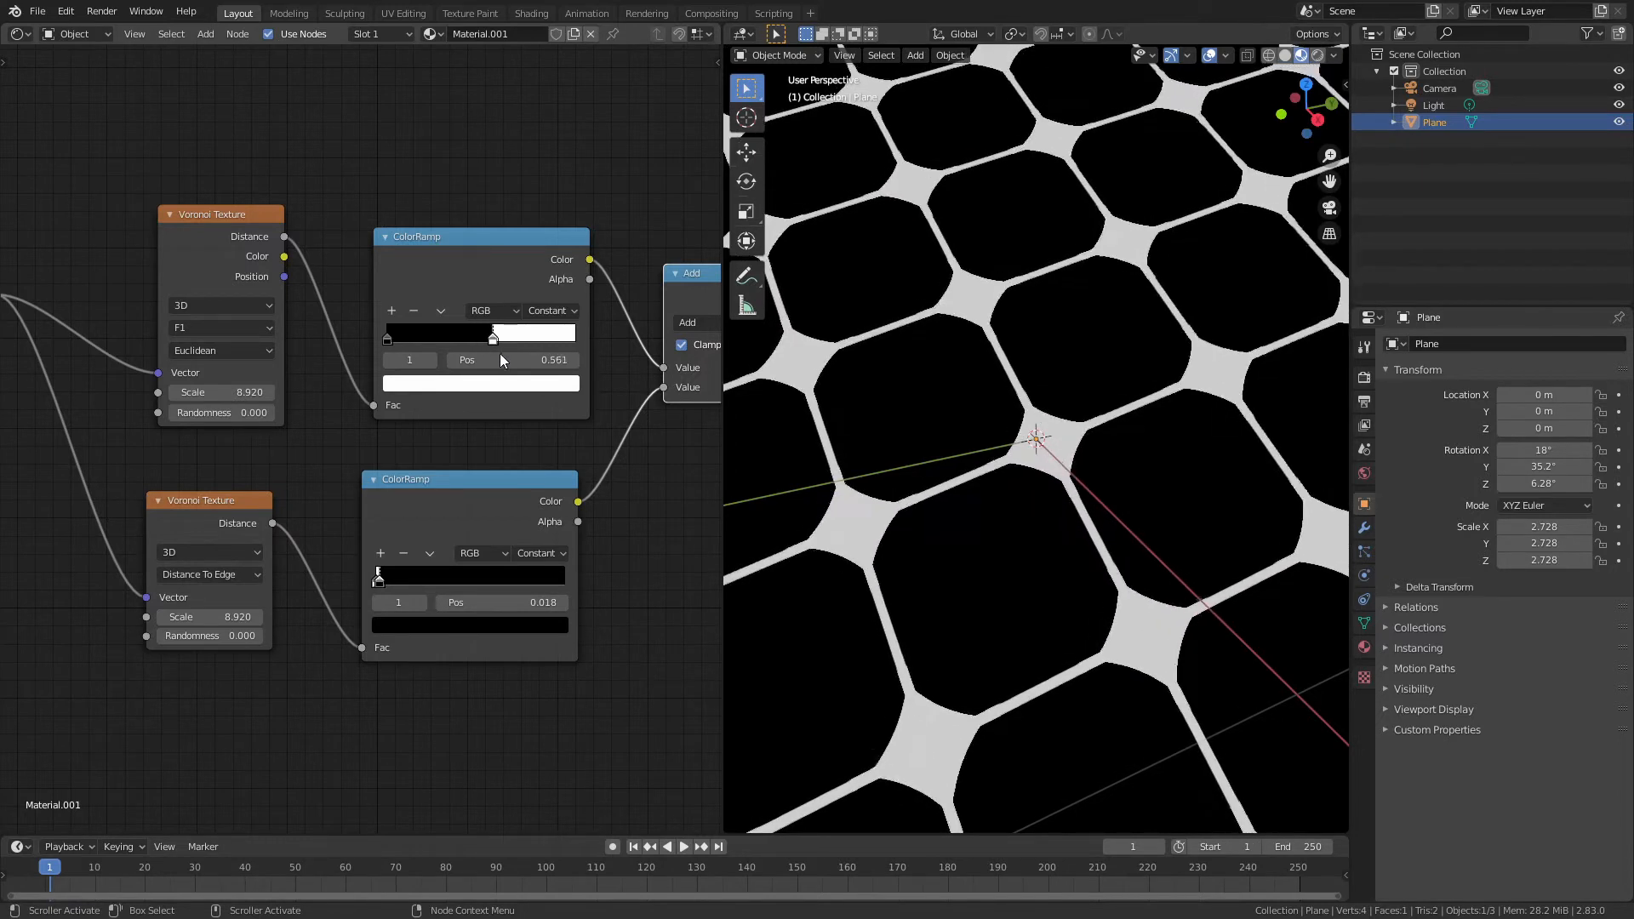
left_click_drag(501, 360, 526, 359)
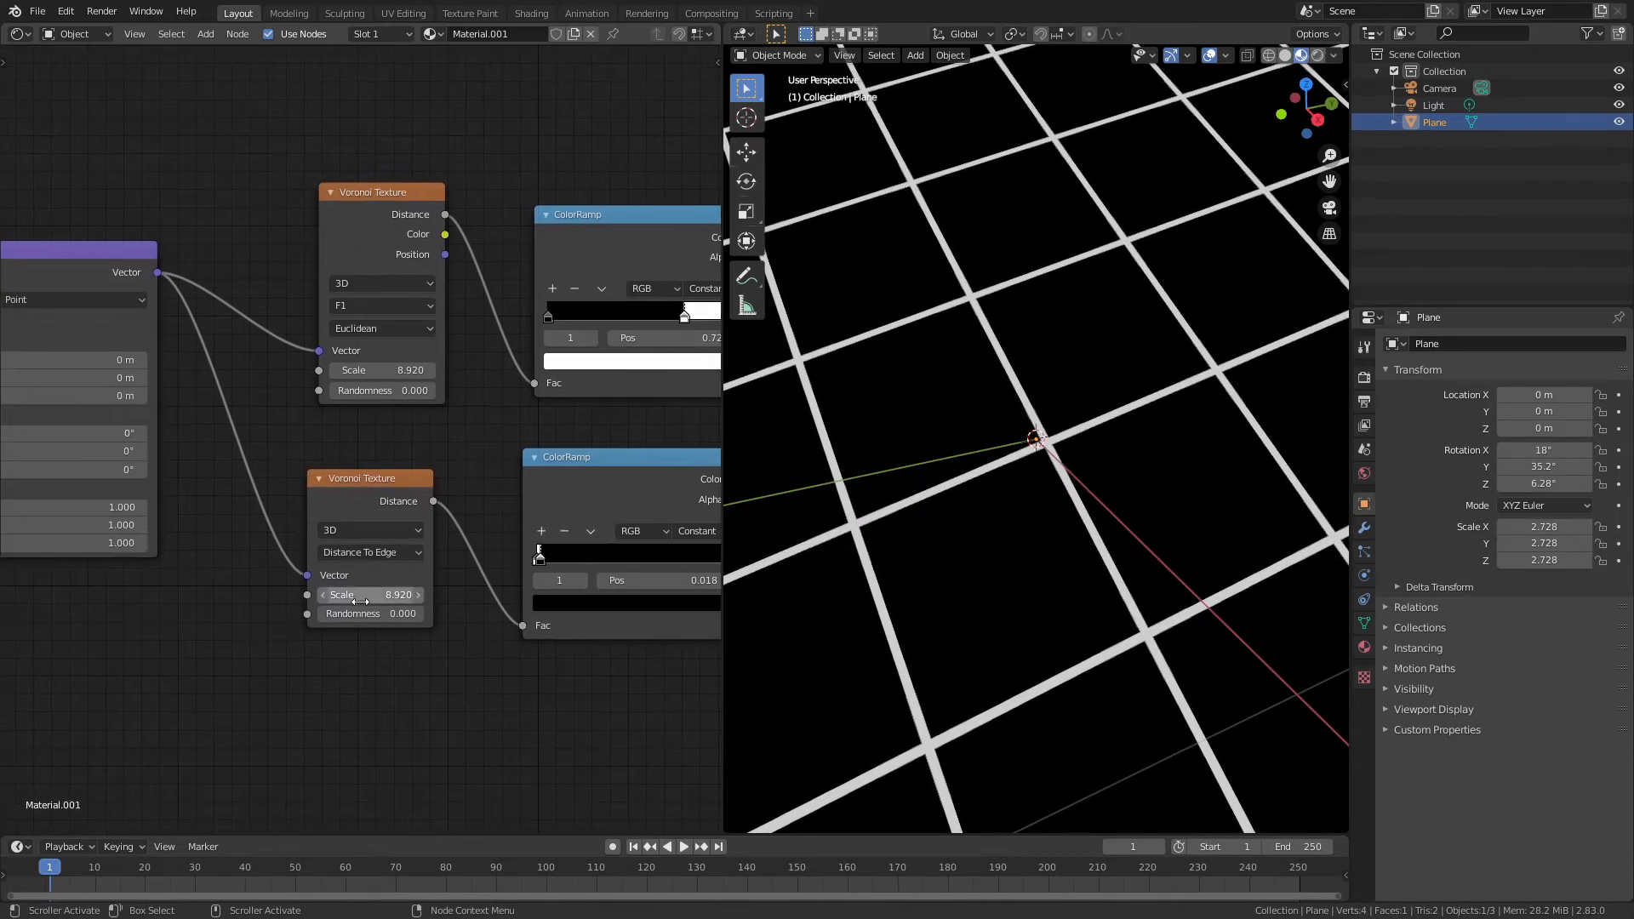
left_click_drag(371, 594, 360, 594)
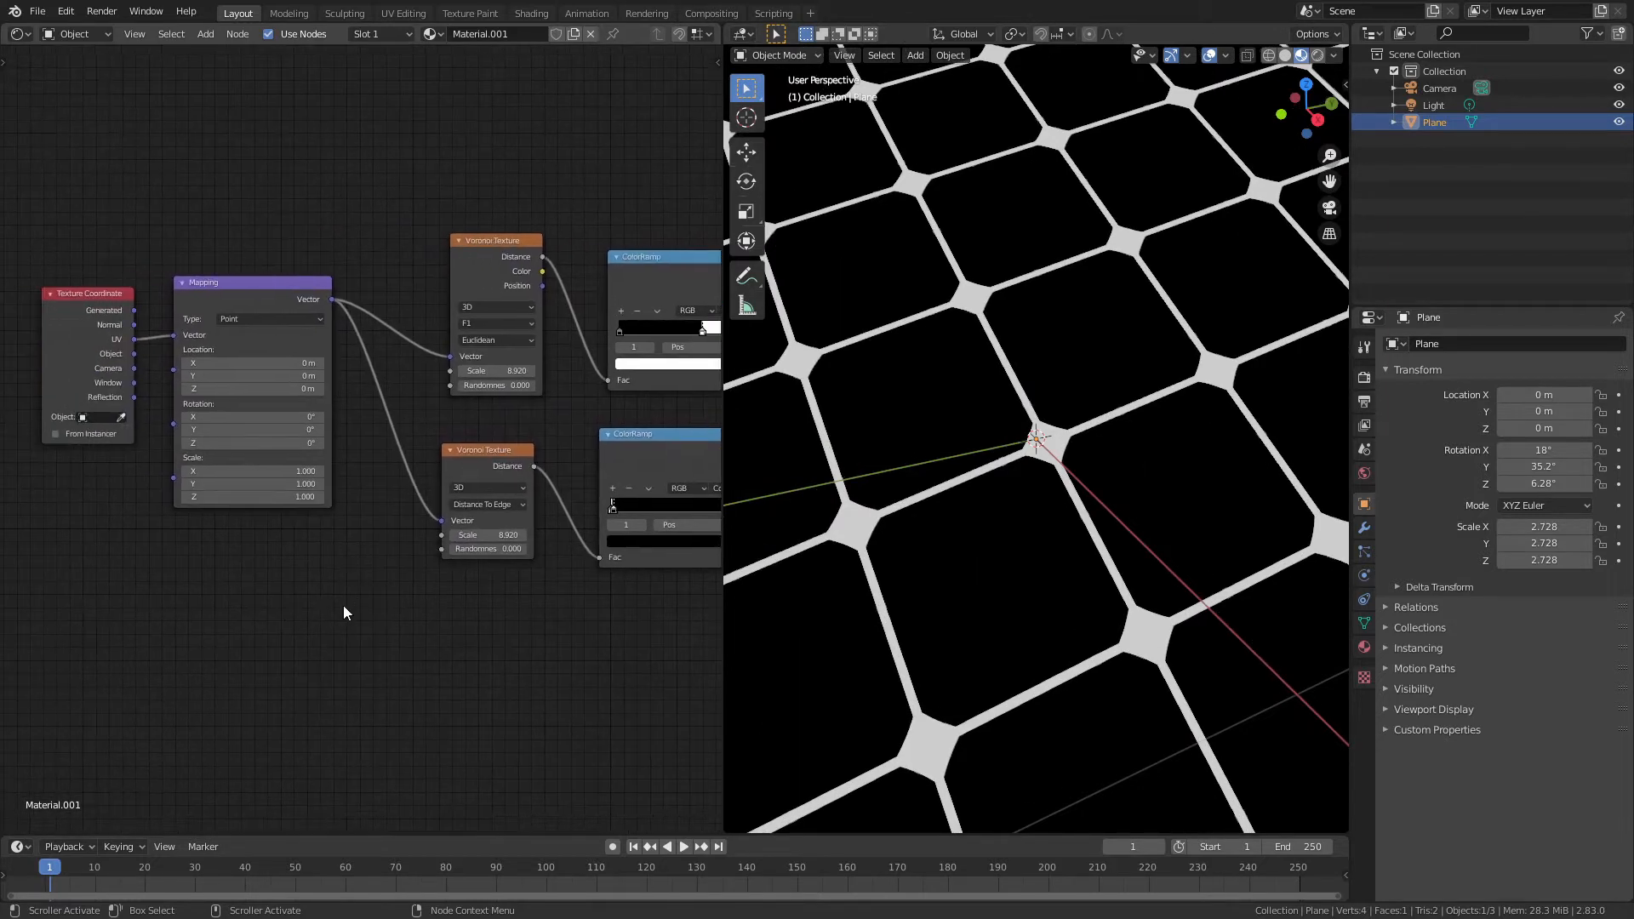
Step: Add a Value node feeding both Voronoi Scale inputs and raise it to about 14.5
left_click(204, 34)
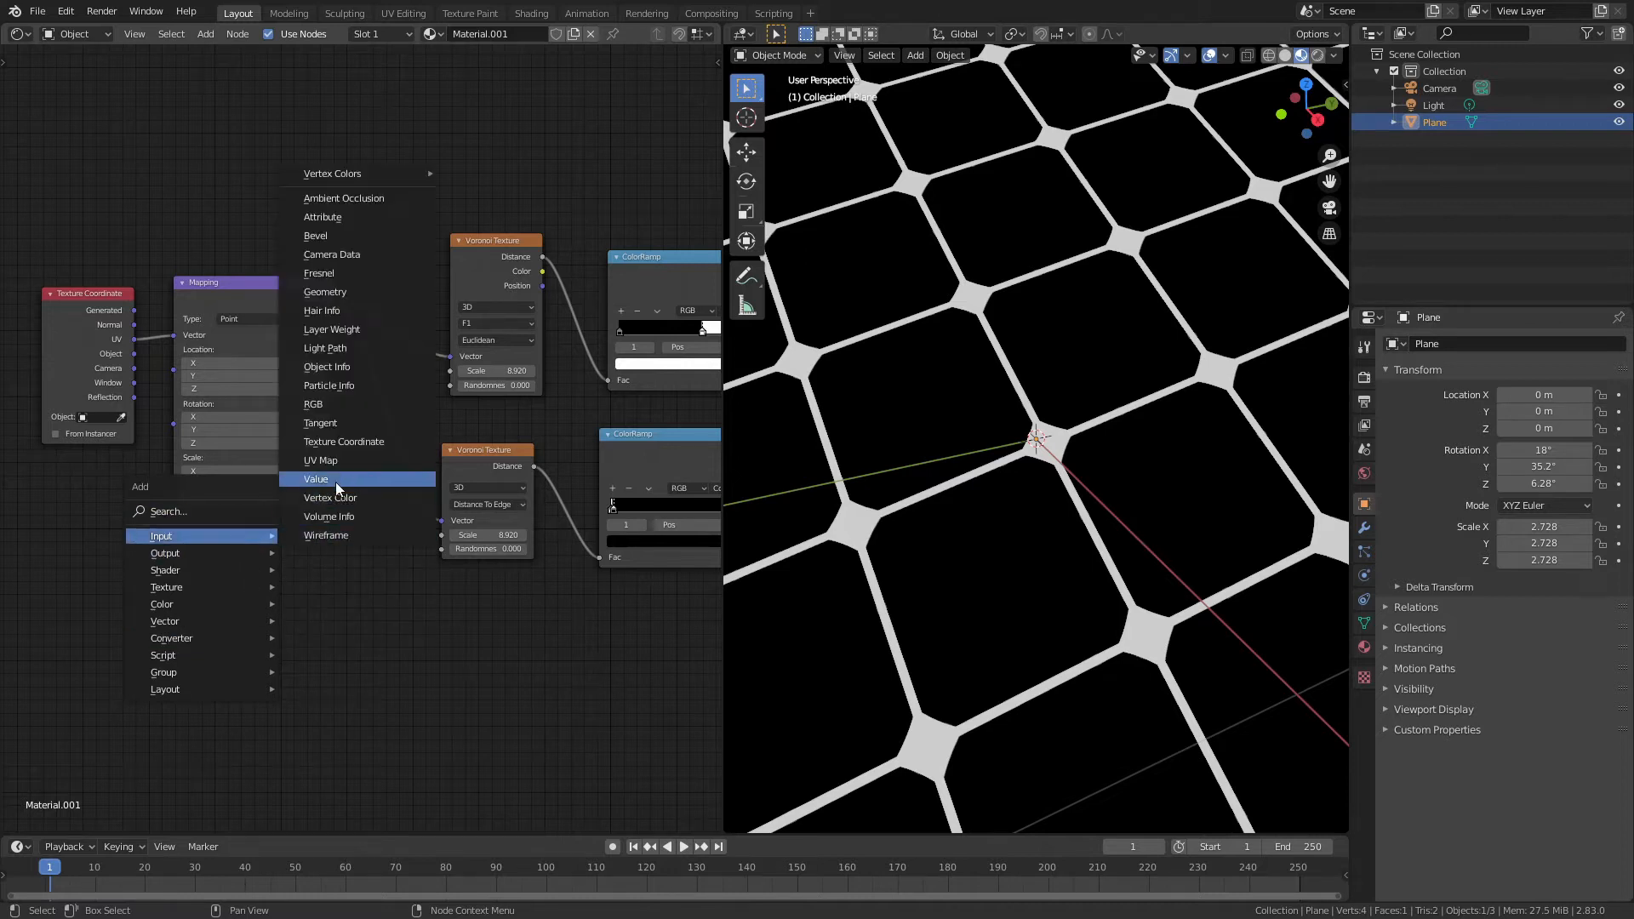
left_click(316, 478)
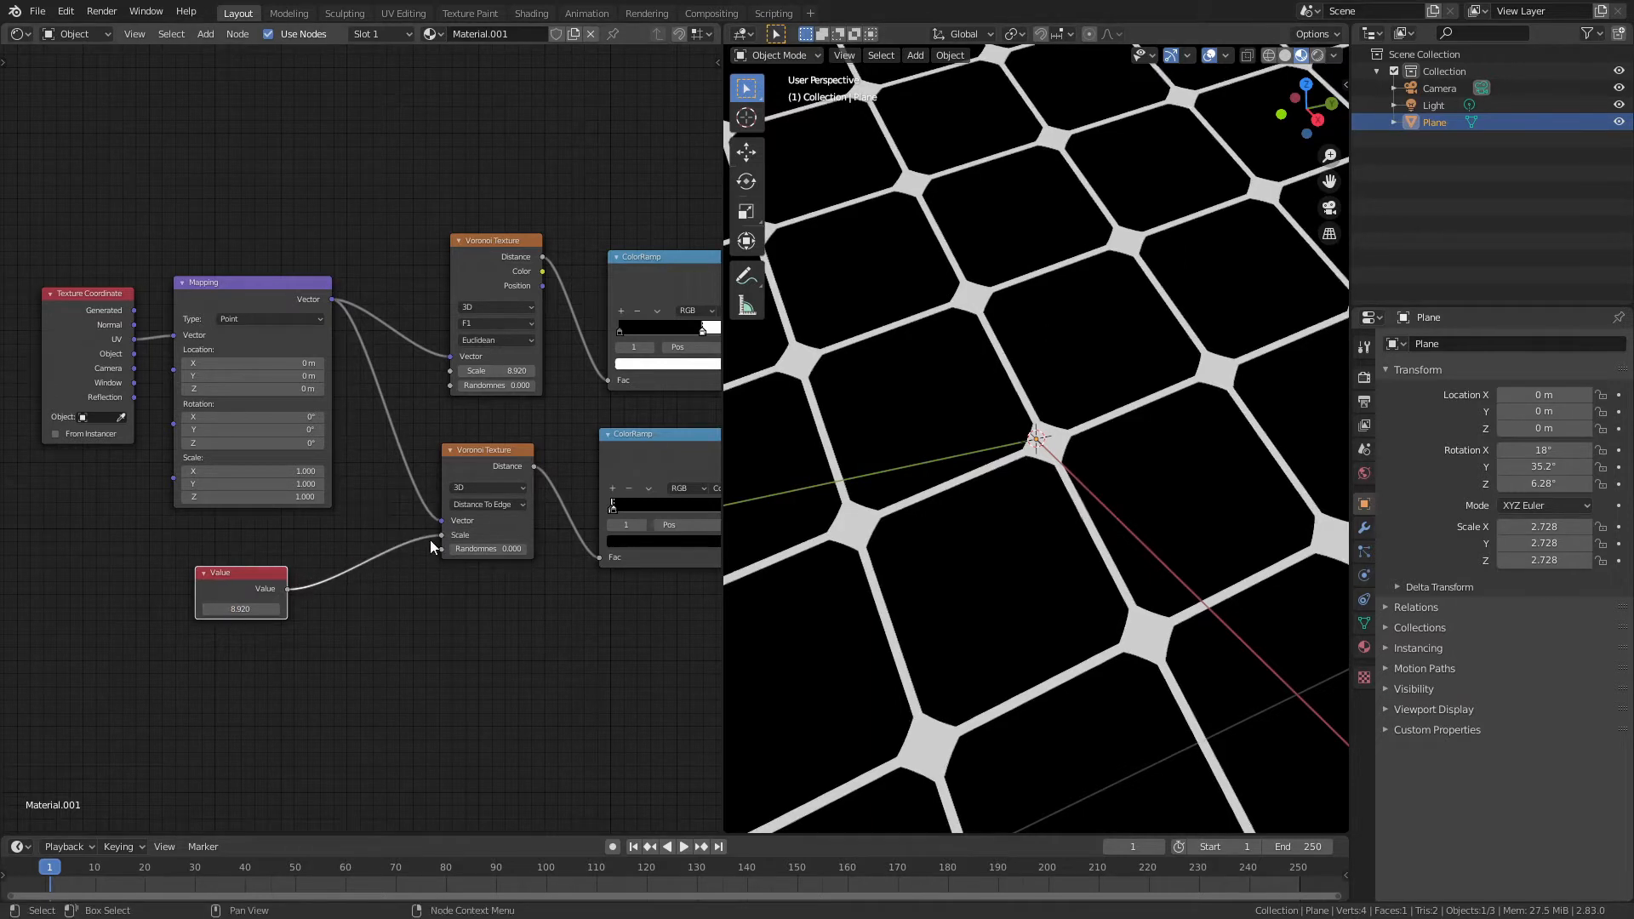
left_click_drag(296, 588, 450, 377)
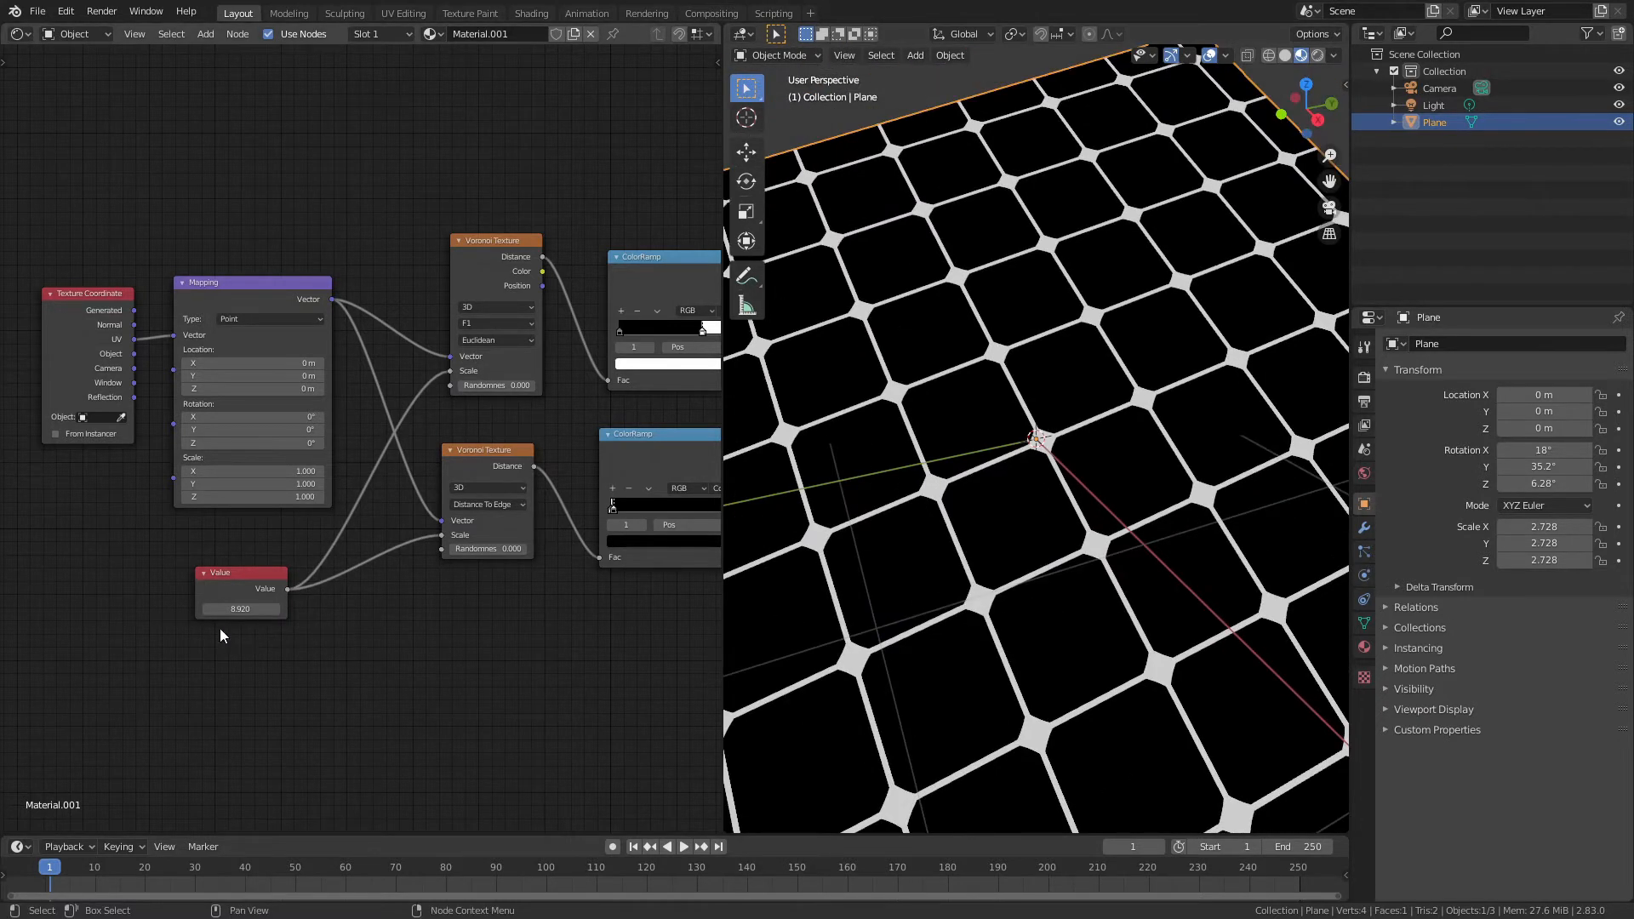
left_click_drag(260, 608, 240, 608)
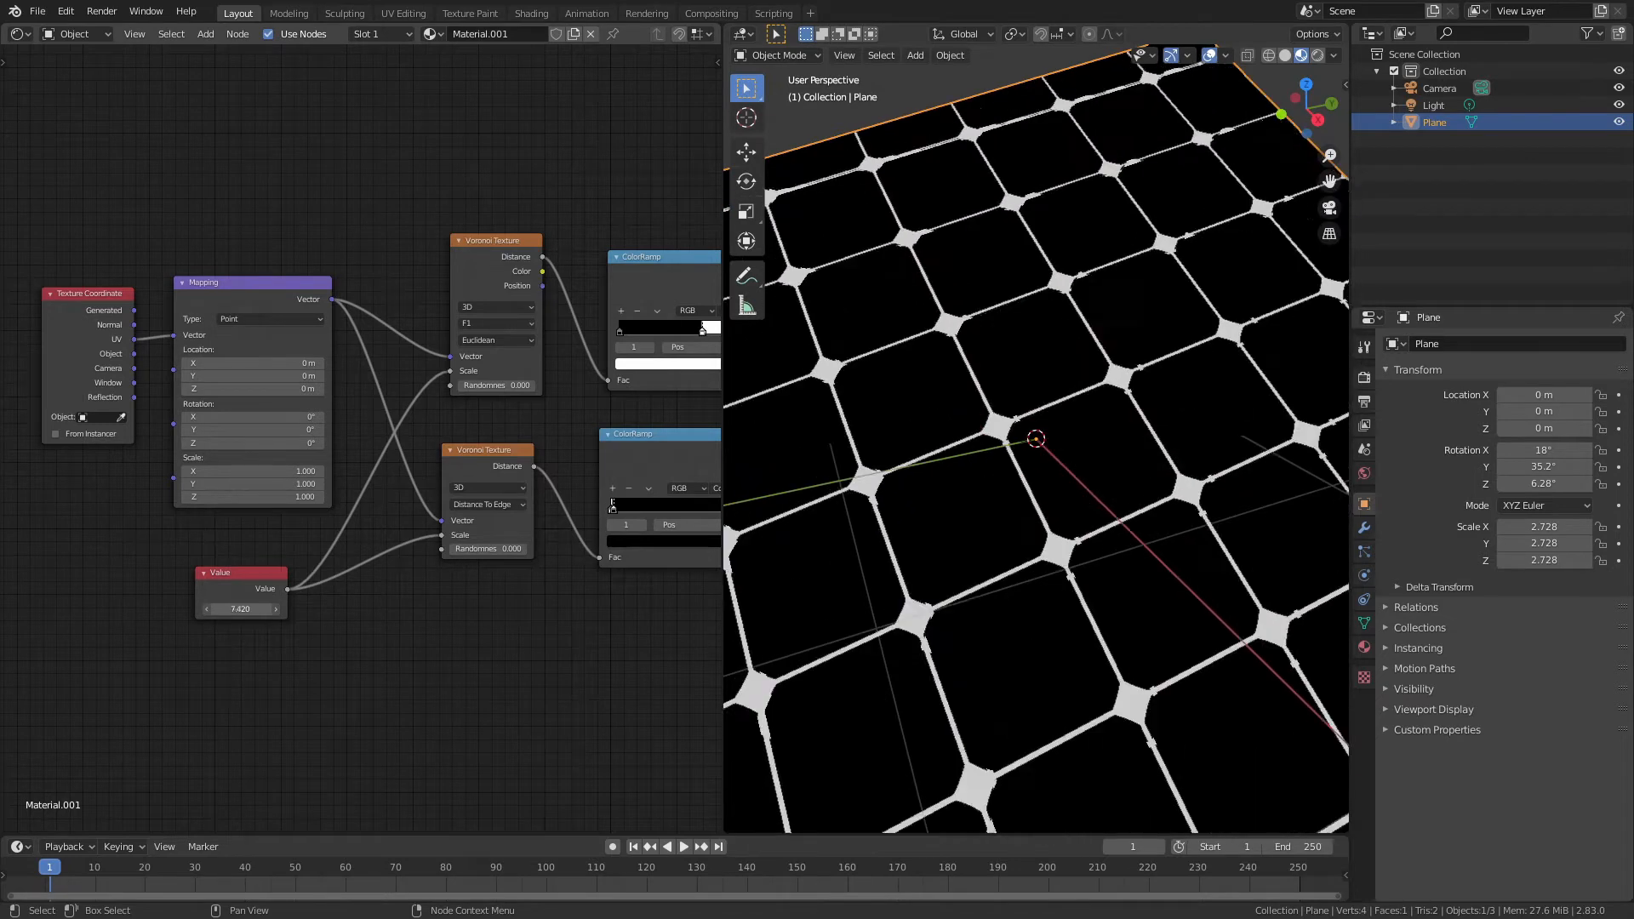
left_click_drag(240, 609, 271, 609)
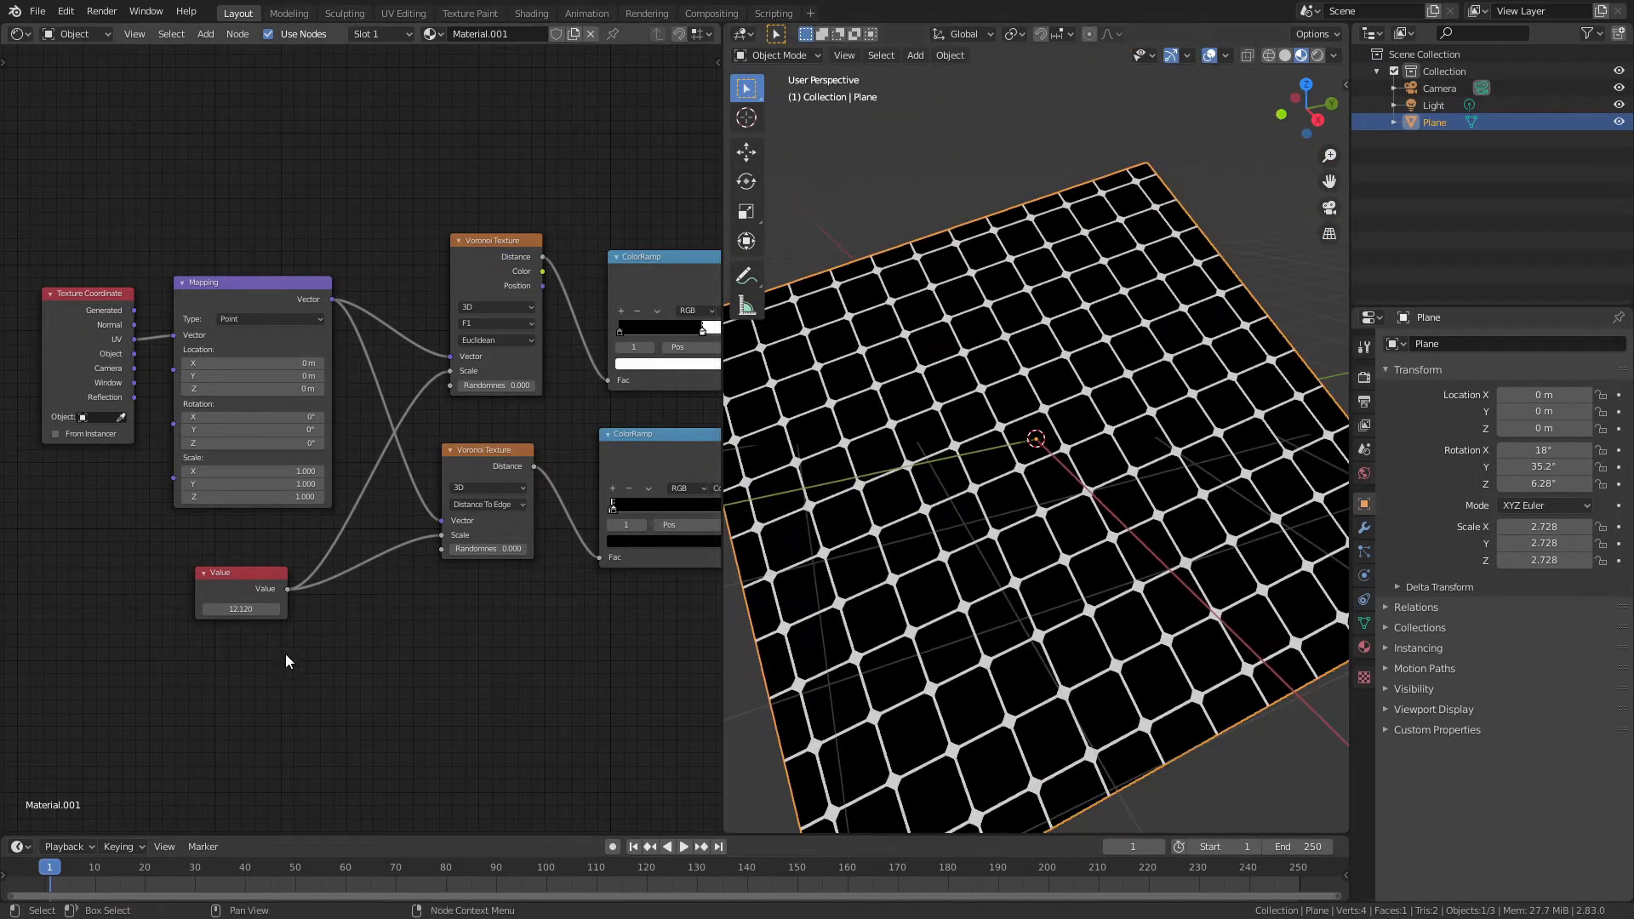
left_click_drag(240, 609, 270, 609)
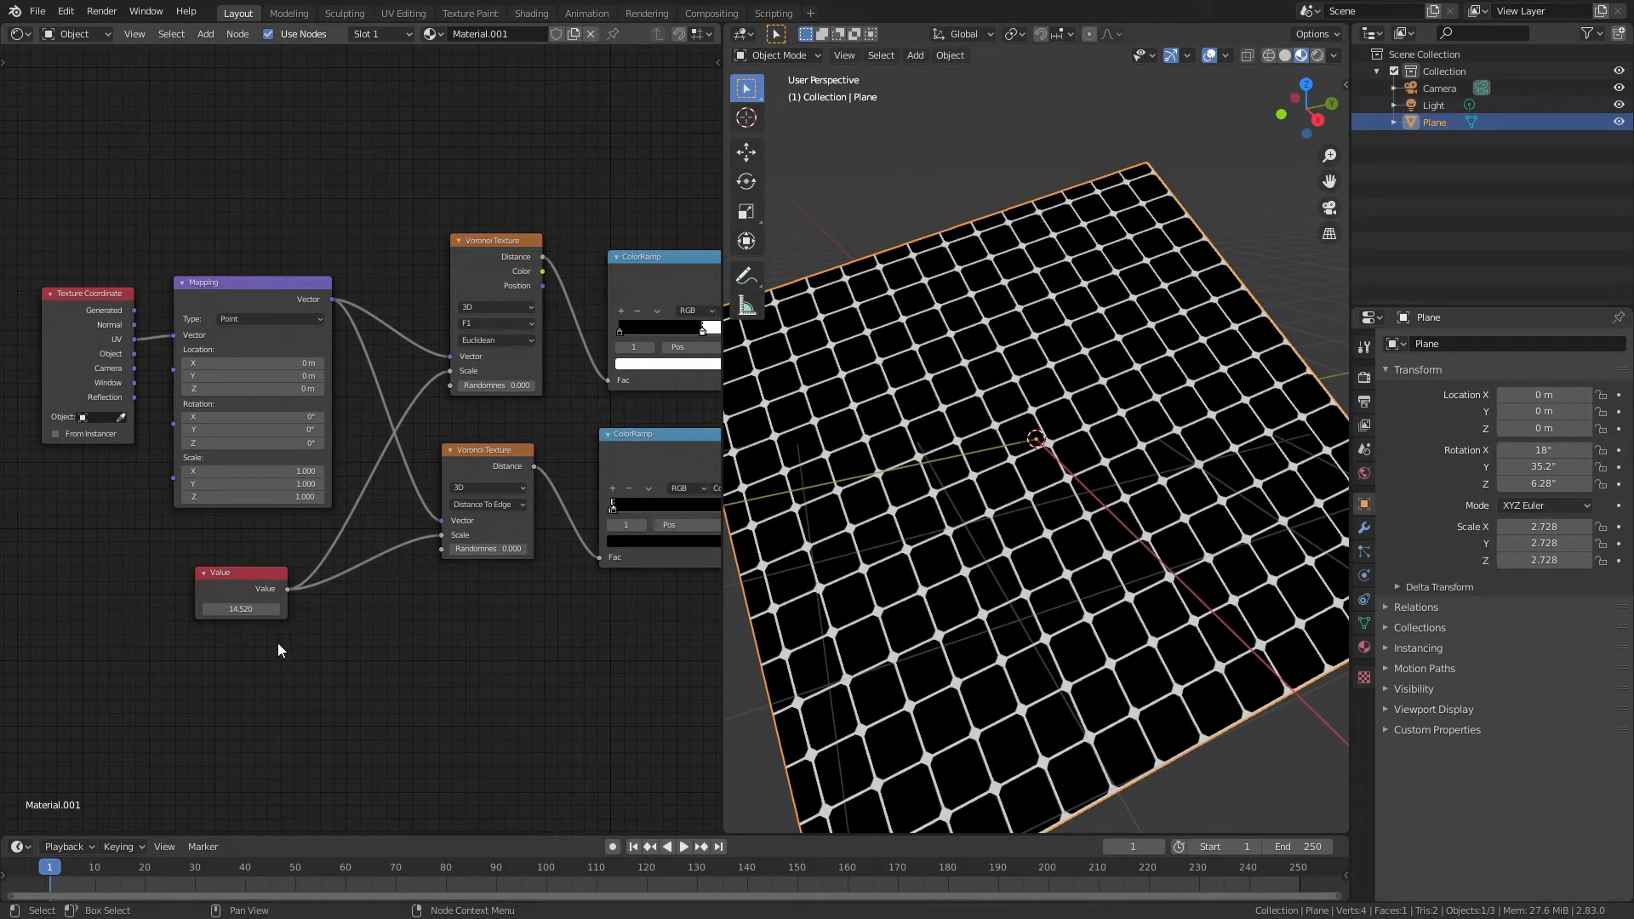
mouse_move(442, 653)
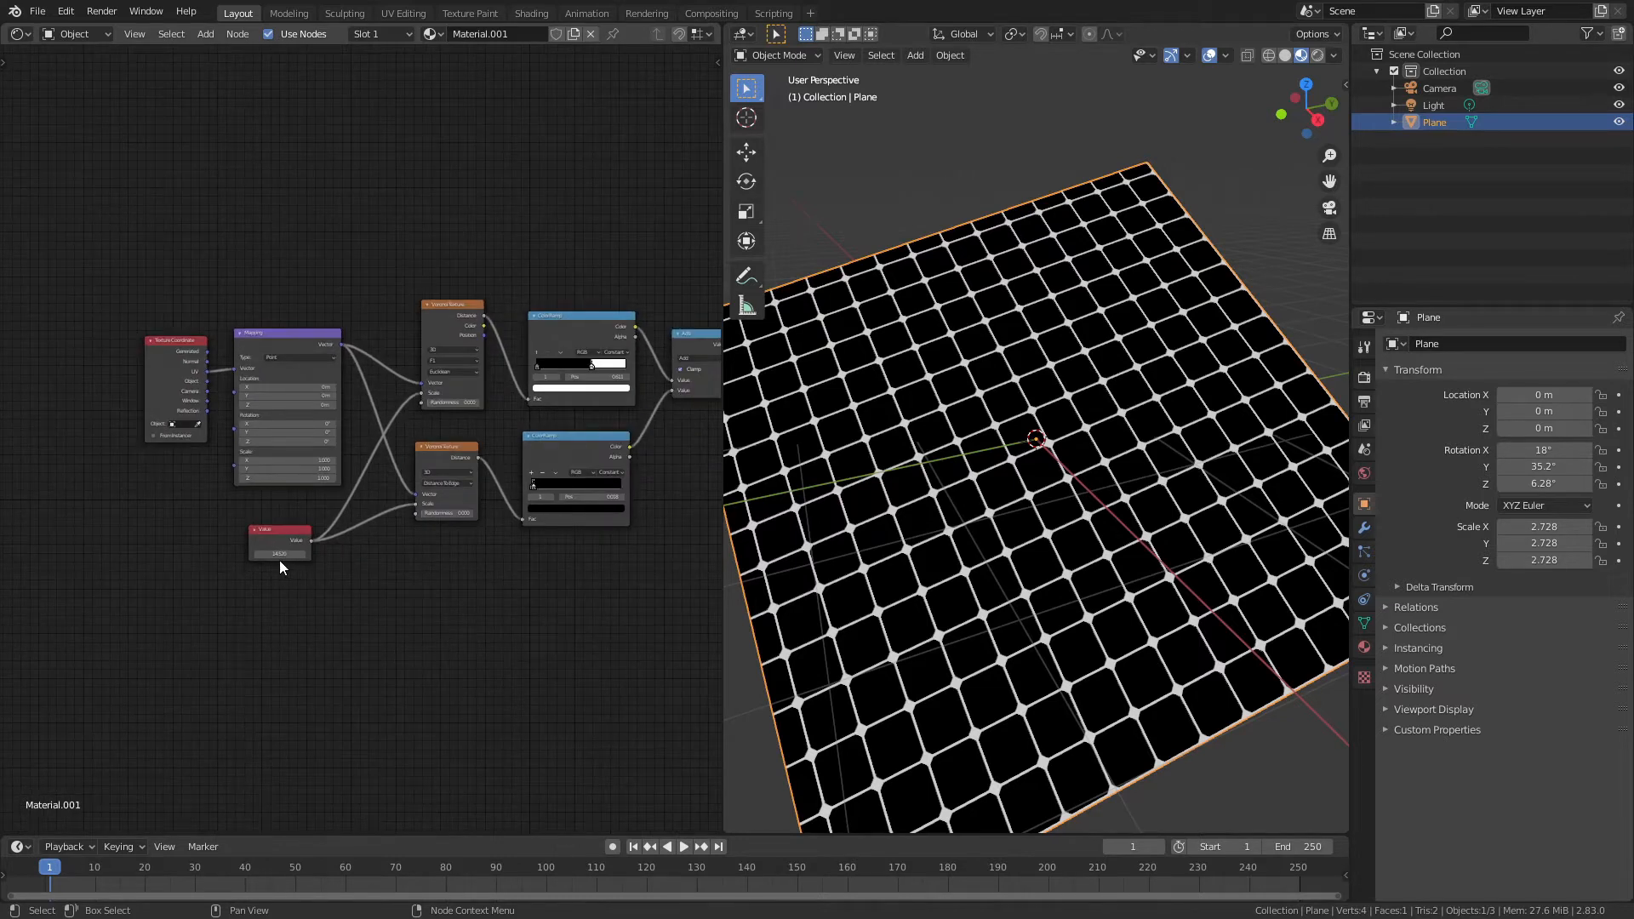
Step: Lower the shared scale and link Separate XYZ axes into the lower Voronoi textures
left_click_drag(261, 553, 303, 554)
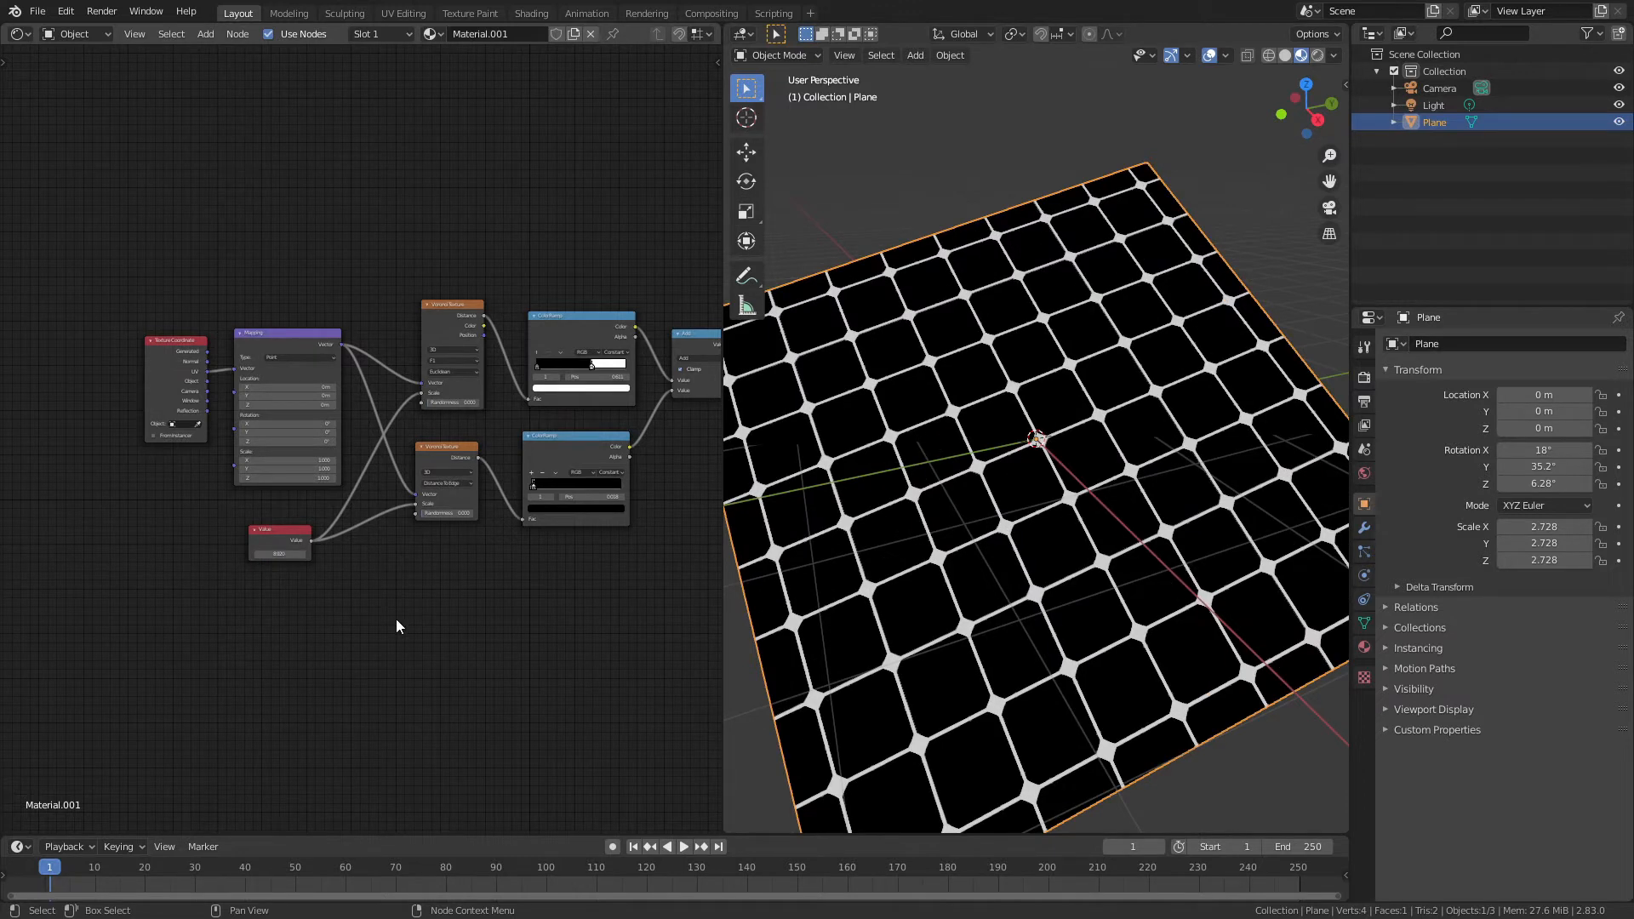
mouse_move(464, 436)
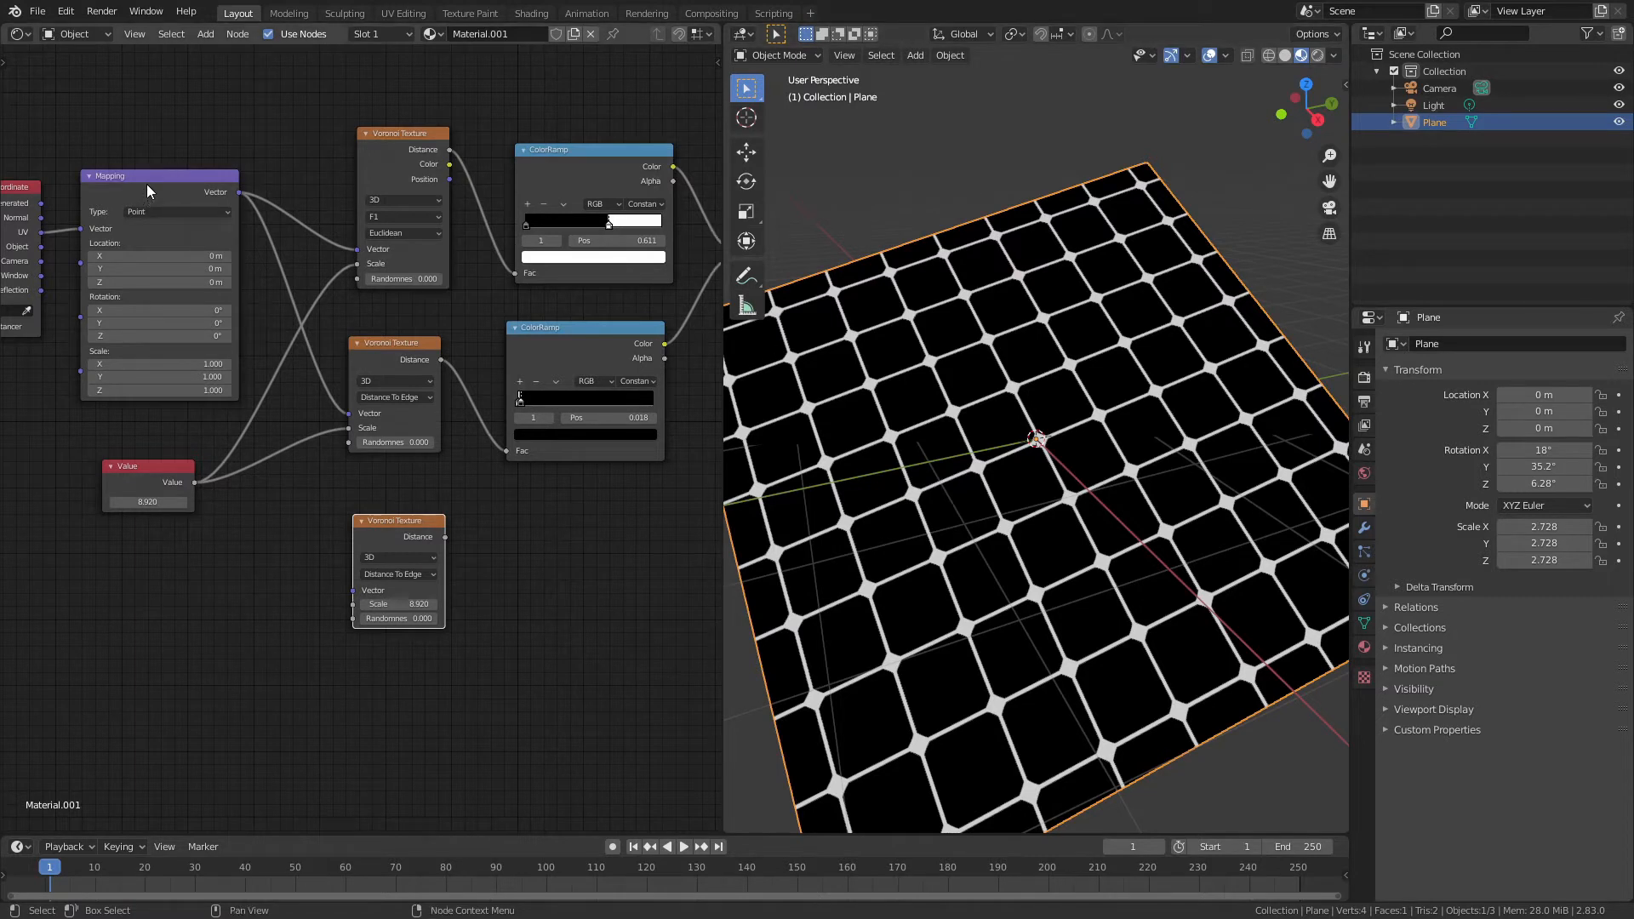
mouse_move(169, 196)
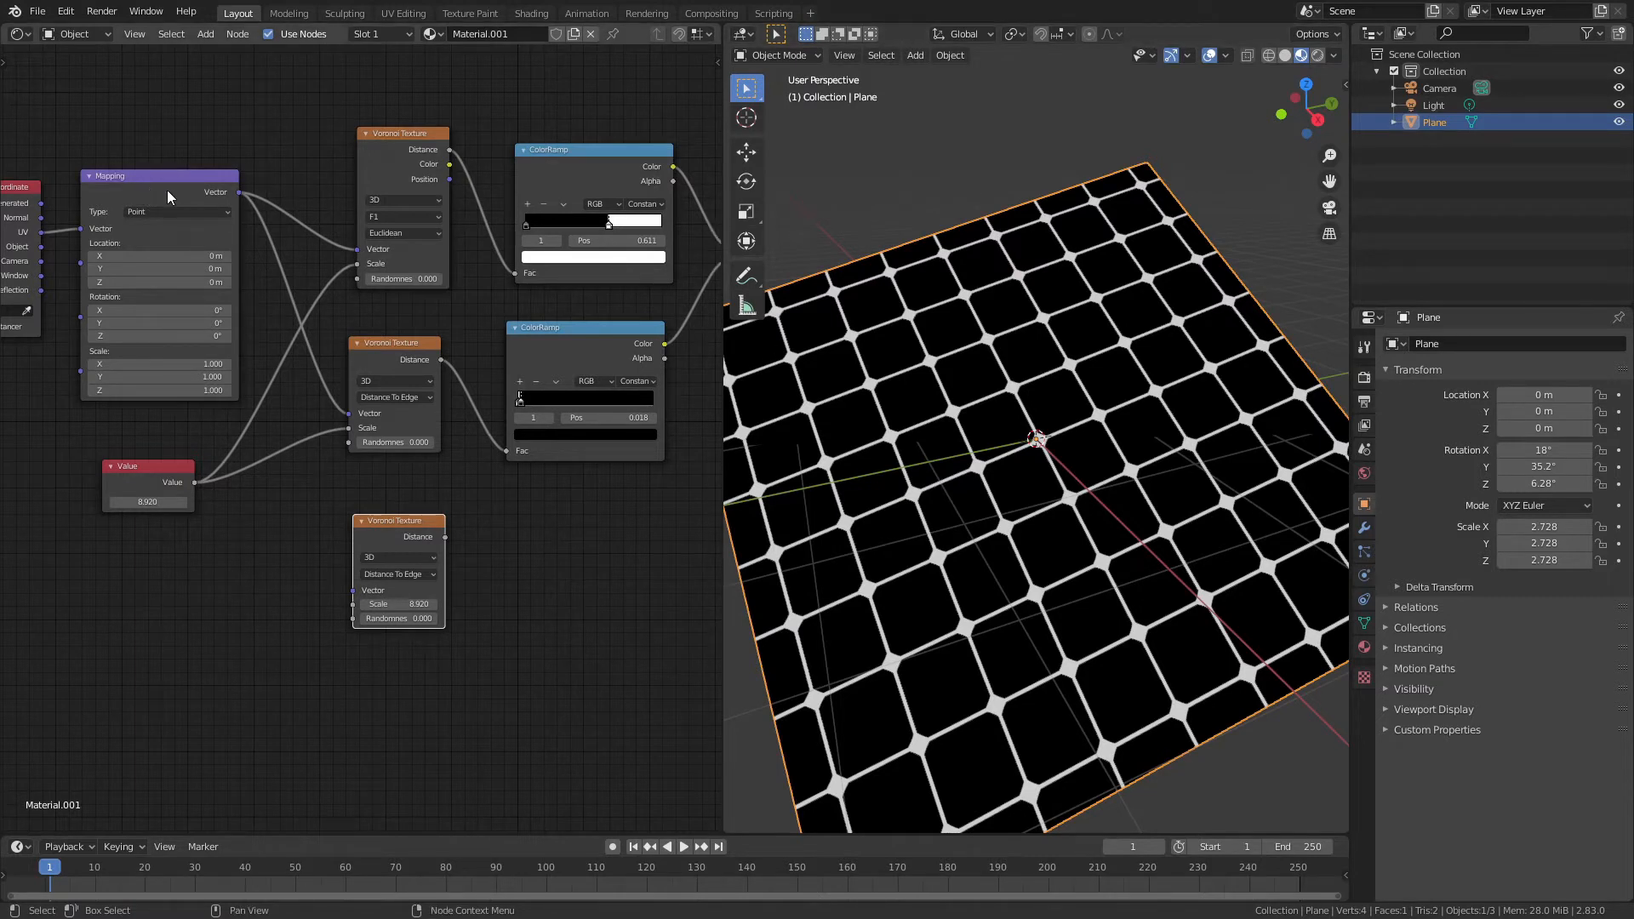
mouse_move(289, 167)
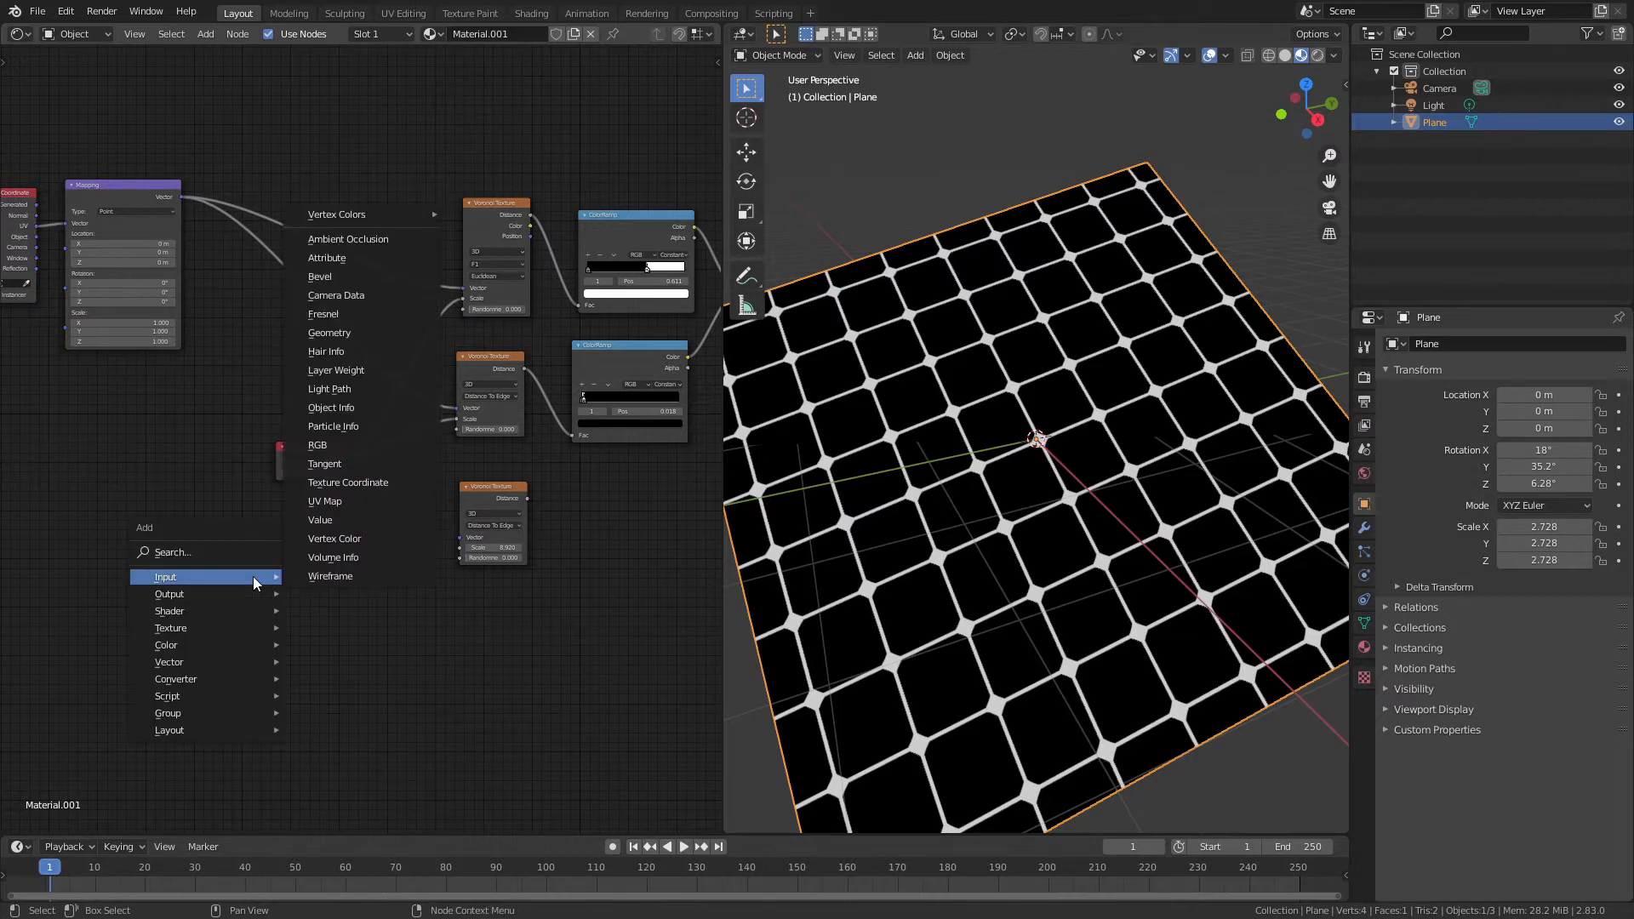
mouse_move(176, 679)
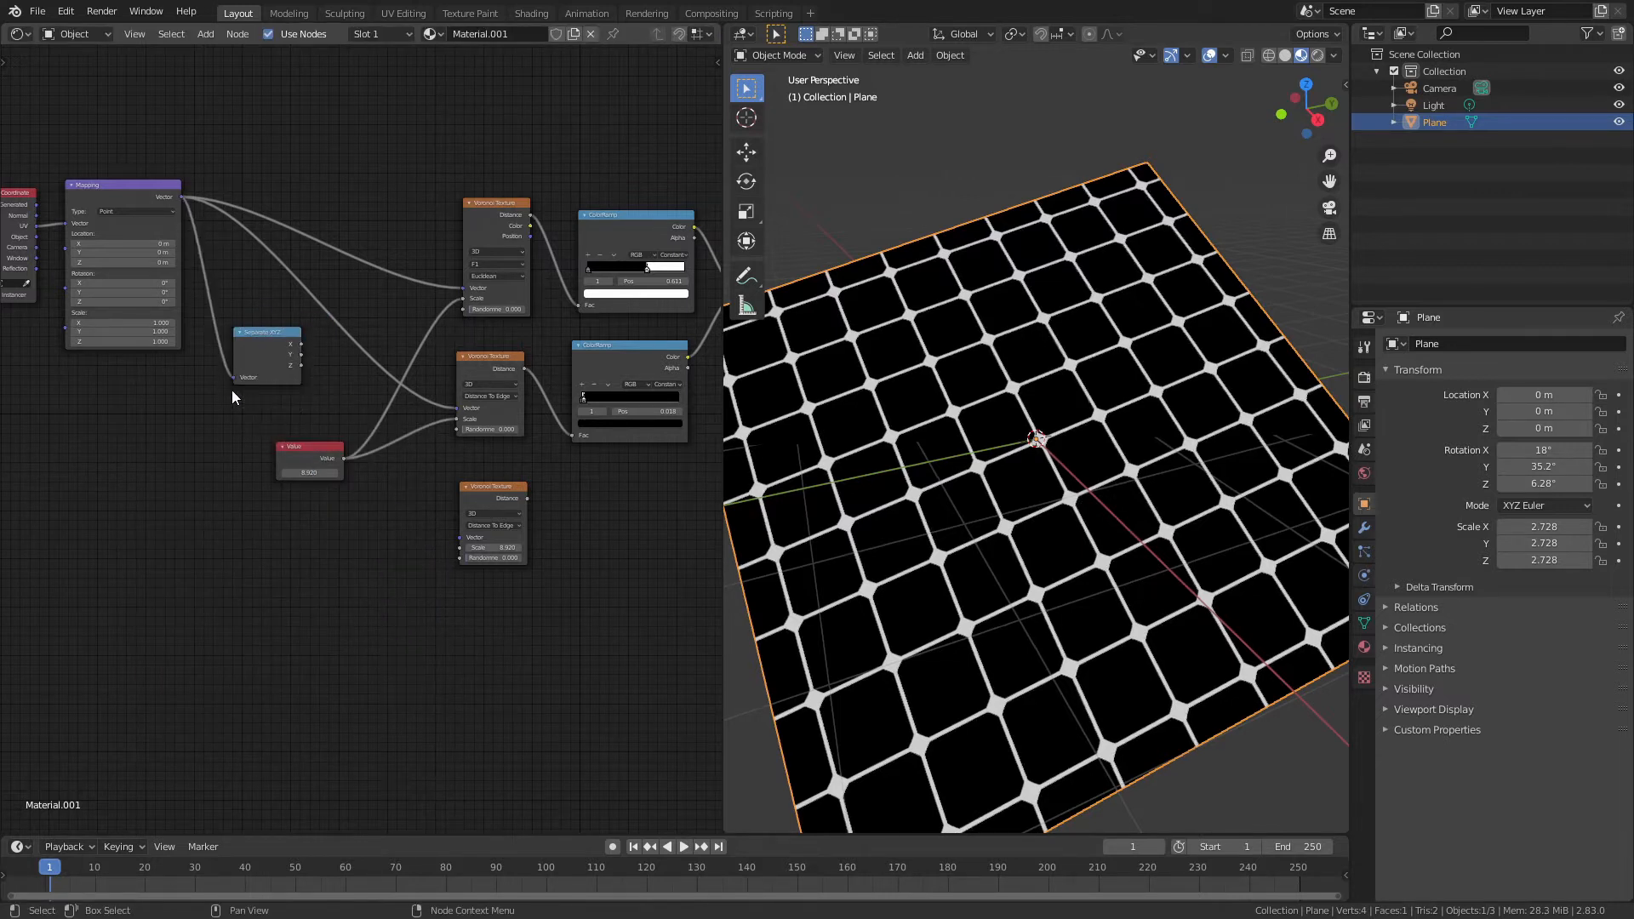
left_click_drag(292, 344, 438, 531)
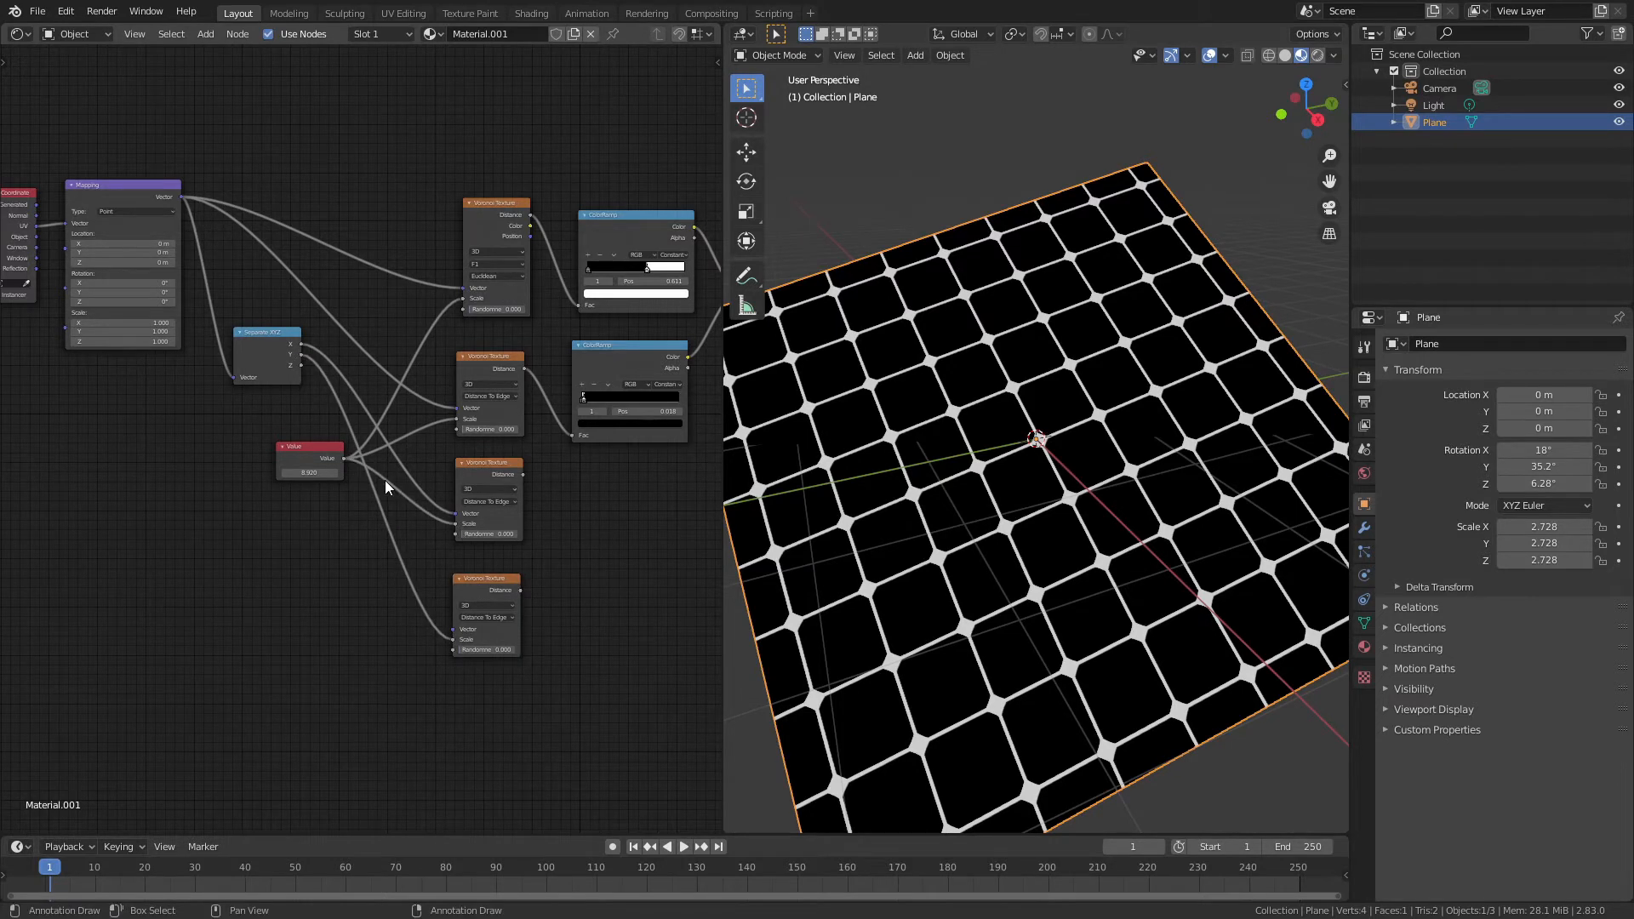
left_click_drag(347, 458, 446, 641)
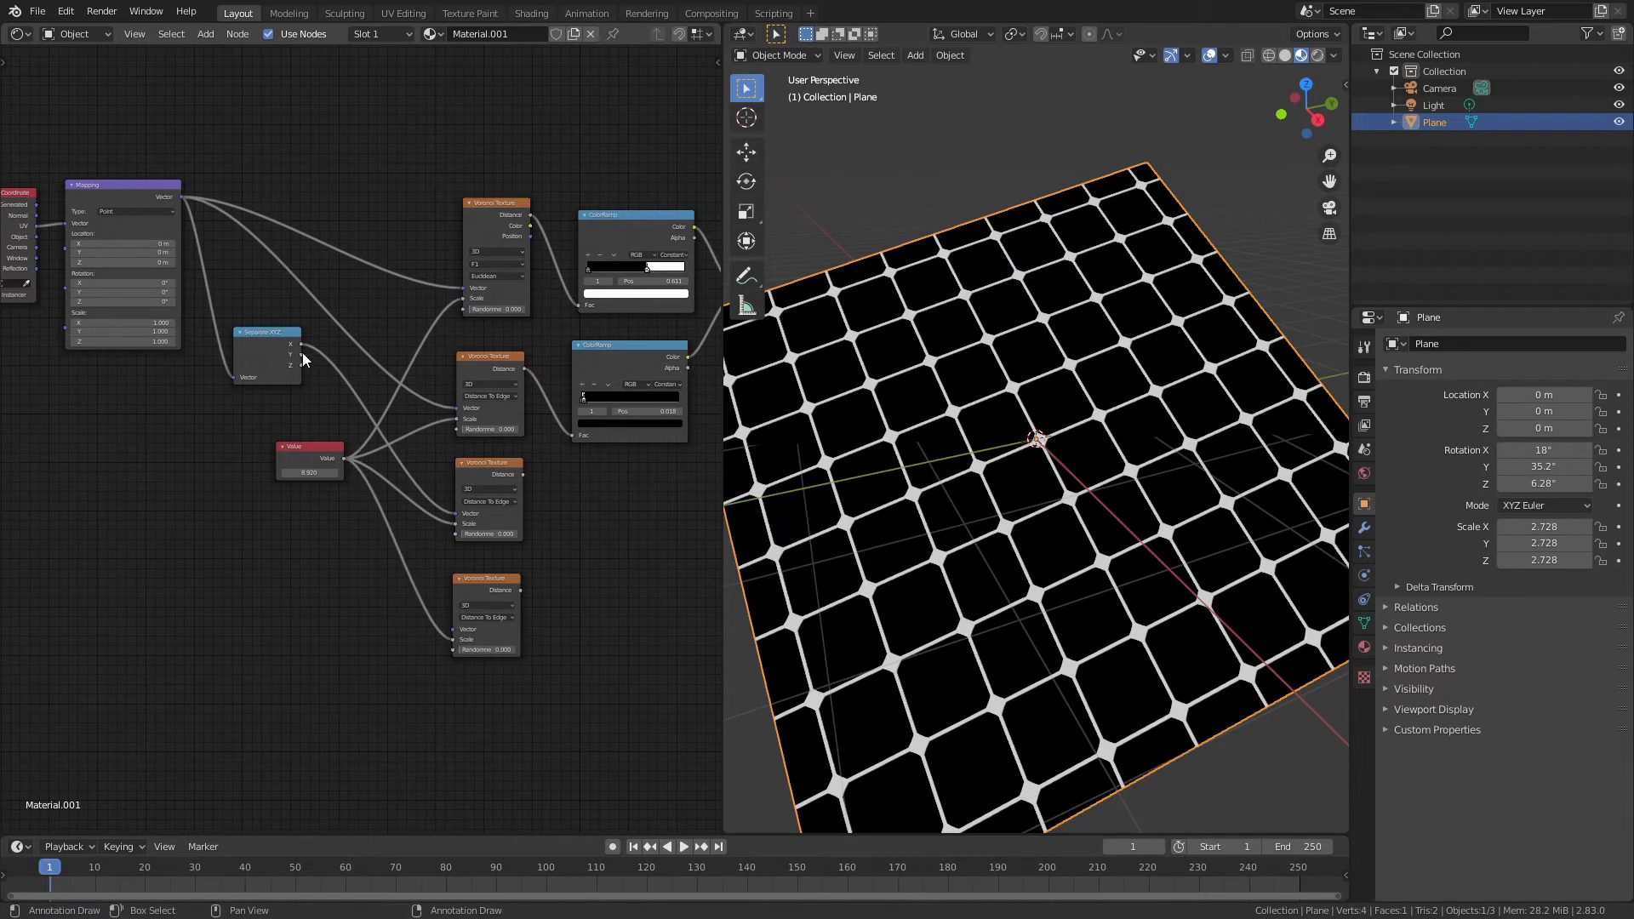
left_click_drag(301, 357, 454, 630)
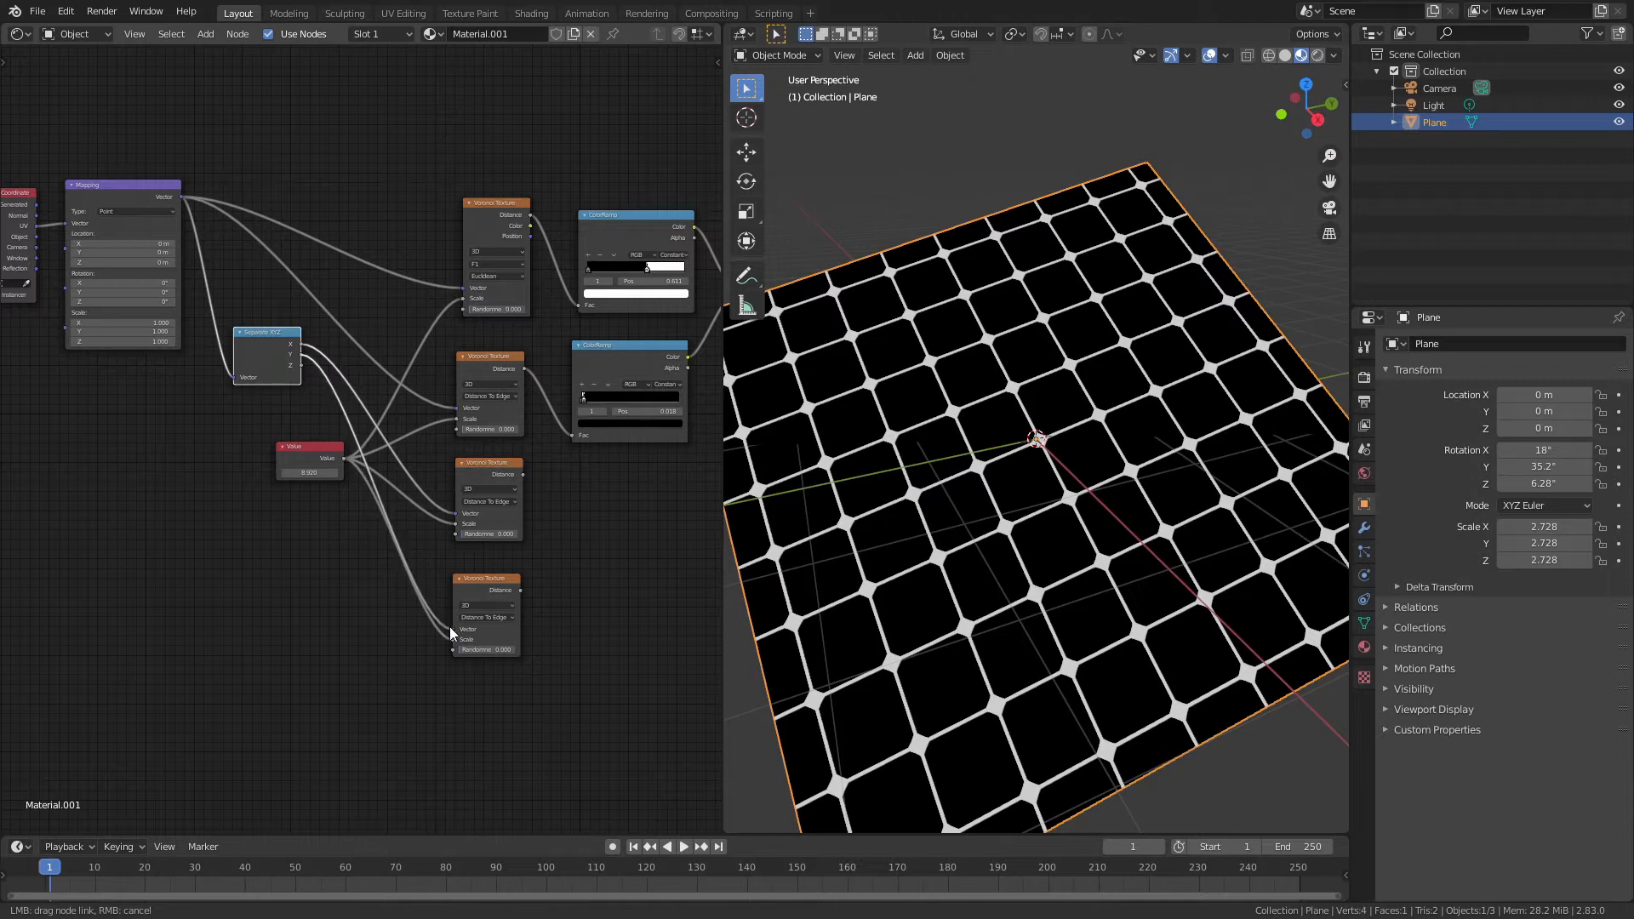
mouse_move(492, 468)
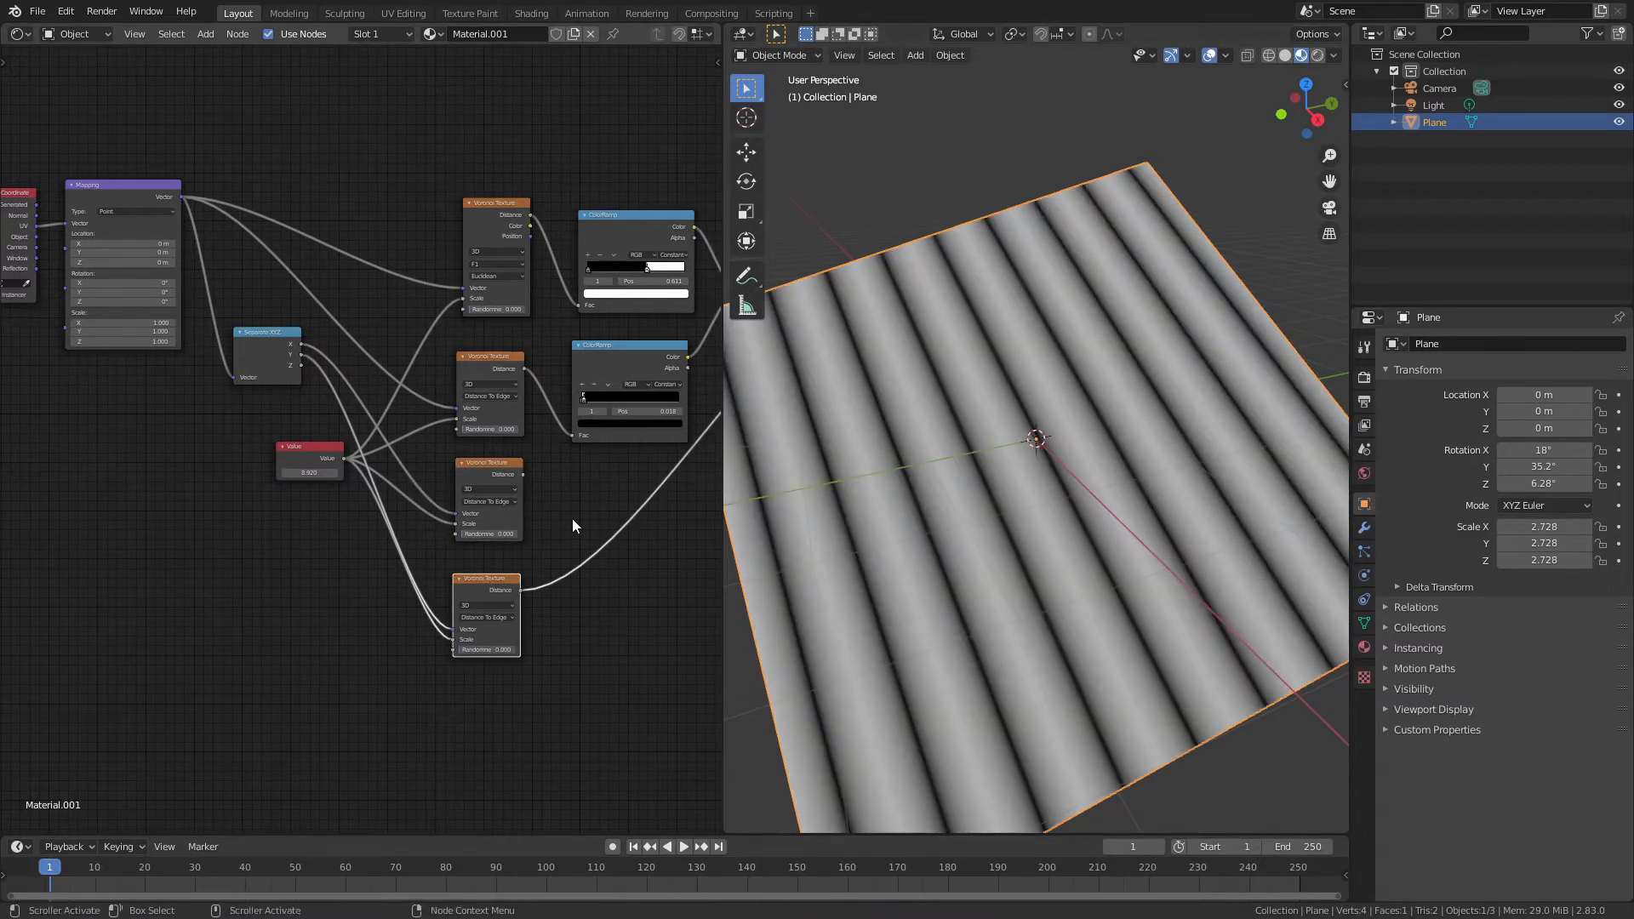
Step: Copy a ColorRamp and place it after the third Voronoi texture
left_click_drag(295, 446, 48, 457)
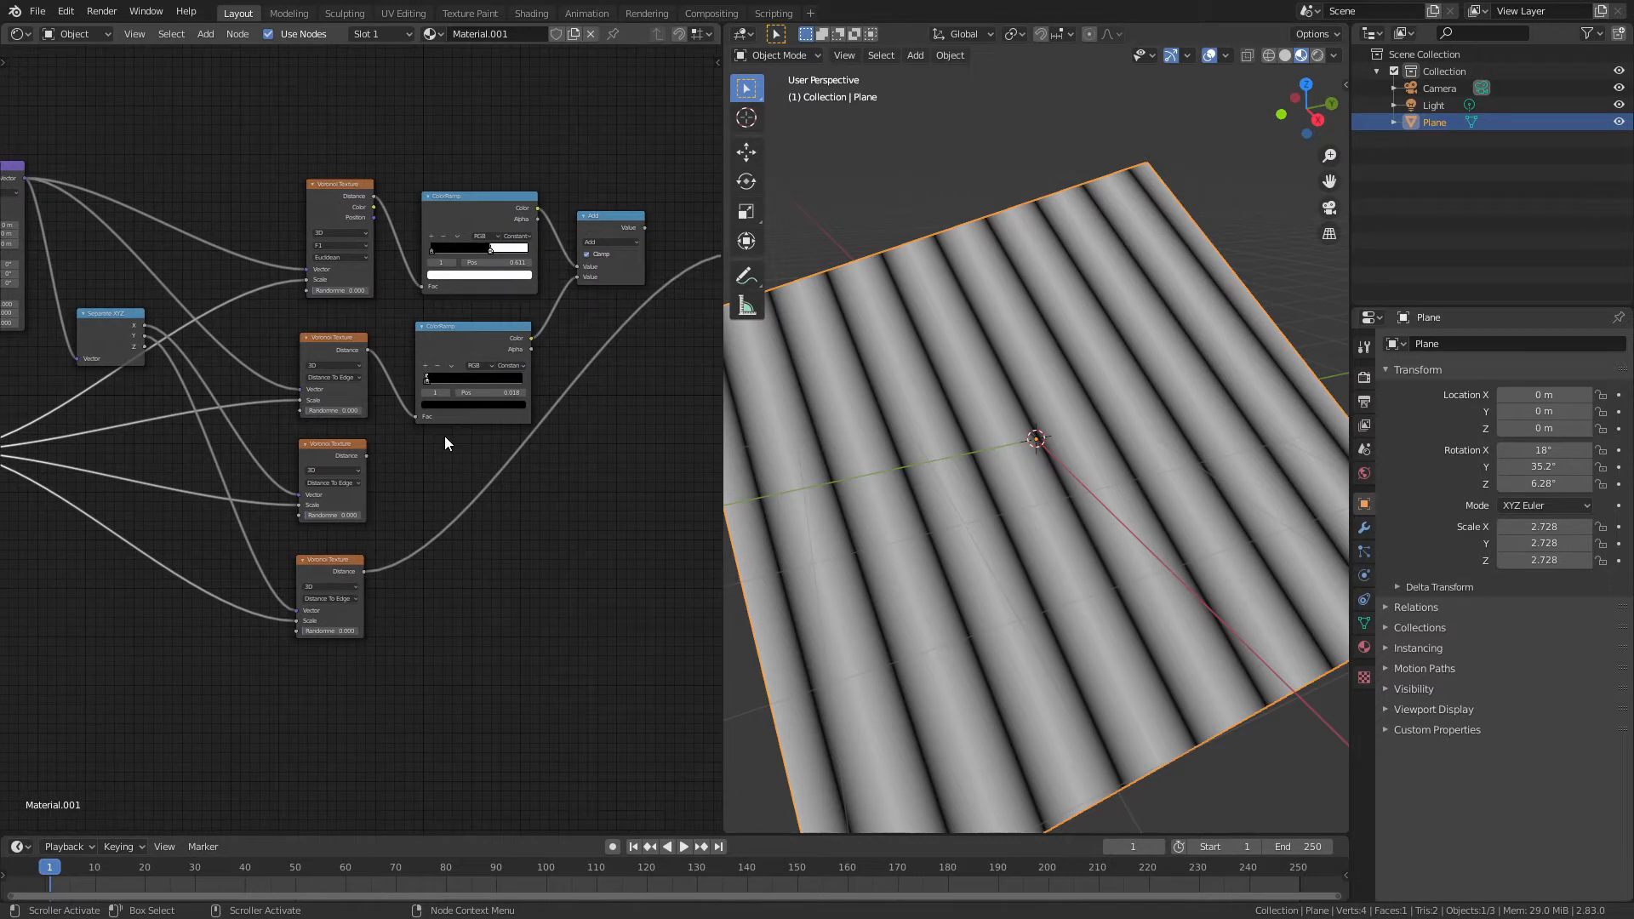
left_click(471, 344)
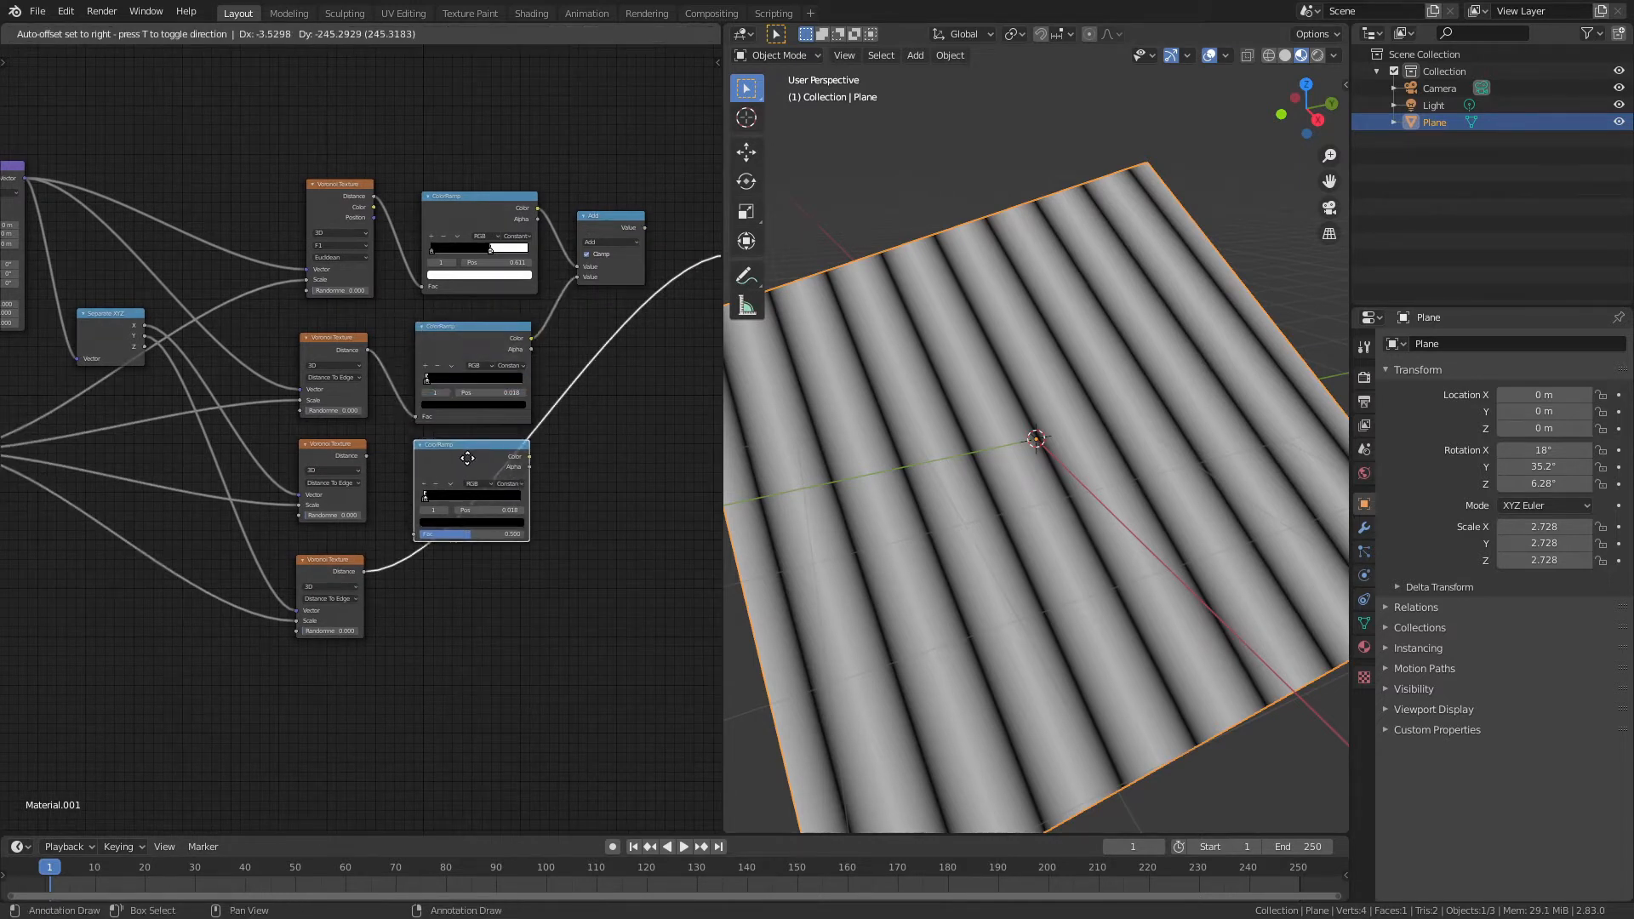
left_click_drag(470, 456, 483, 534)
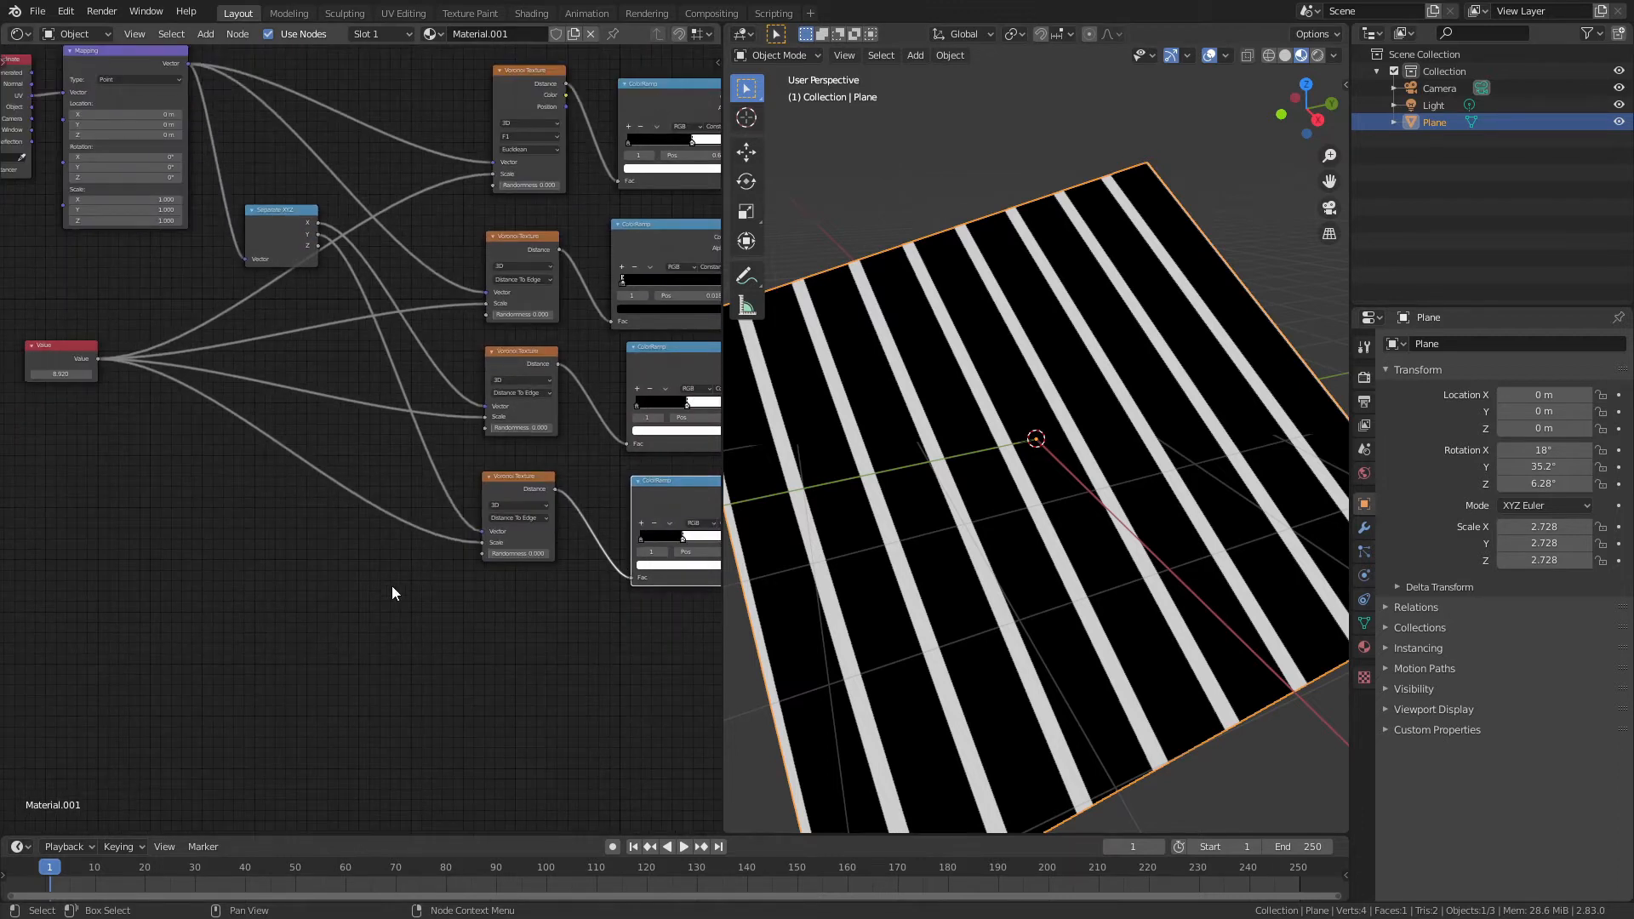
mouse_move(115, 384)
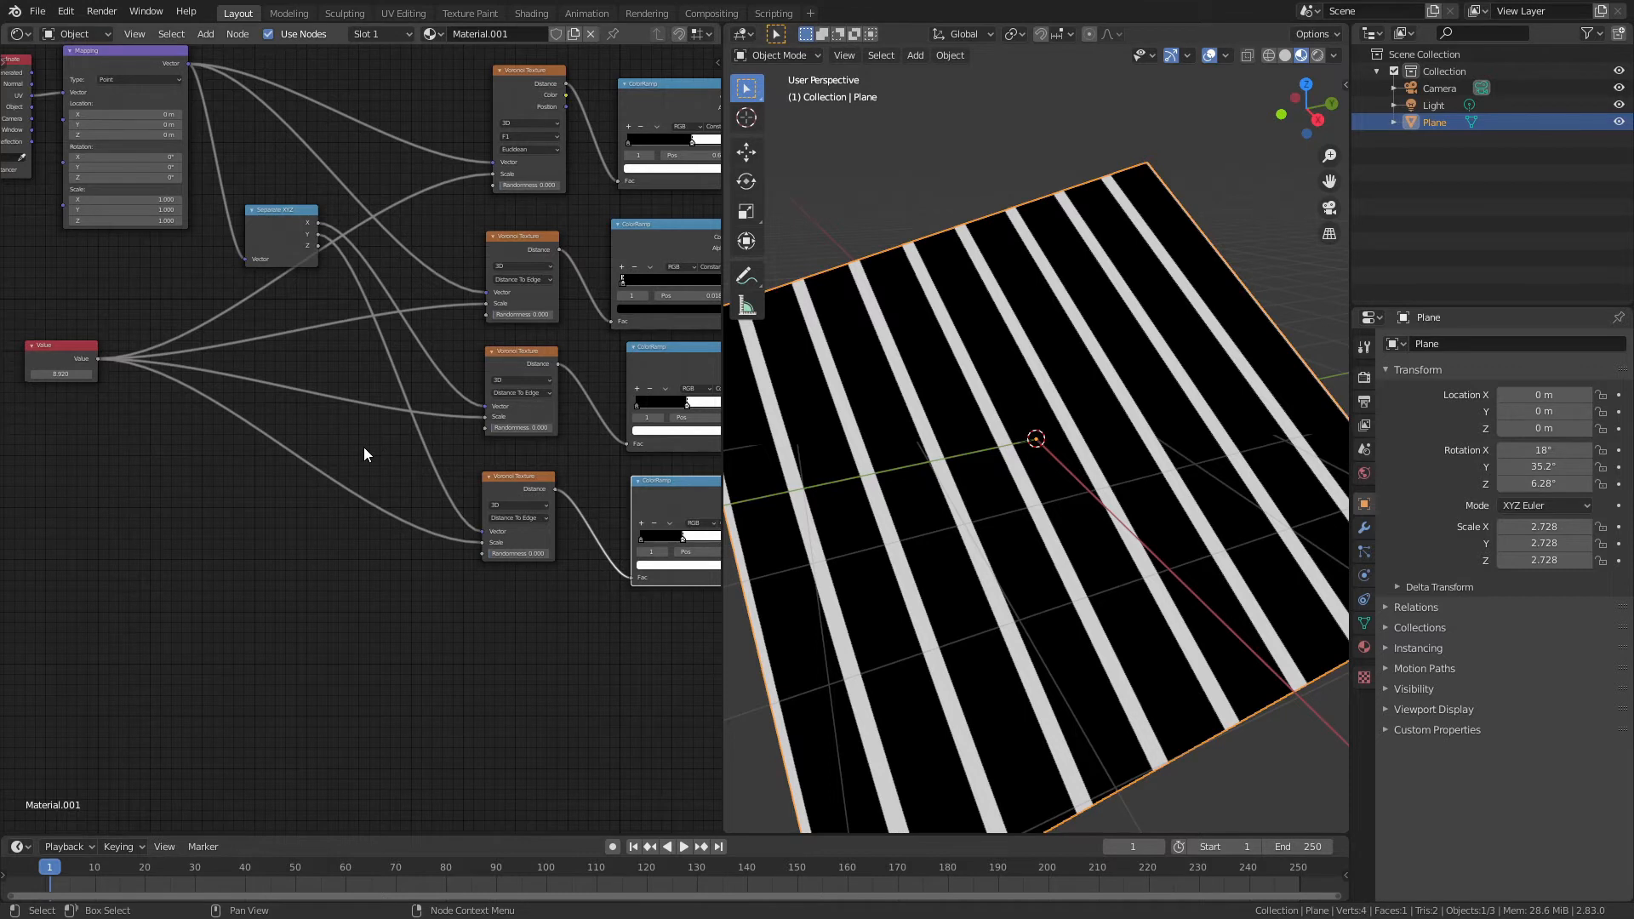
mouse_move(239, 664)
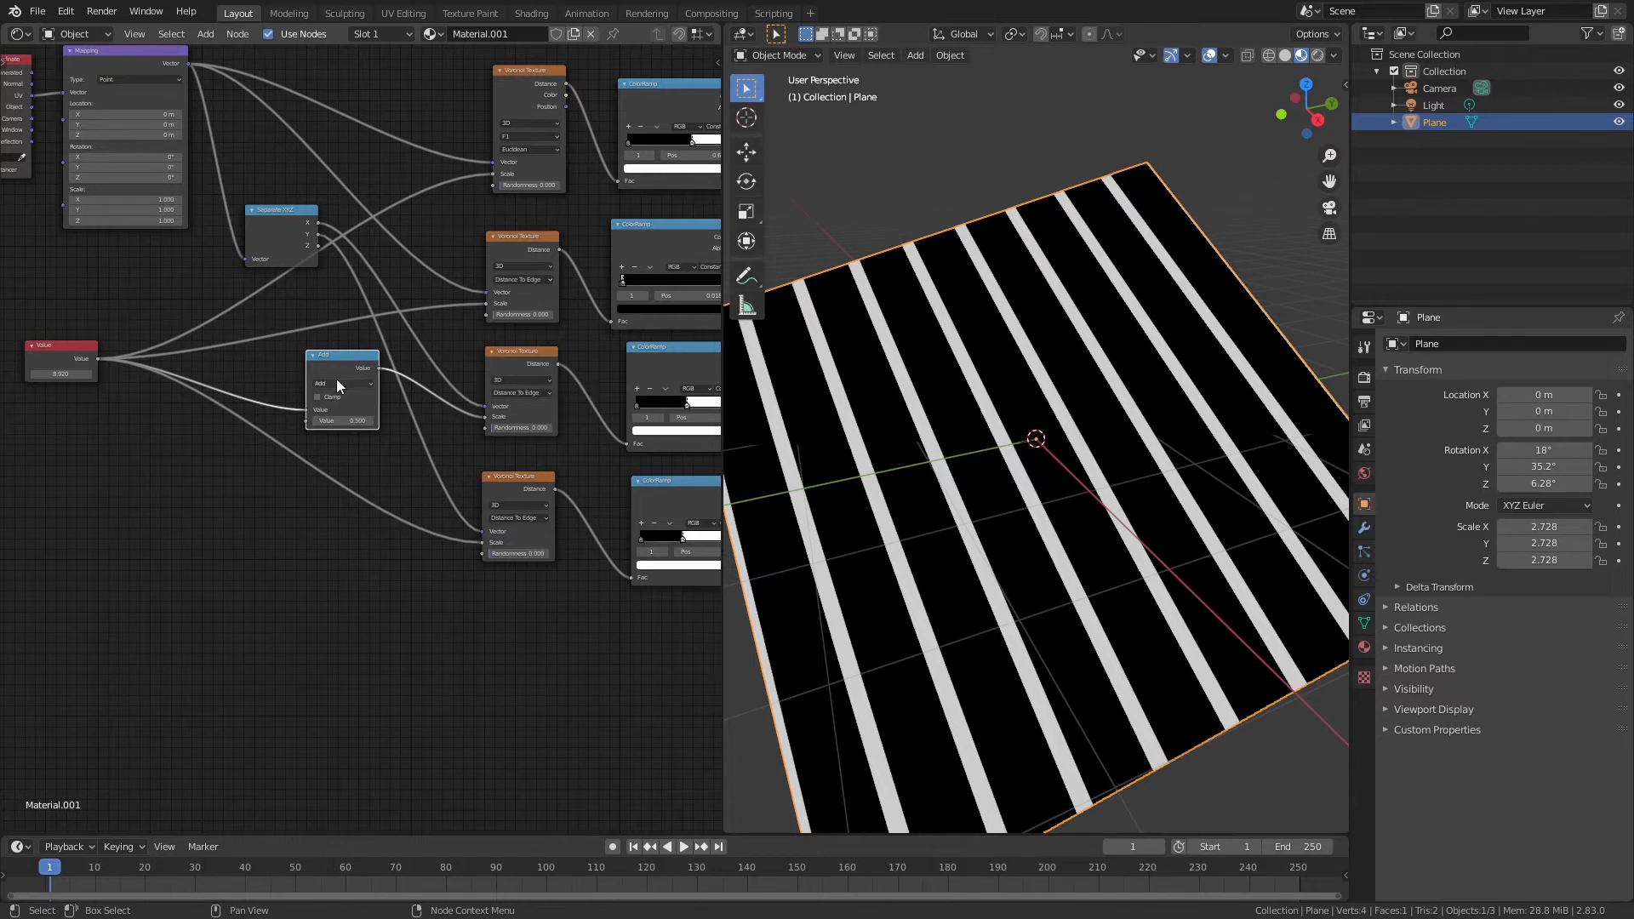
Step: Set the Math node to Multiply by 10 and add a copy multiplying by 4
left_click(343, 383)
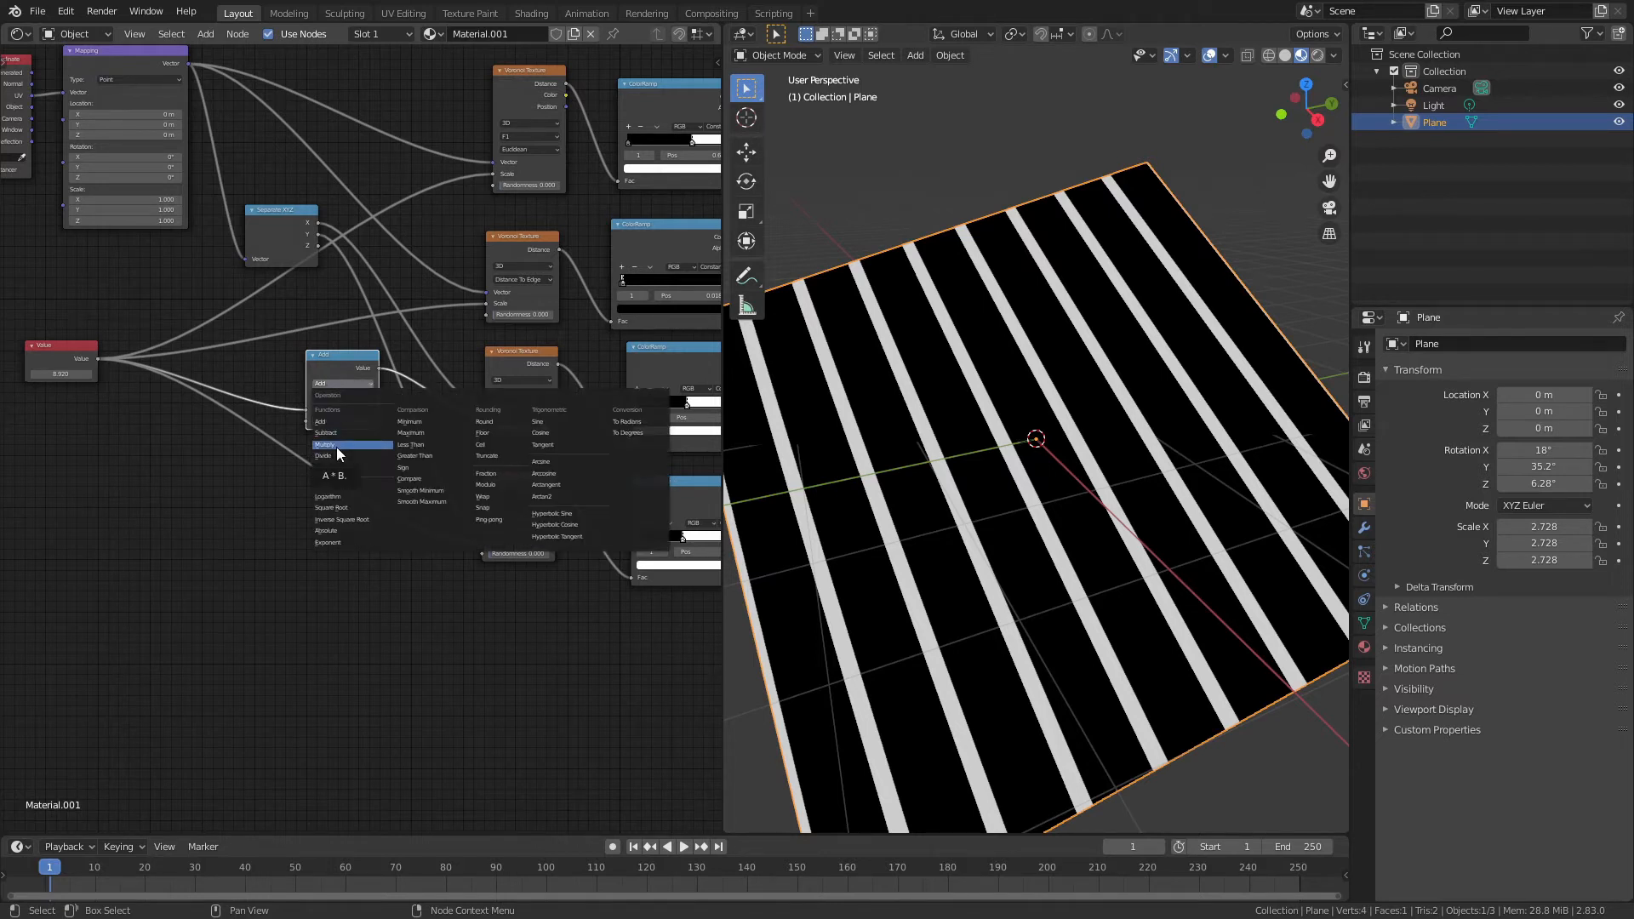
left_click(325, 444)
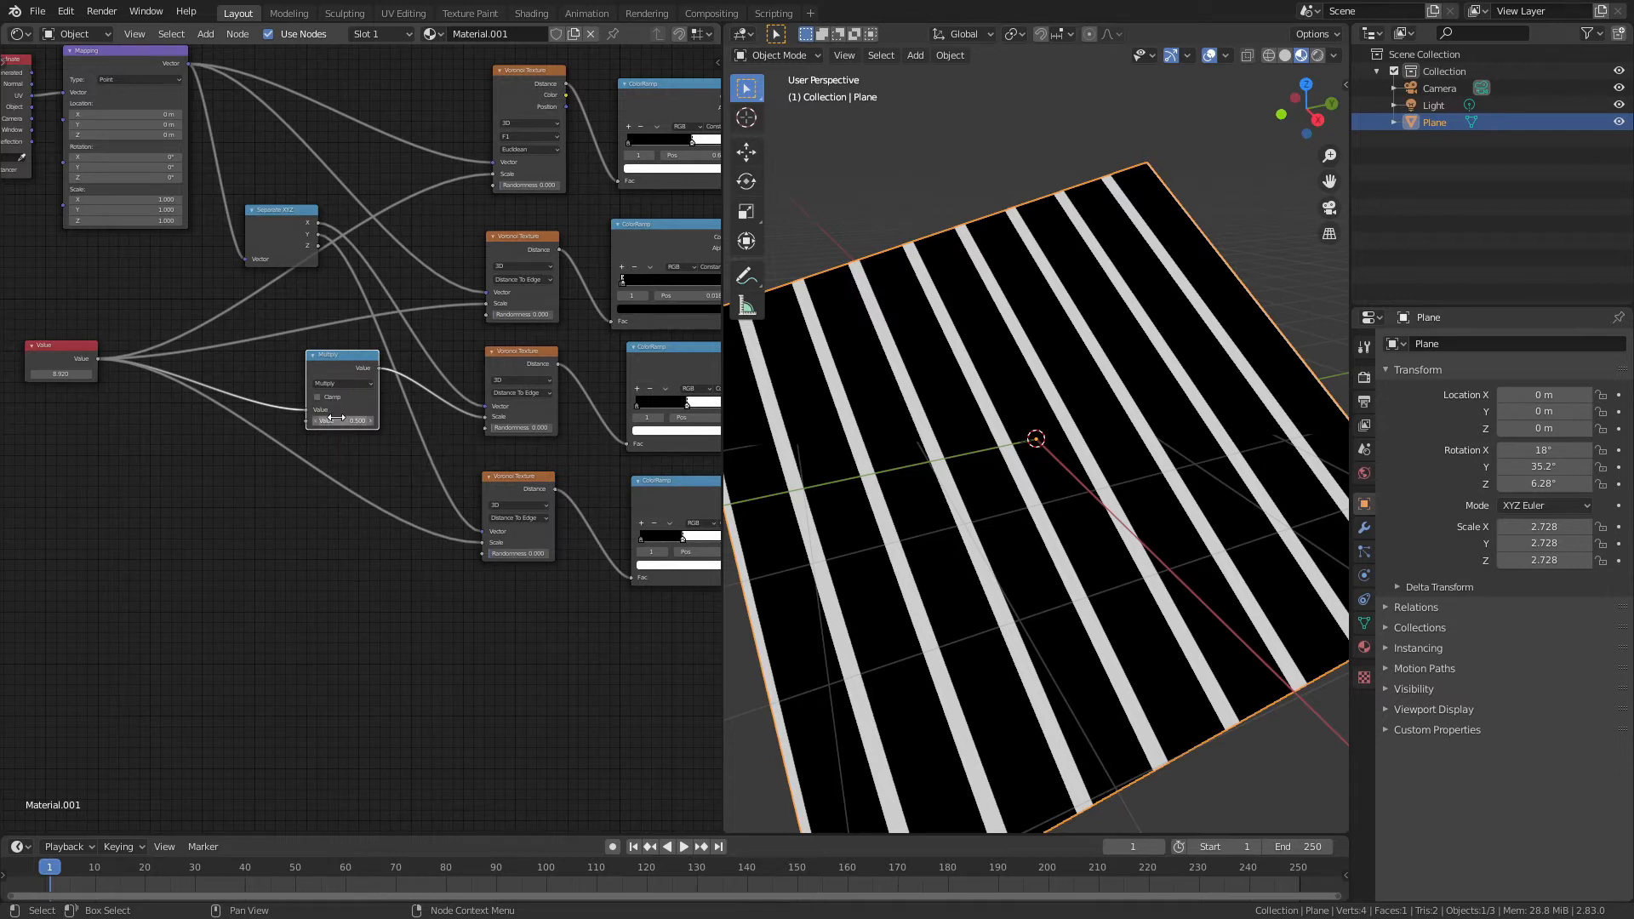
mouse_move(342, 418)
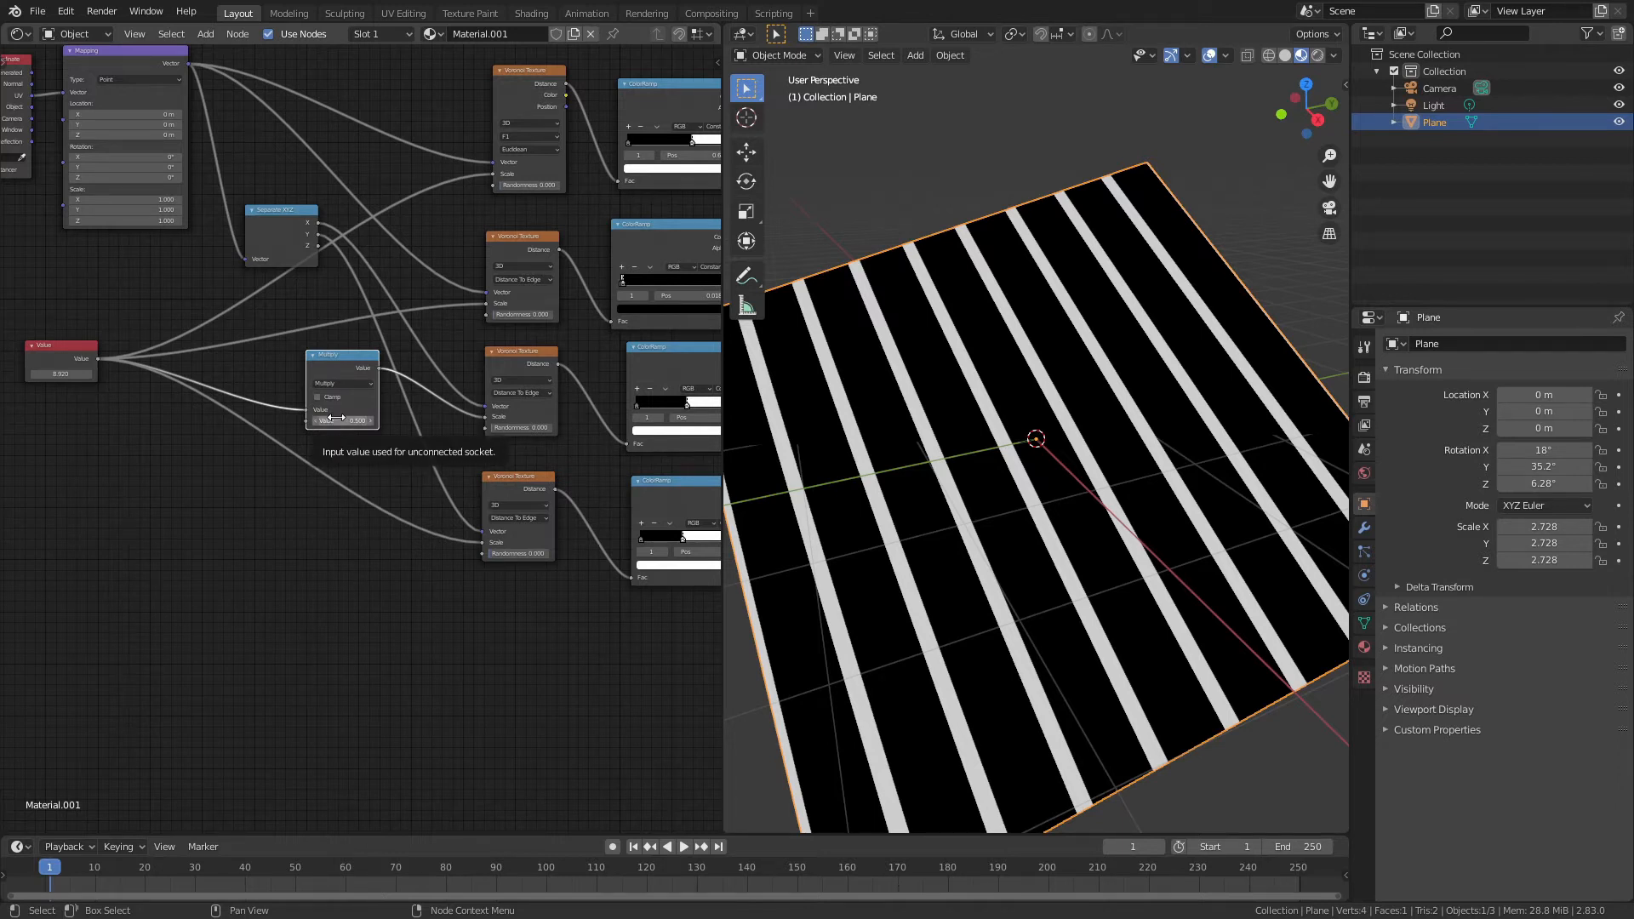
left_click(344, 418)
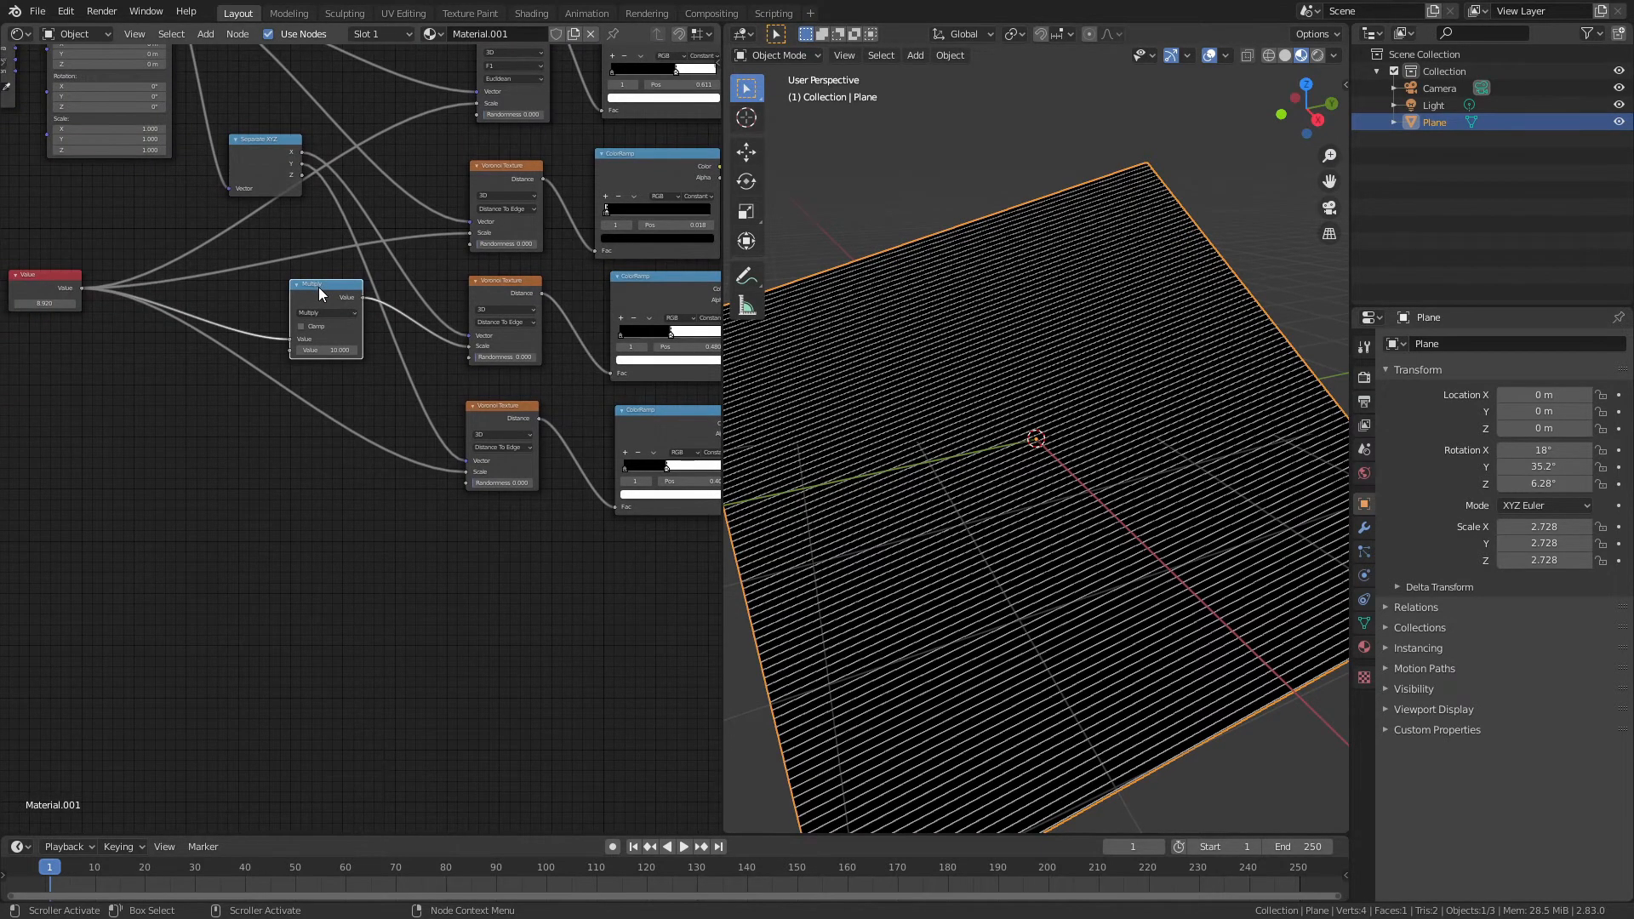
left_click_drag(325, 284, 320, 394)
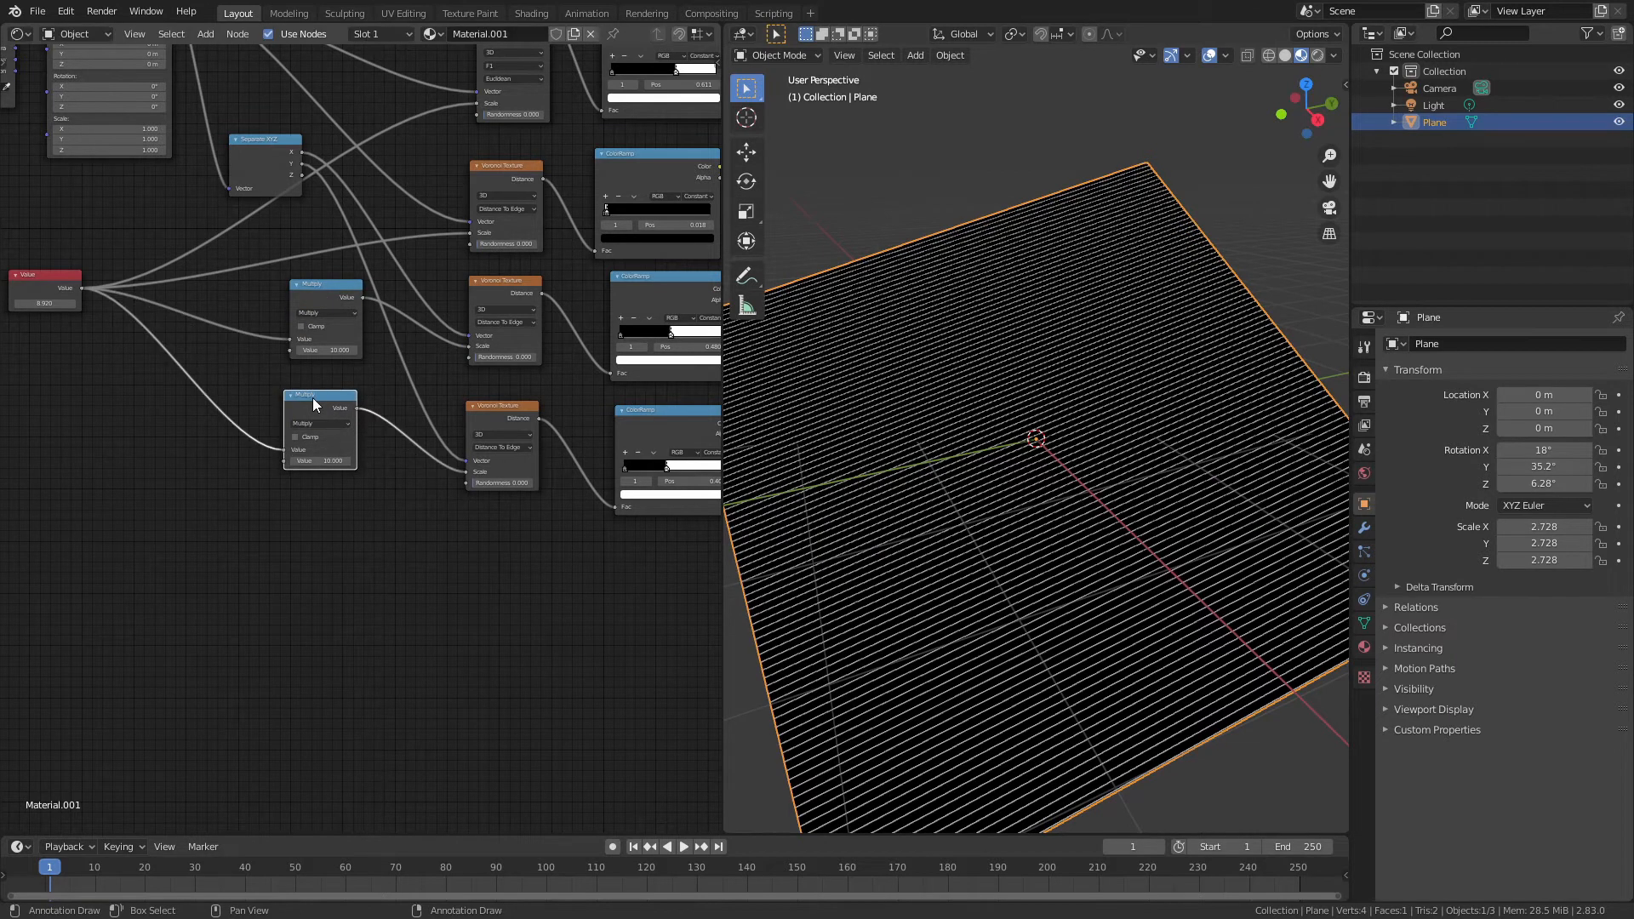
mouse_move(321, 460)
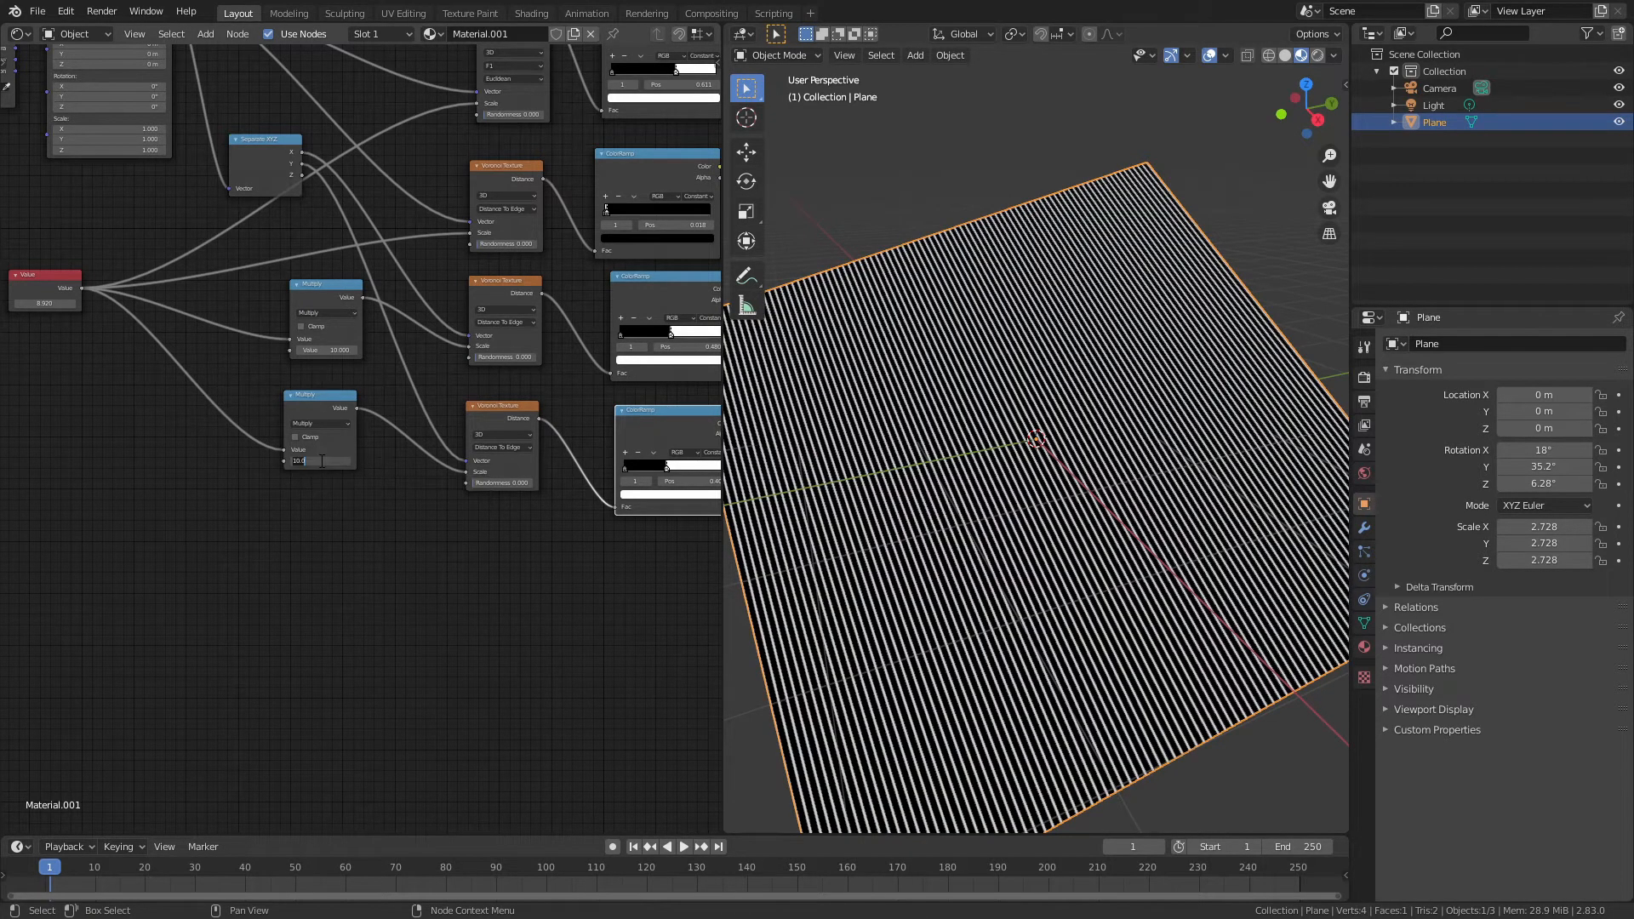
type("4.000")
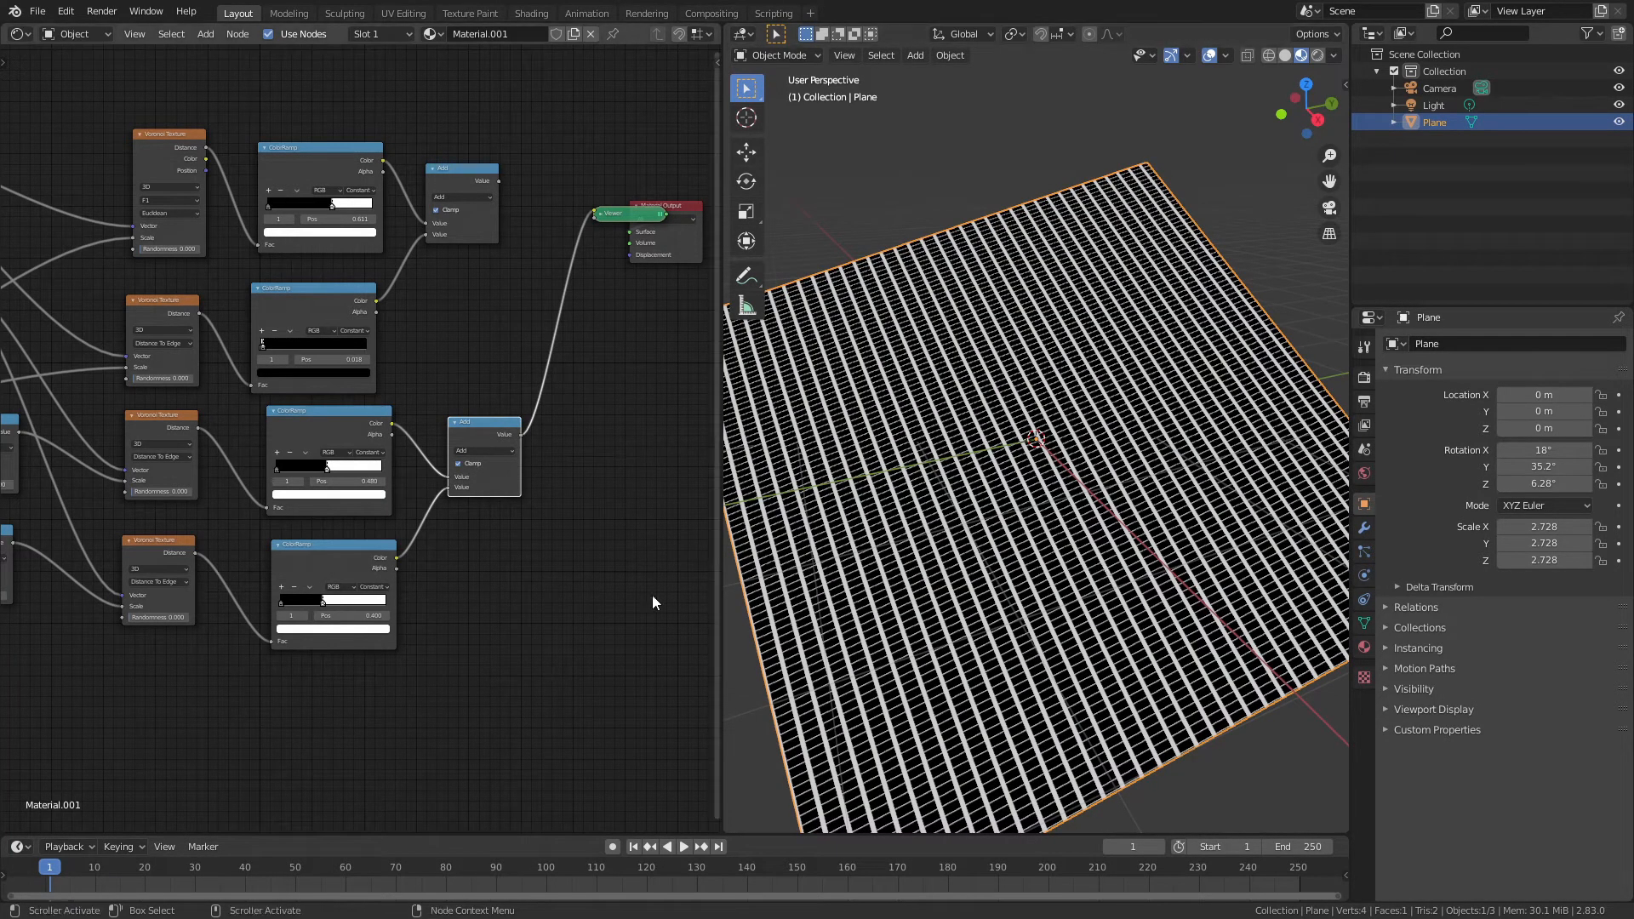
mouse_move(512, 339)
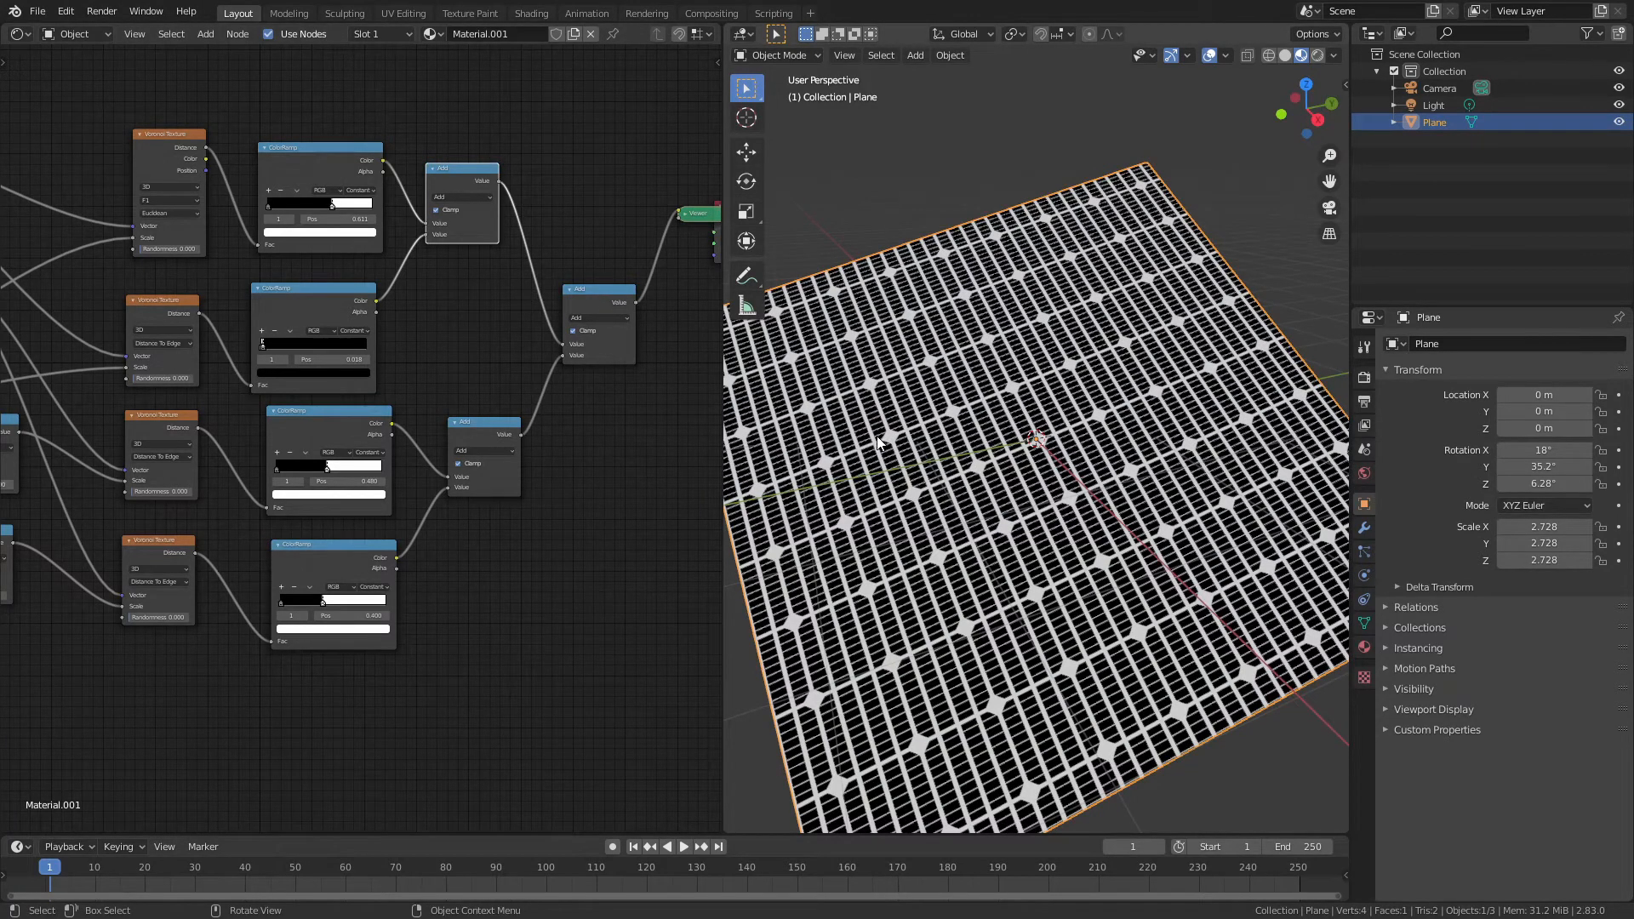
mouse_move(953, 373)
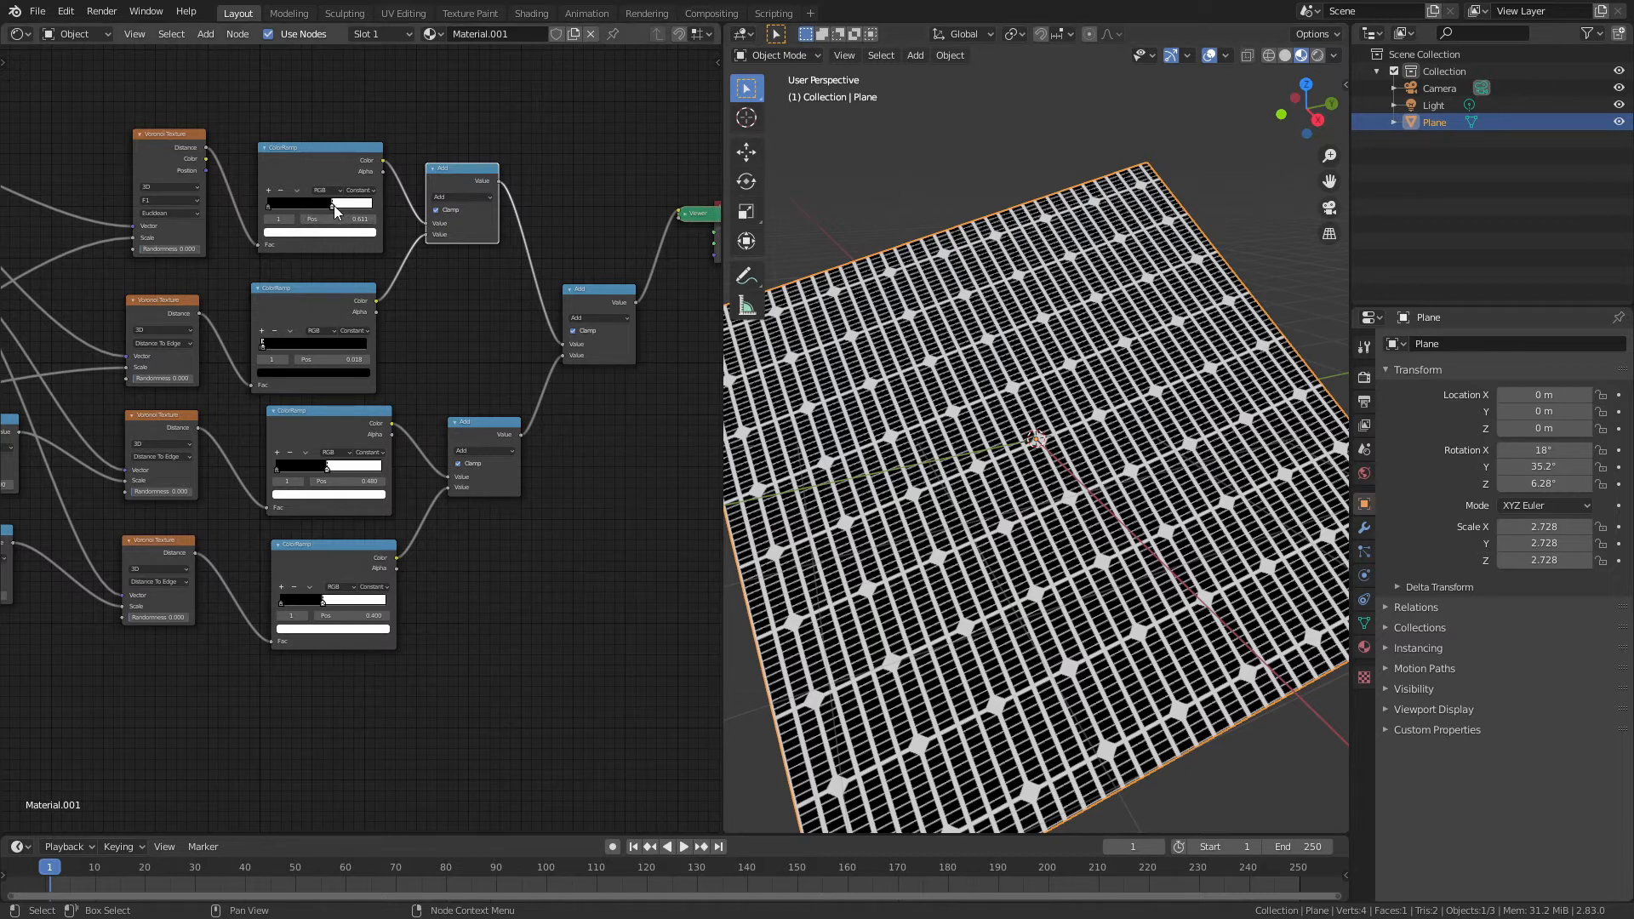
mouse_move(265, 353)
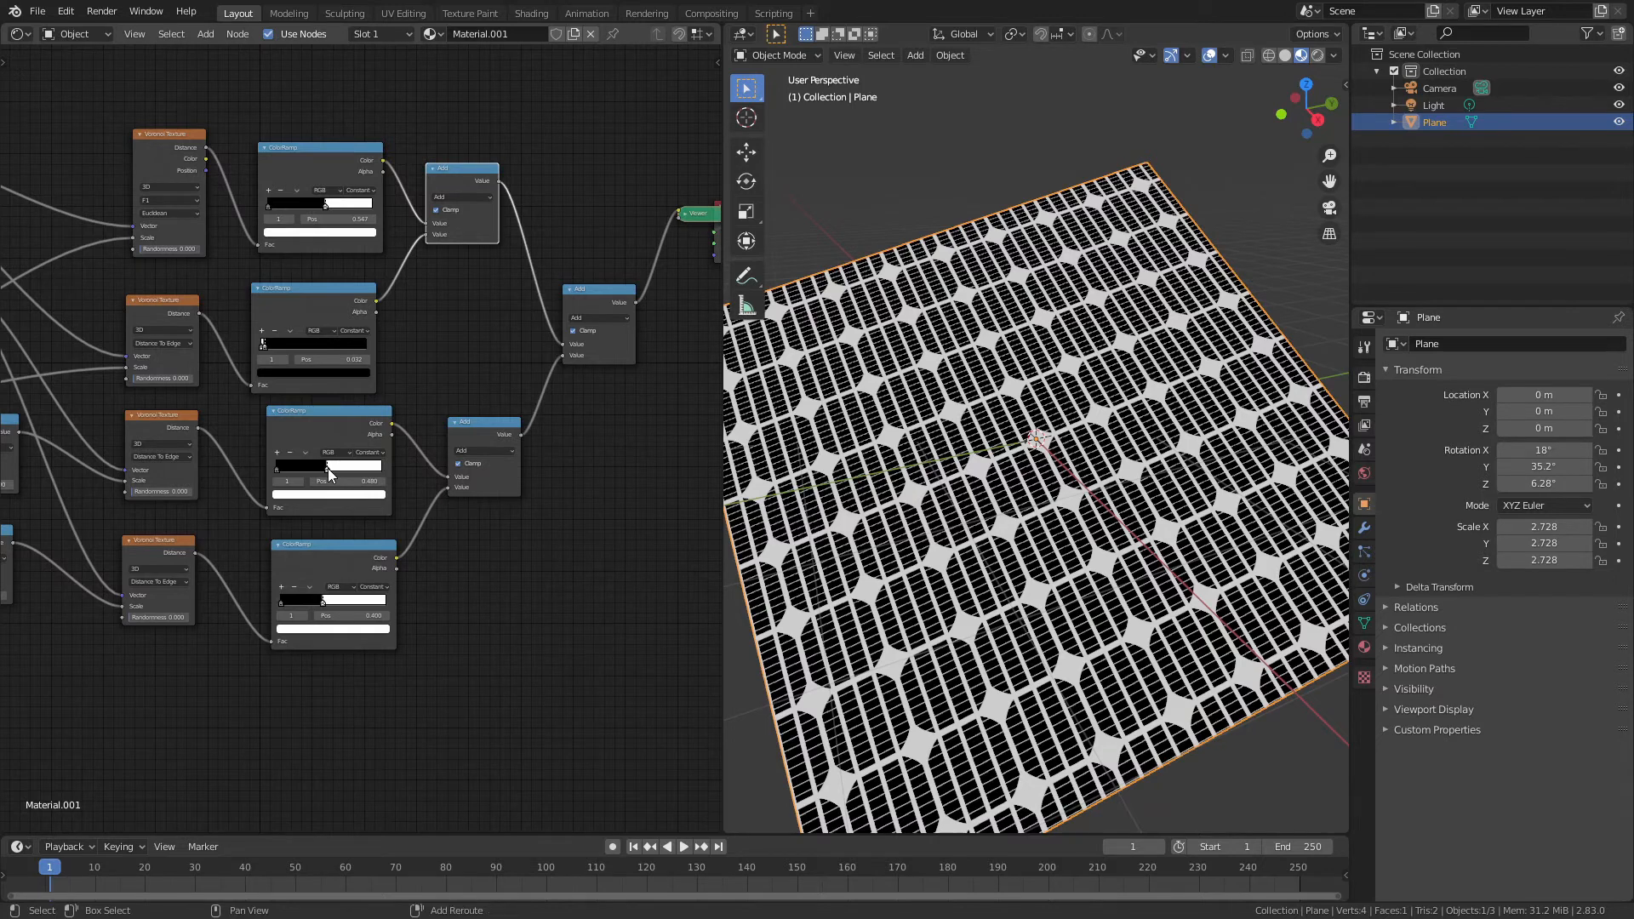
Step: Pan the node graph to bring the left-side texture nodes into view
left_click_drag(323, 480, 334, 481)
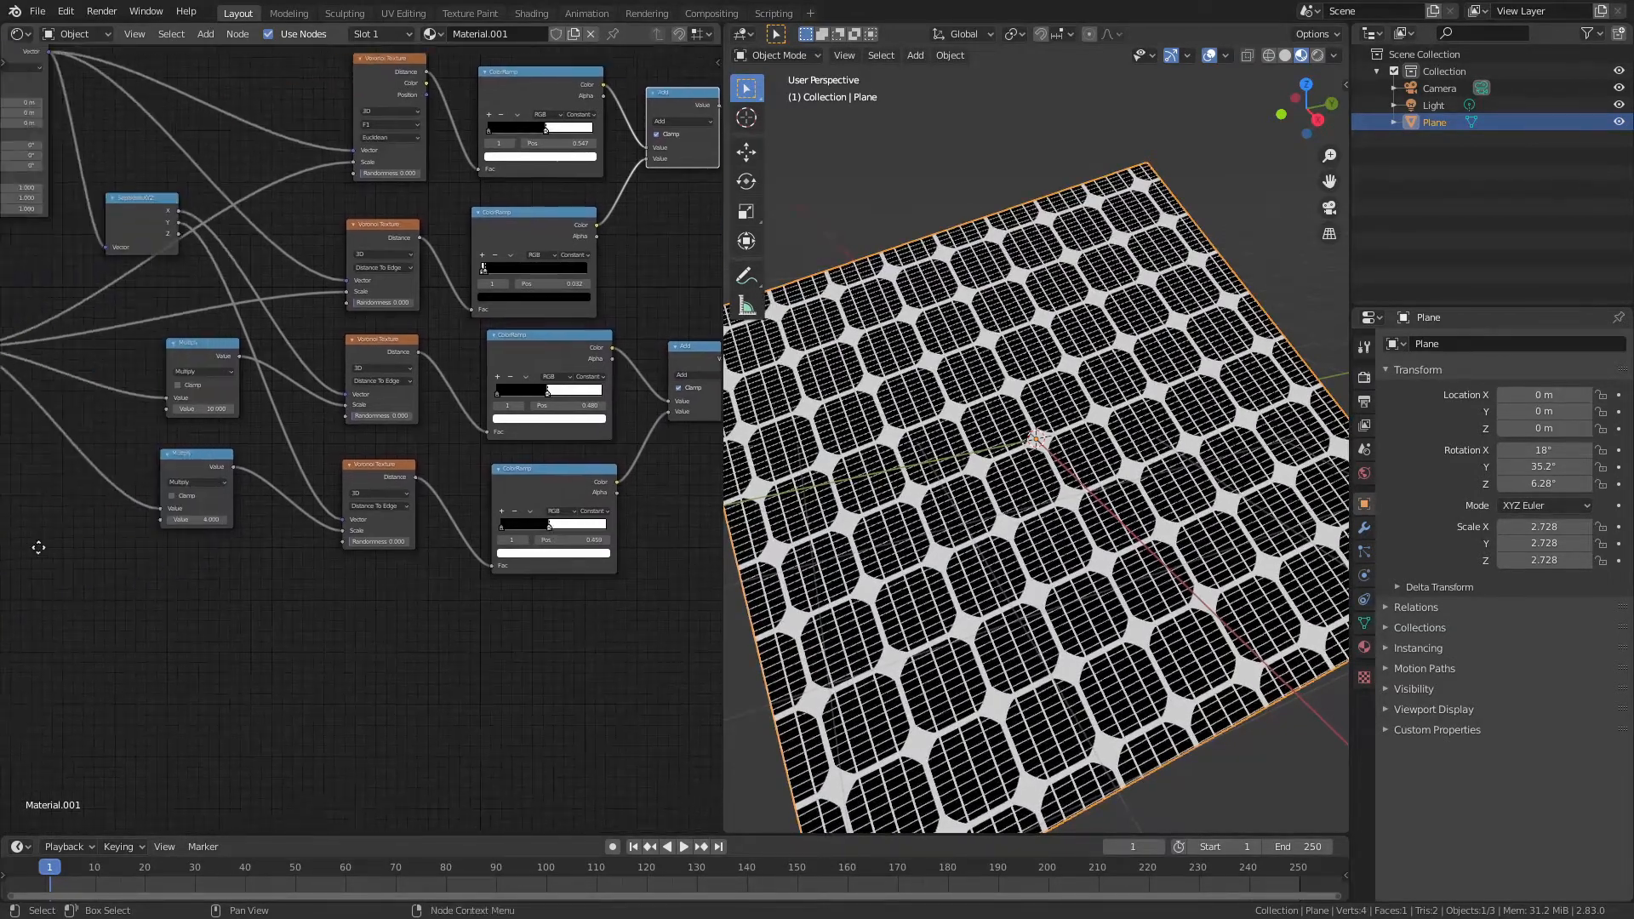
scroll("down", 3)
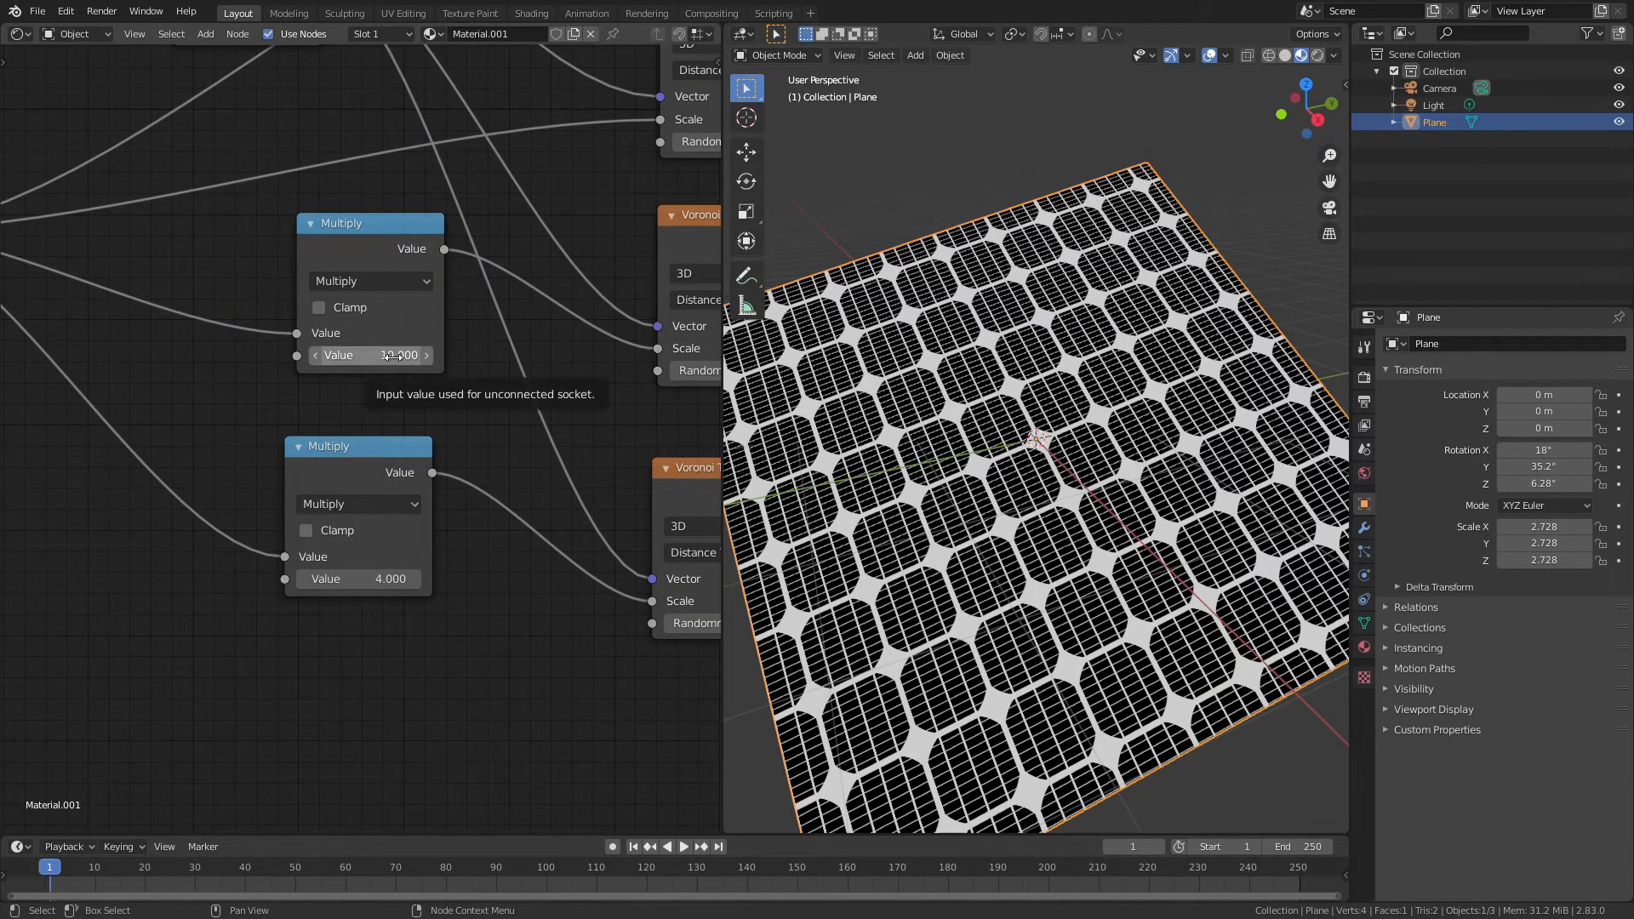
left_click(371, 355)
type("5.000")
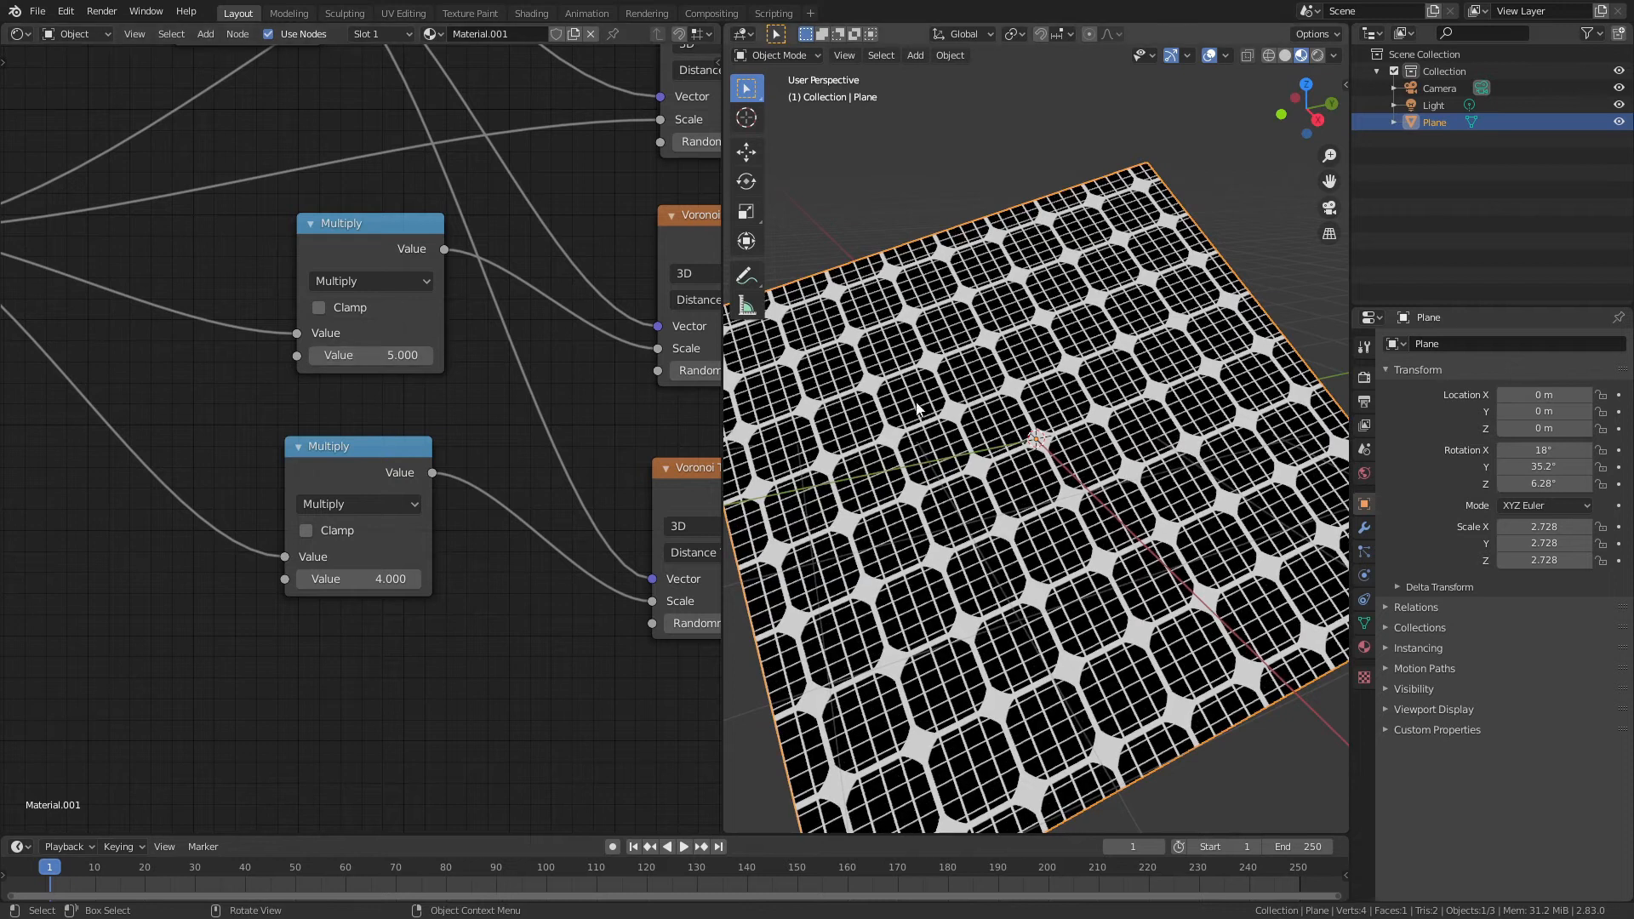
double_click(369, 354)
type("10.000")
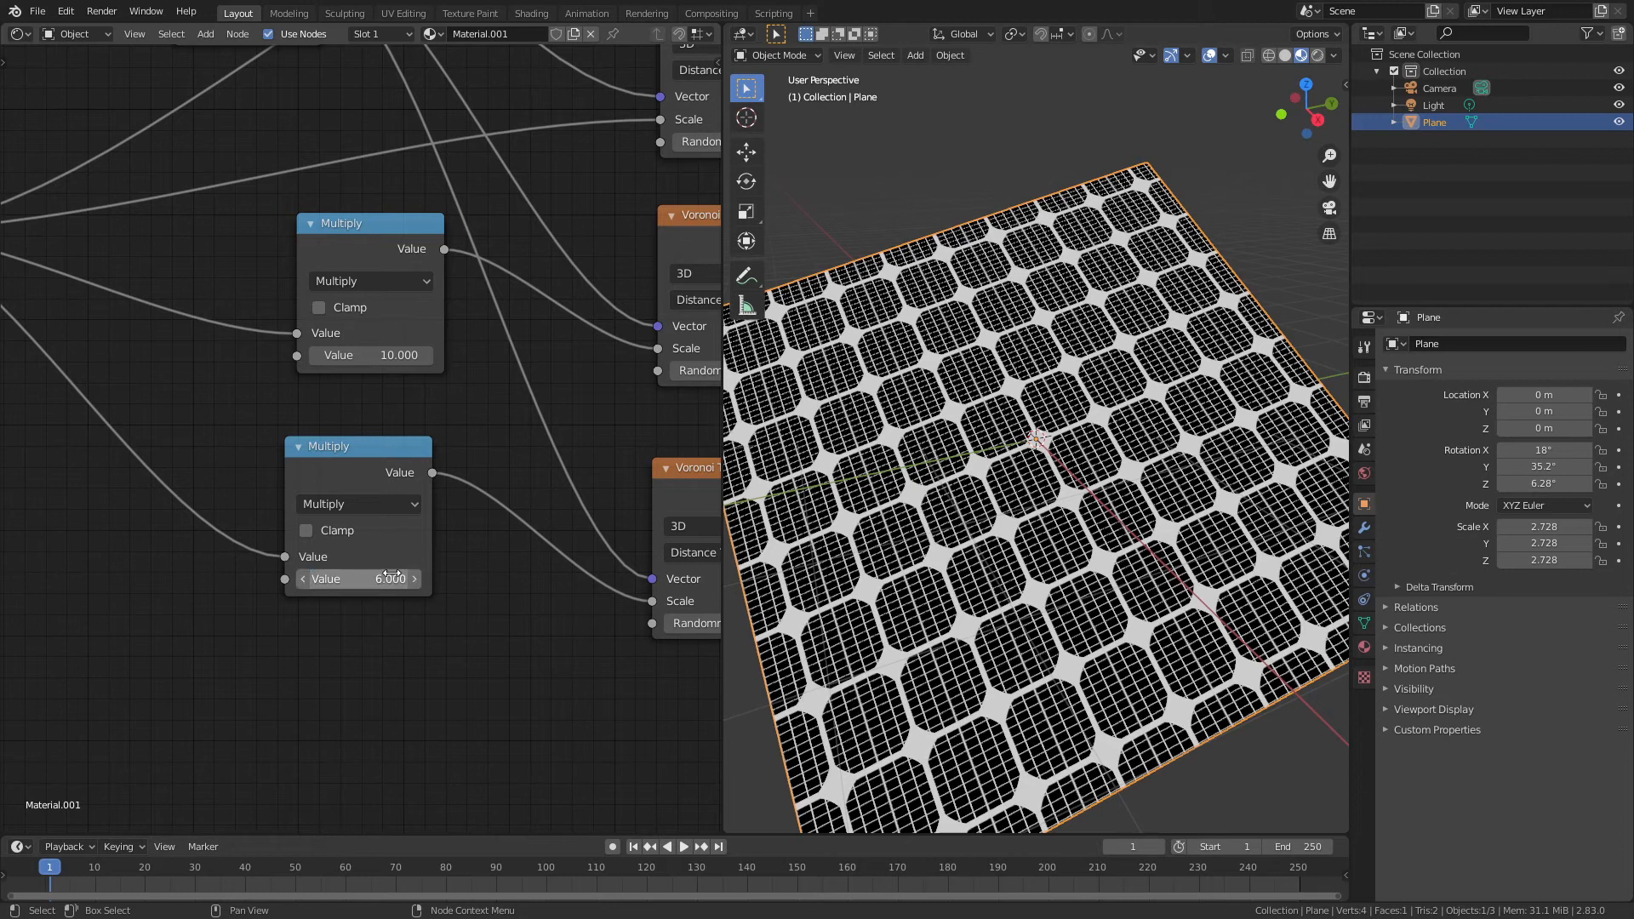
double_click(356, 579)
type("4.000")
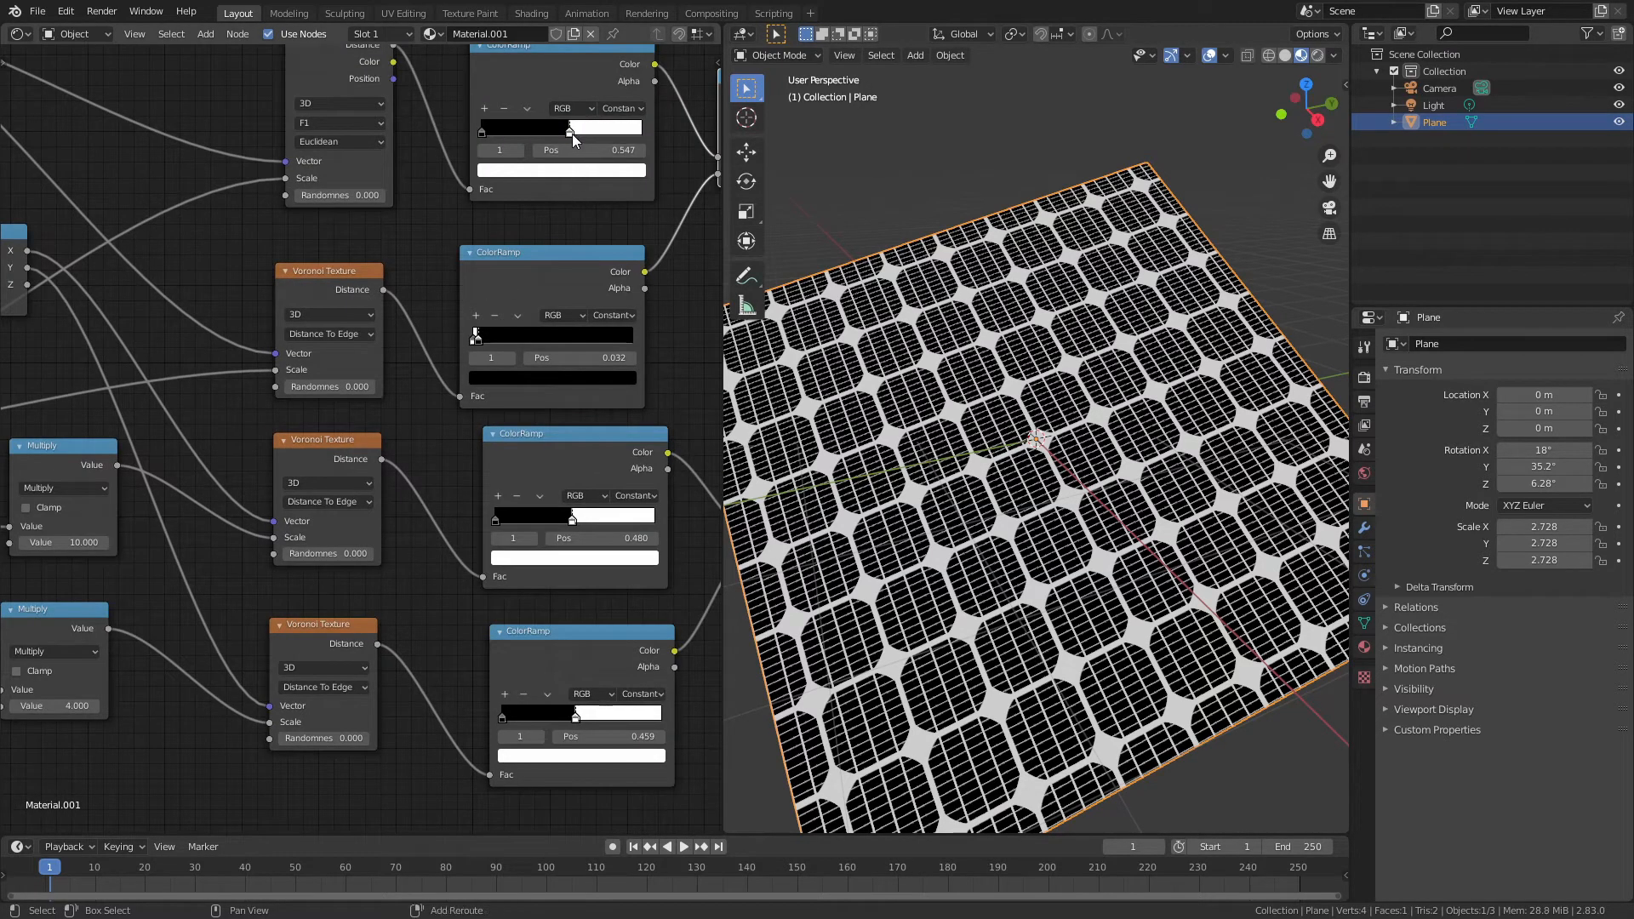
Step: Shift the top ColorRamp's white stop position slightly
left_click_drag(571, 127, 563, 126)
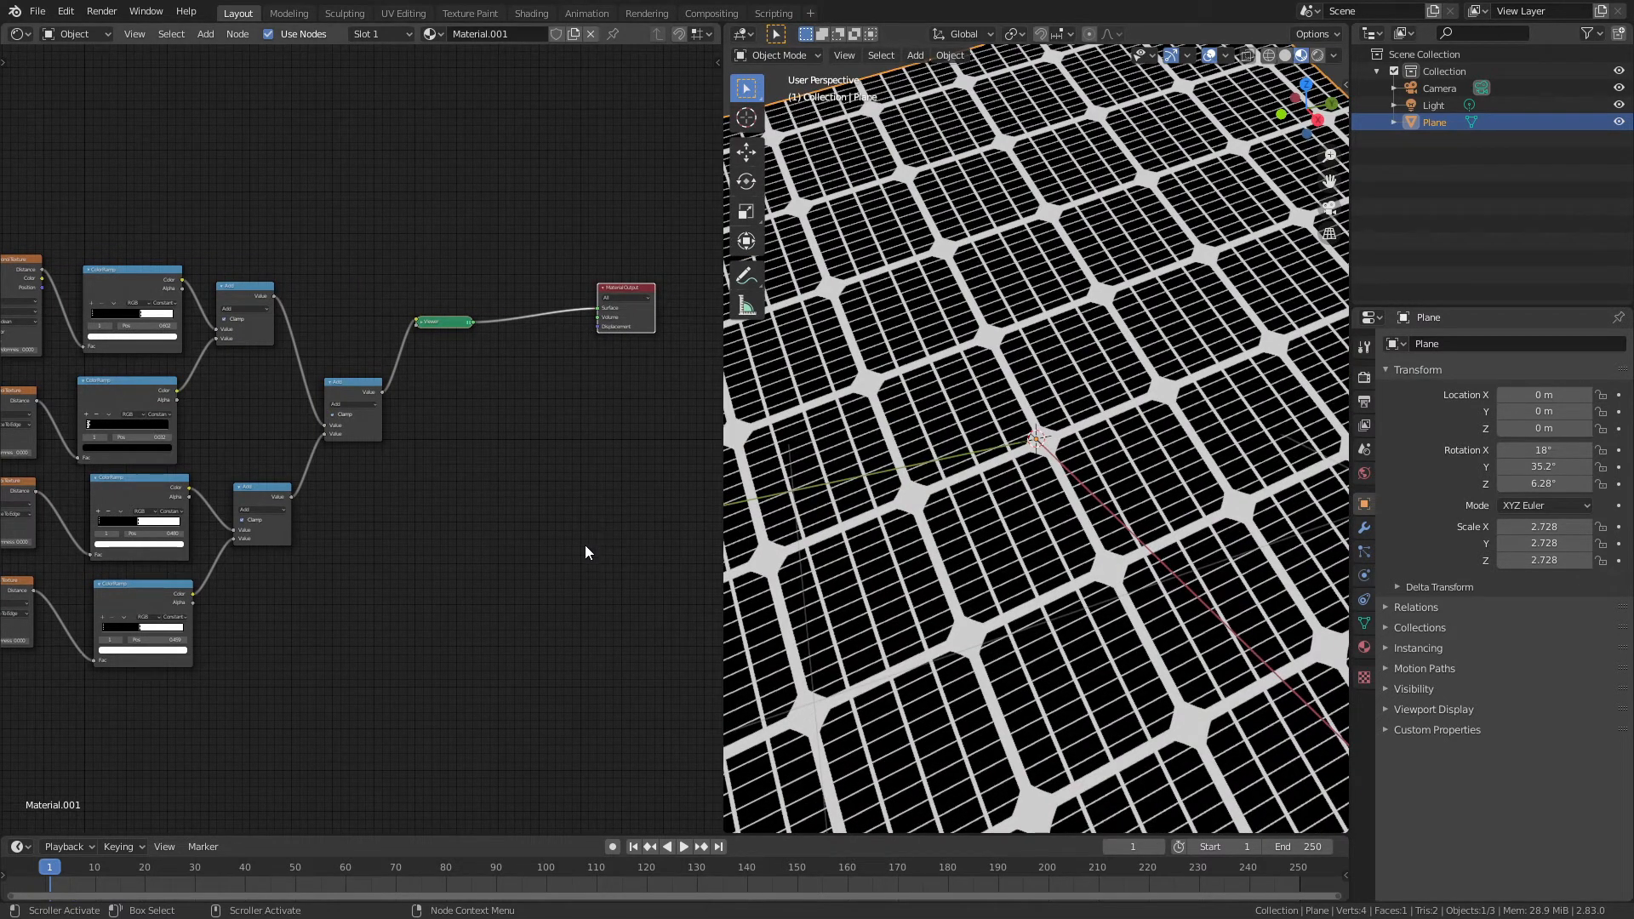
mouse_move(1074, 467)
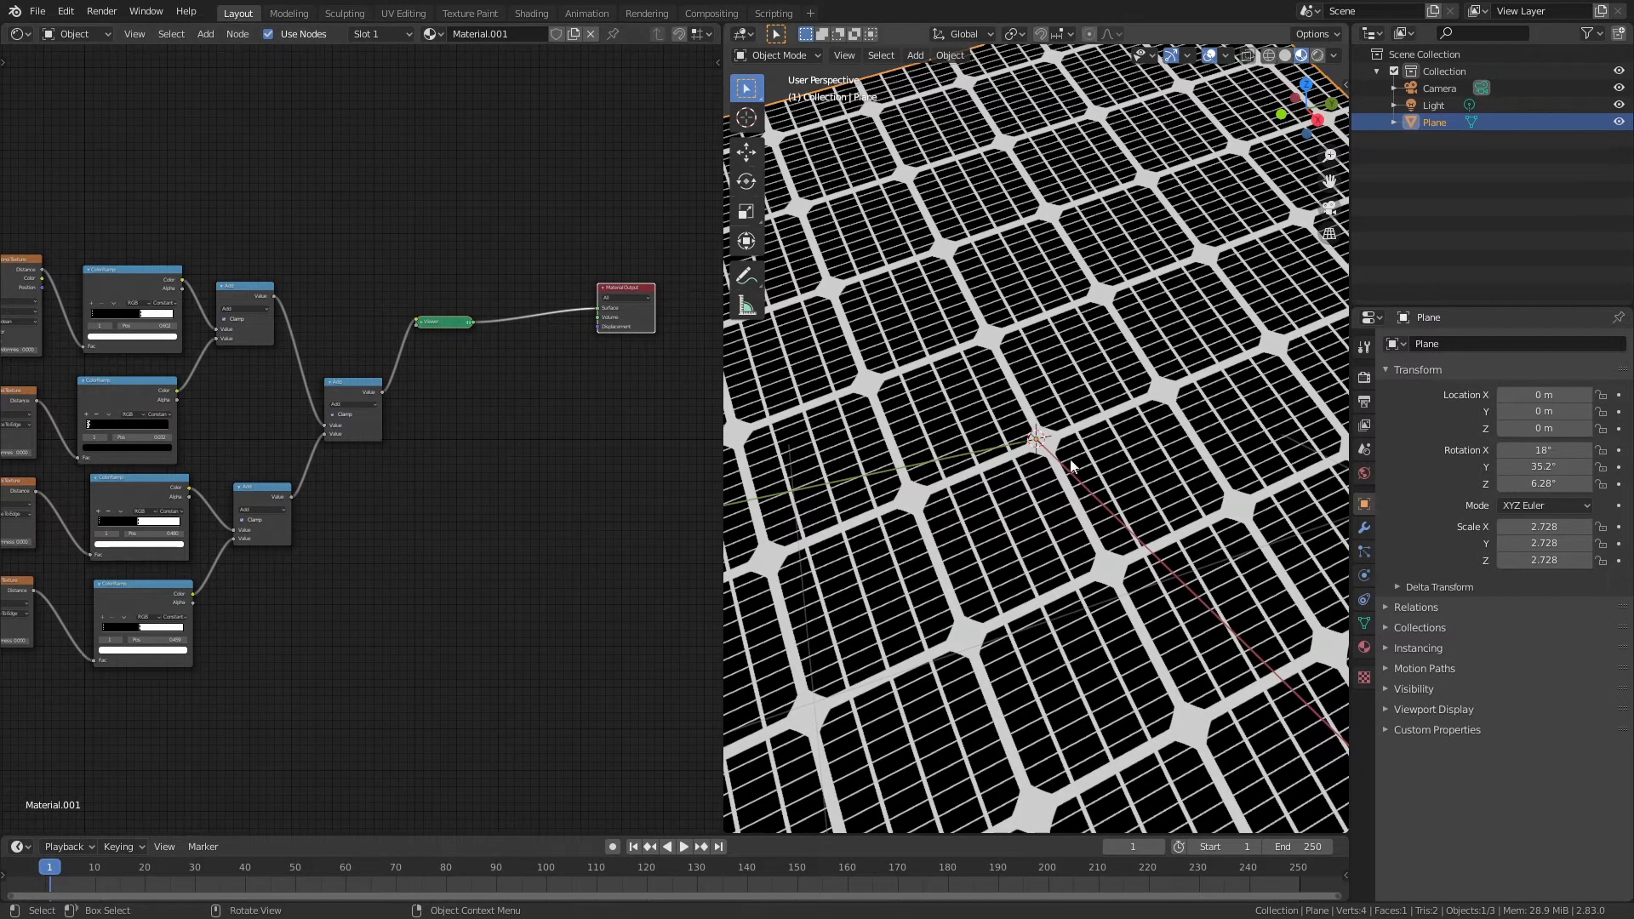
mouse_move(510, 529)
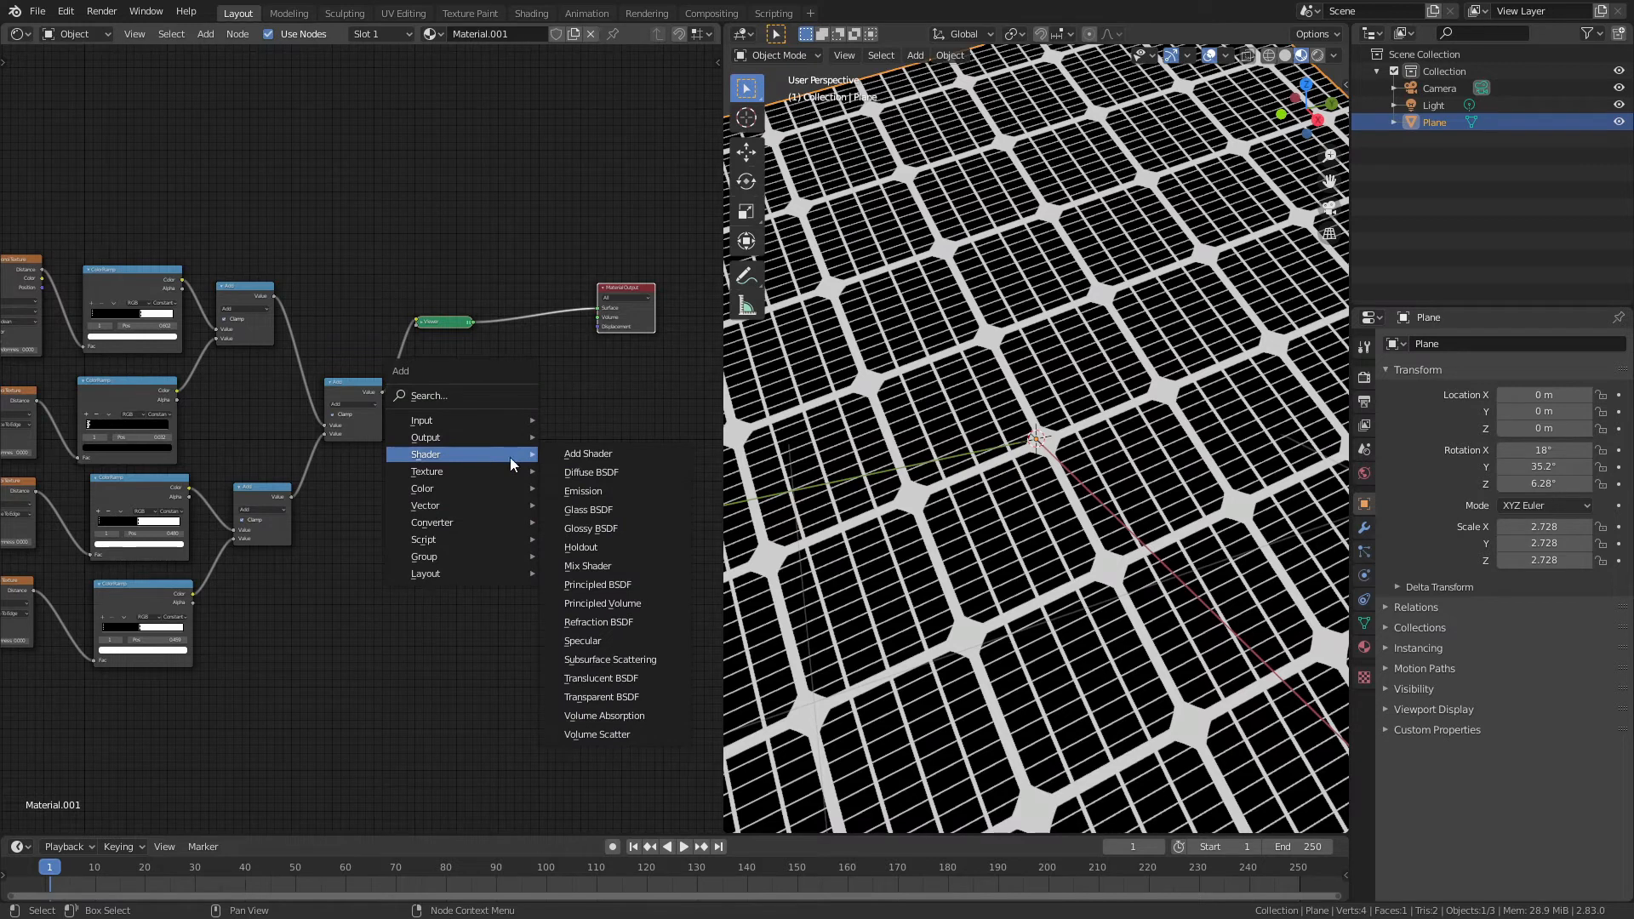
mouse_move(583, 491)
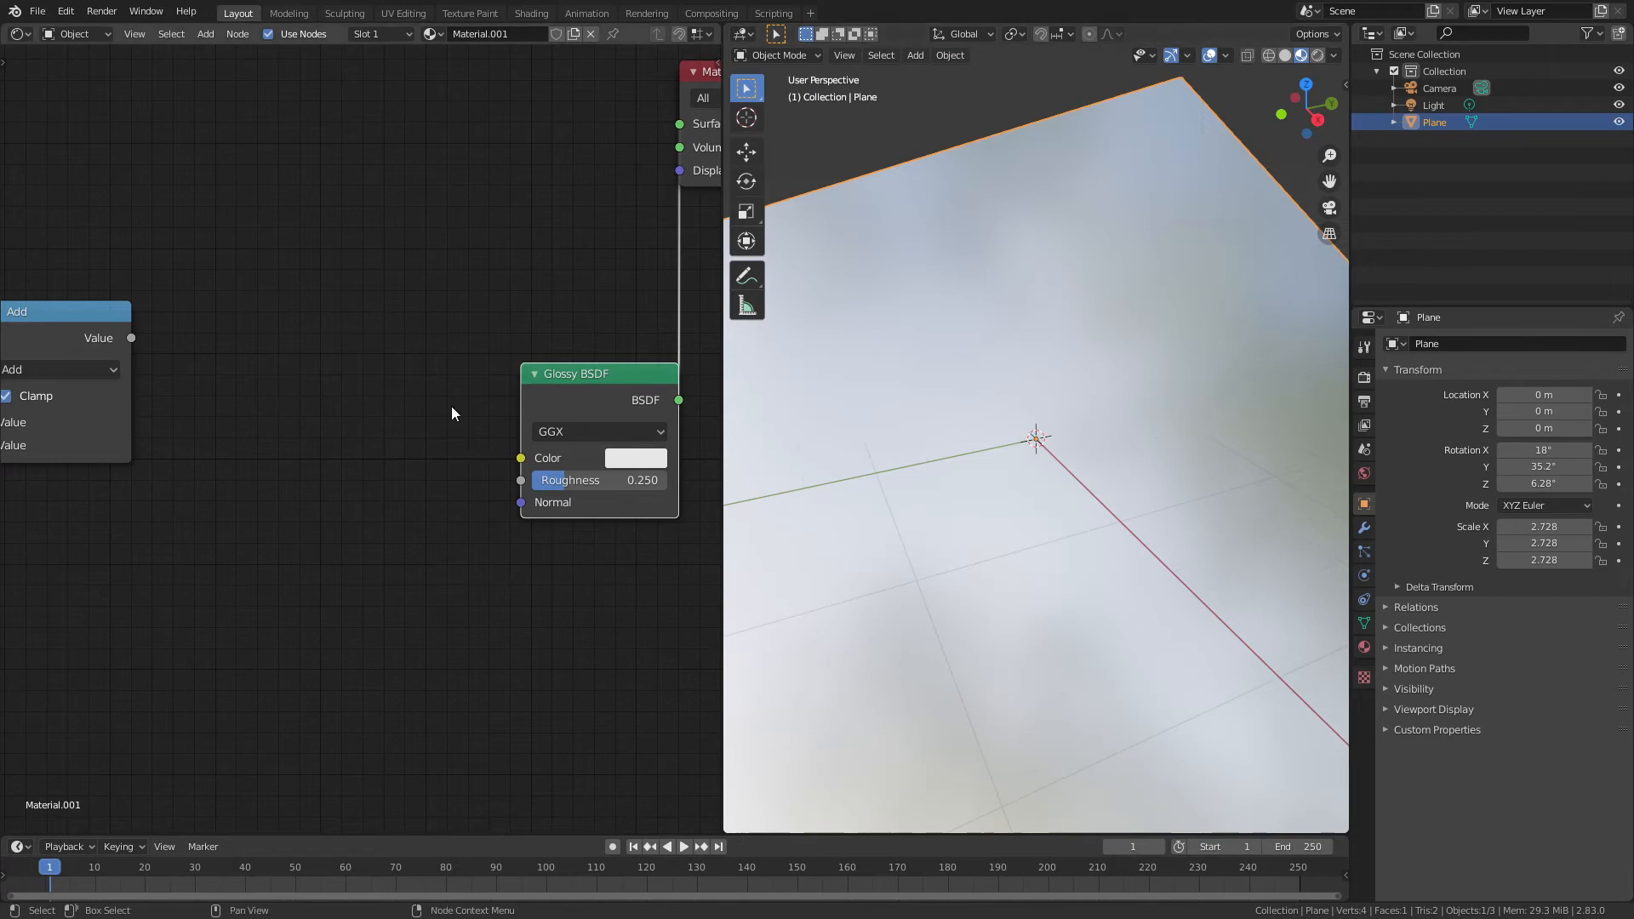
Step: Place the copied Glossy BSDF below the first and change its colour
left_click_drag(600, 372, 449, 331)
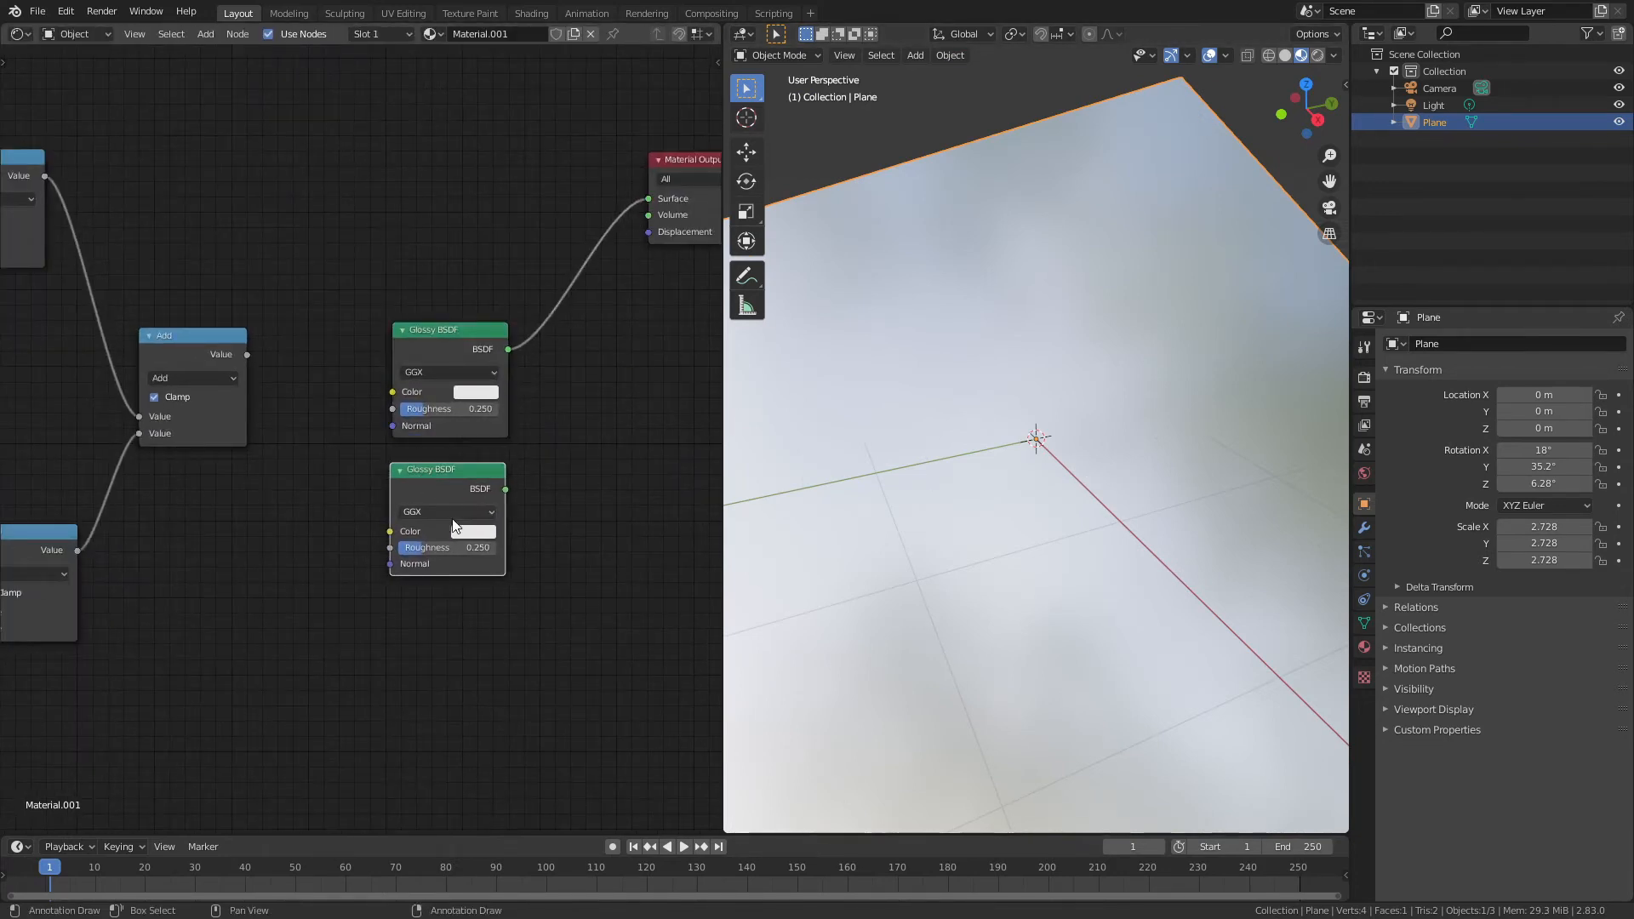
left_click(477, 530)
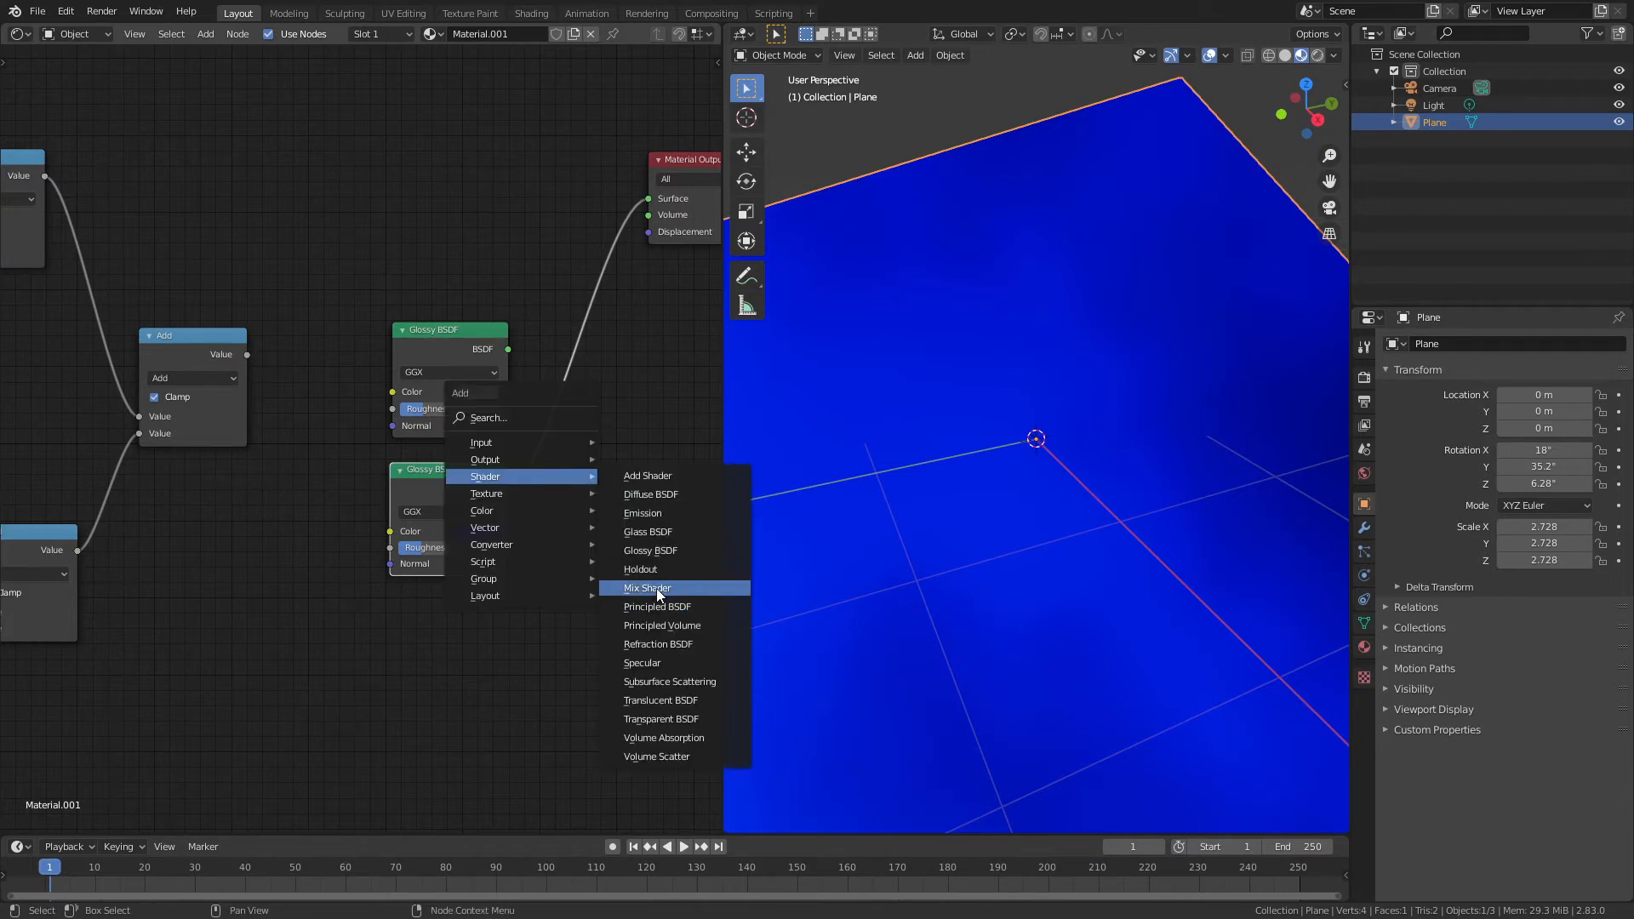
Step: Add a Mix Shader and swap its shader inputs so the cells turn blue
left_click(646, 588)
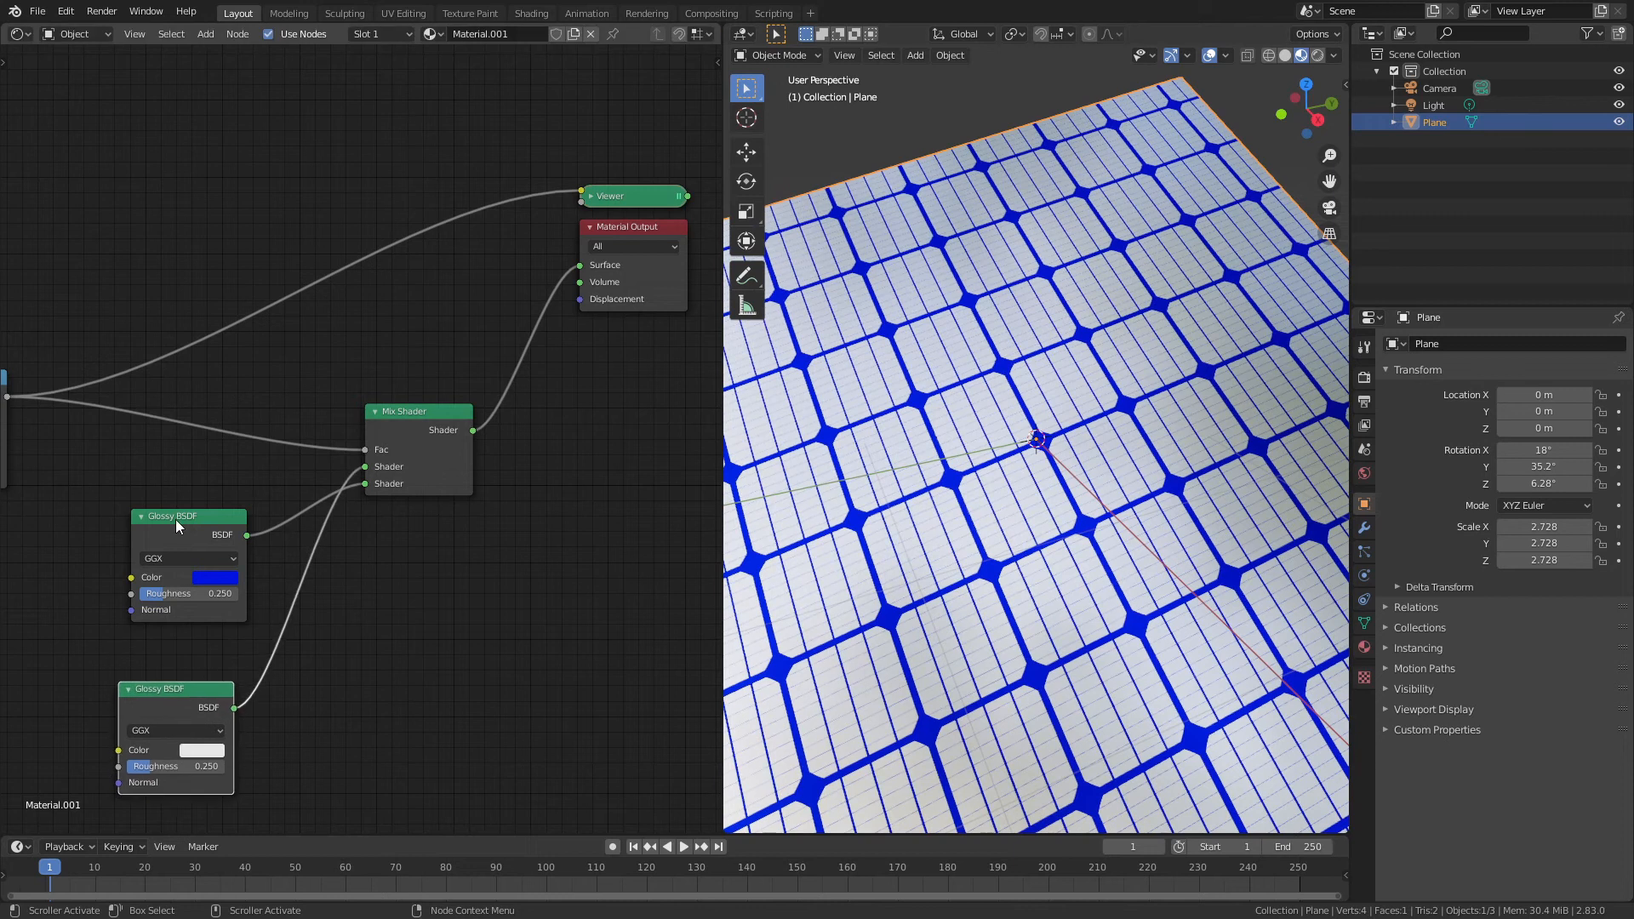
left_click_drag(187, 516, 164, 486)
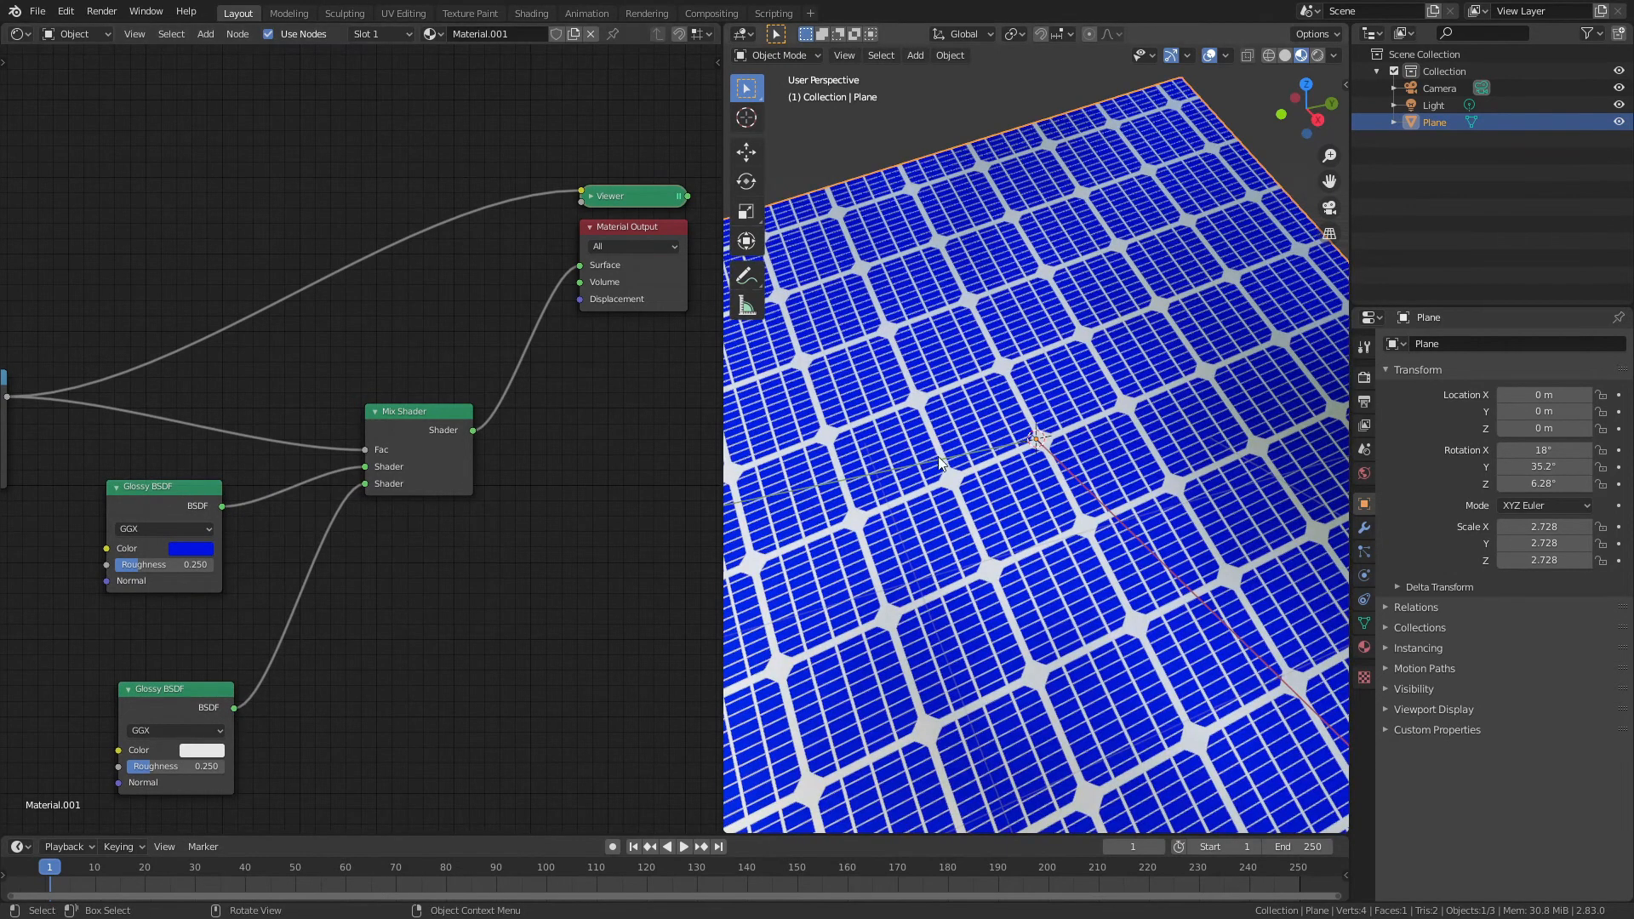
mouse_move(934, 511)
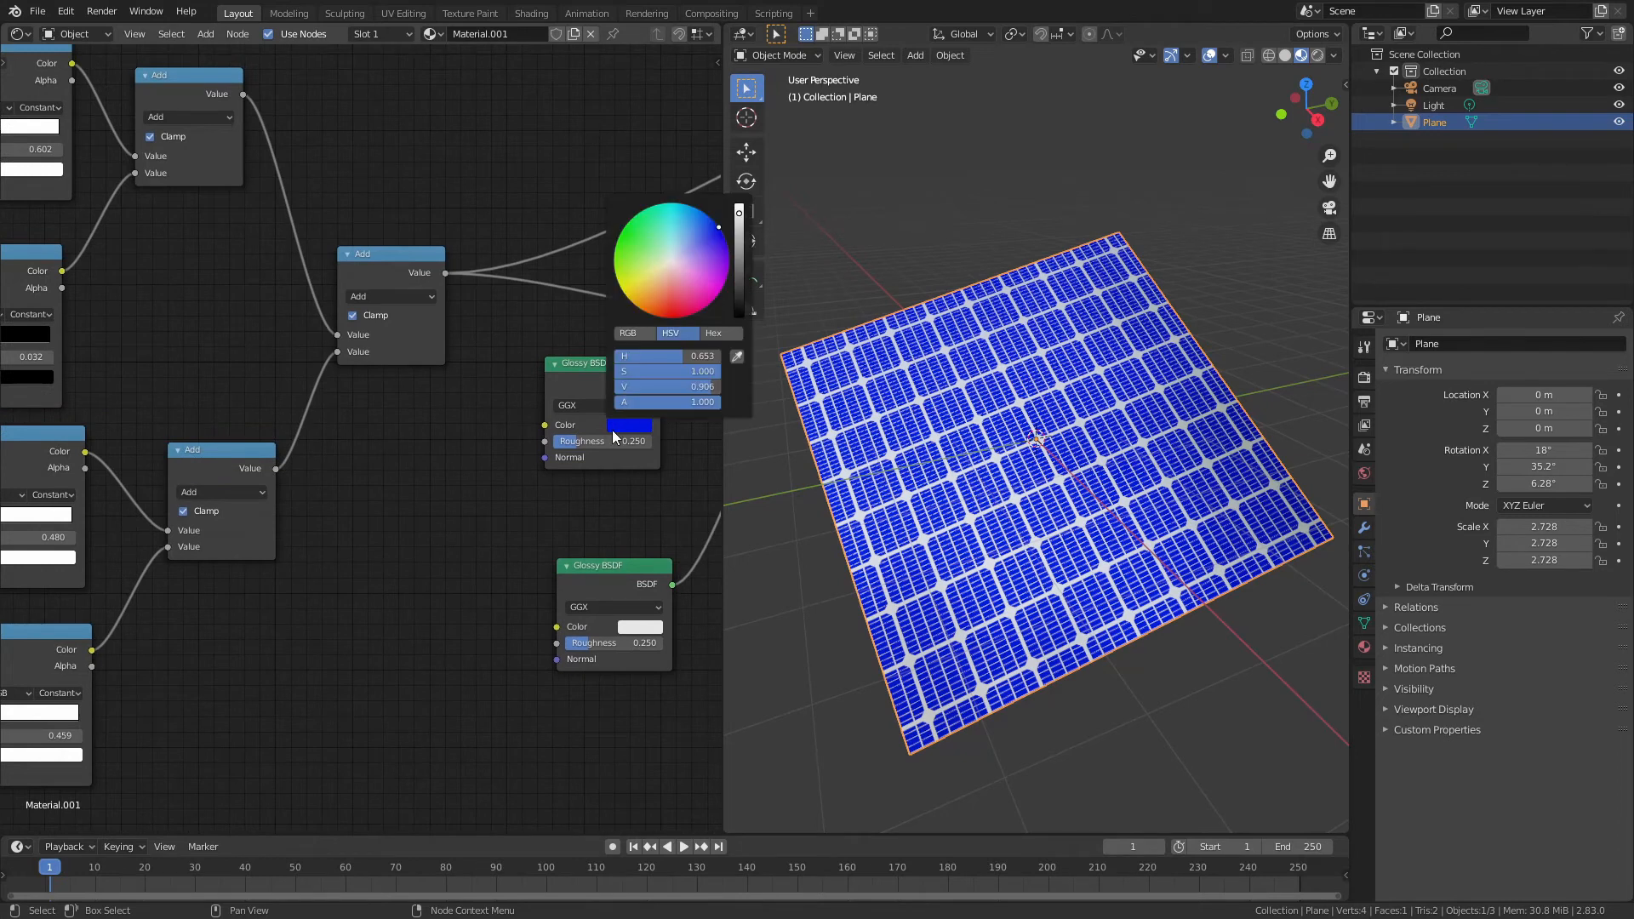
Step: Brighten the white Glossy colour and raise the pattern Value to 8.920
left_click(646, 243)
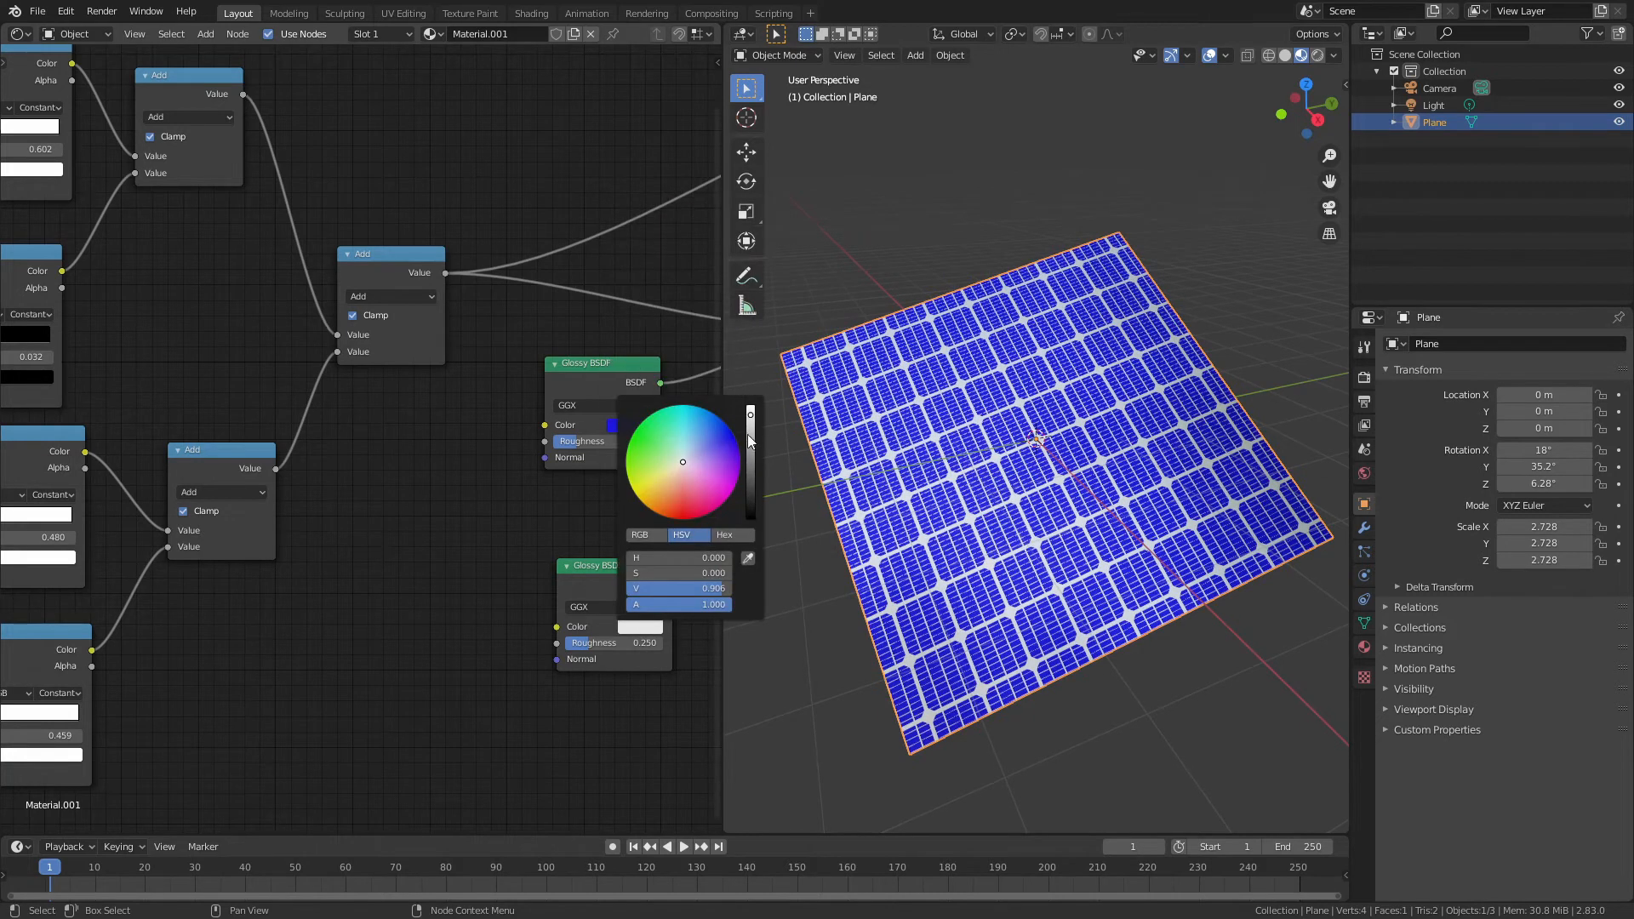
left_click_drag(749, 442, 748, 415)
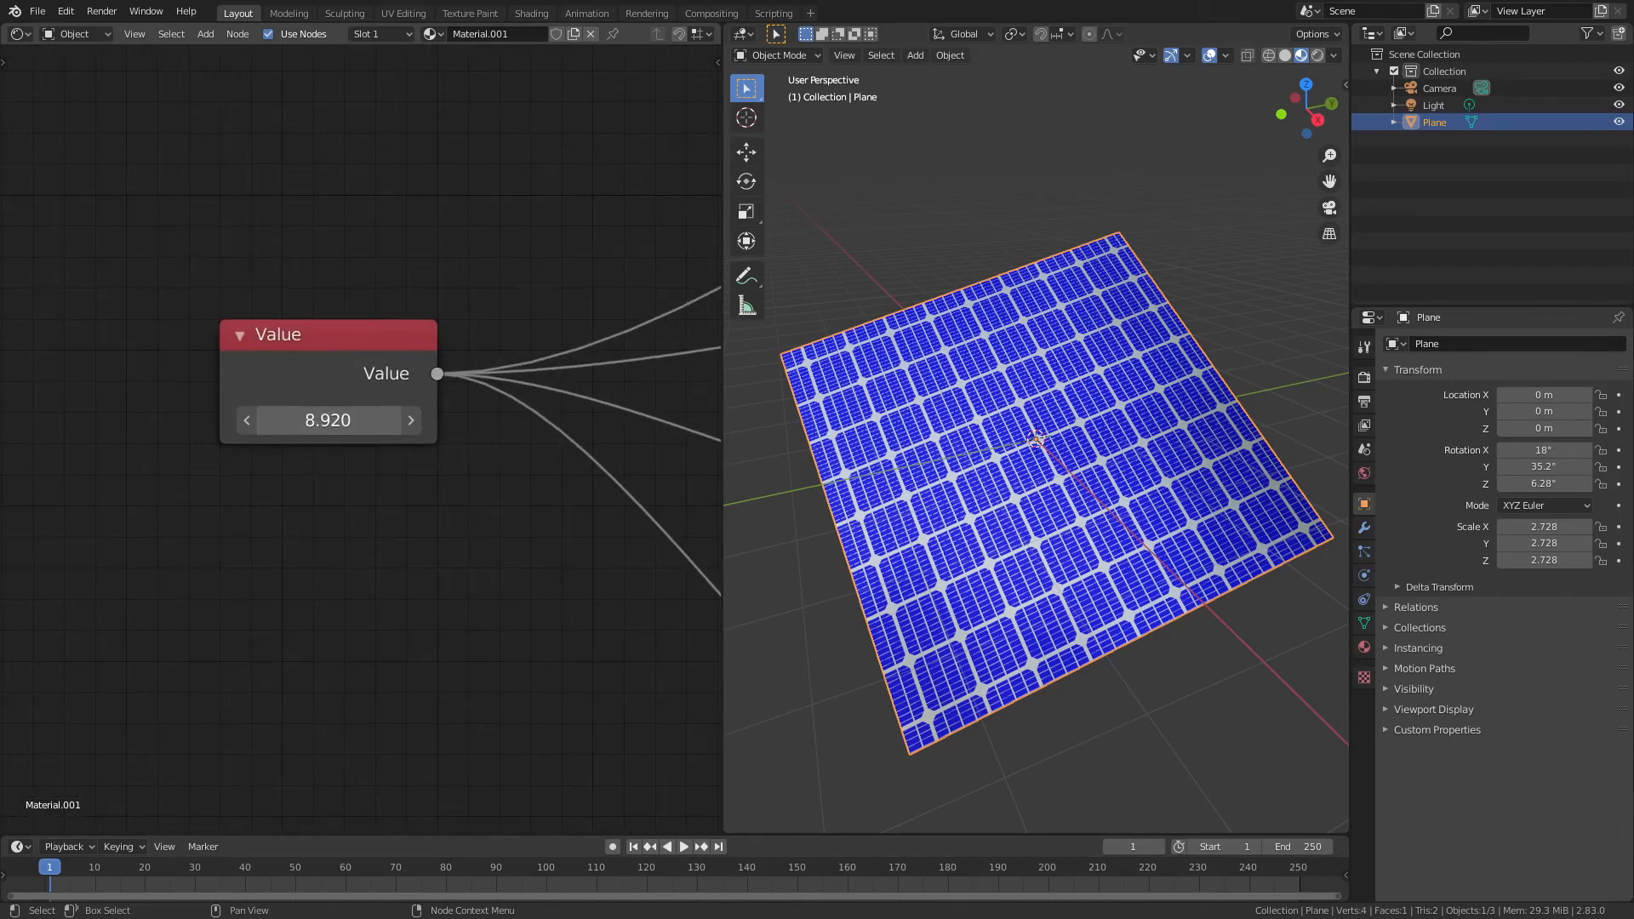
left_click_drag(329, 419, 438, 419)
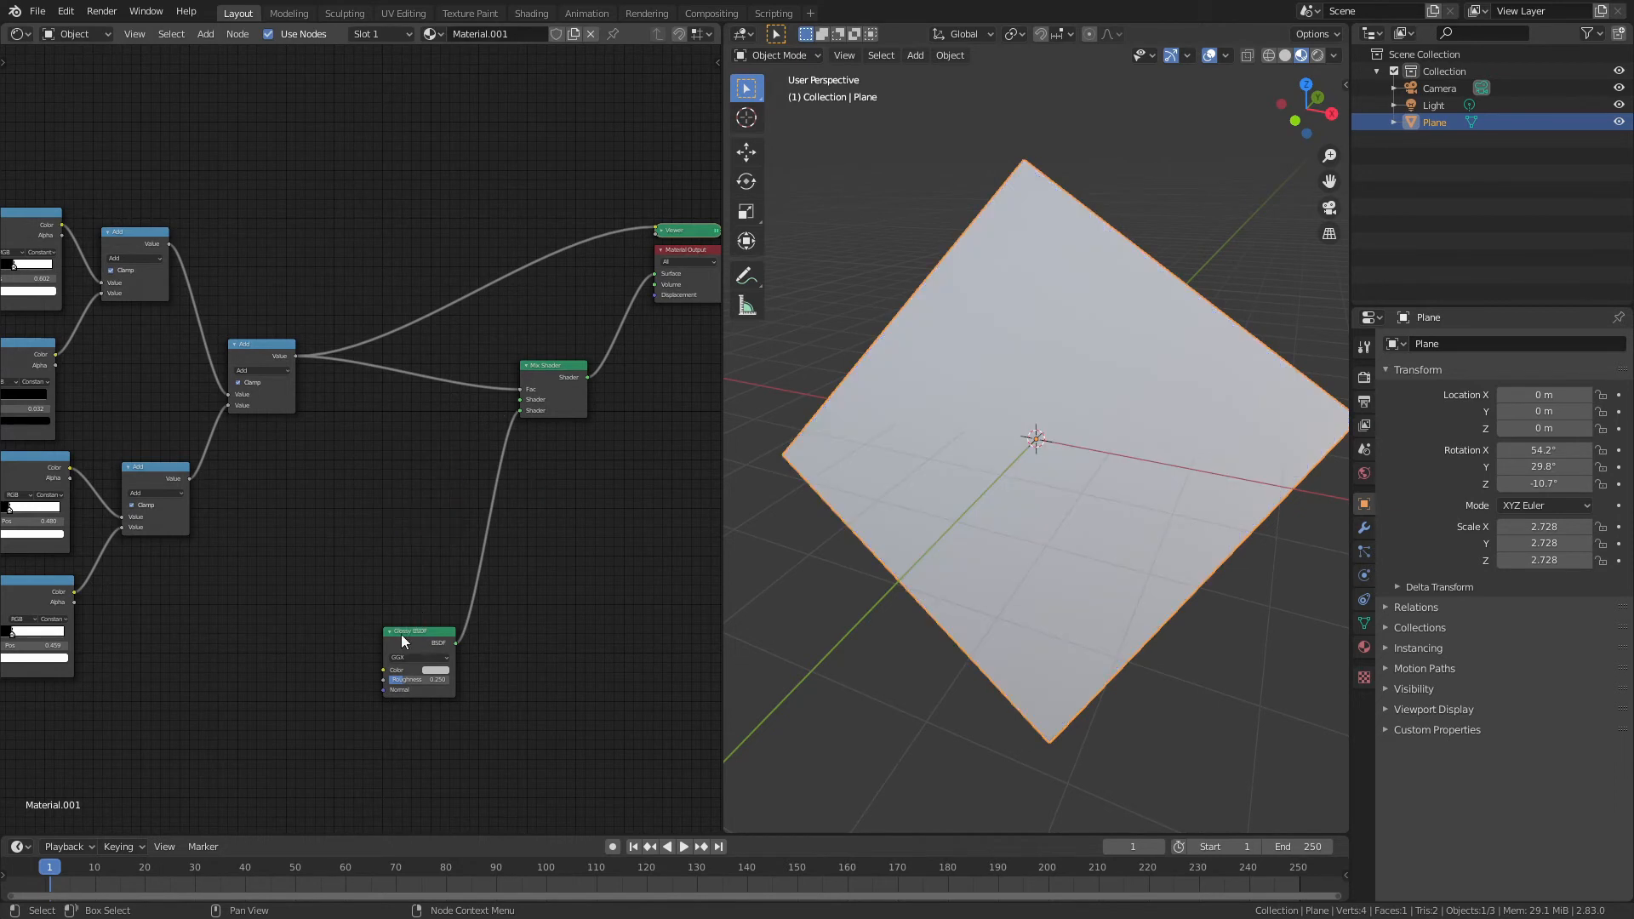
Step: Operate the top menu bar to begin adding the Principled BSDF
left_click(205, 33)
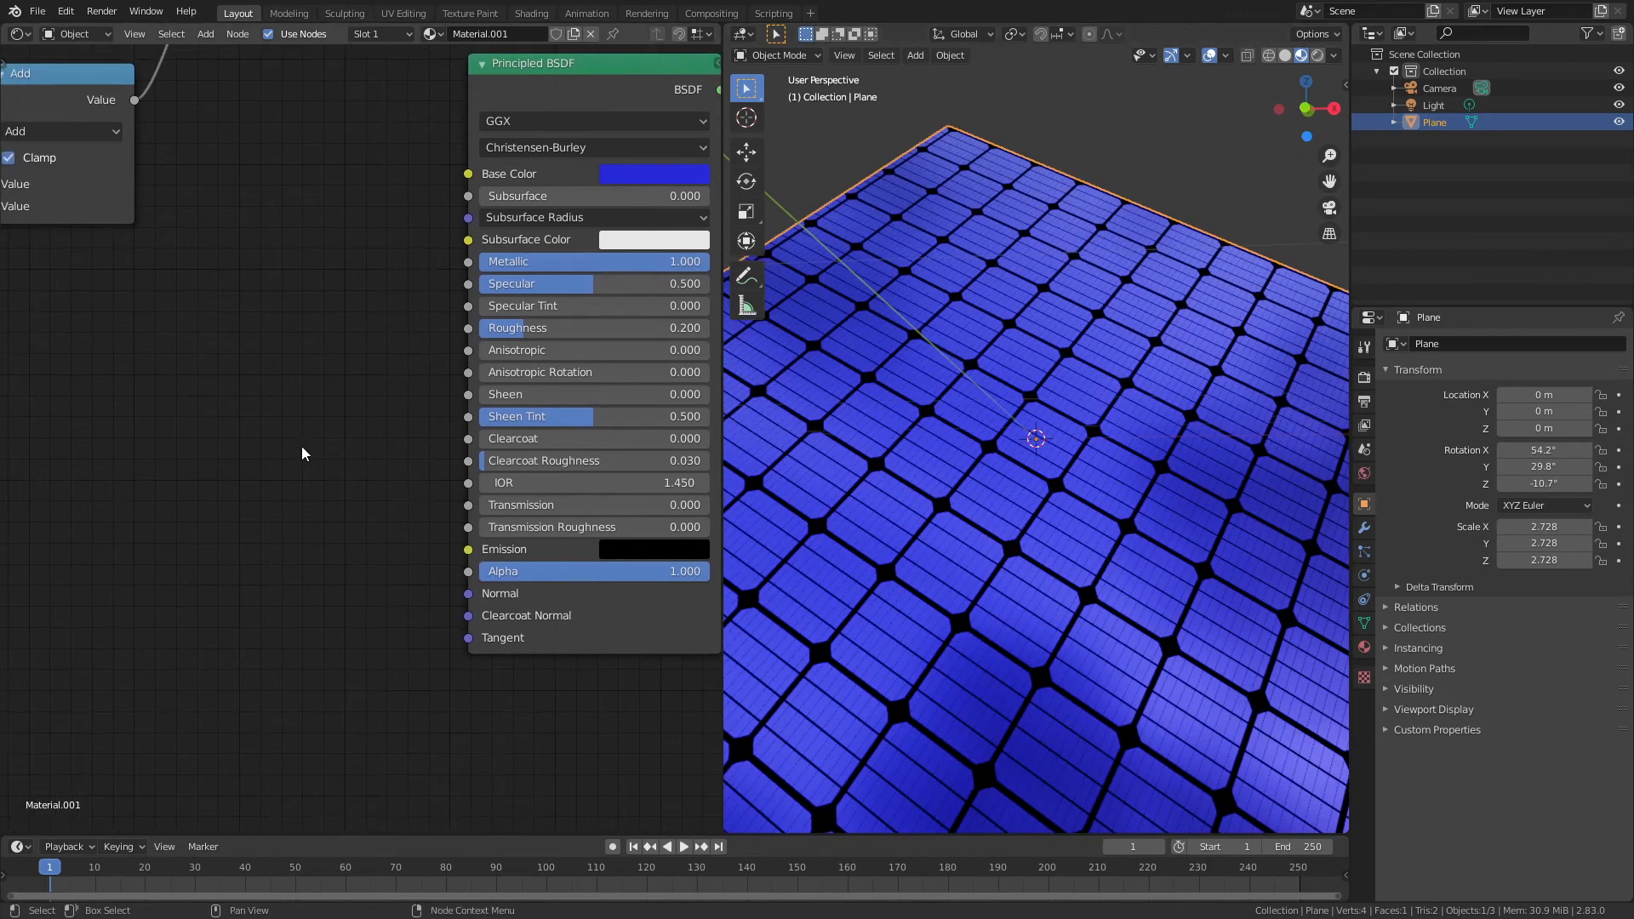
mouse_move(246, 623)
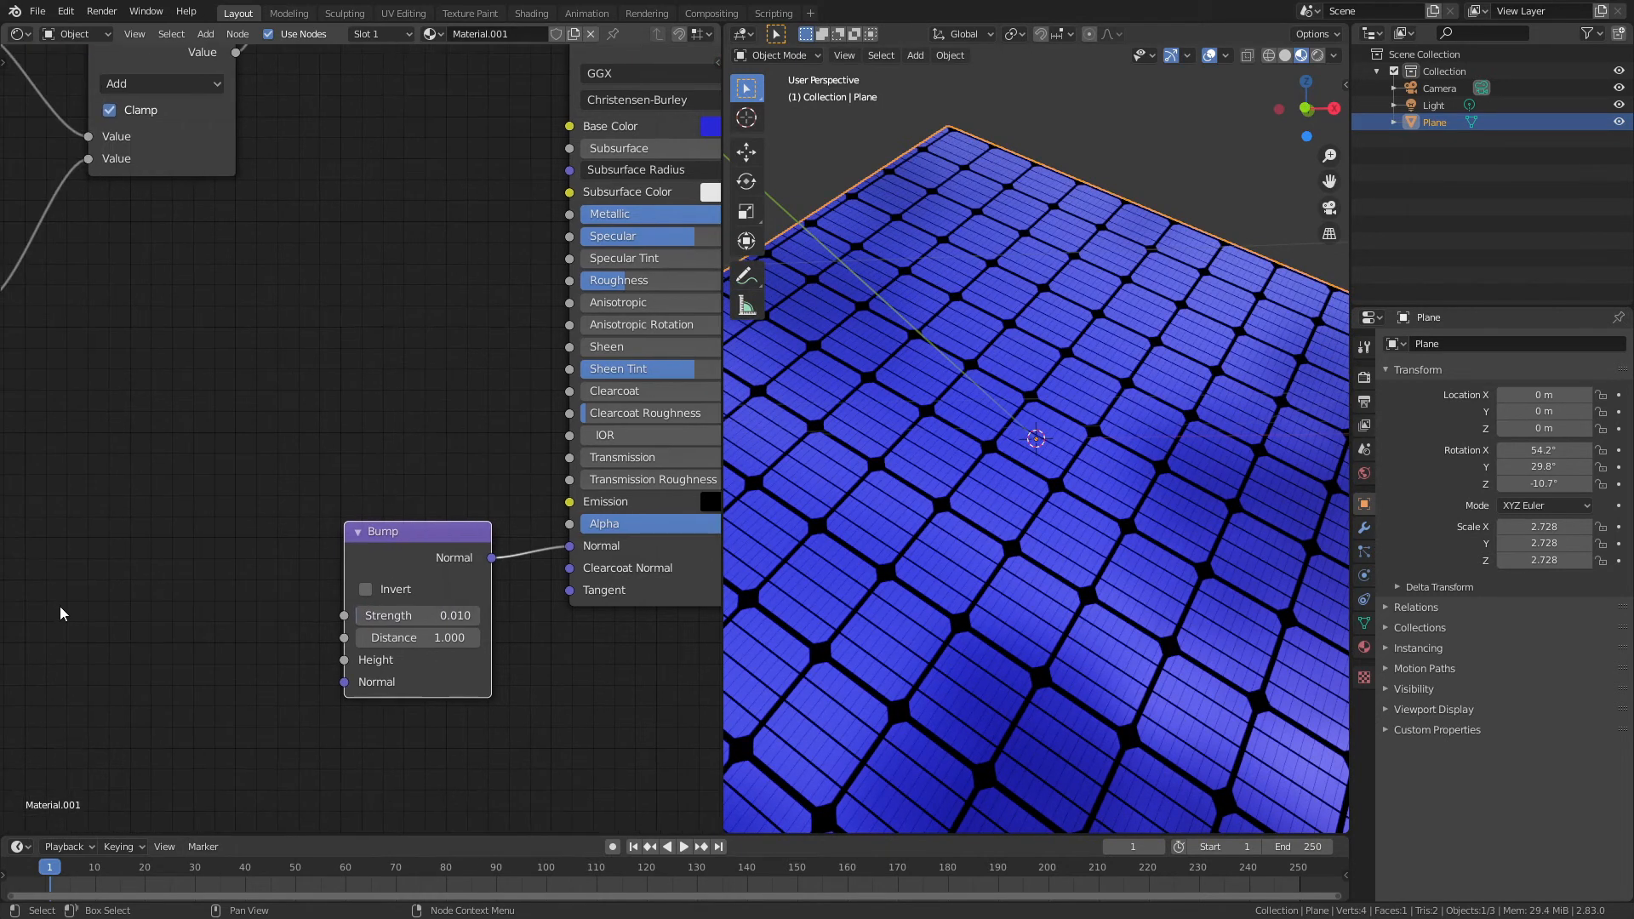
Step: Feed a Noise Texture (scale 25, higher detail) into the Bump, strength 0.05
left_click(50, 531)
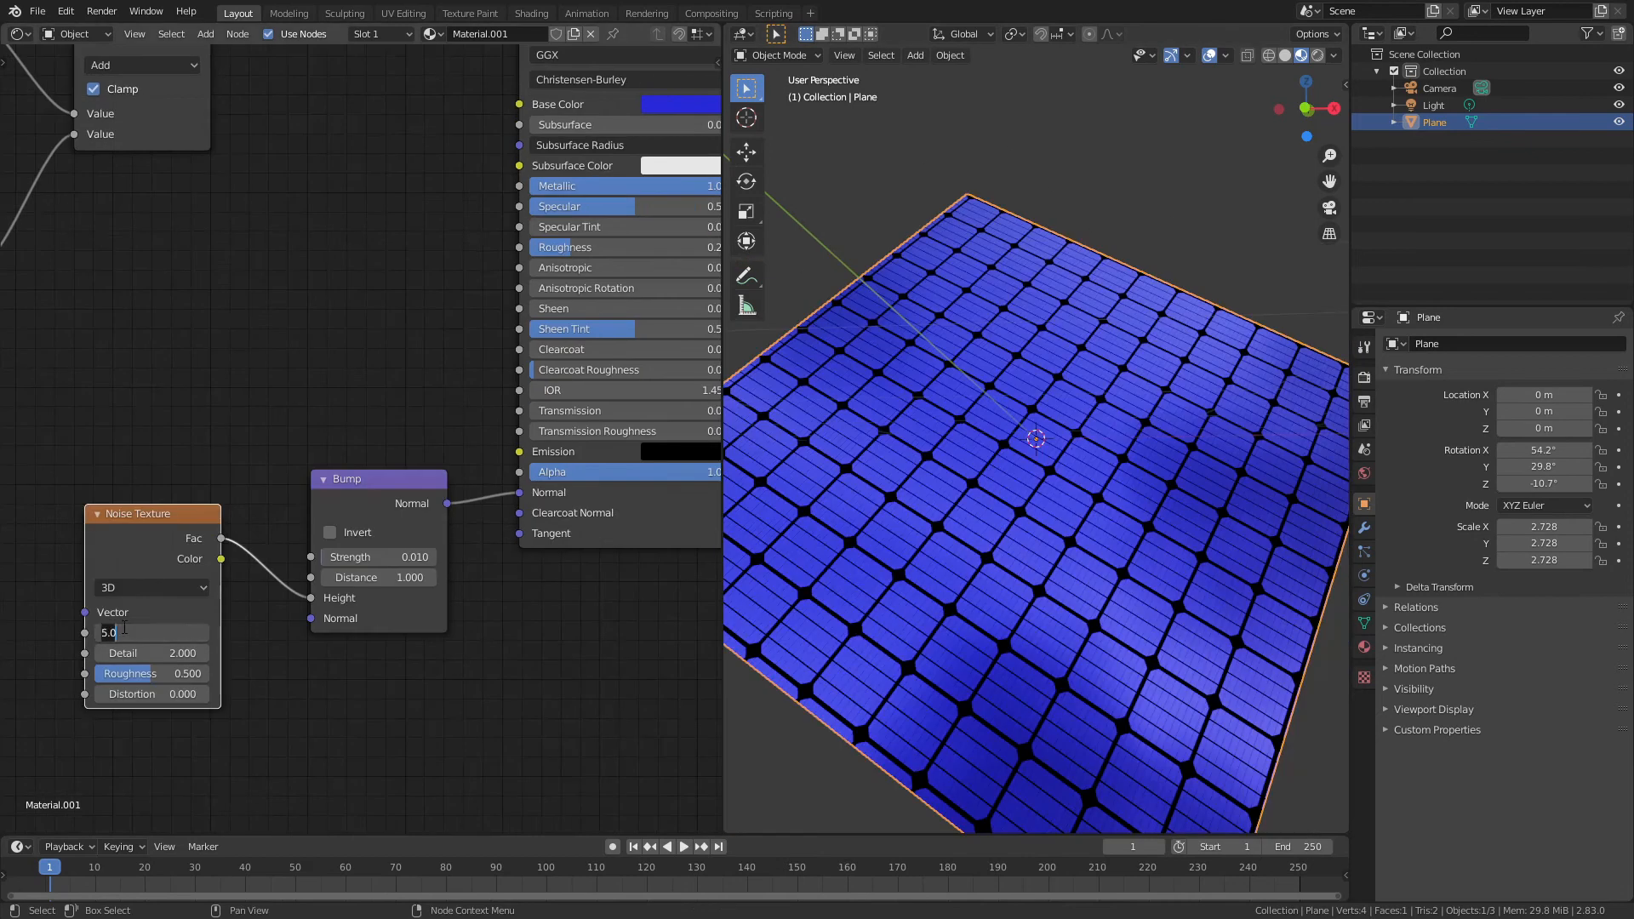
type("25.000")
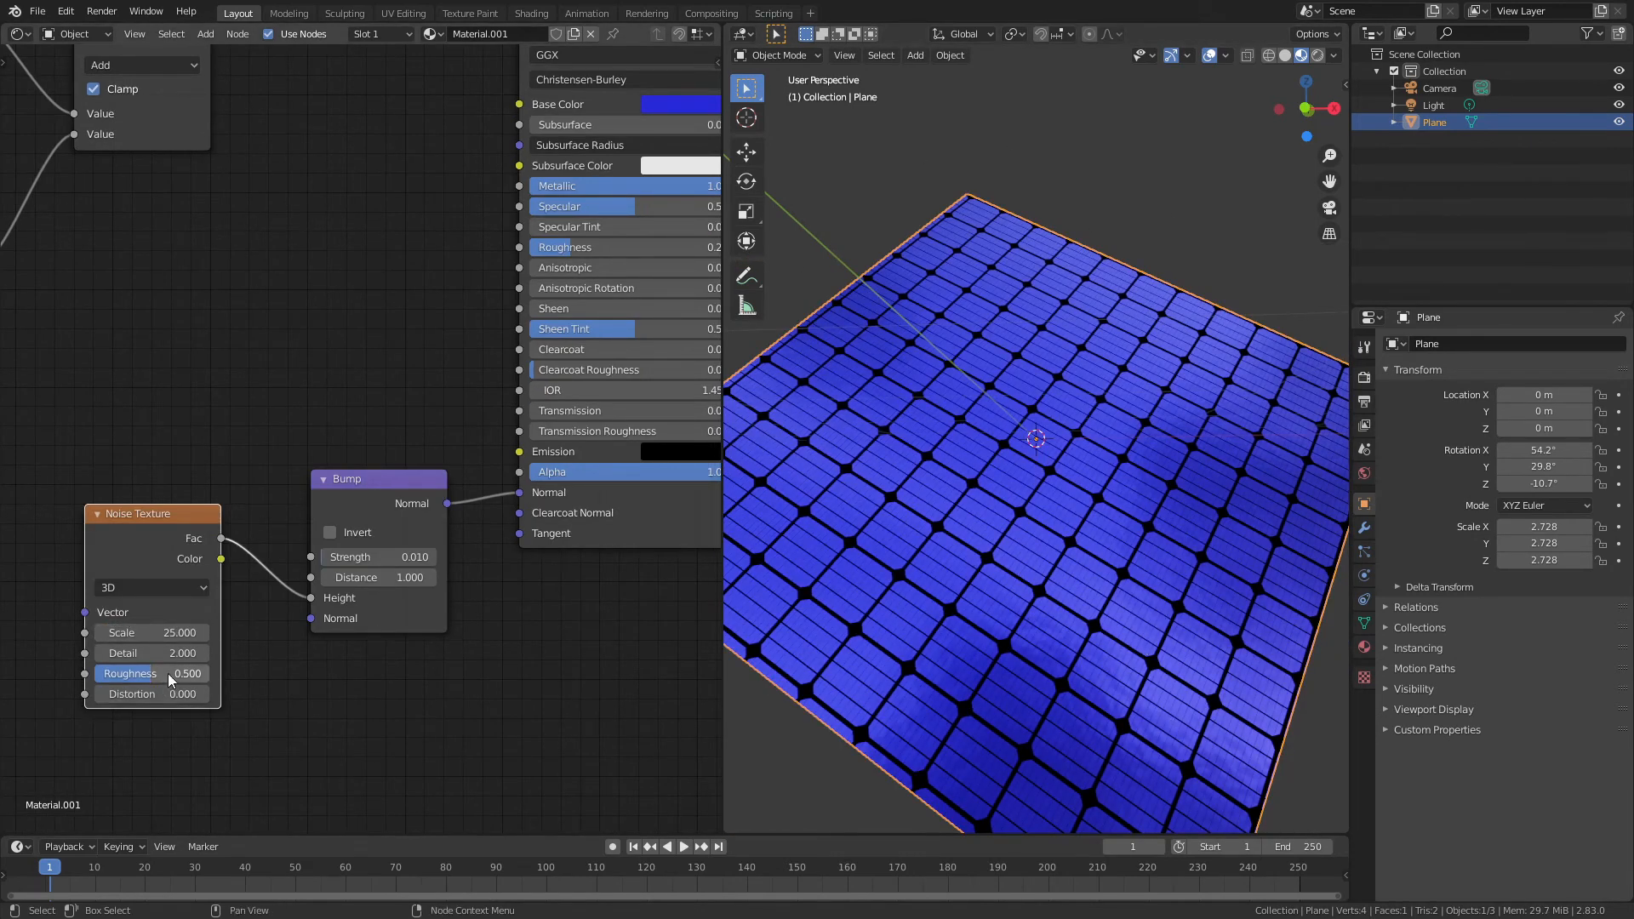
left_click(151, 654)
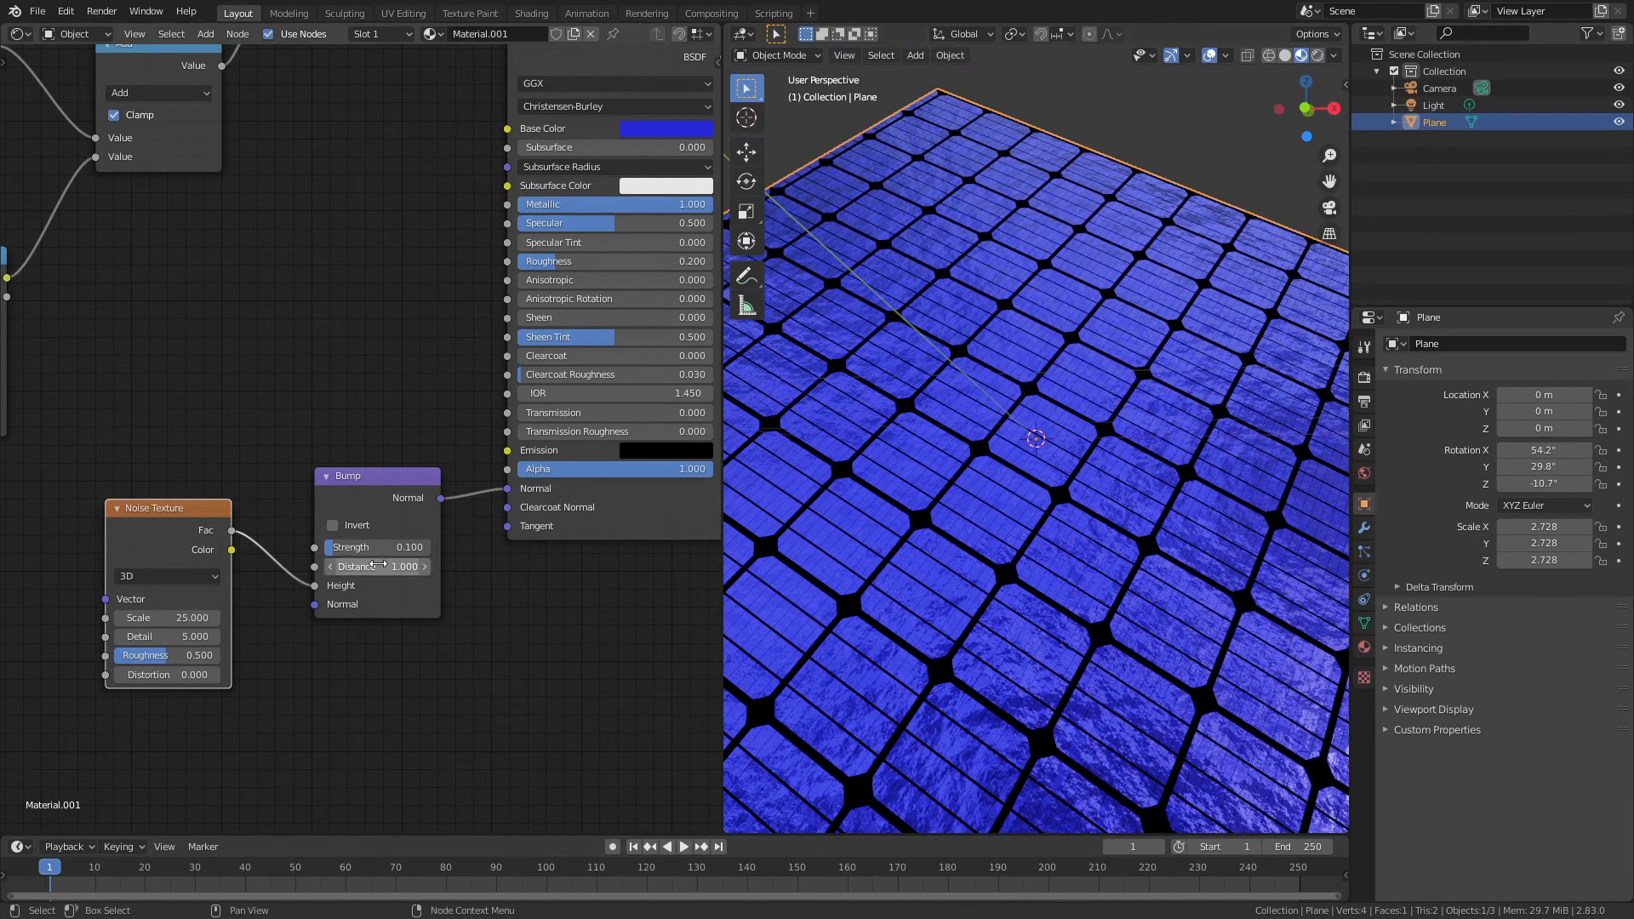
double_click(375, 548)
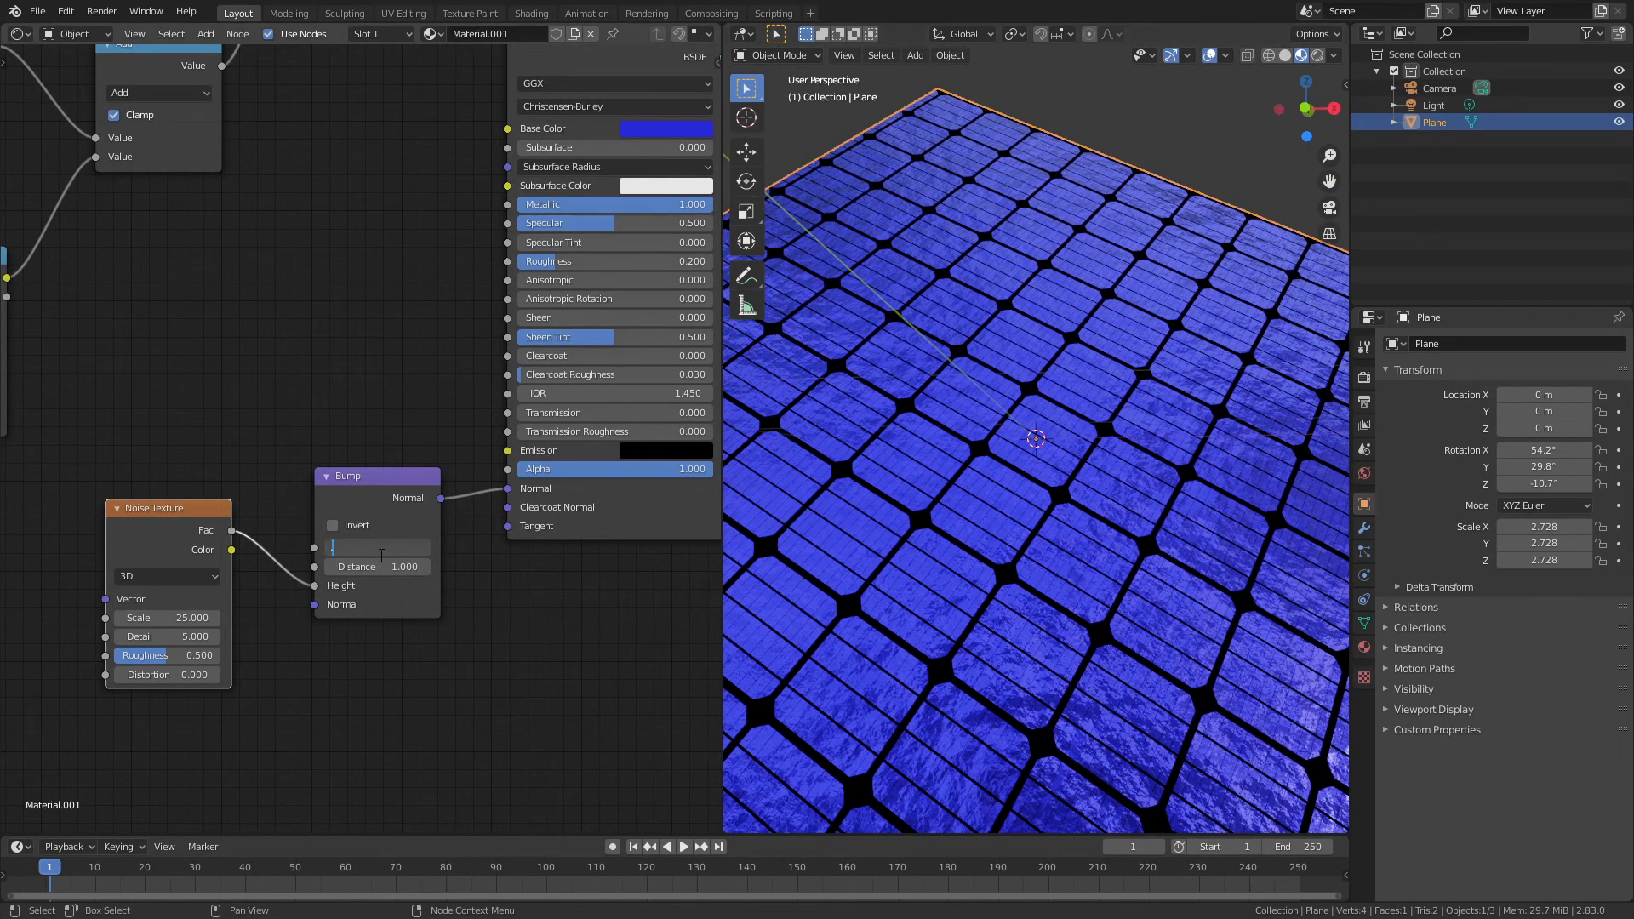
type("0.050")
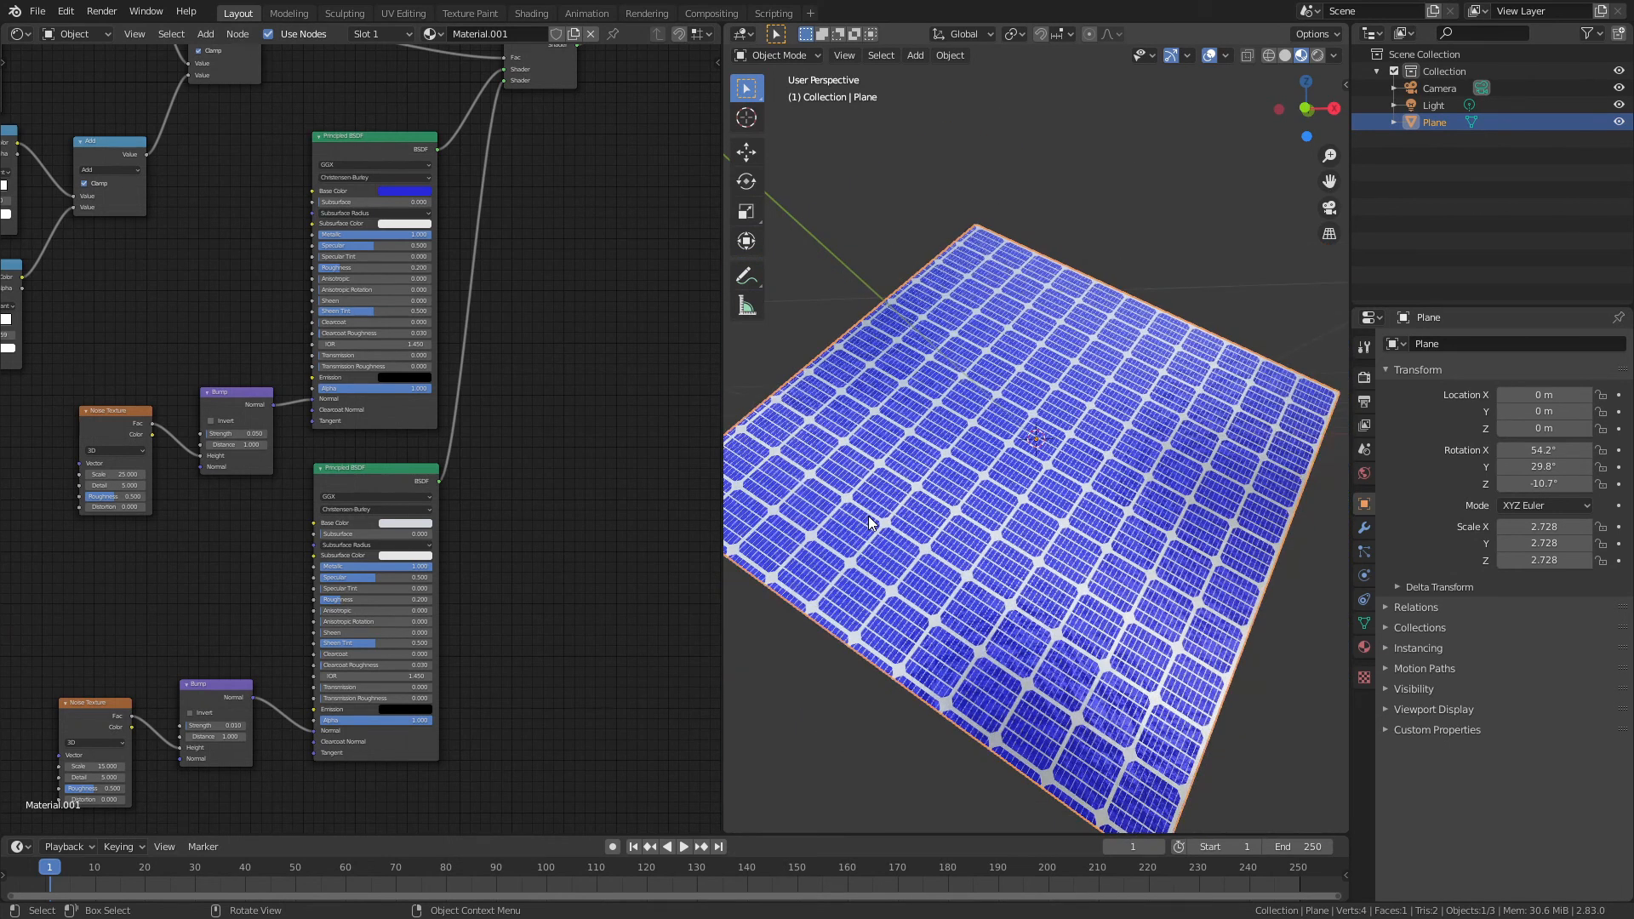
Step: Maximise the 3D view, then show the Shader Editor across the whole window
left_click(370, 191)
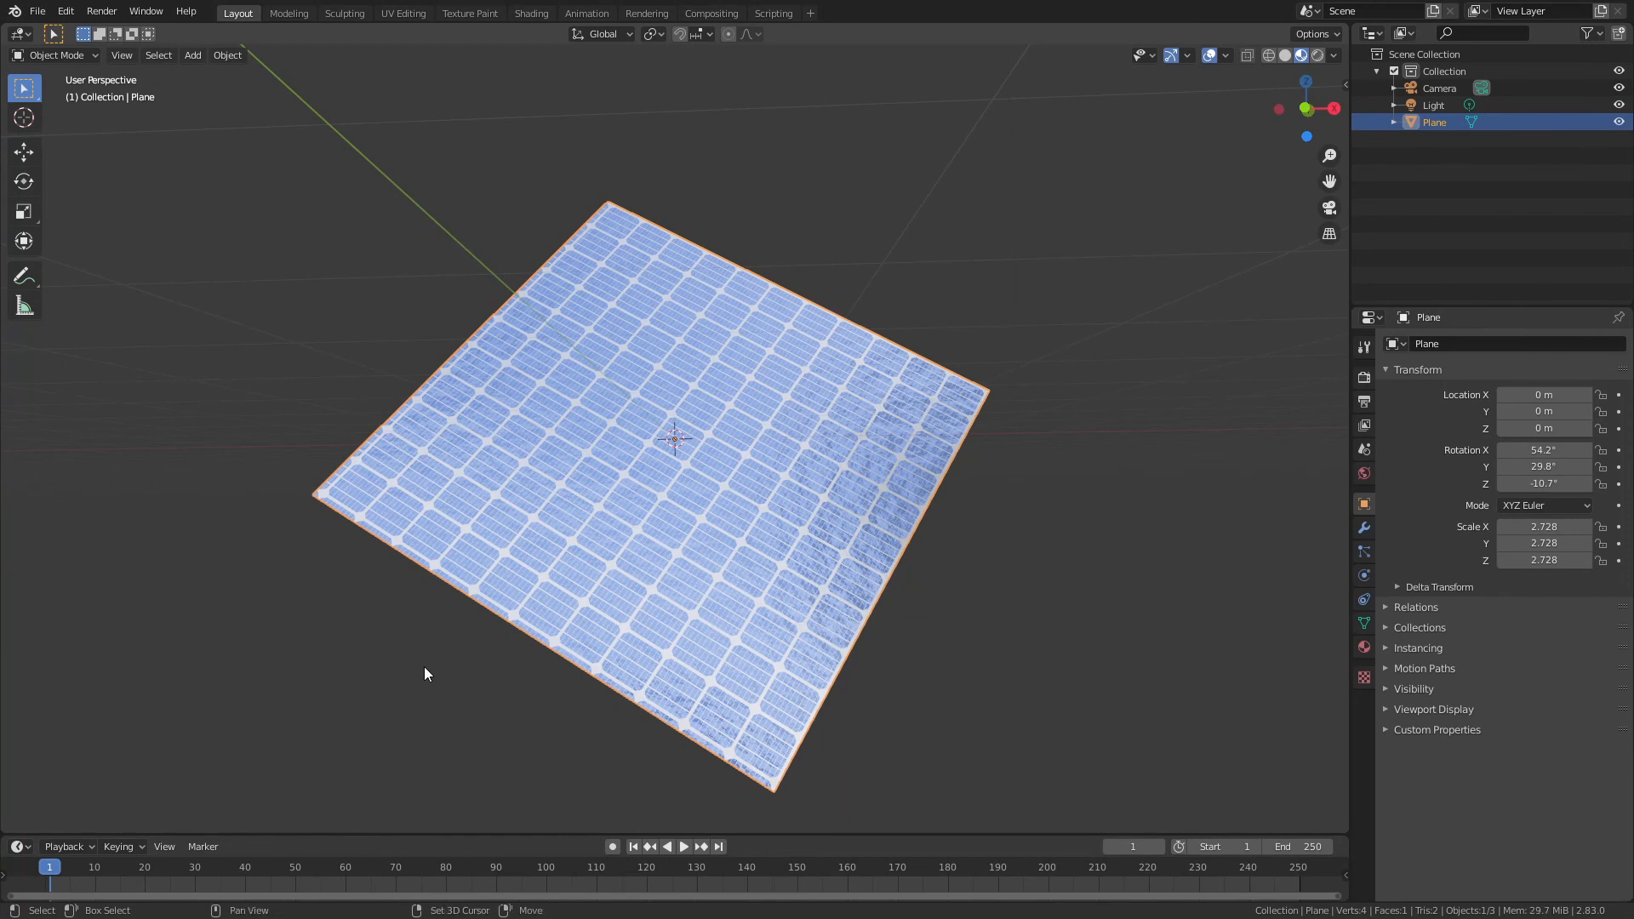
left_click(531, 13)
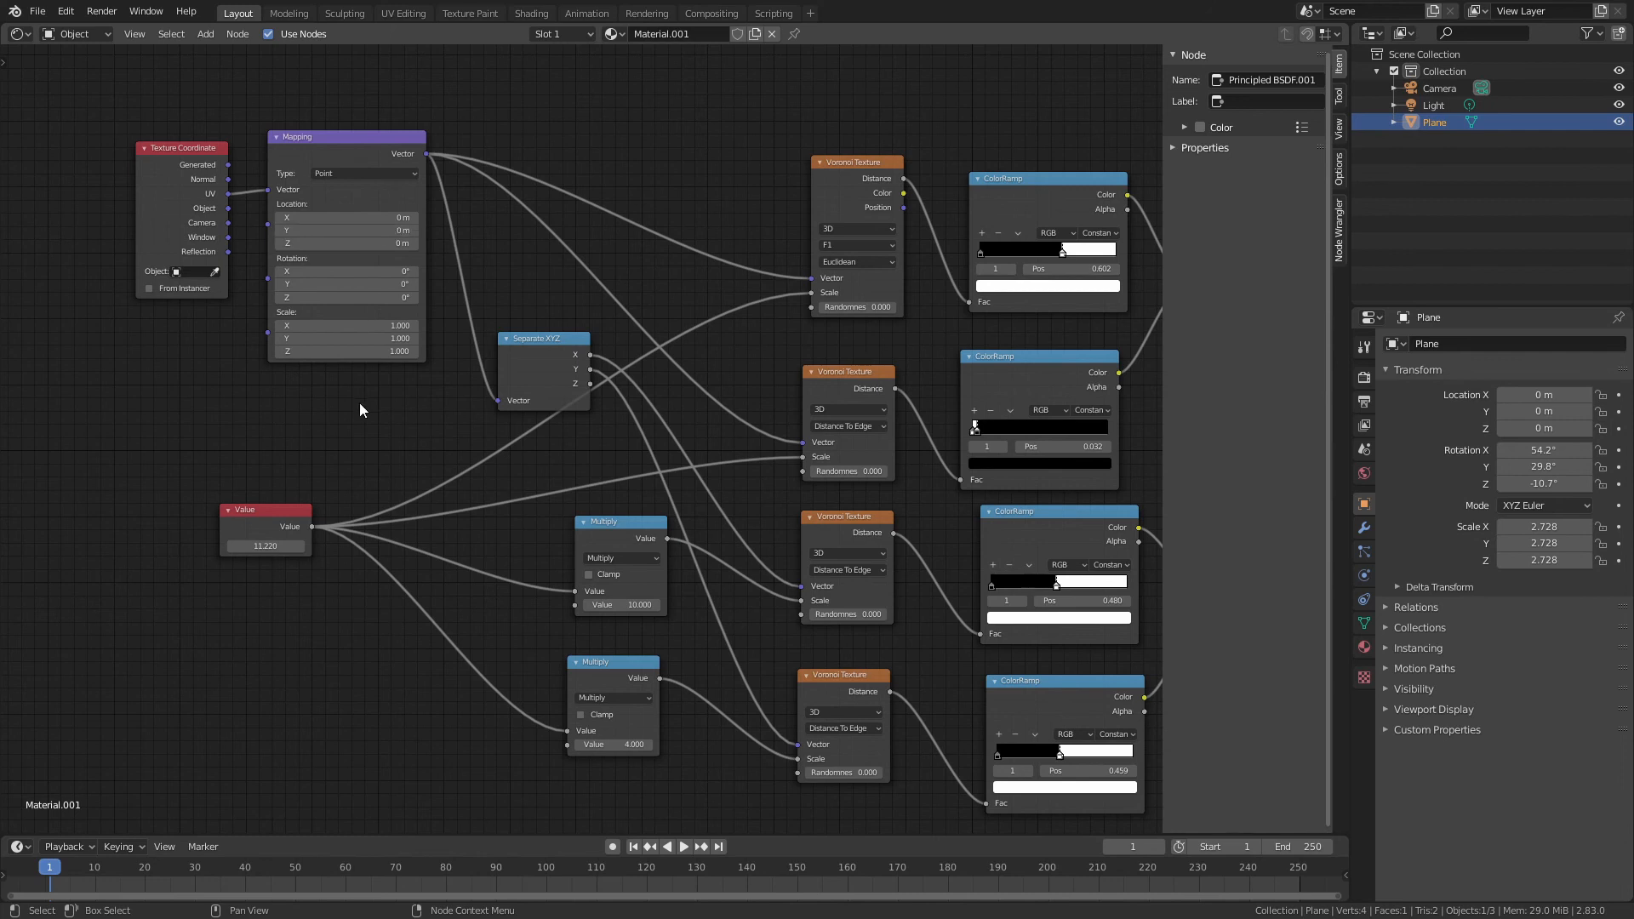
mouse_move(716, 454)
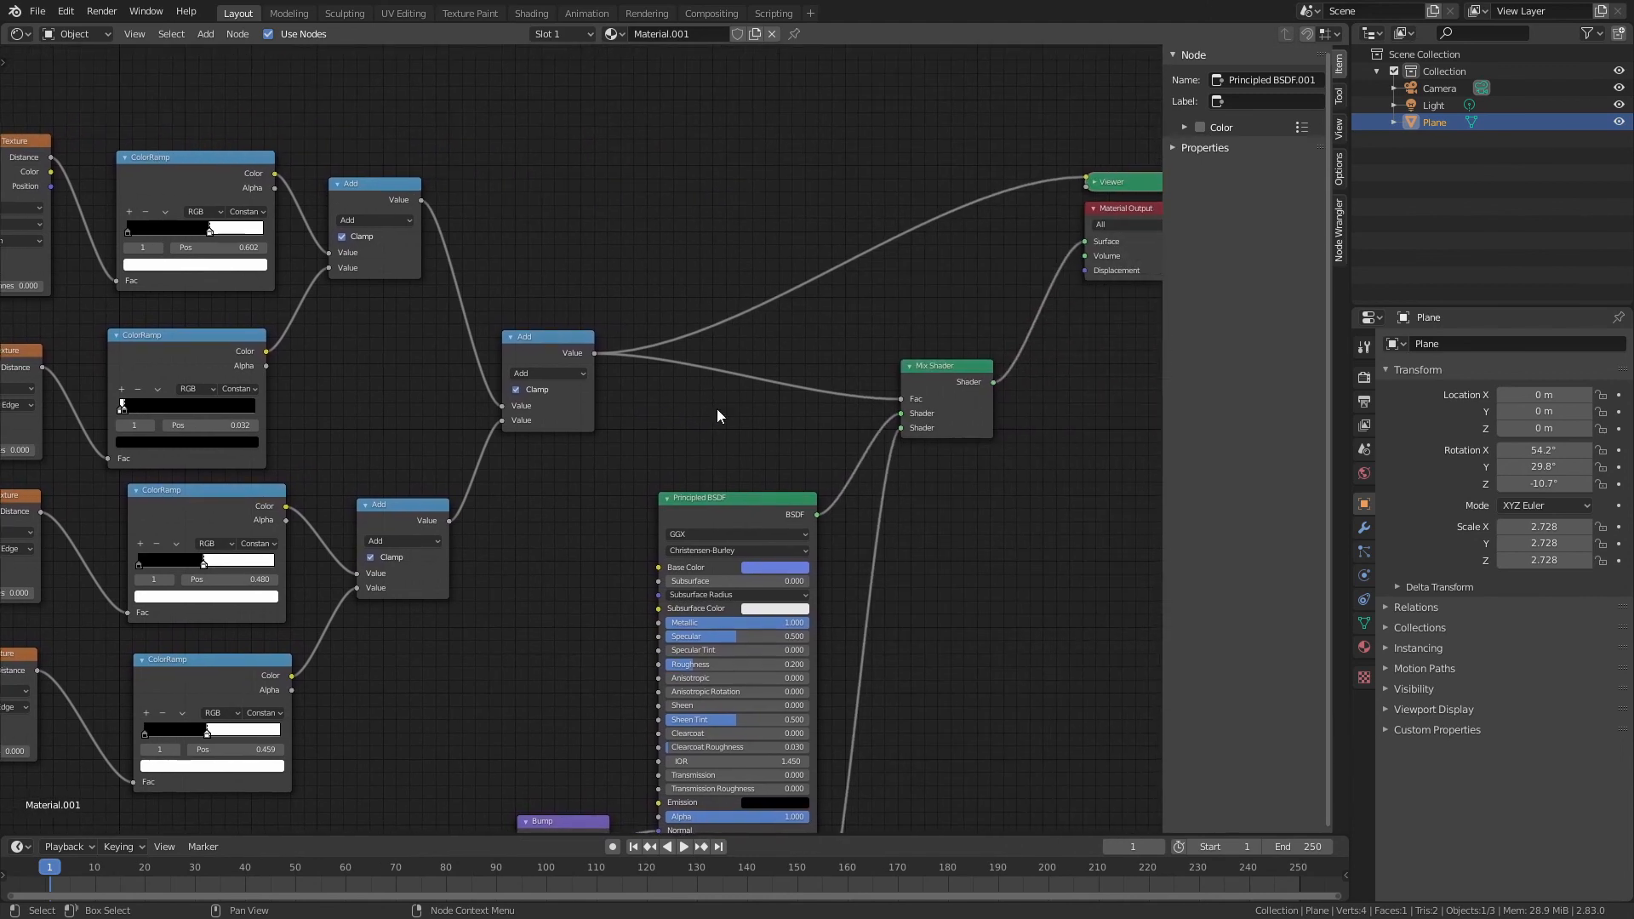
left_click_drag(717, 416, 542, 357)
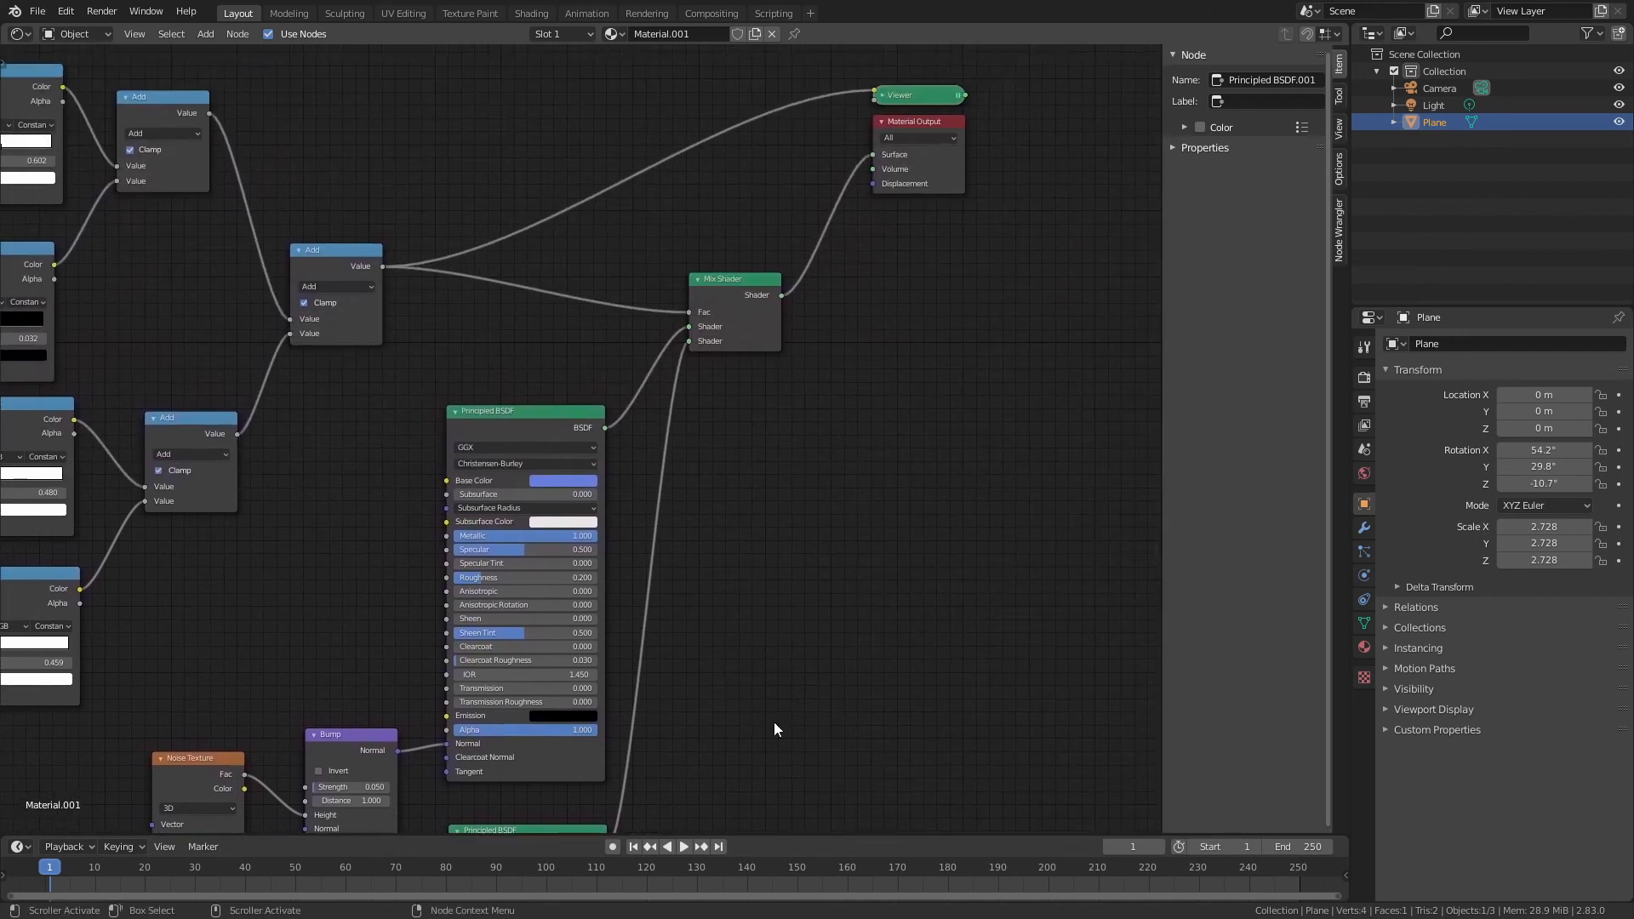
scroll("down", 3)
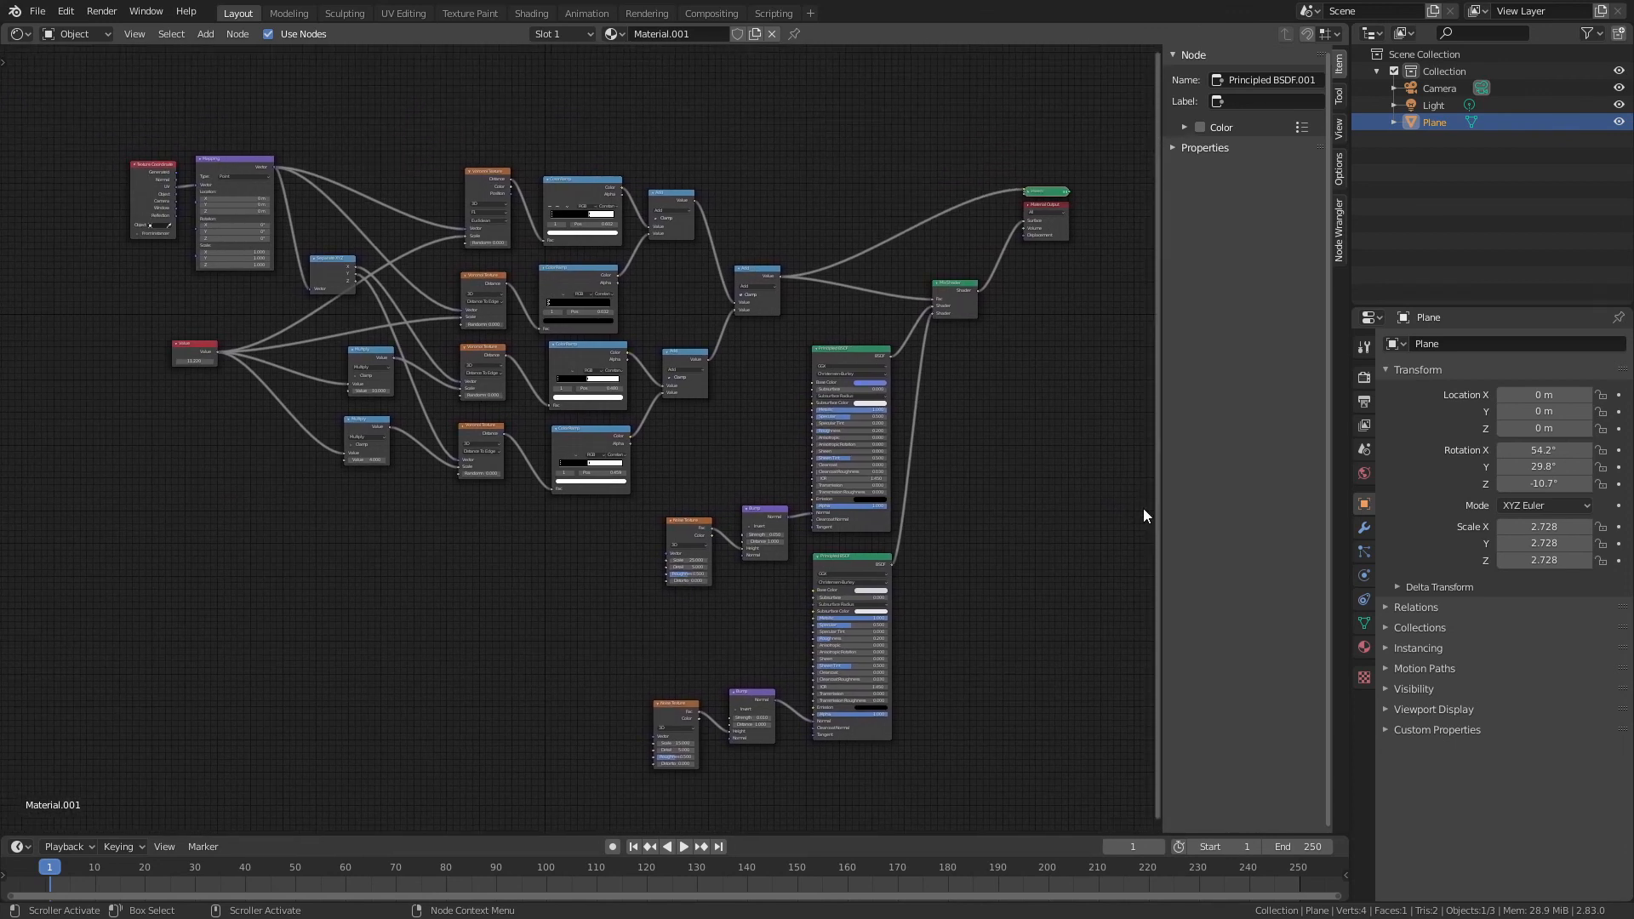
mouse_move(1030, 518)
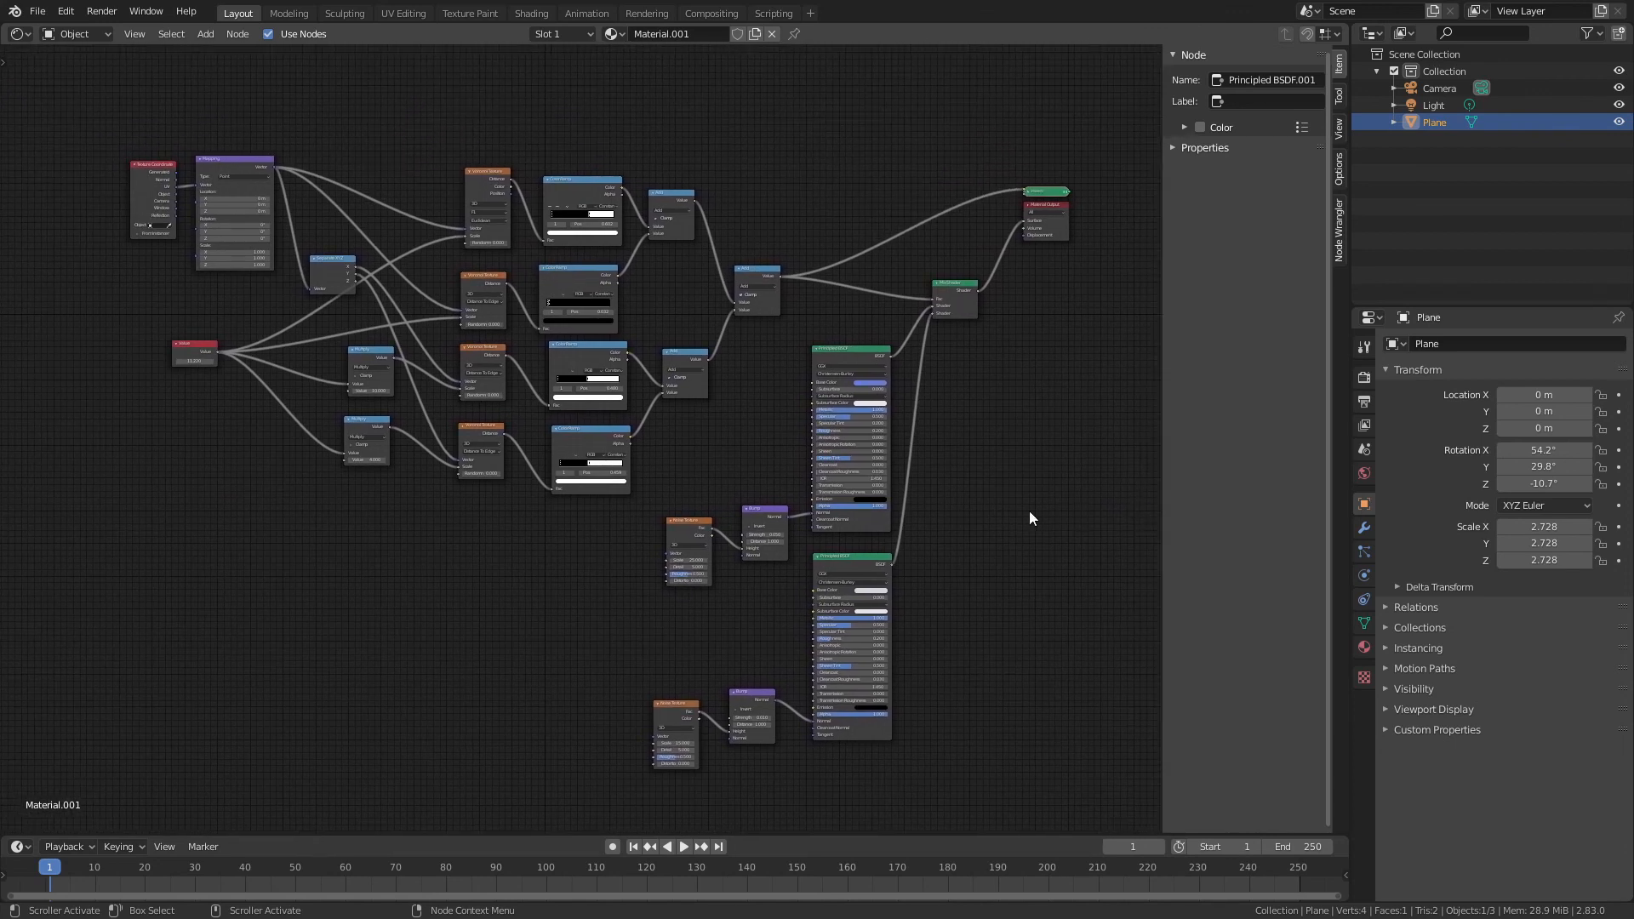